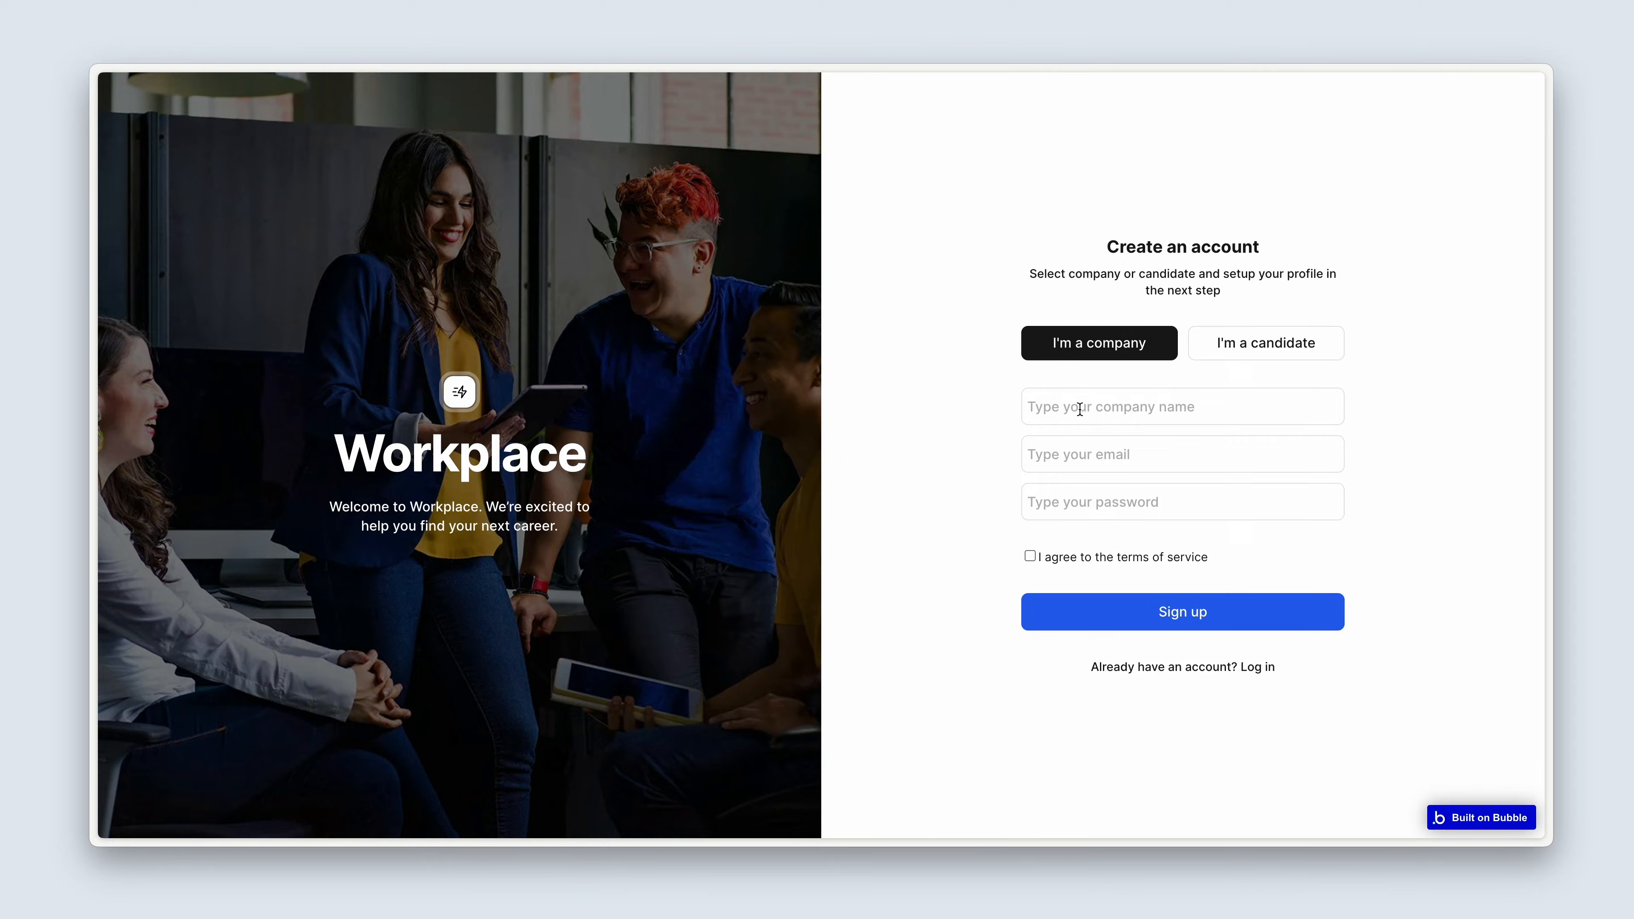
mouse_move(1051, 454)
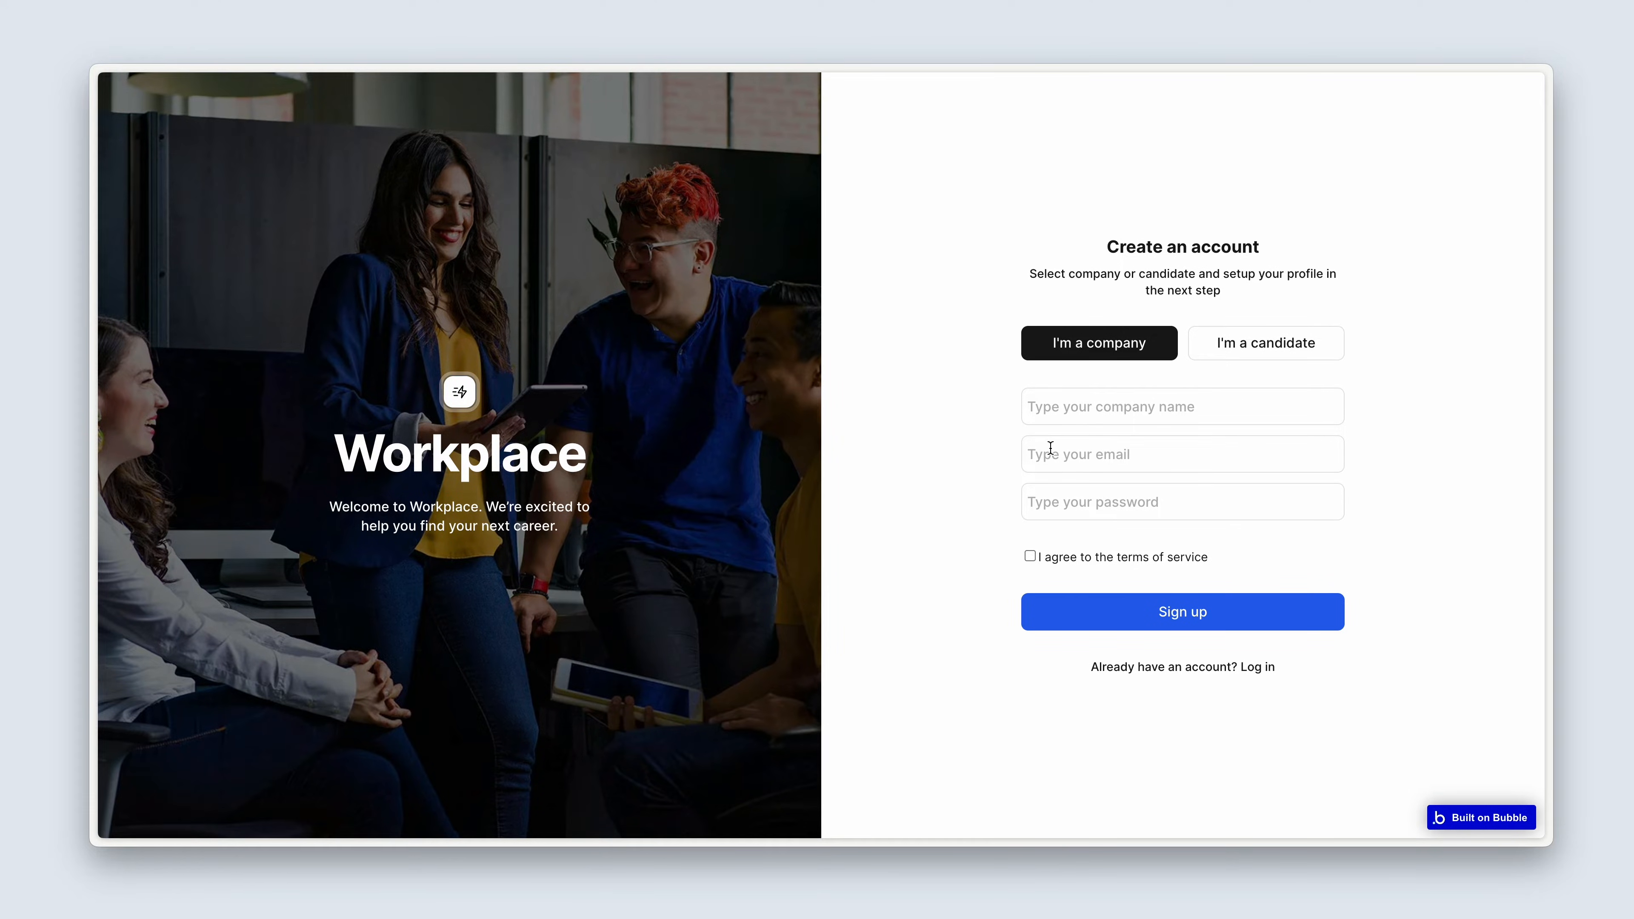
mouse_move(1059, 414)
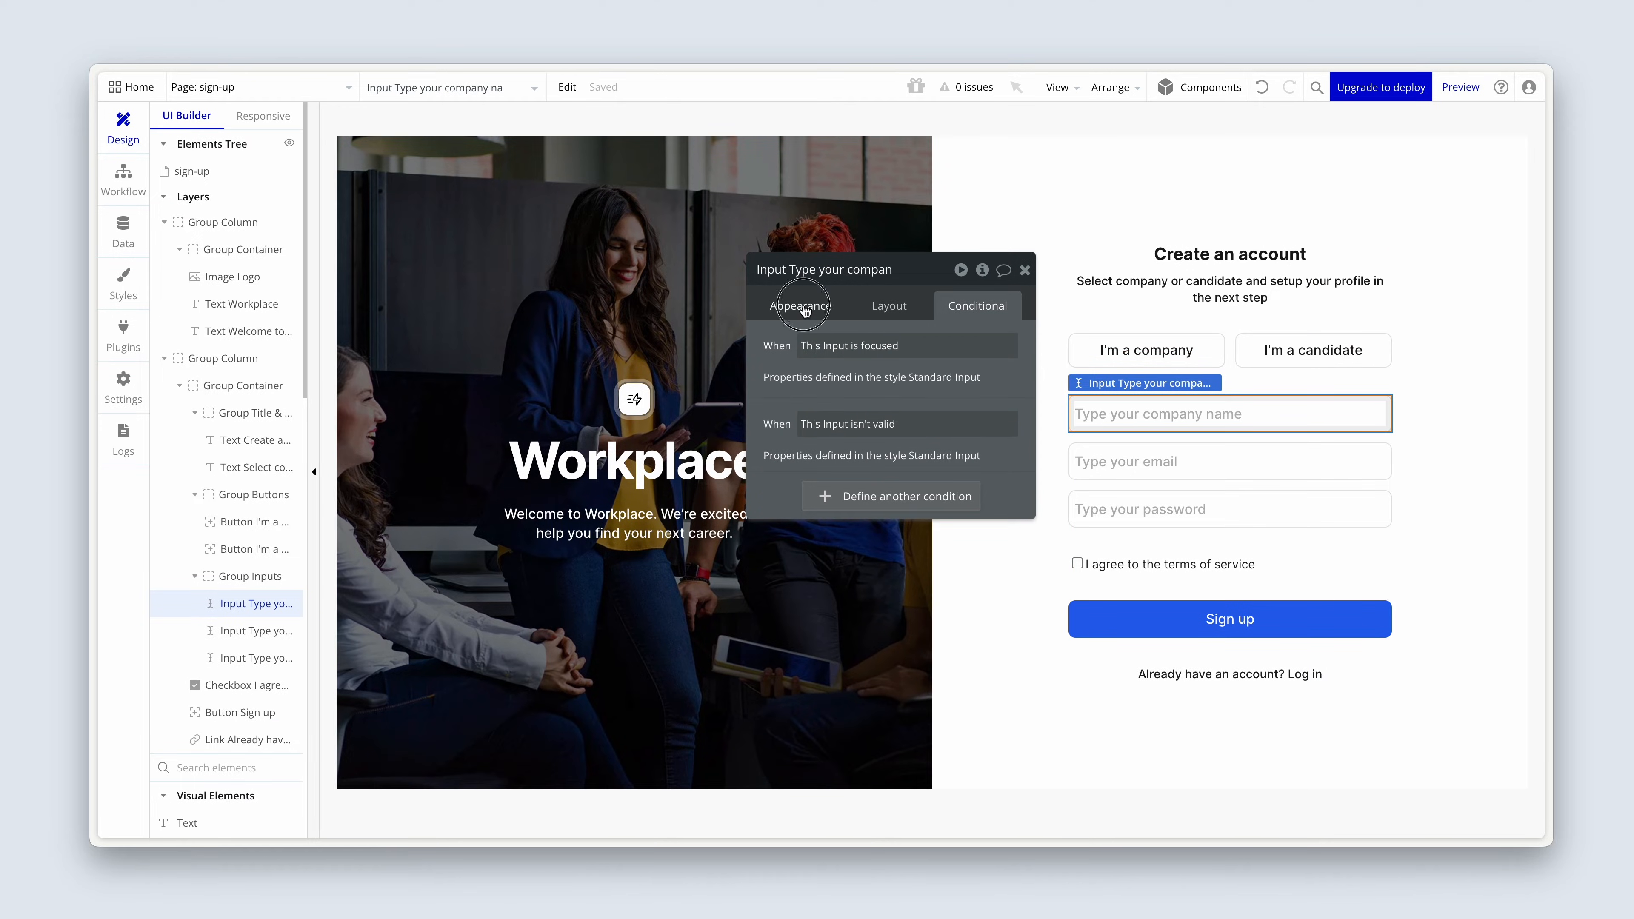
Step: Show the company name input's Appearance settings down to its Standard Input style attribute
left_click(799, 306)
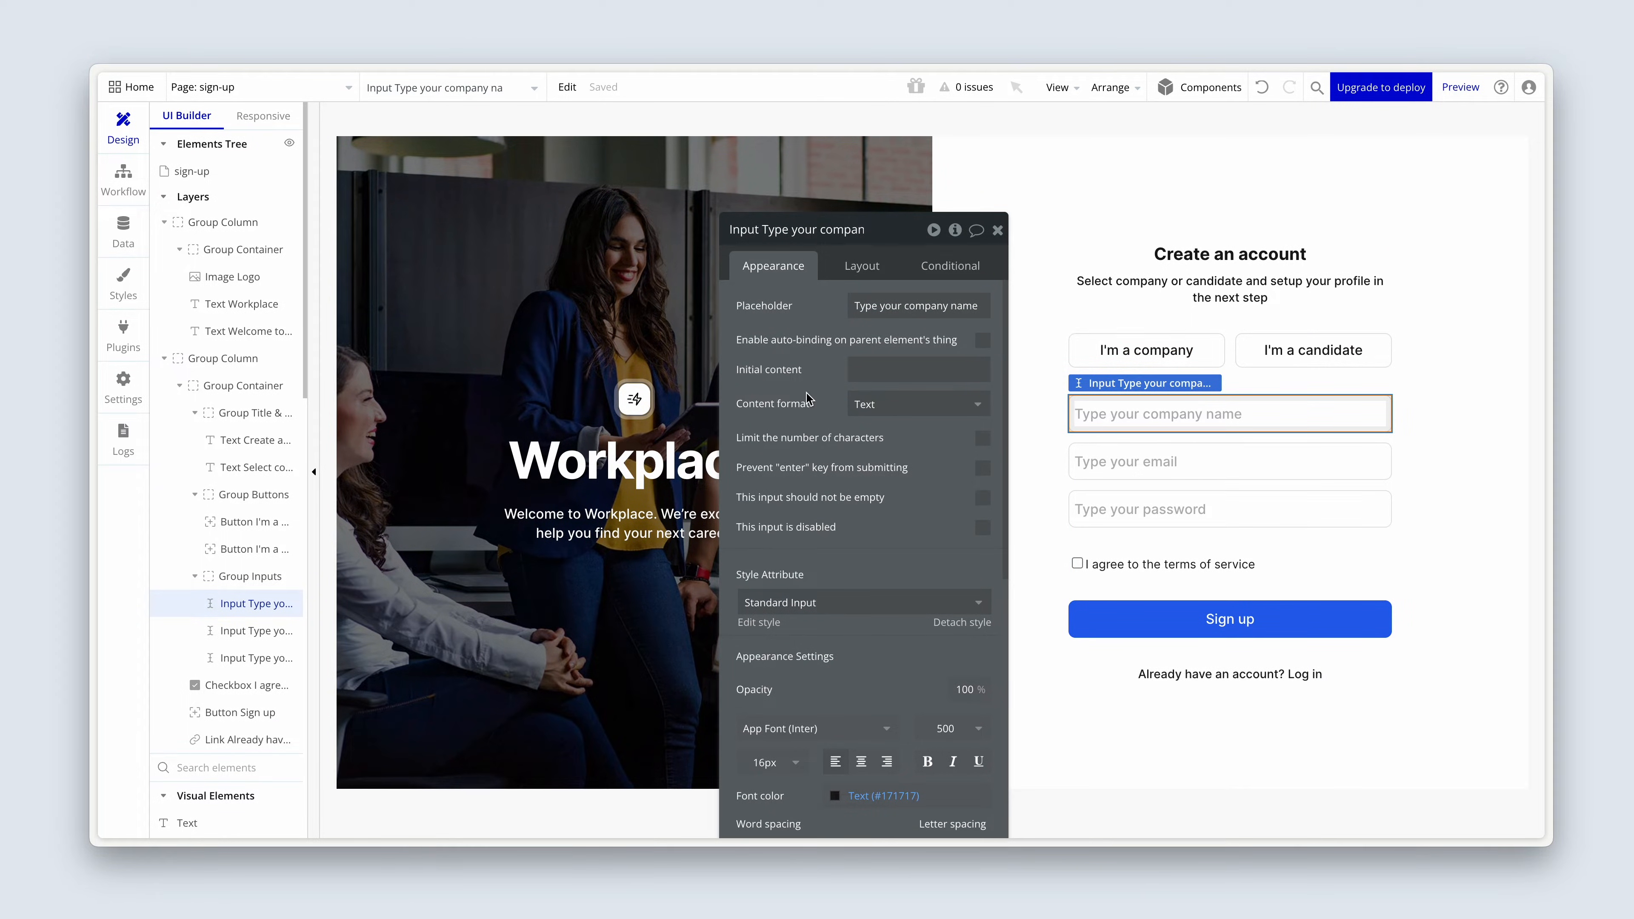
scroll("down", 3)
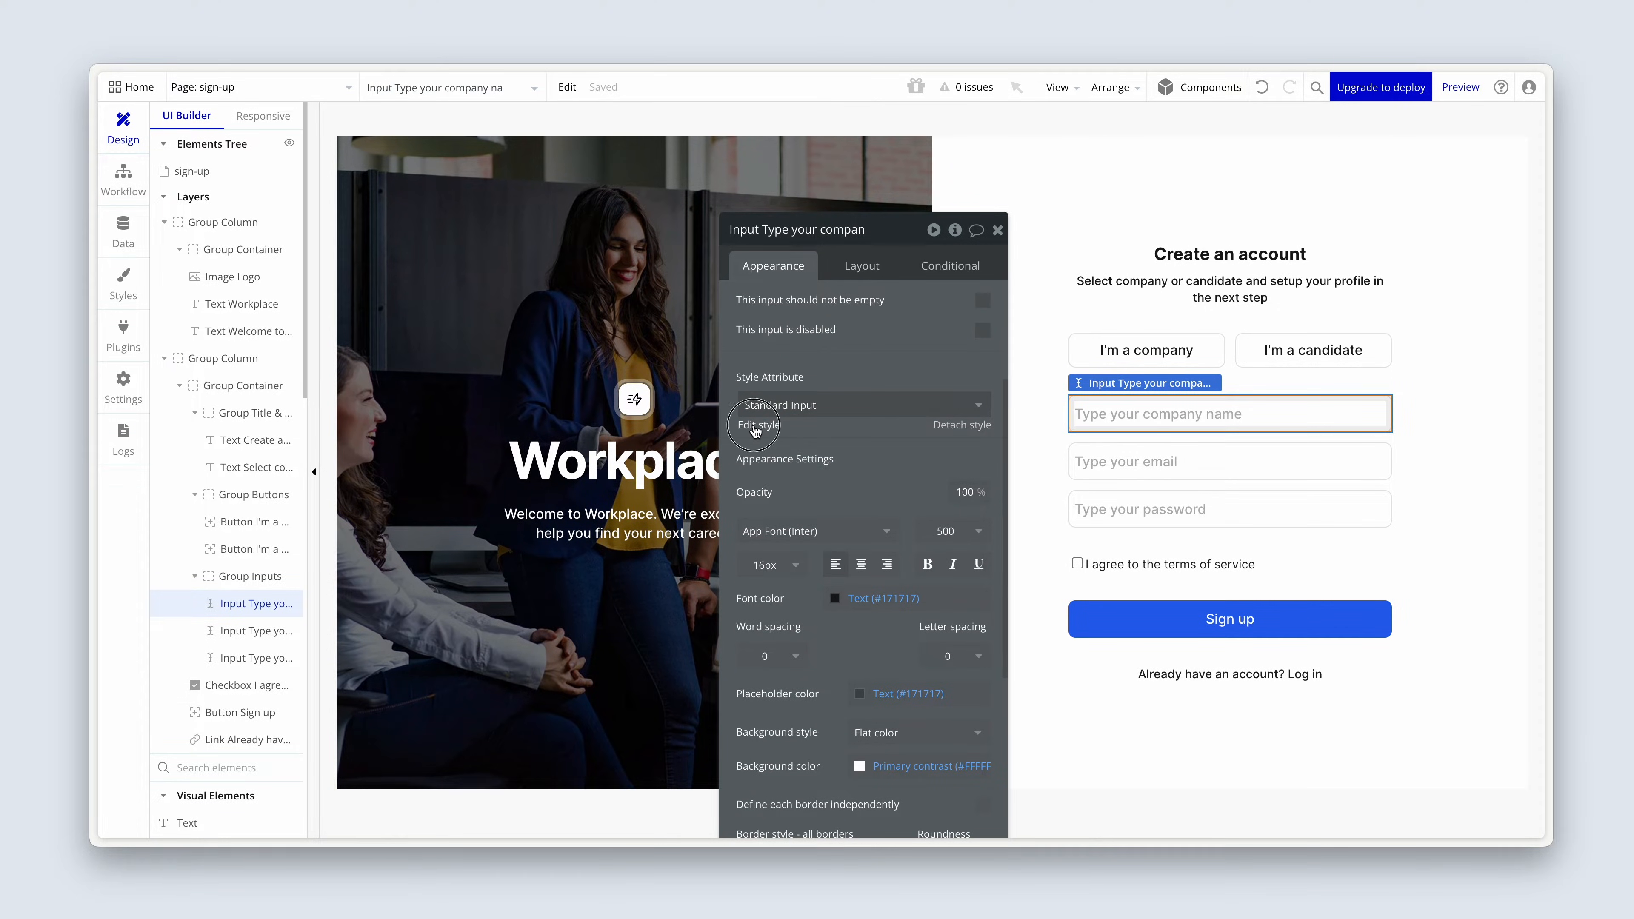
Step: Give the Standard Input style 16px right padding to match its left padding
left_click(752, 423)
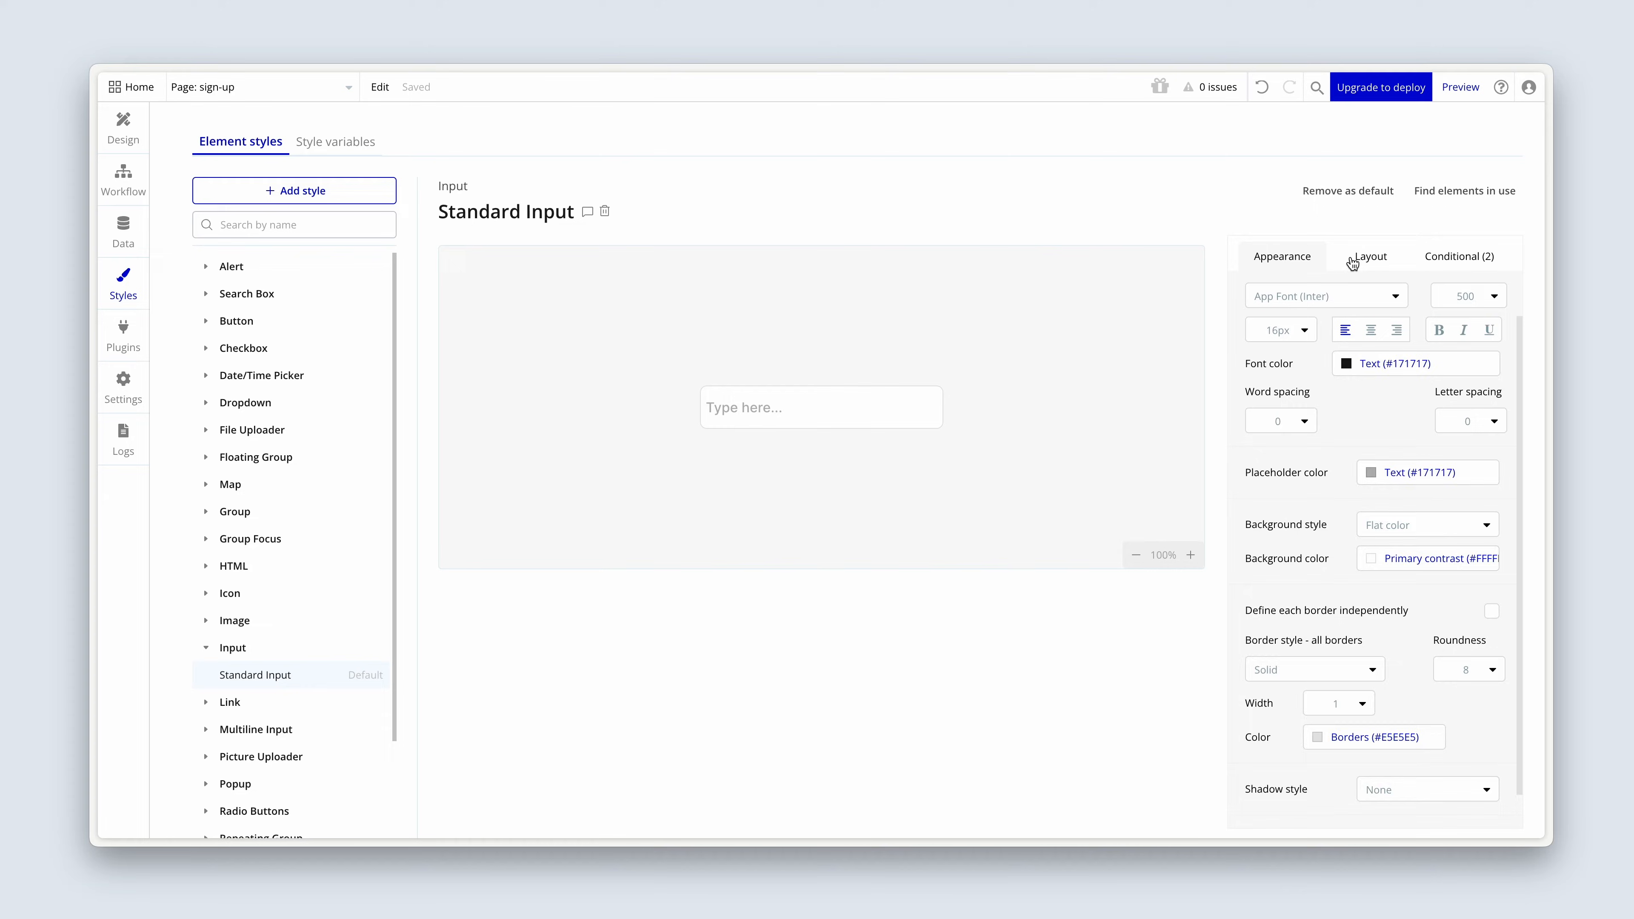
left_click(1370, 256)
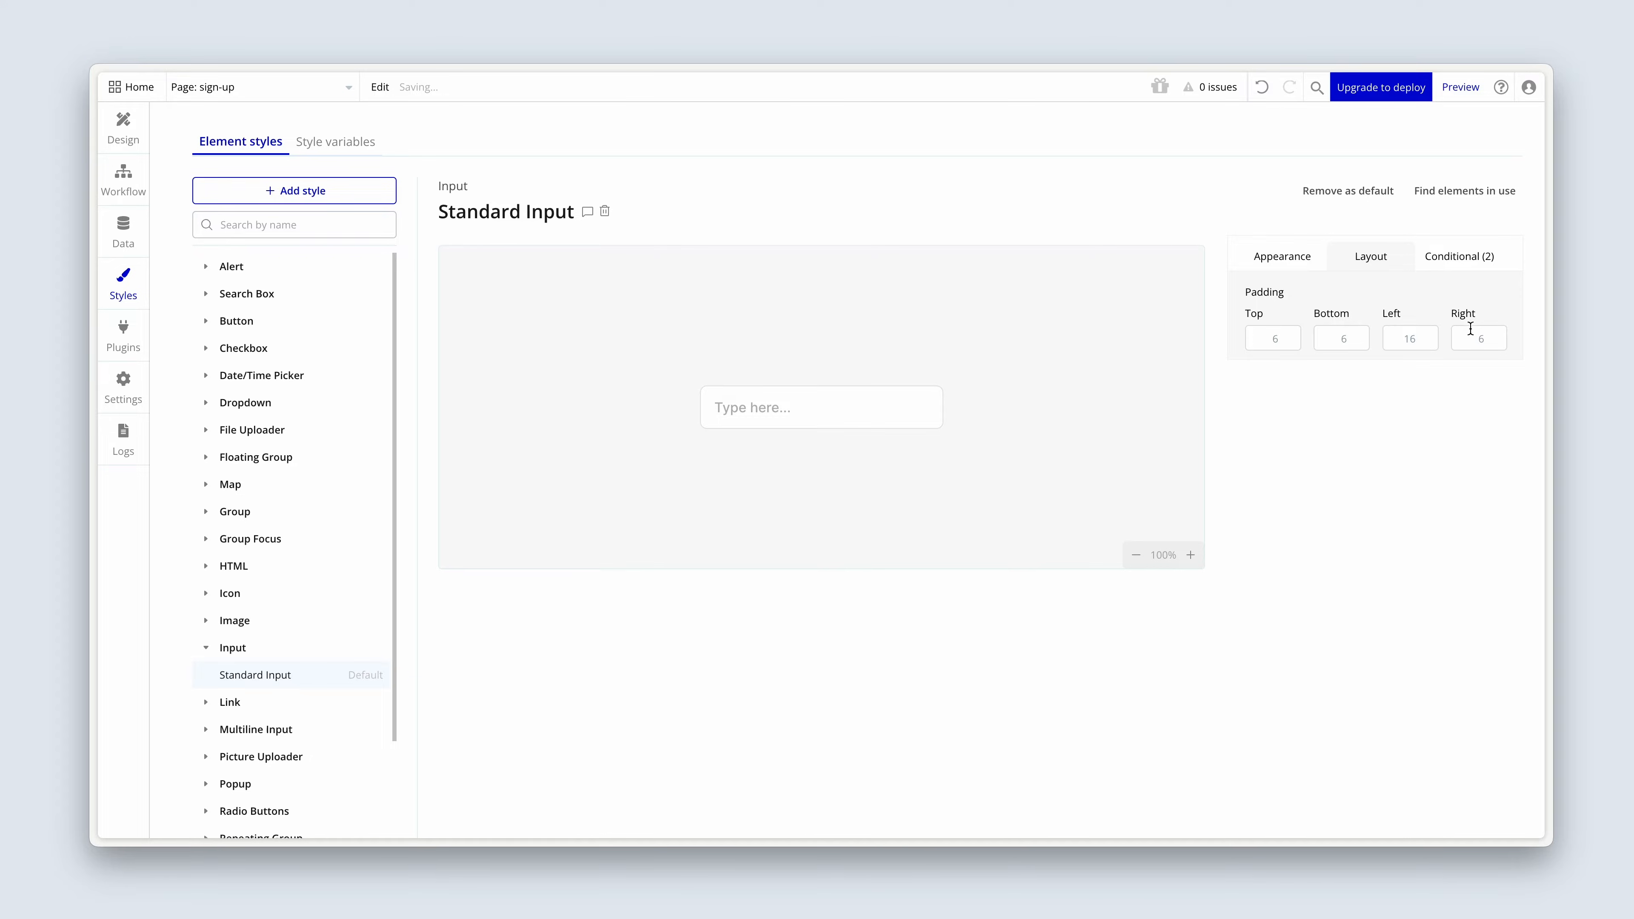
type("16")
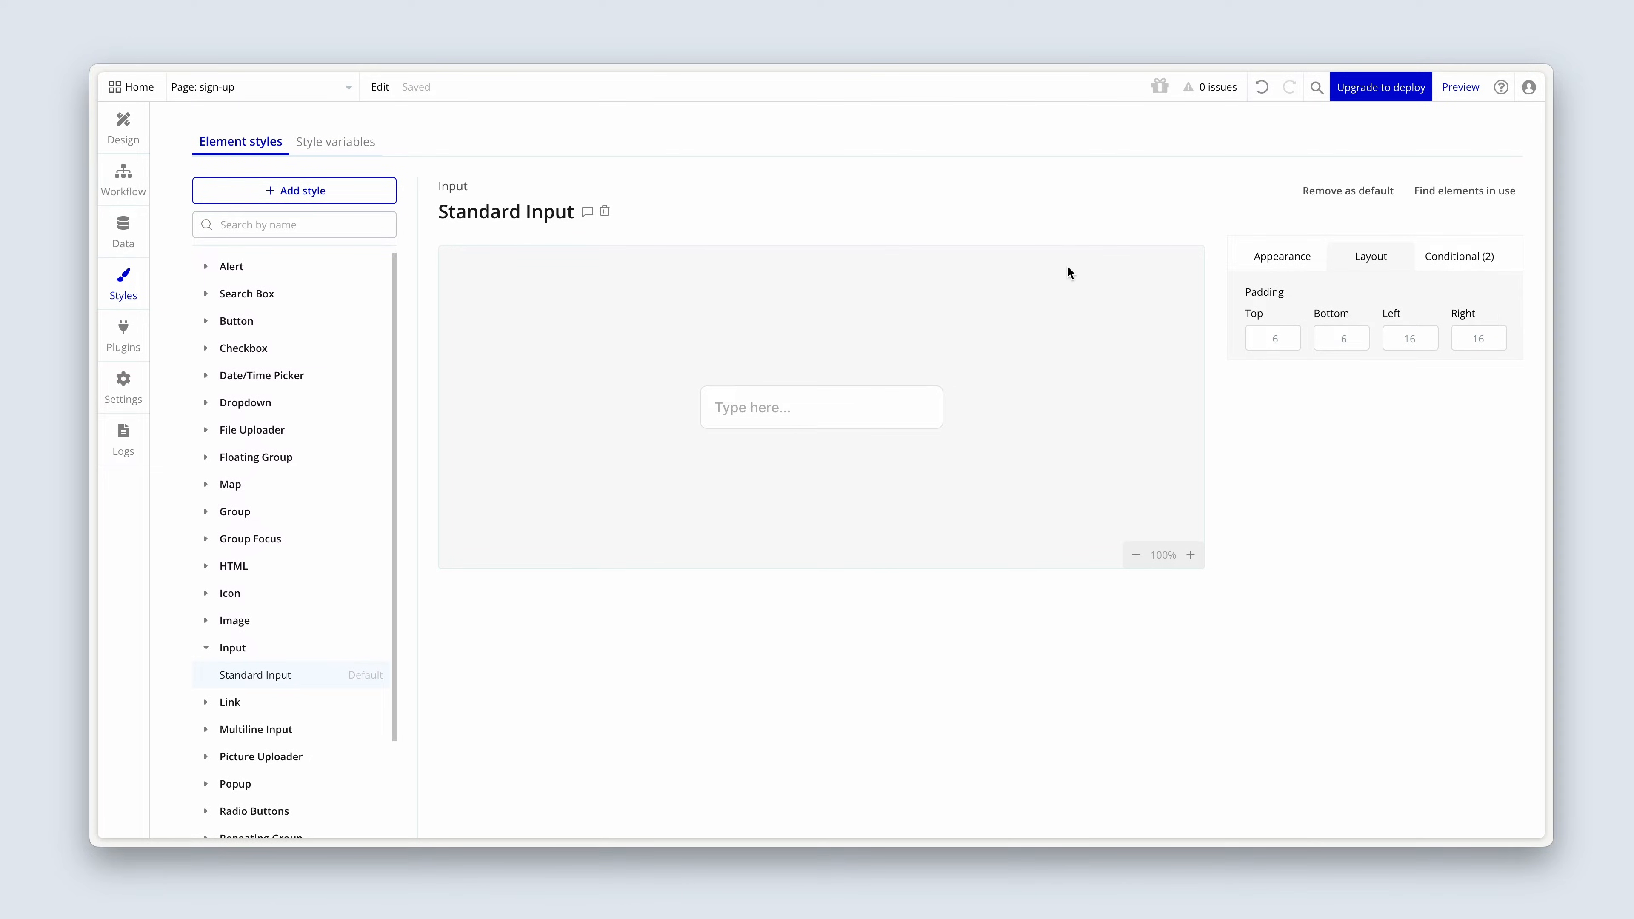
mouse_move(122, 122)
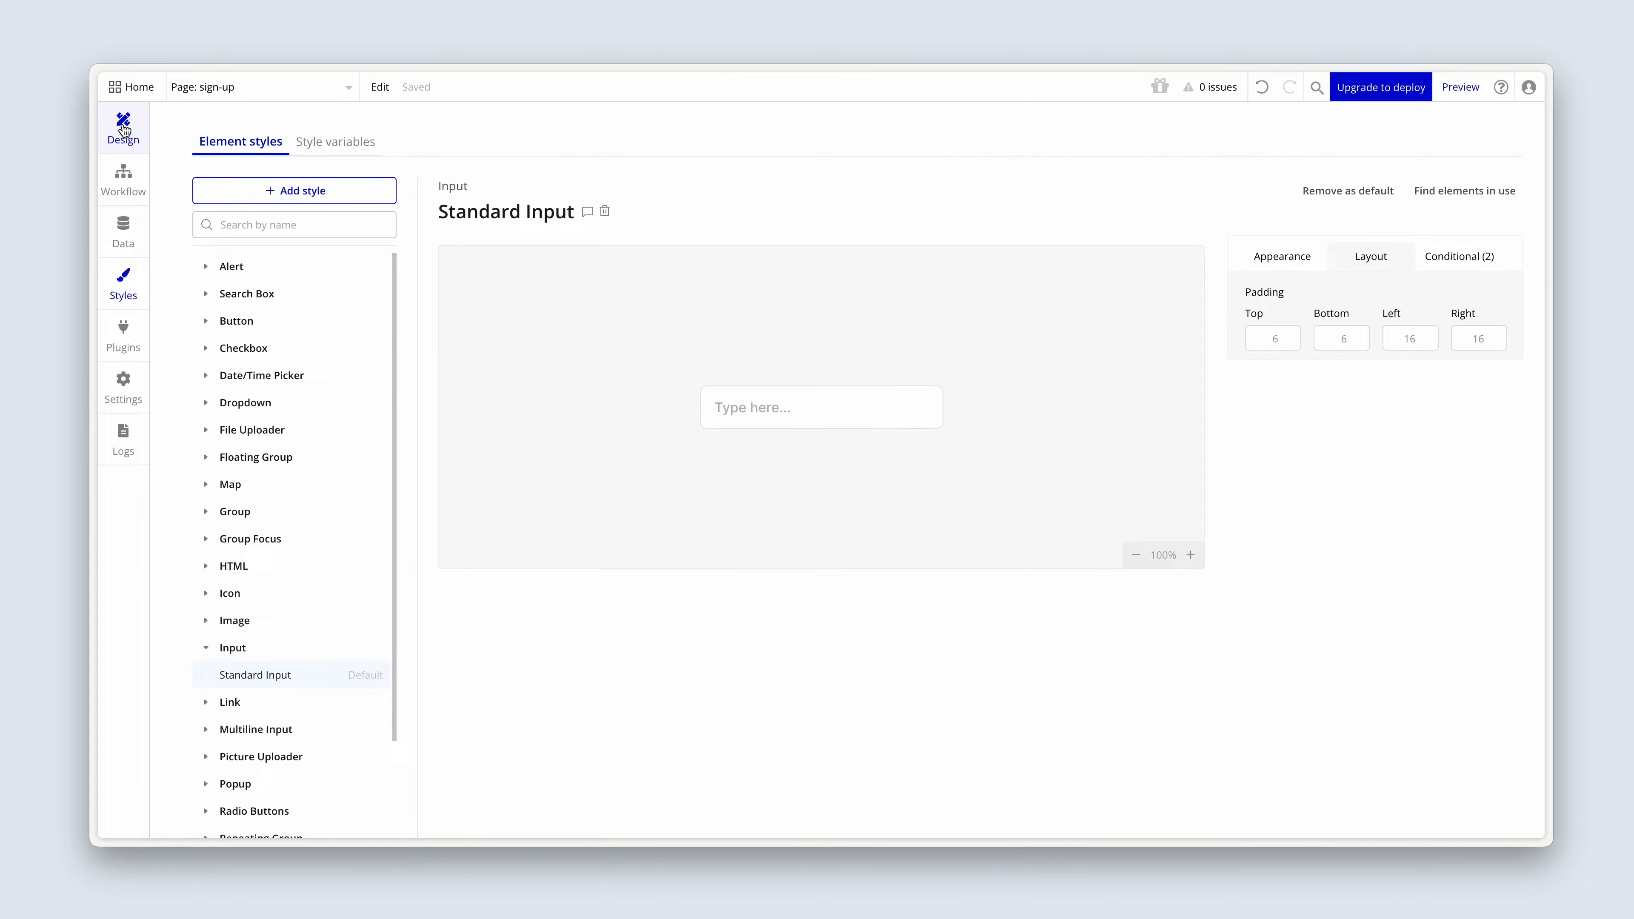
Step: Group the terms checkbox, Sign up button and login link into column Group Actions with 20px gaps
left_click(122, 122)
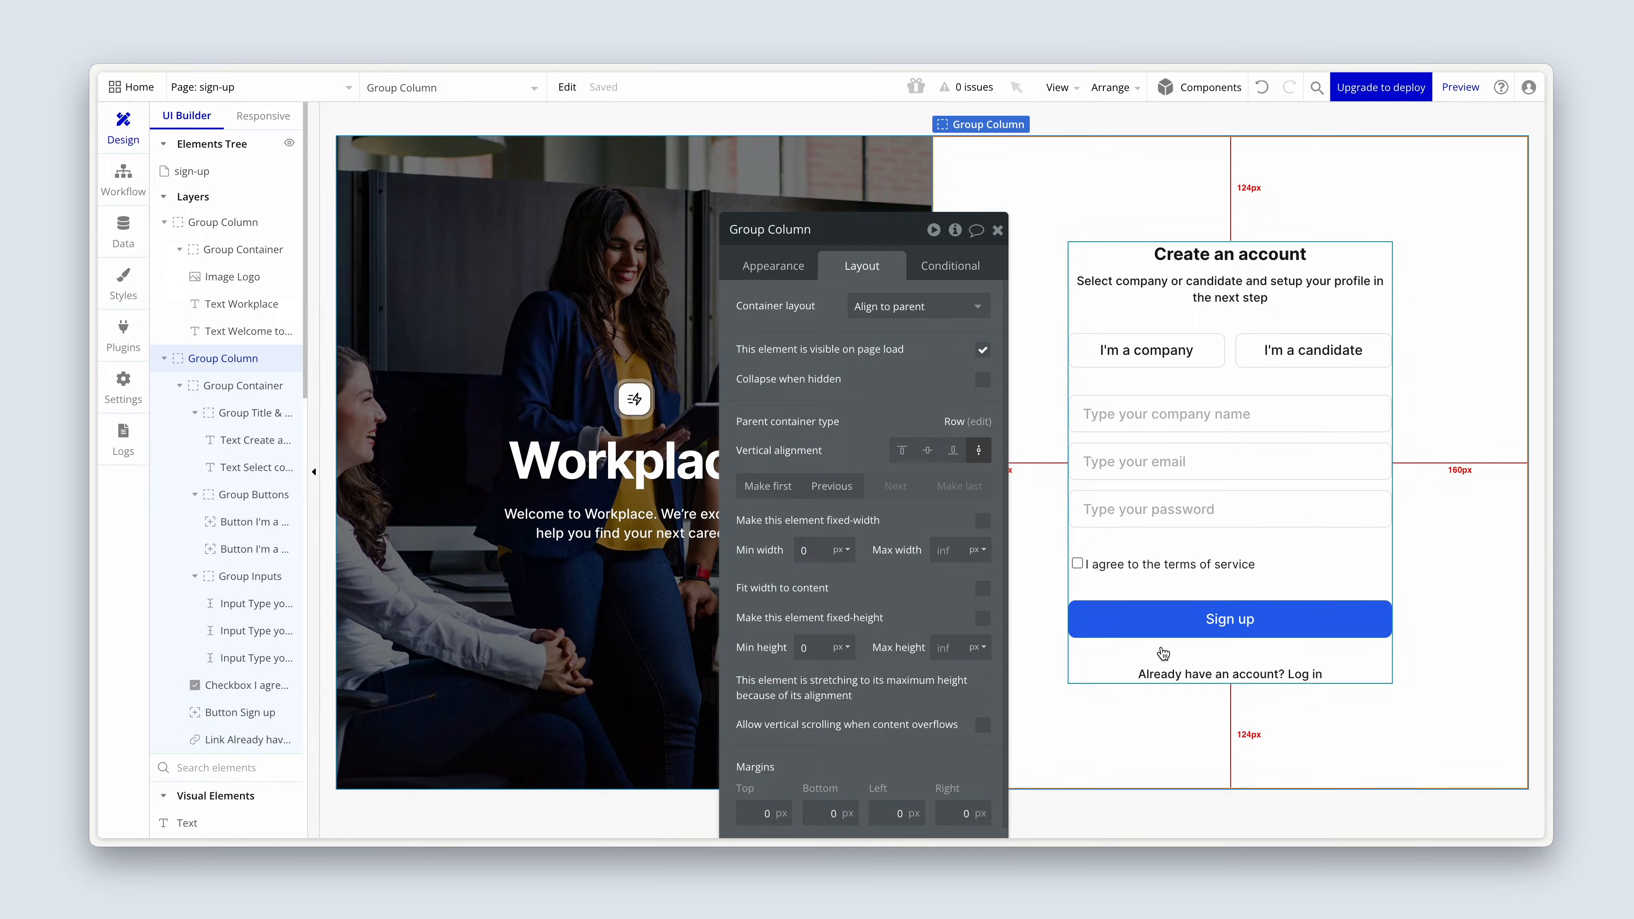
left_click(1227, 674)
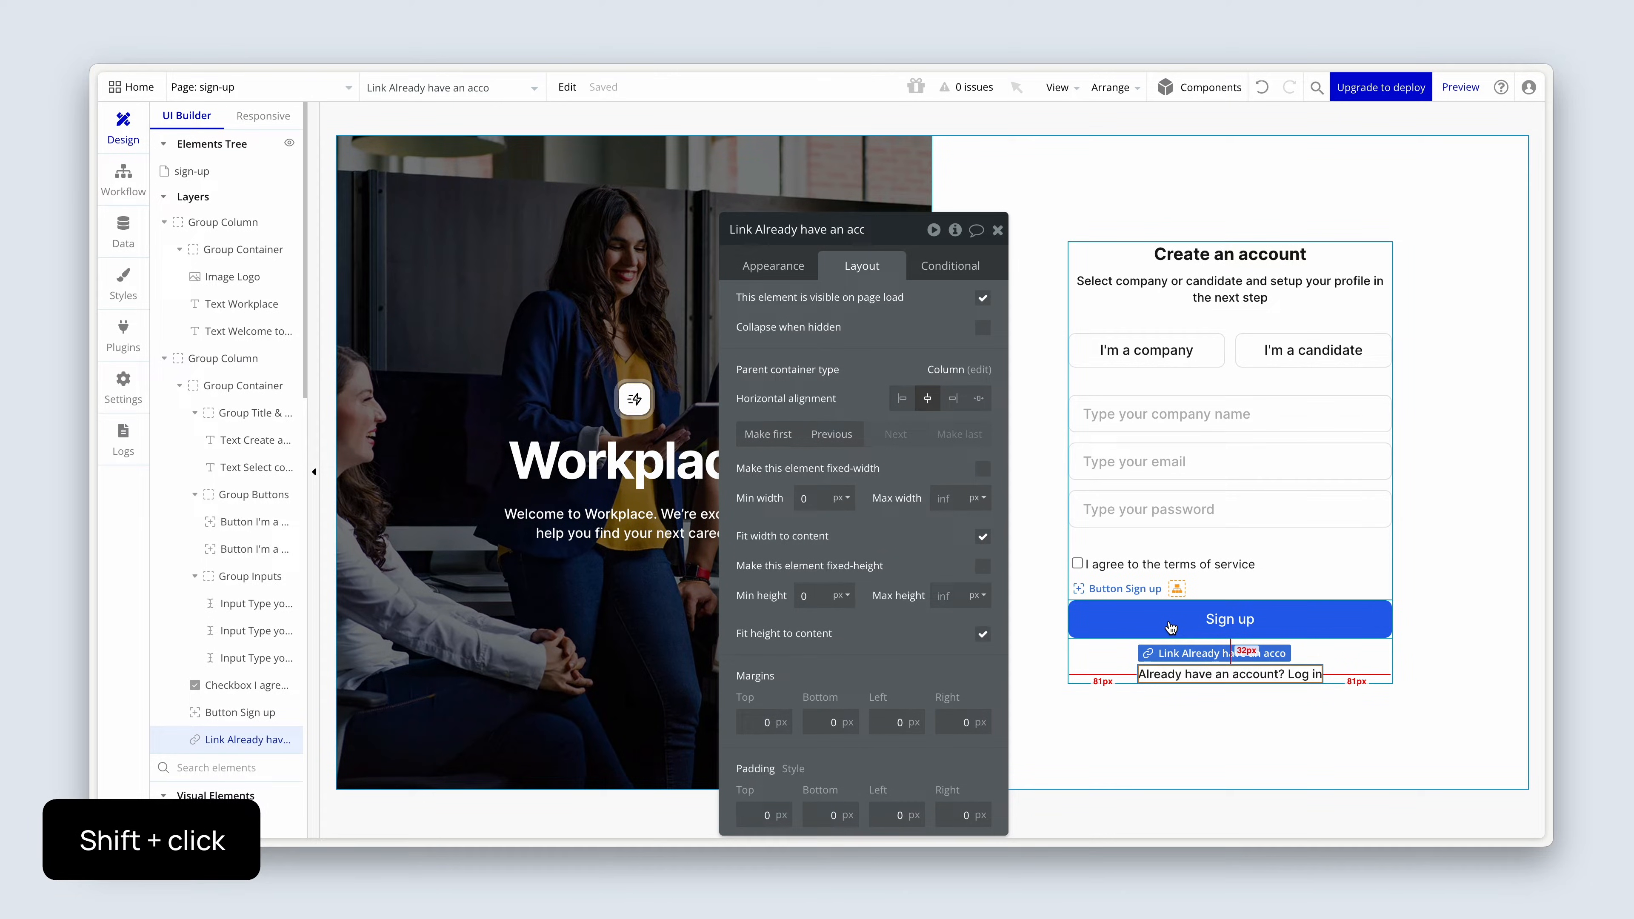
left_click(1079, 564)
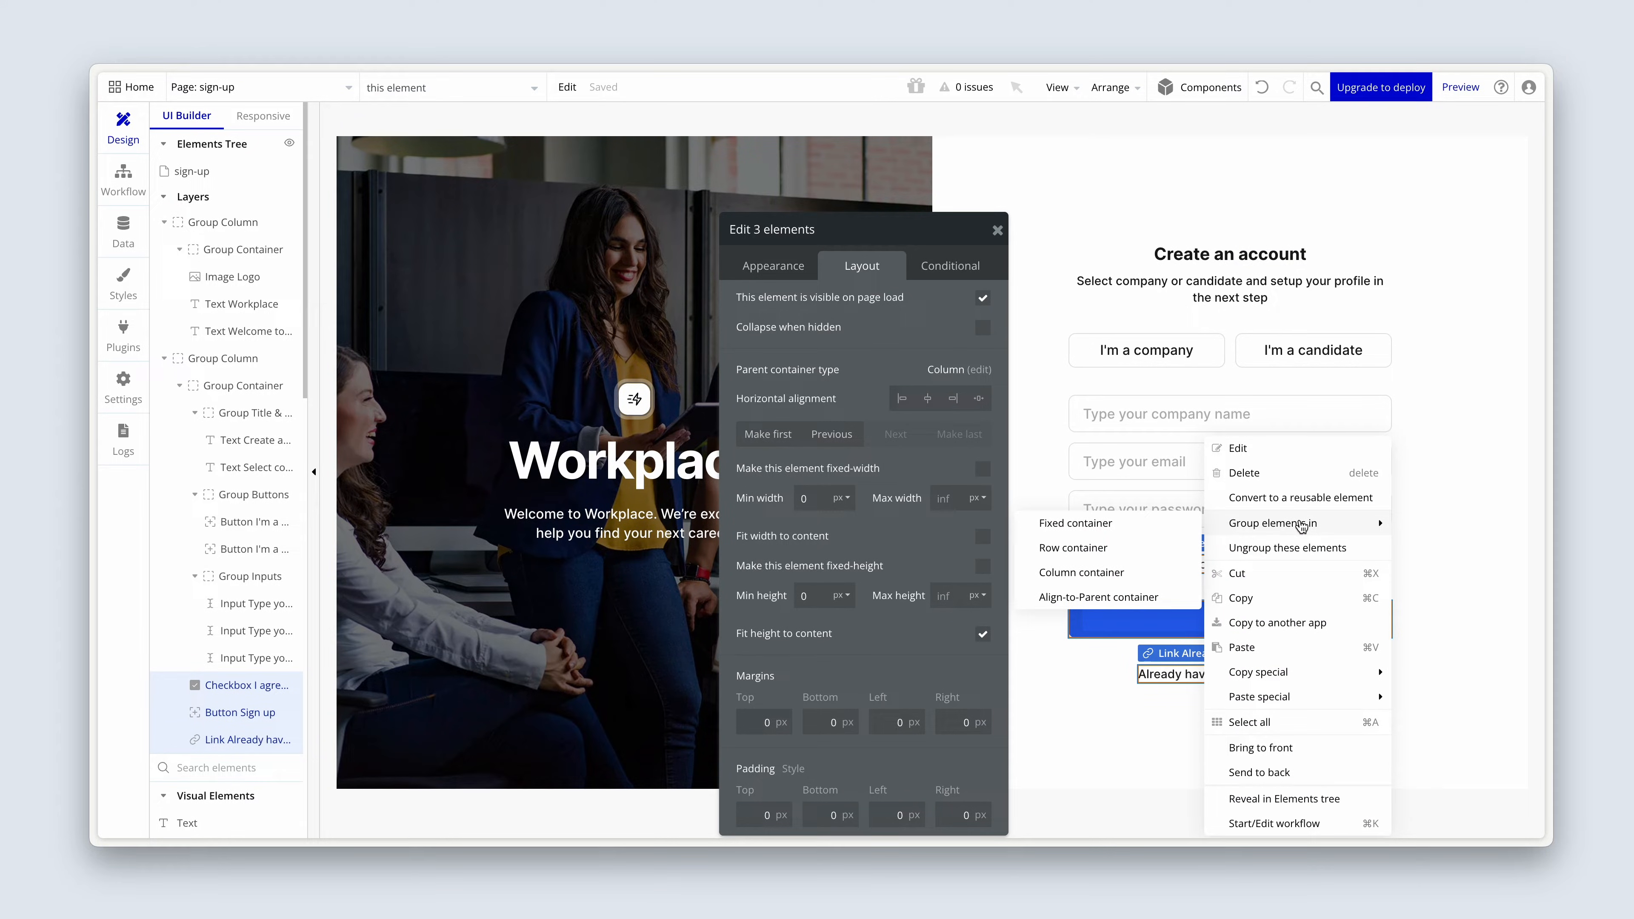
mouse_move(1162, 548)
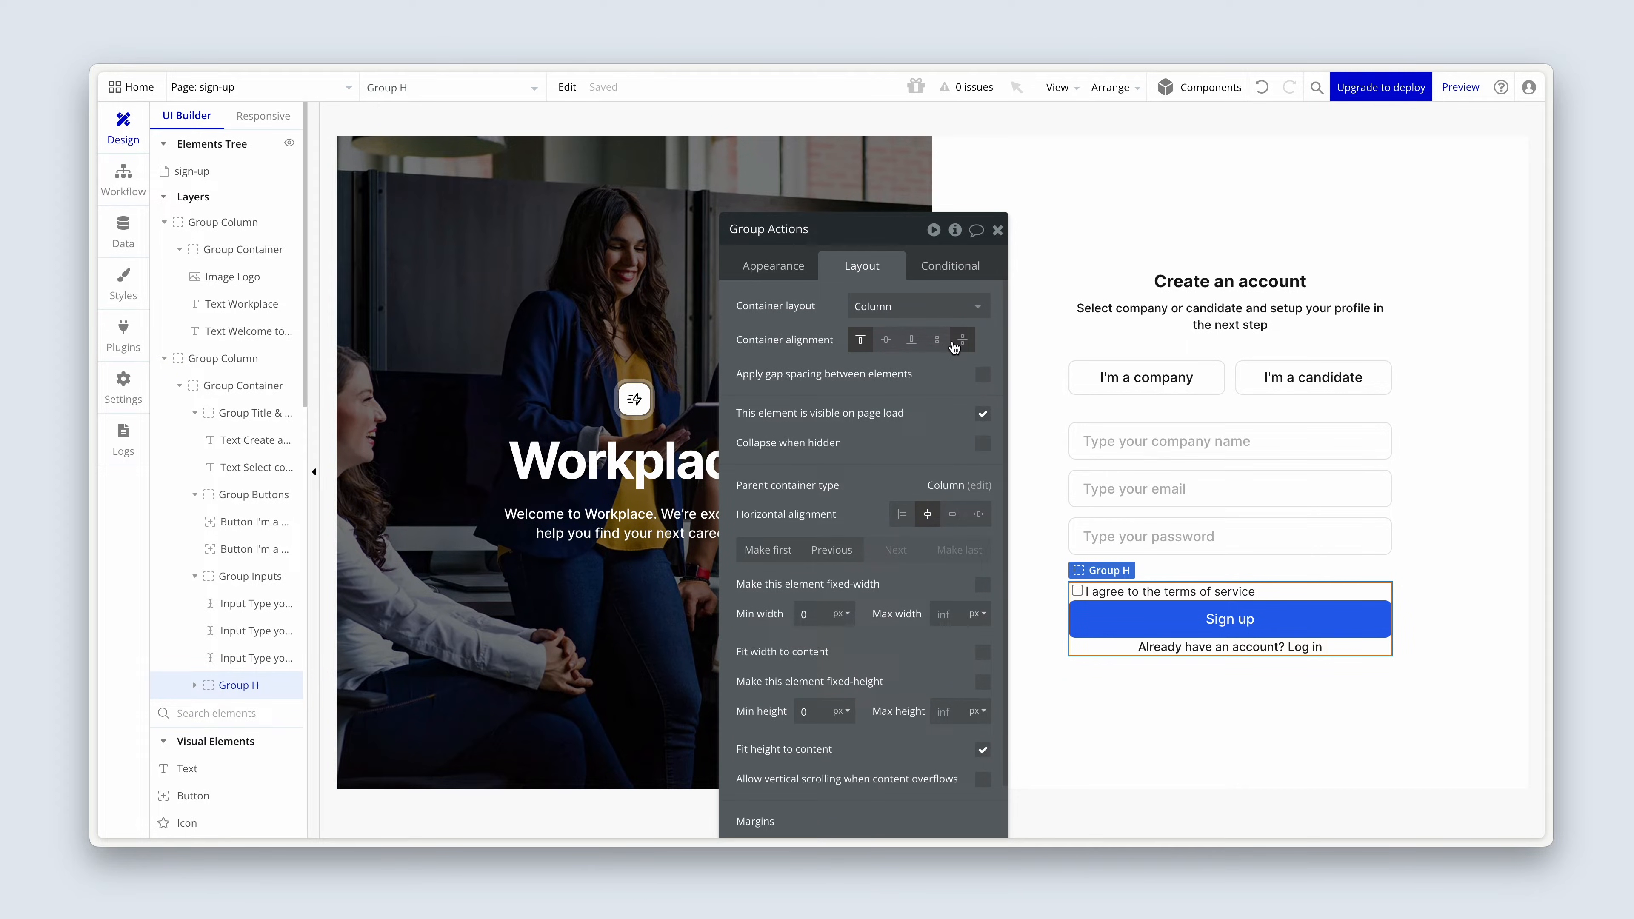
left_click(981, 373)
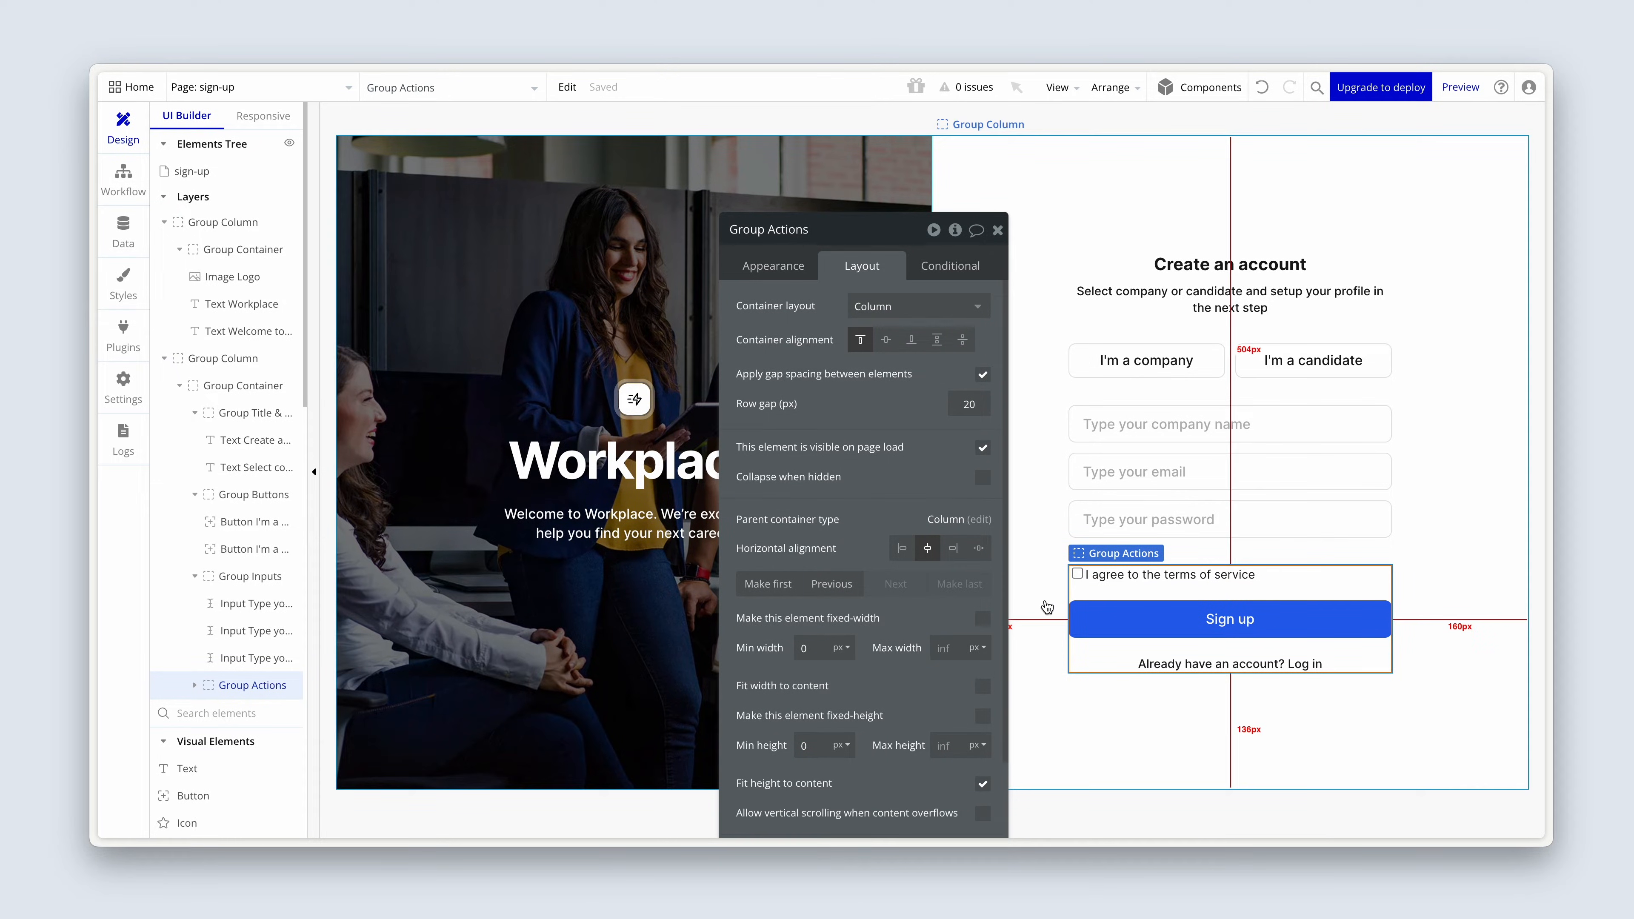
left_click(219, 357)
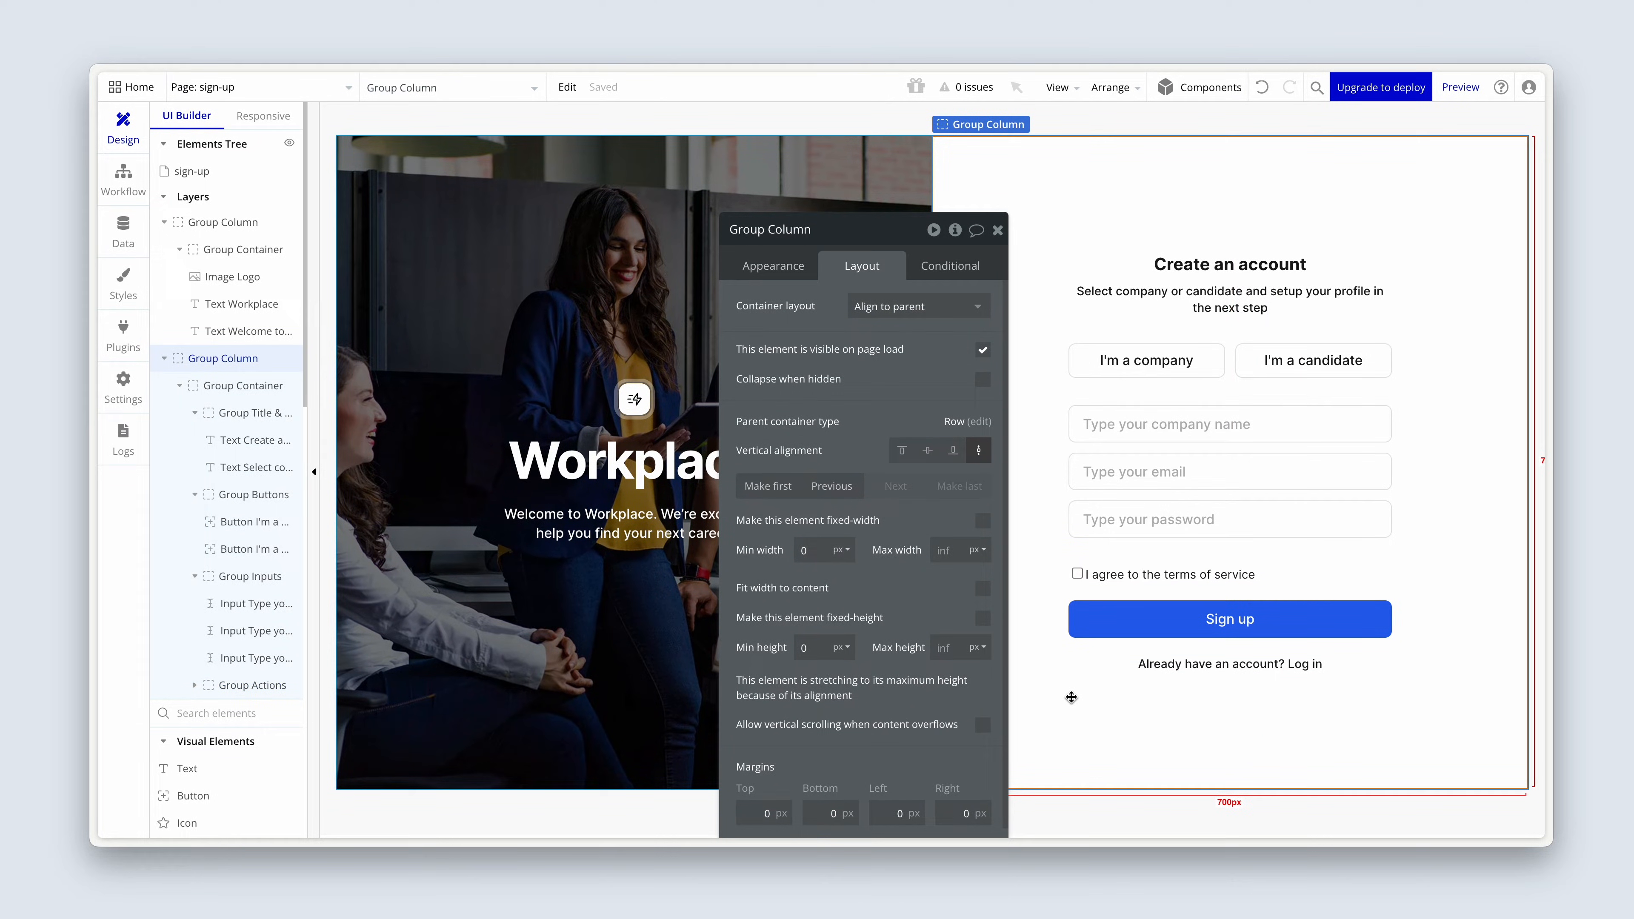
Step: Require the terms checkbox to be checked and the email and password inputs to be non-empty
left_click(1078, 575)
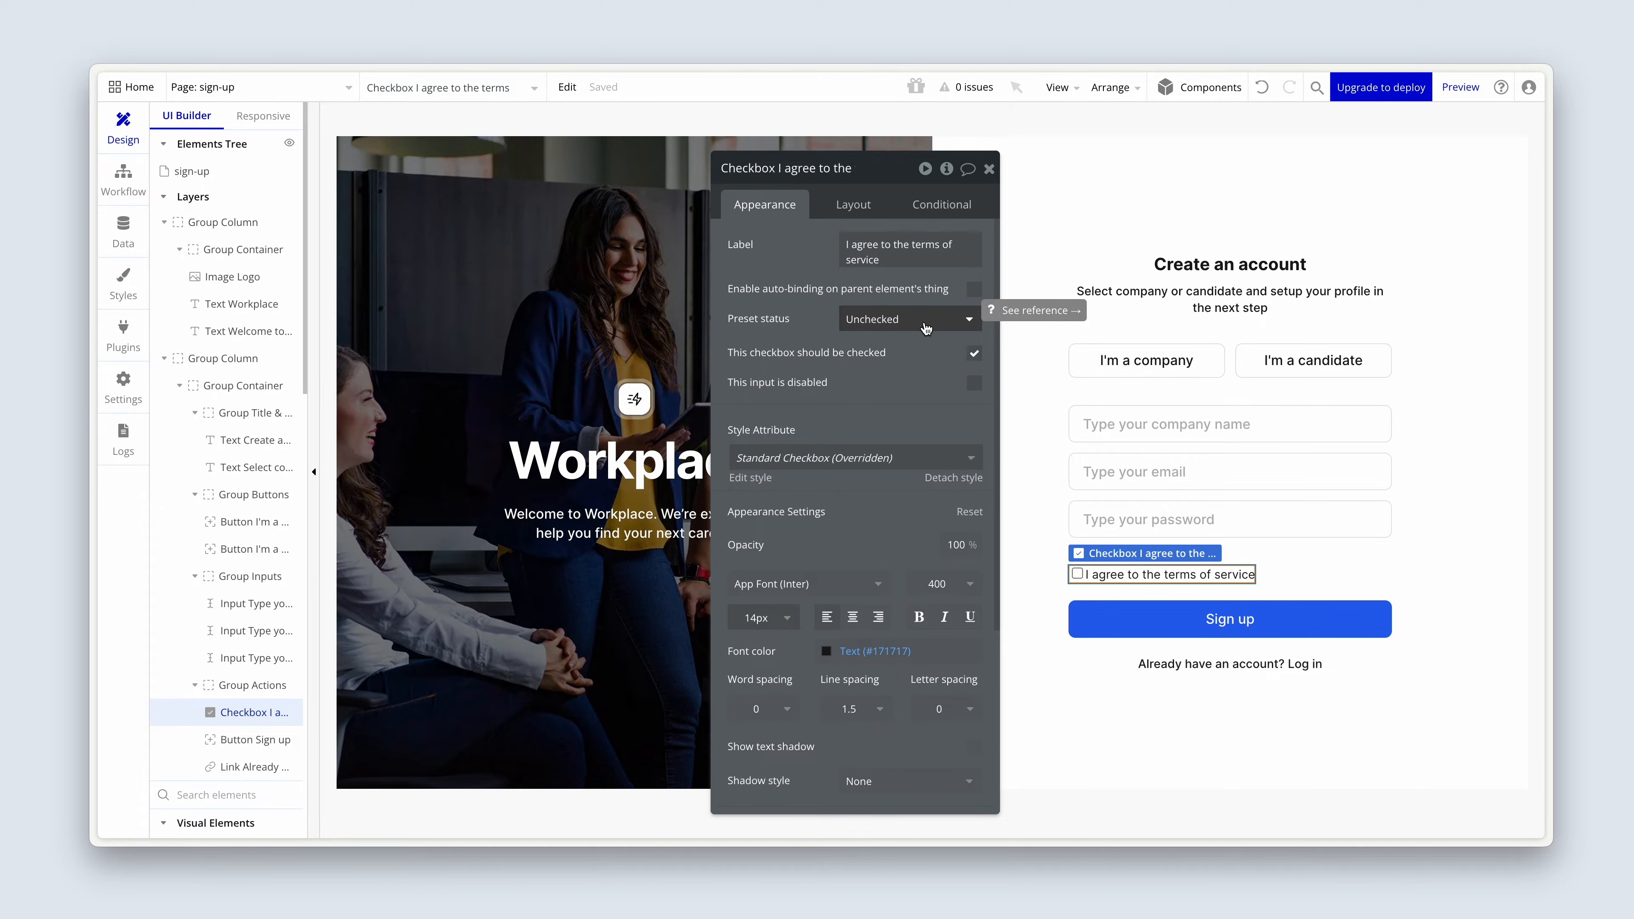
mouse_move(759, 362)
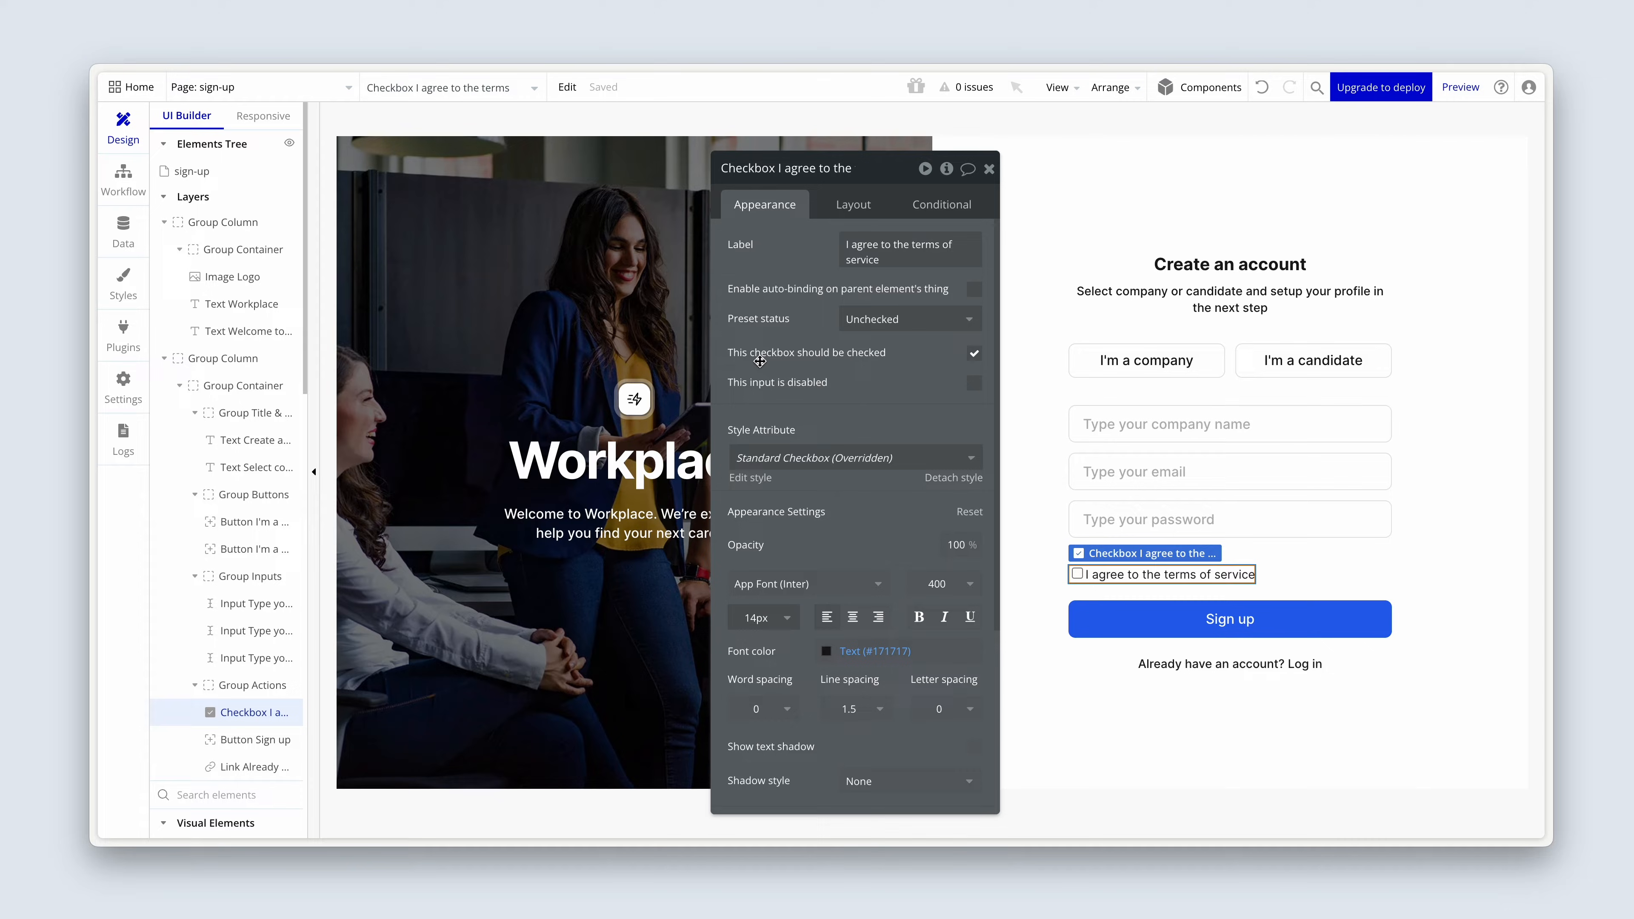
mouse_move(858, 376)
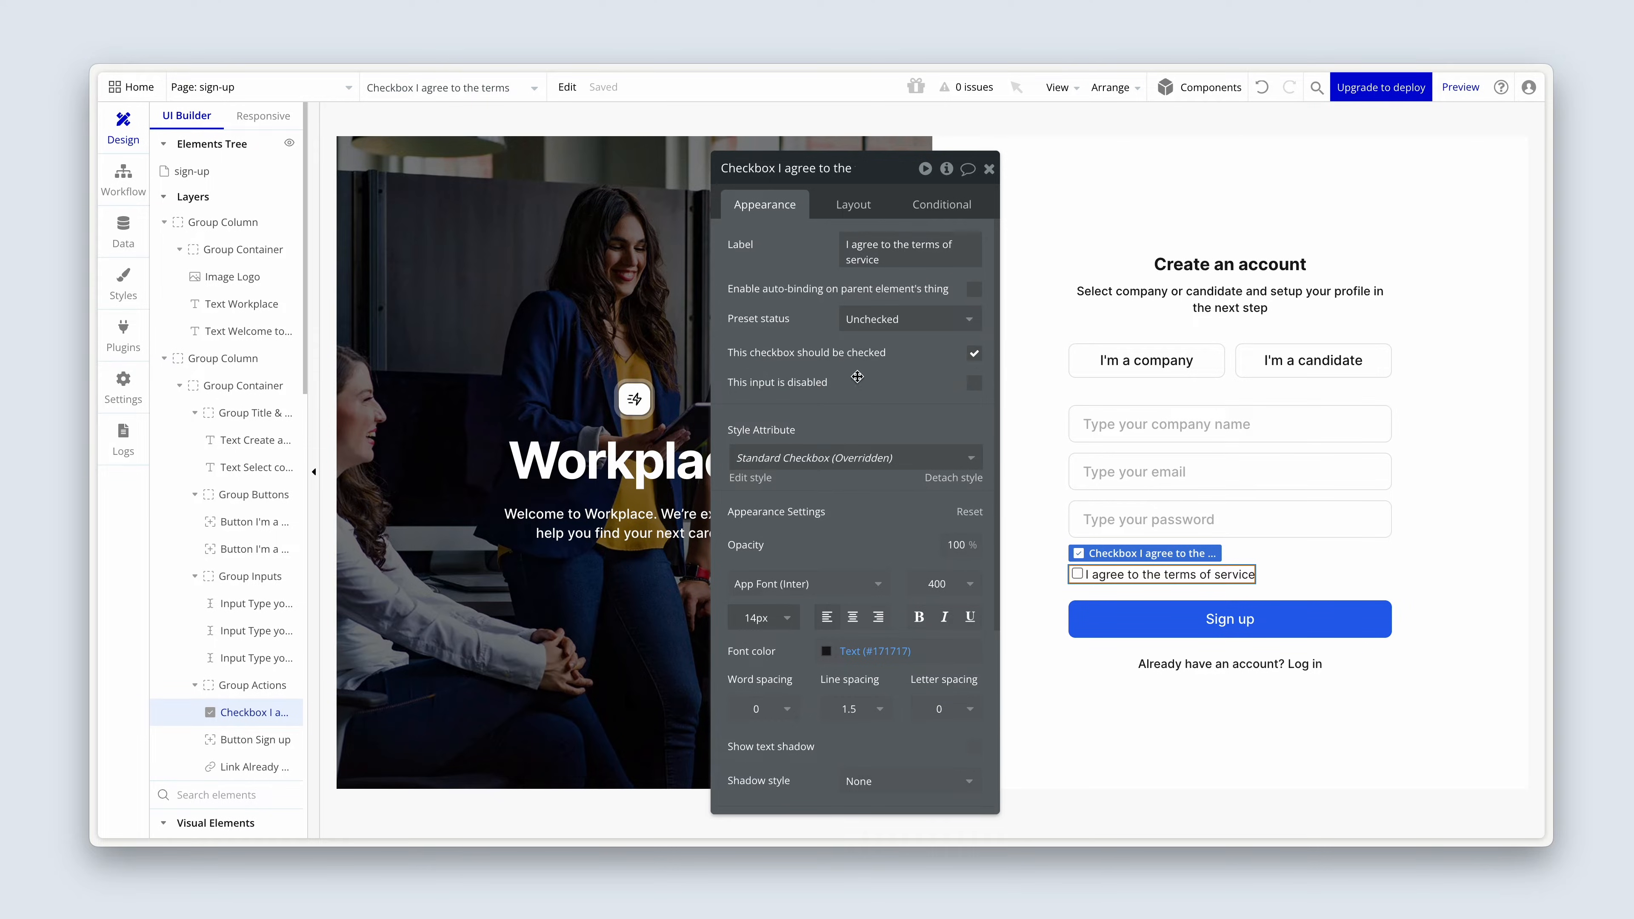
mouse_move(911, 356)
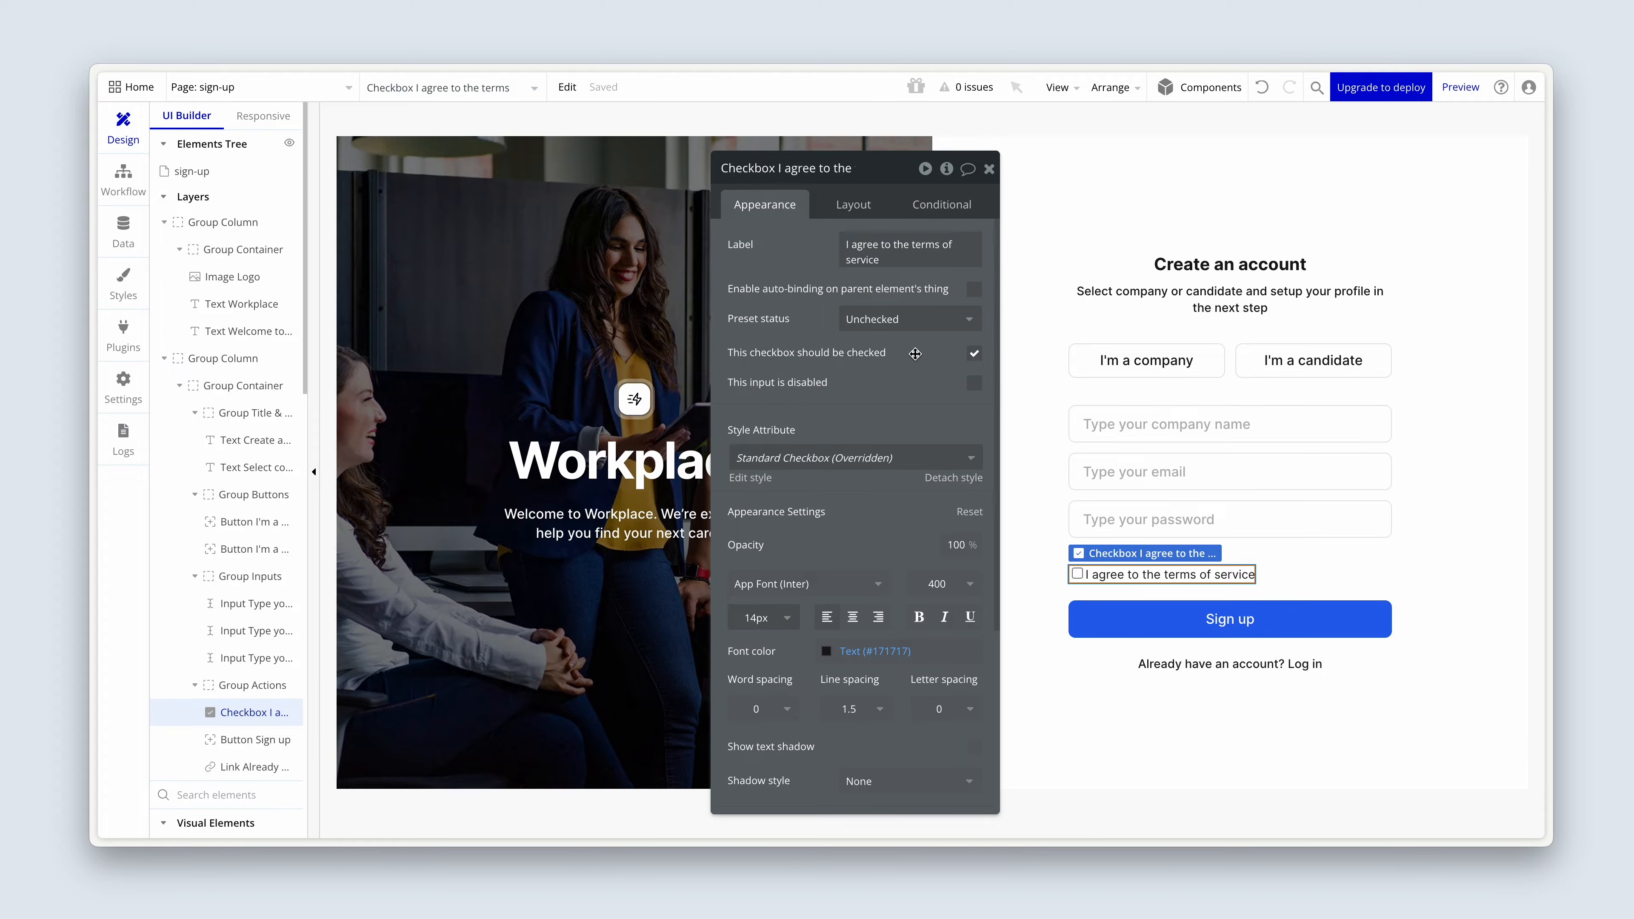
left_click(1227, 471)
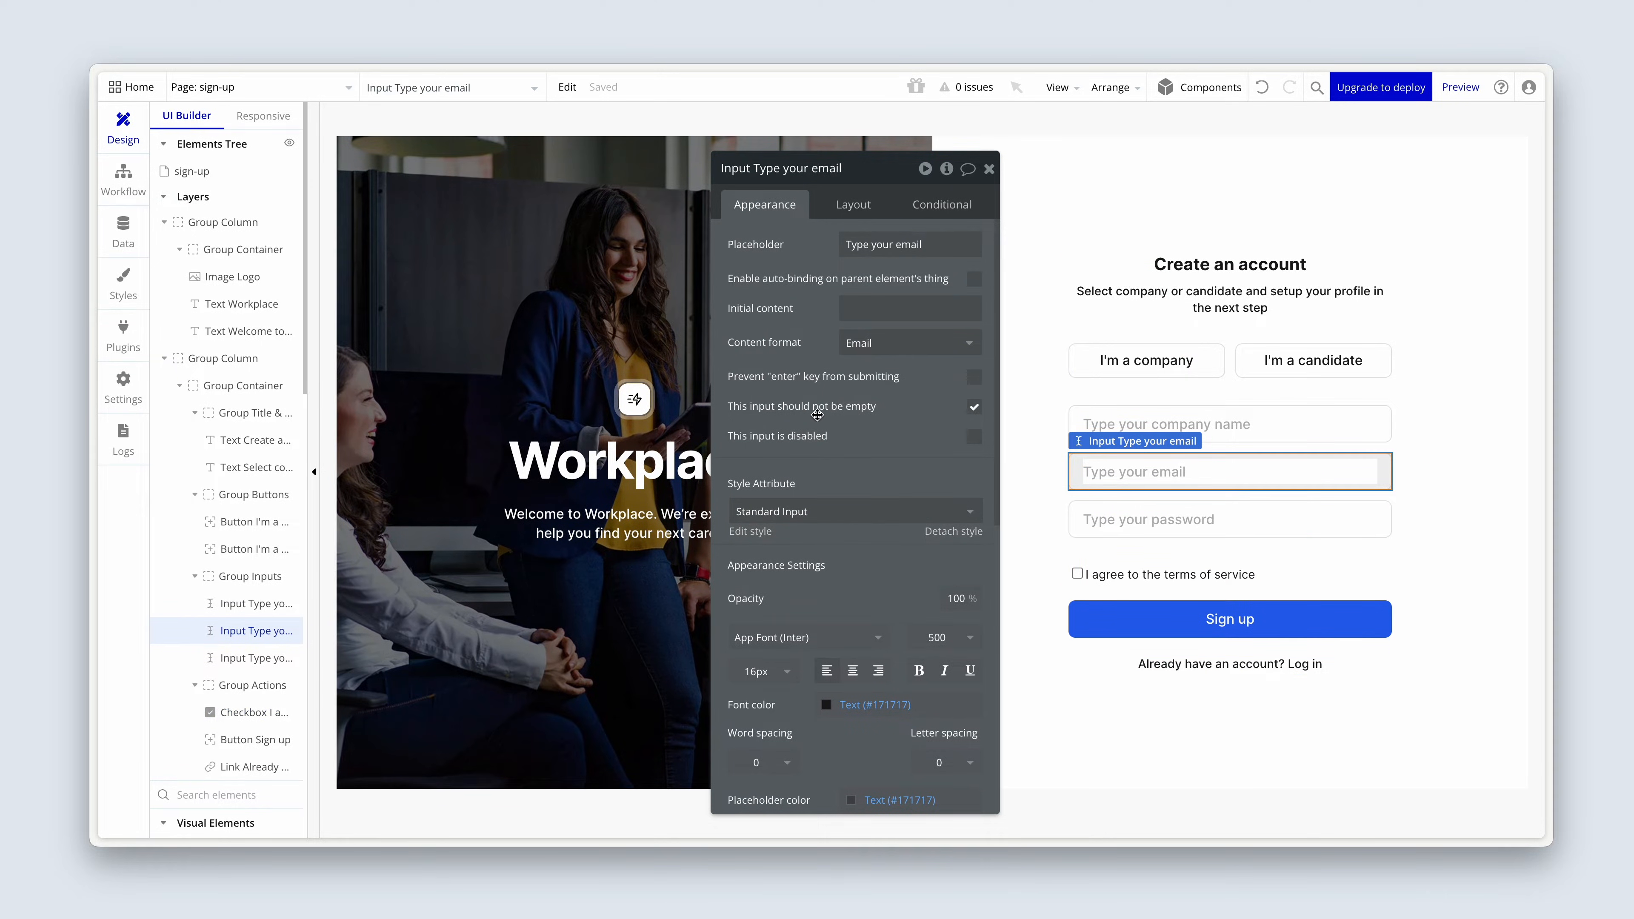
mouse_move(919, 415)
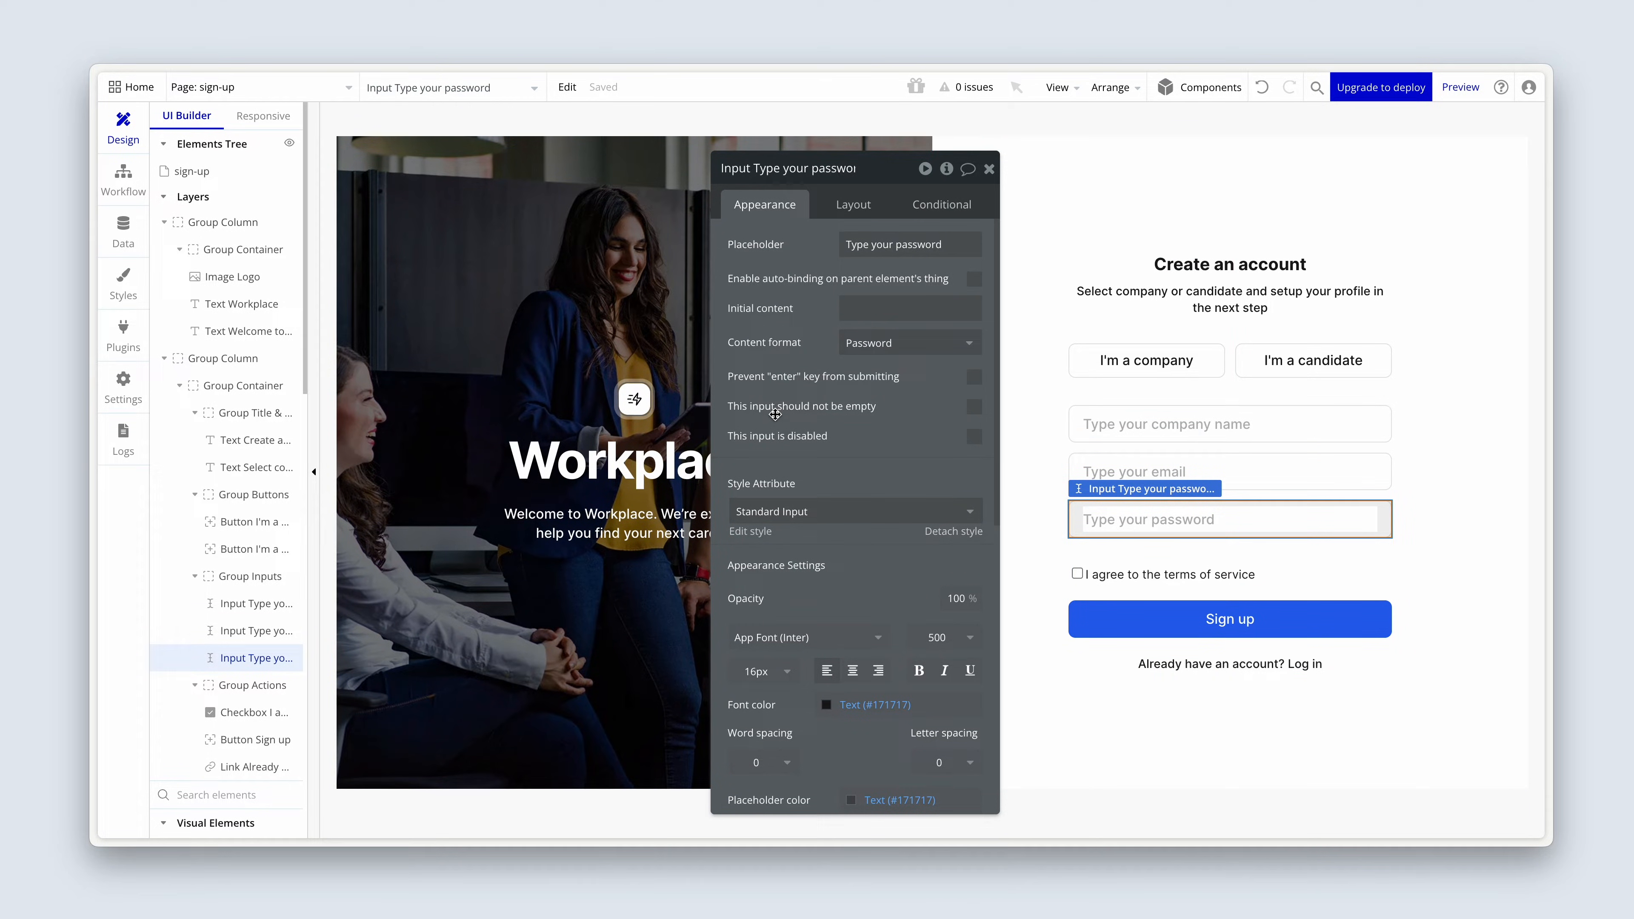
mouse_move(976, 417)
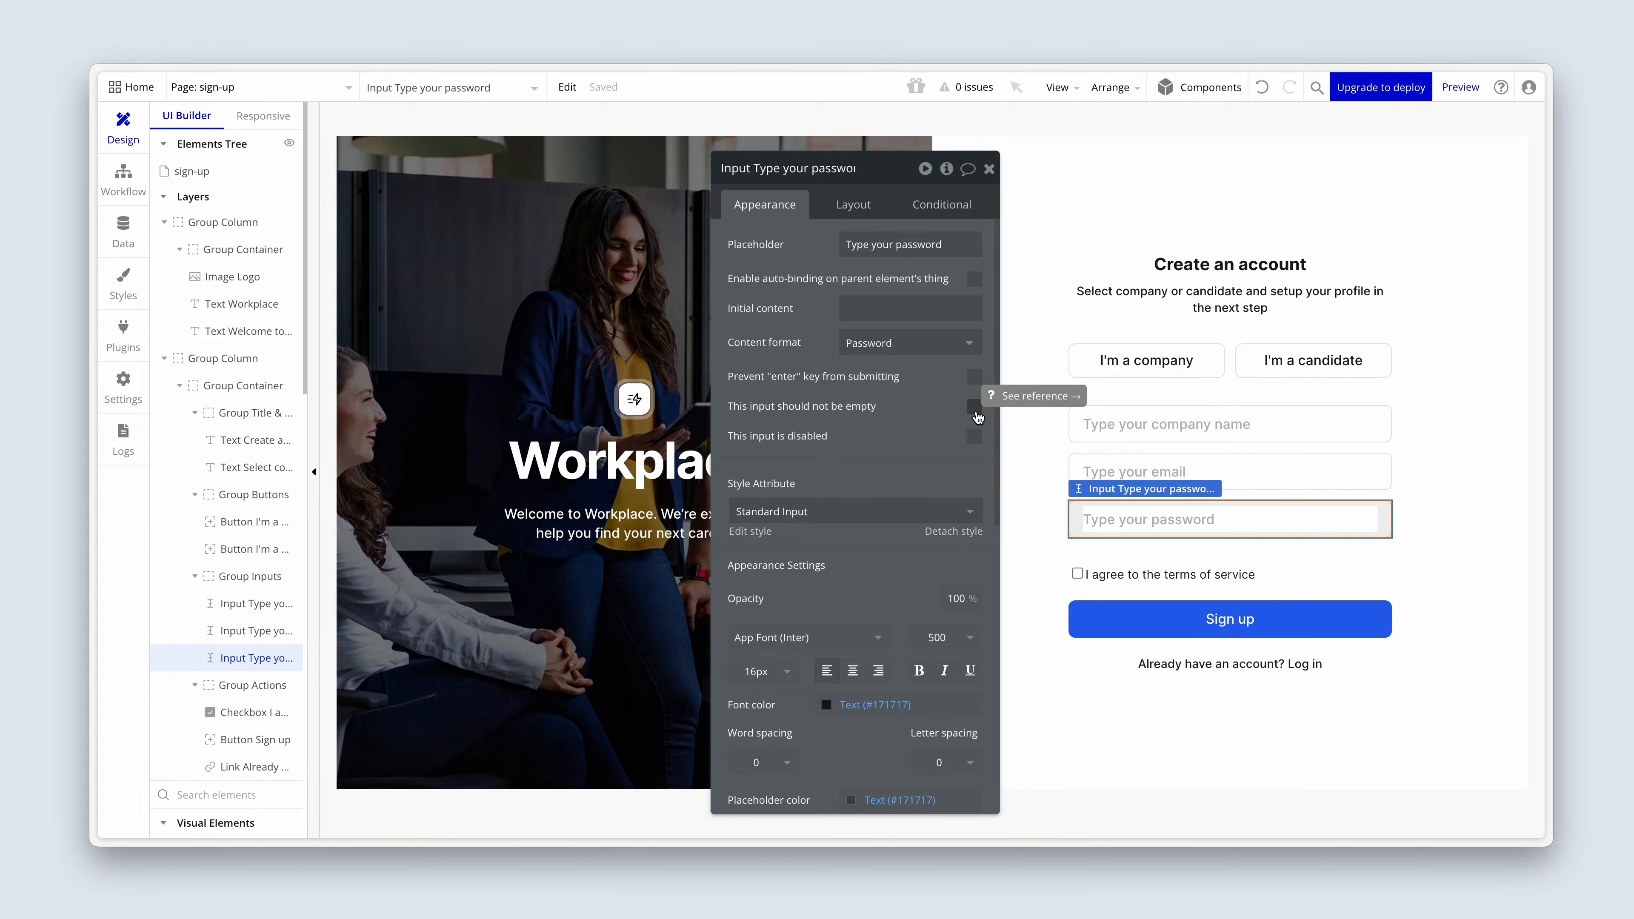
left_click(973, 407)
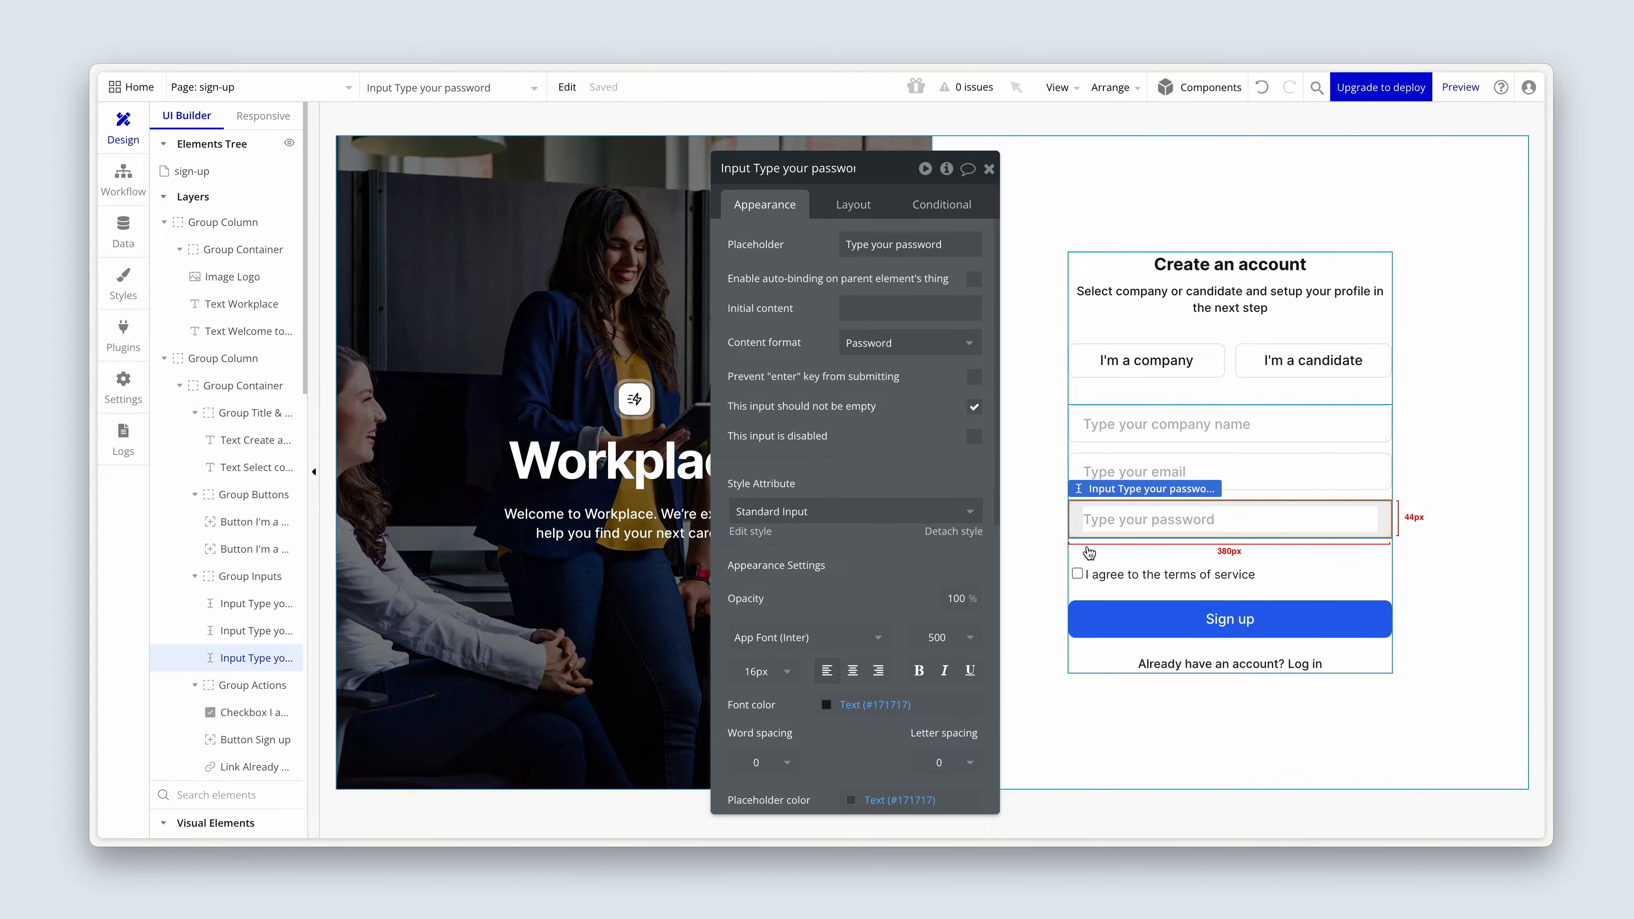
Step: Show the Primary Button style's conditional rules with its existing hover condition
left_click(1229, 618)
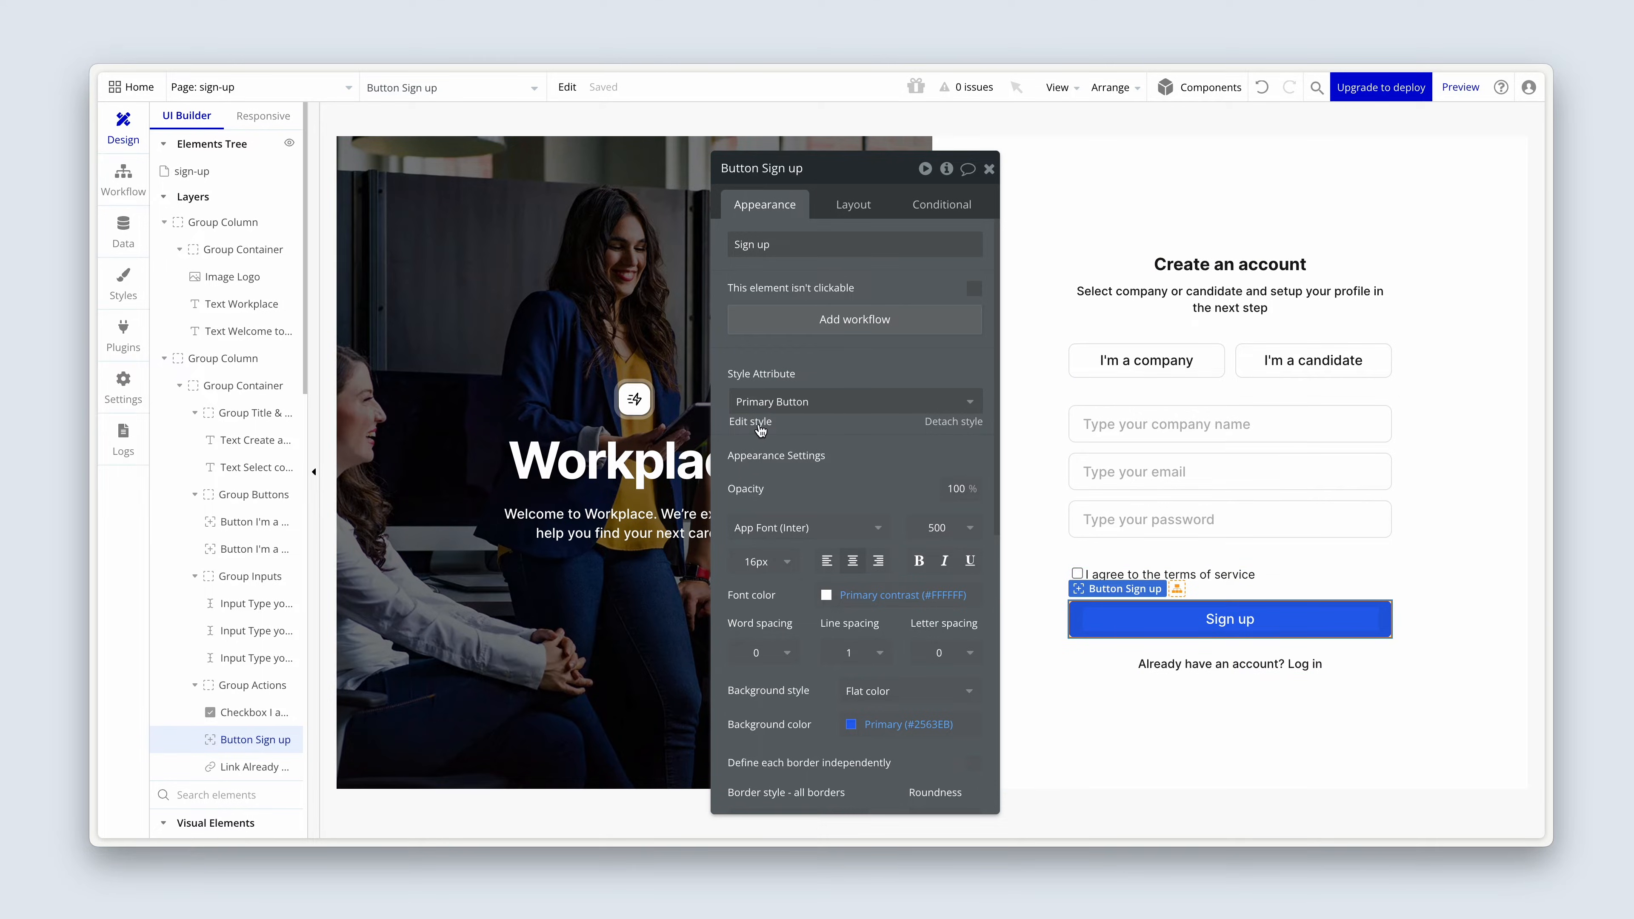
left_click(749, 422)
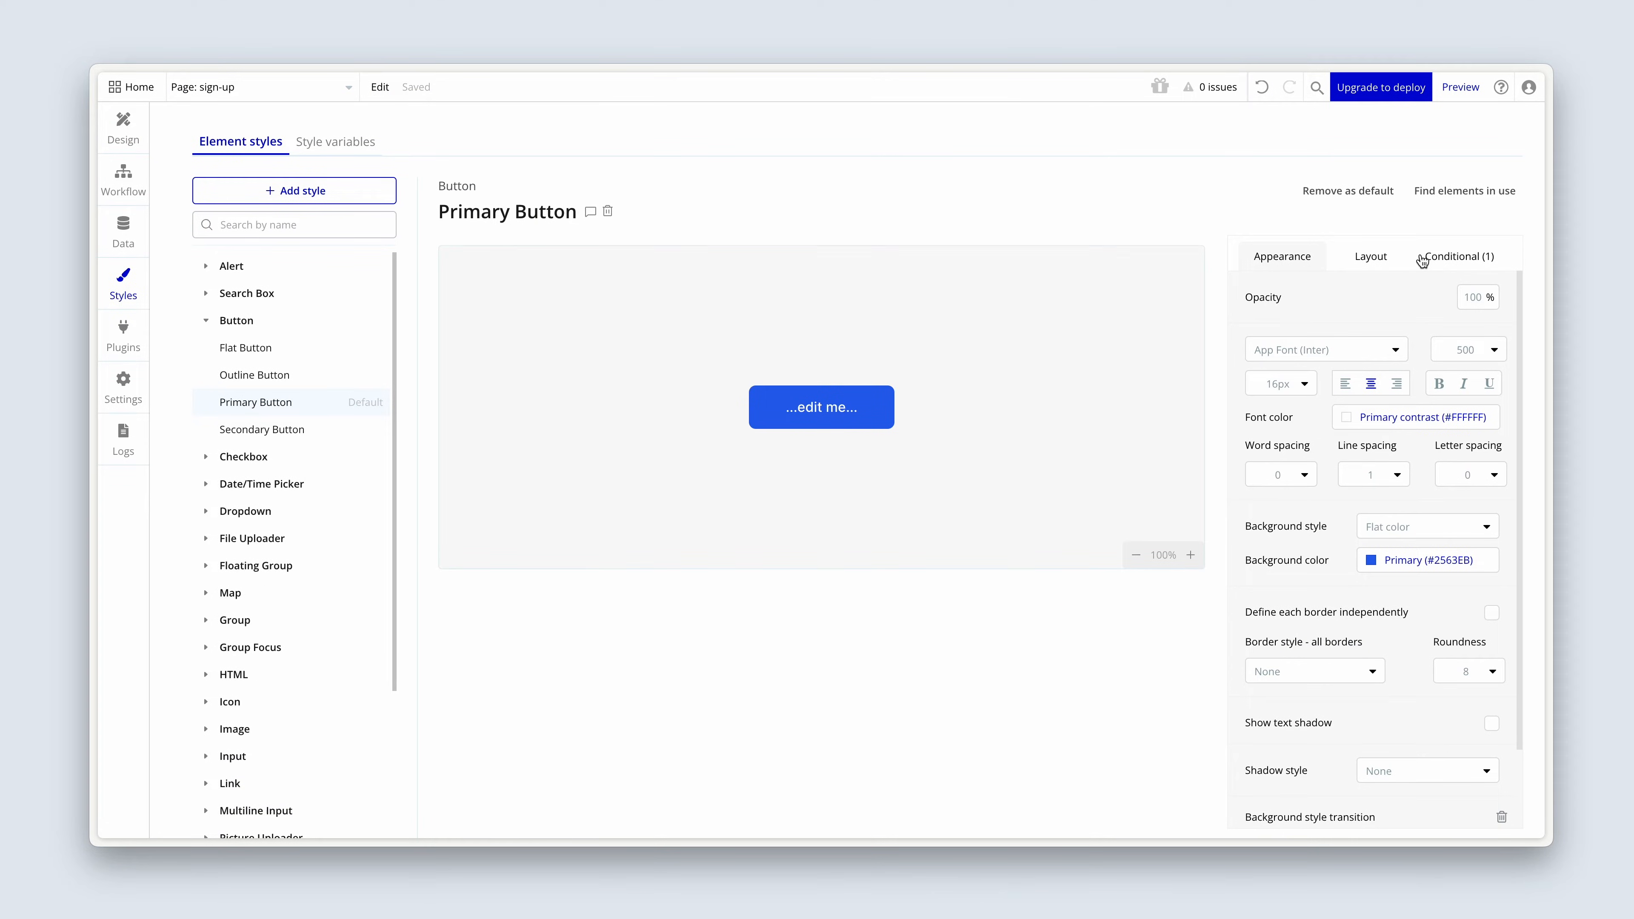
left_click(1456, 256)
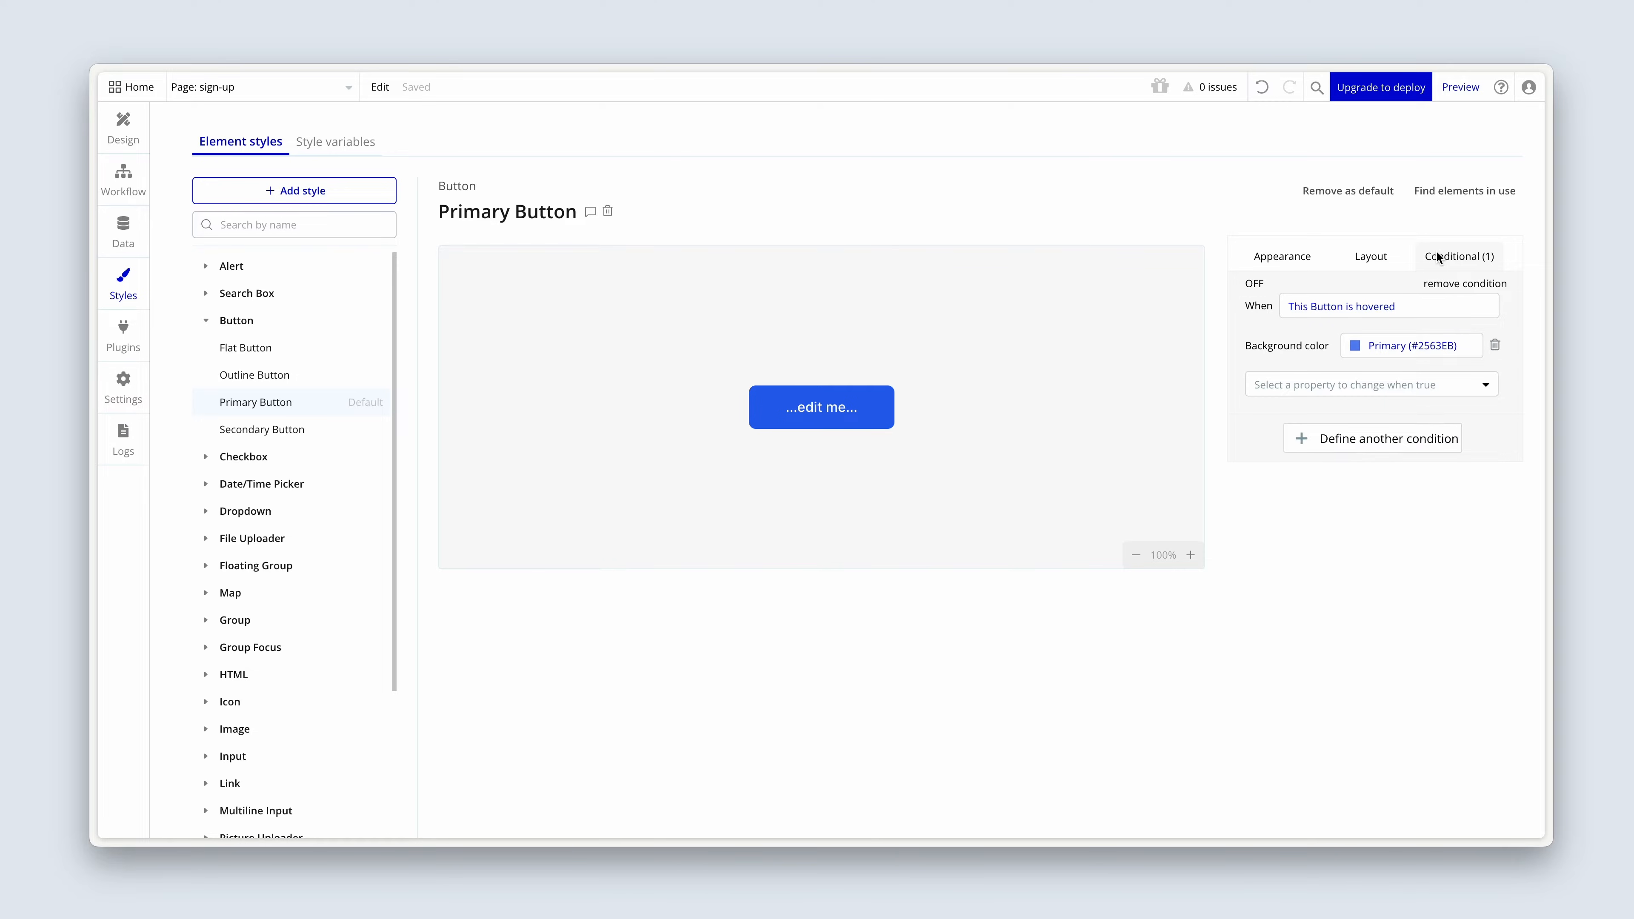
mouse_move(1373, 387)
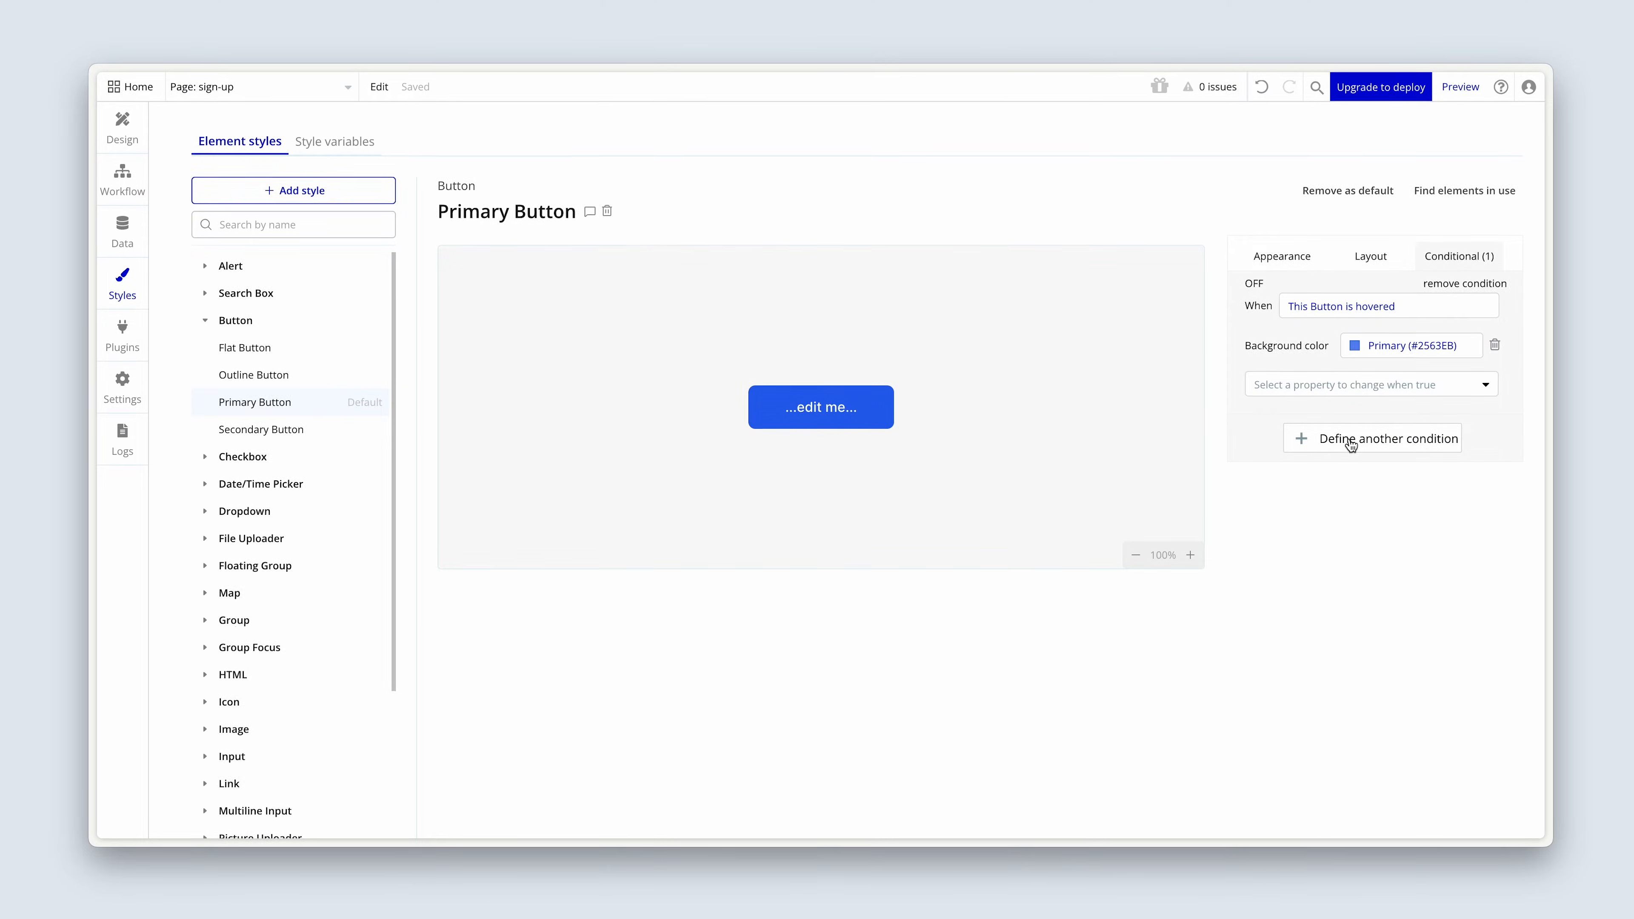
Step: Add a condition to Primary Button: 'This Button isn't clickable is yes'
left_click(1387, 437)
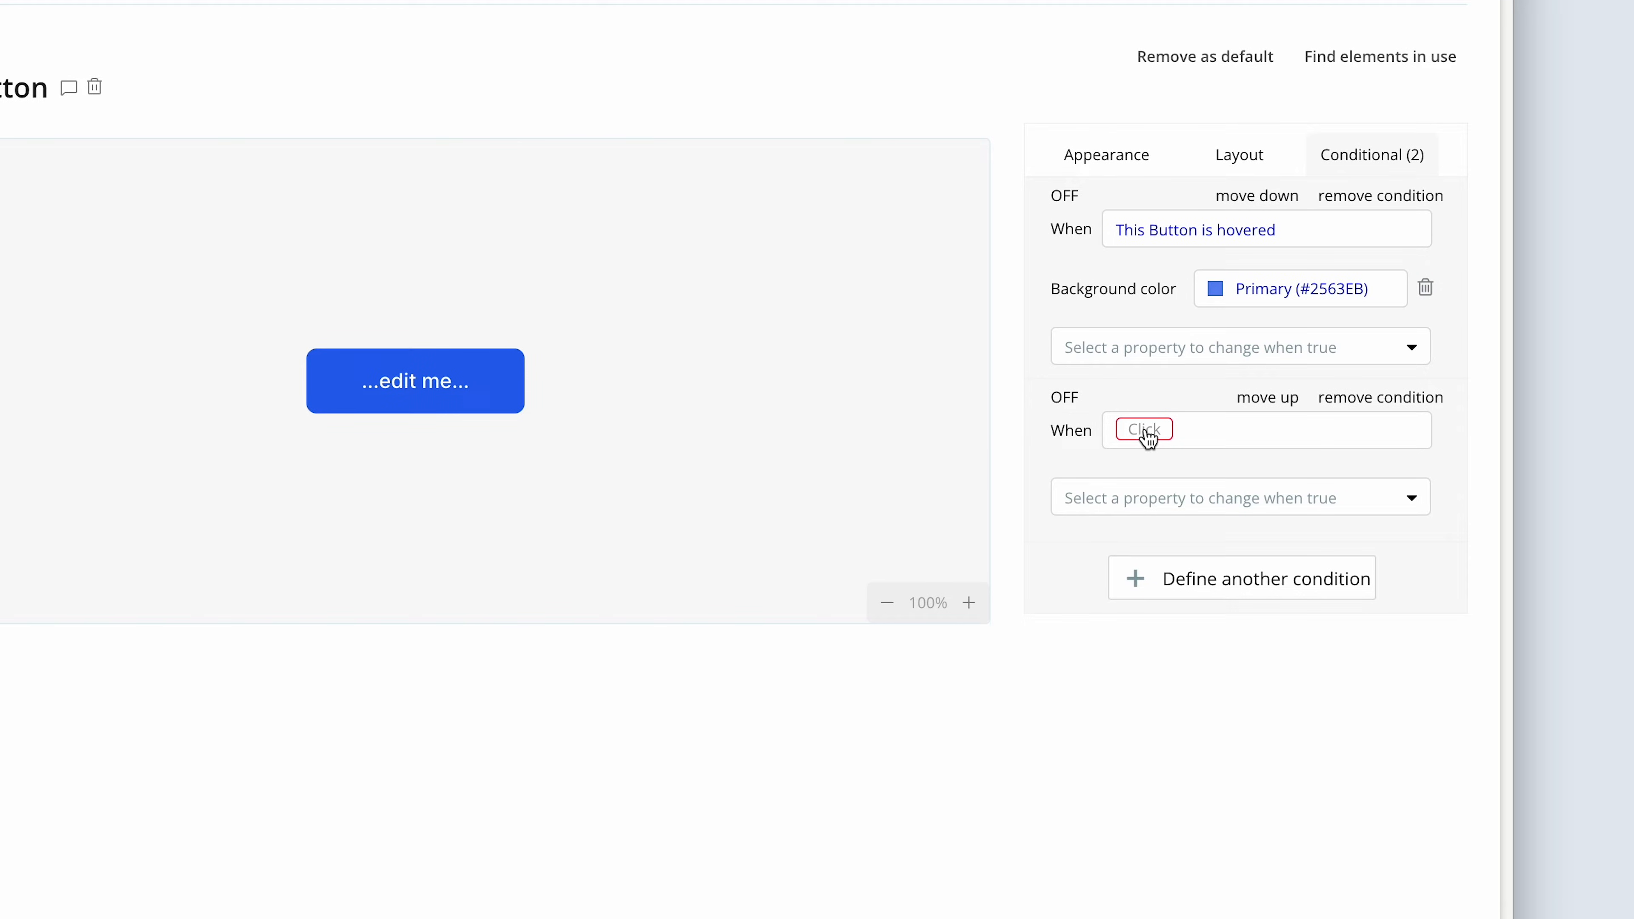
left_click(1157, 430)
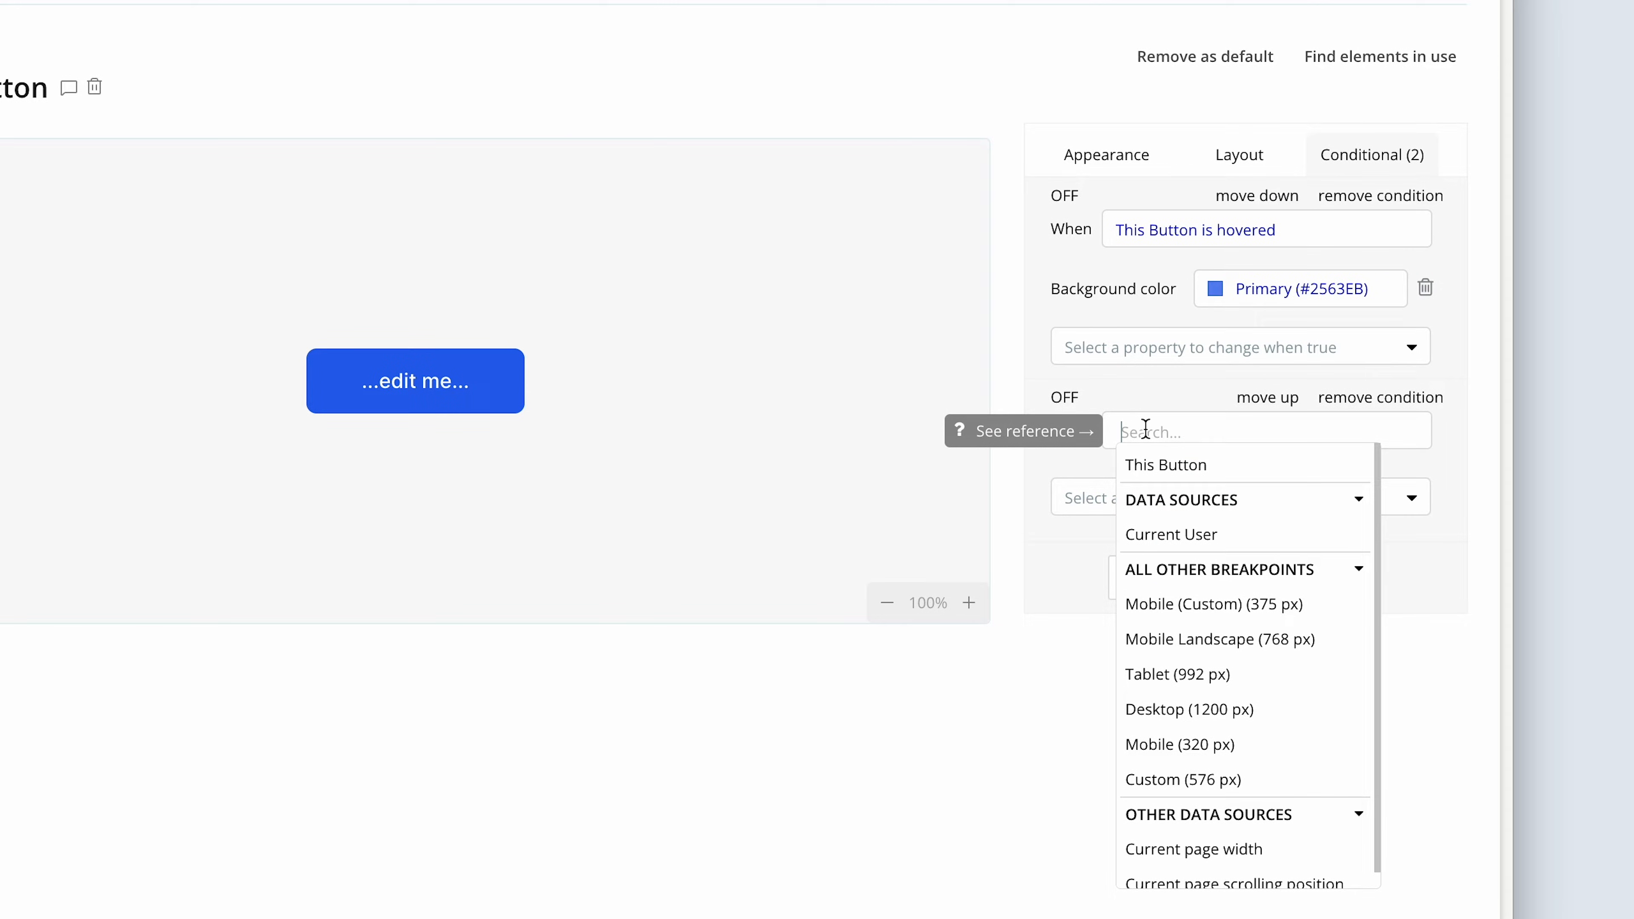
mouse_move(1225, 469)
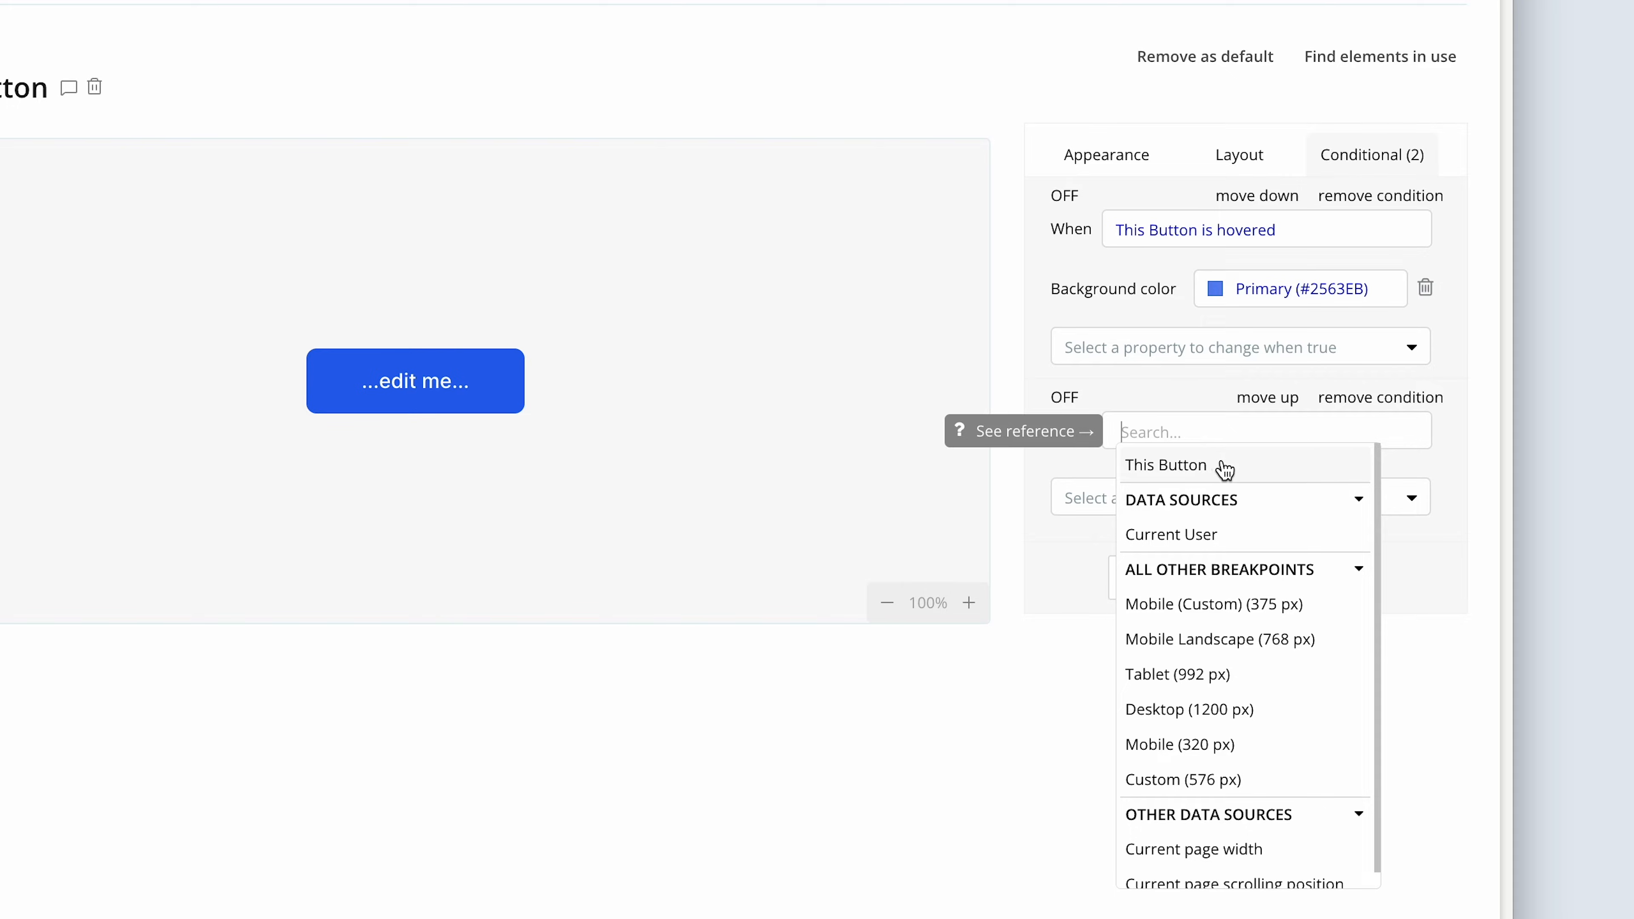
left_click(1165, 464)
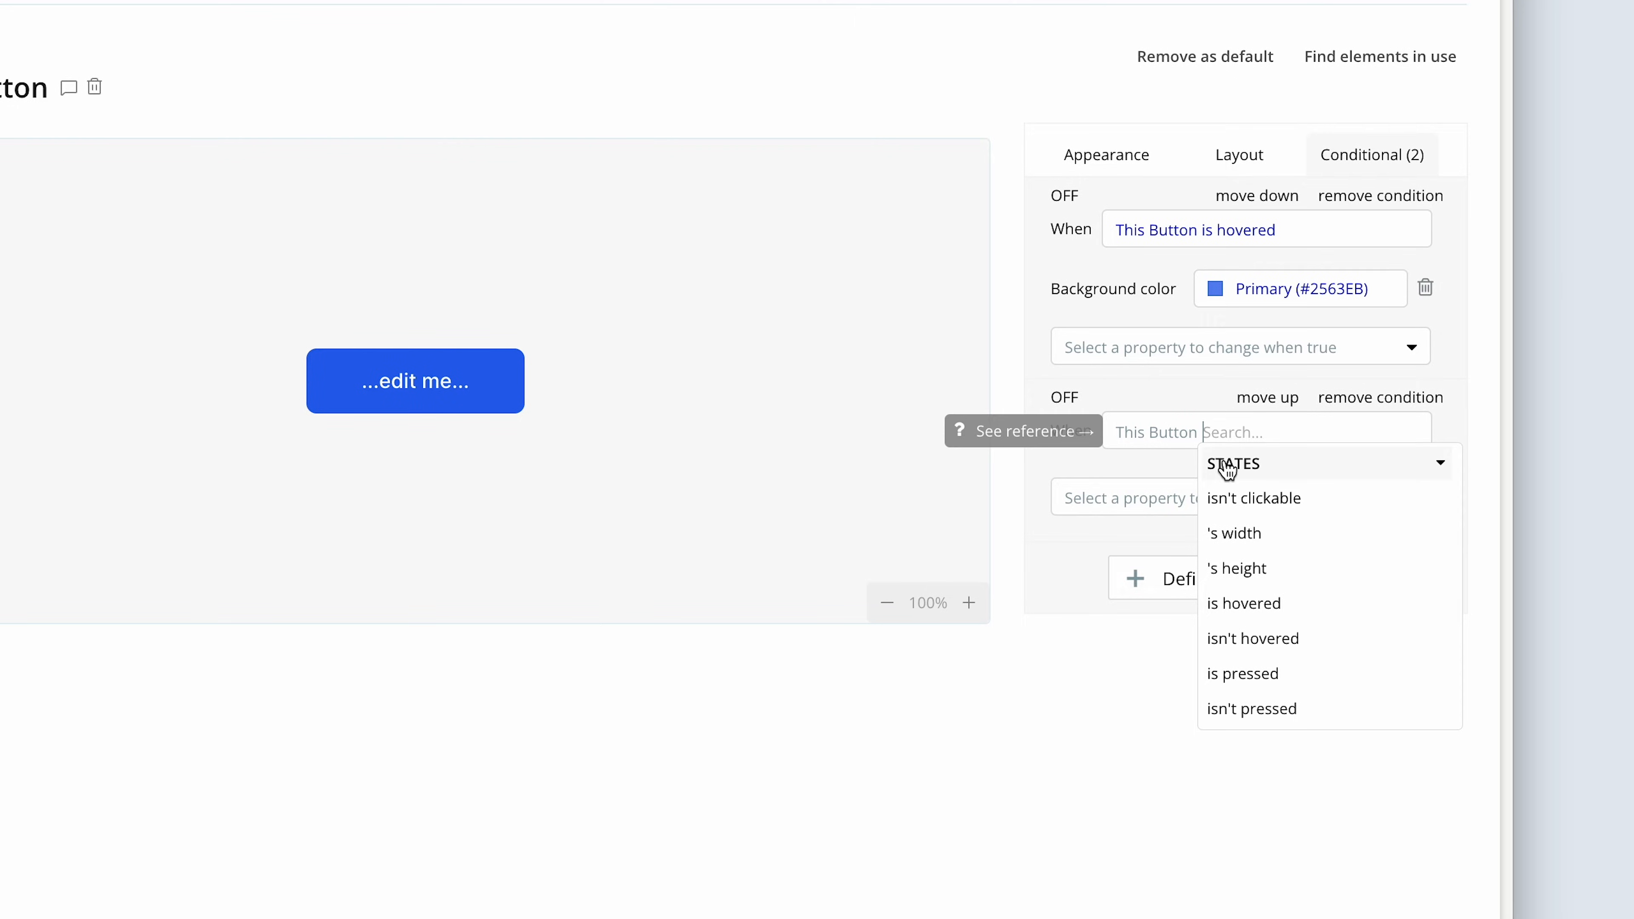
mouse_move(1317, 498)
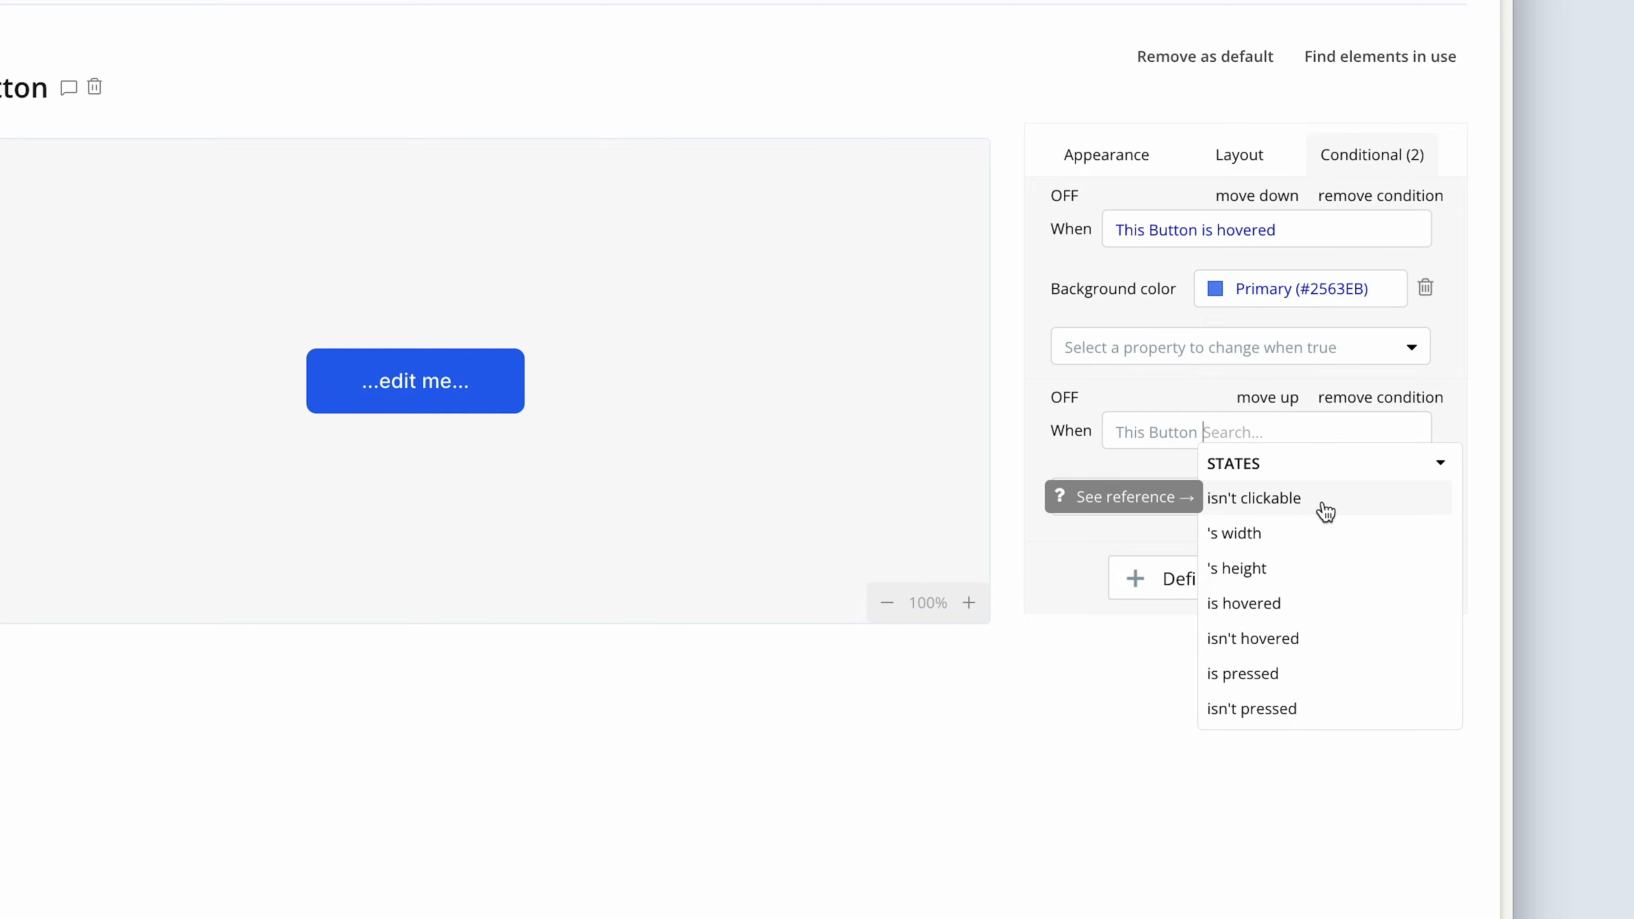
left_click(1254, 497)
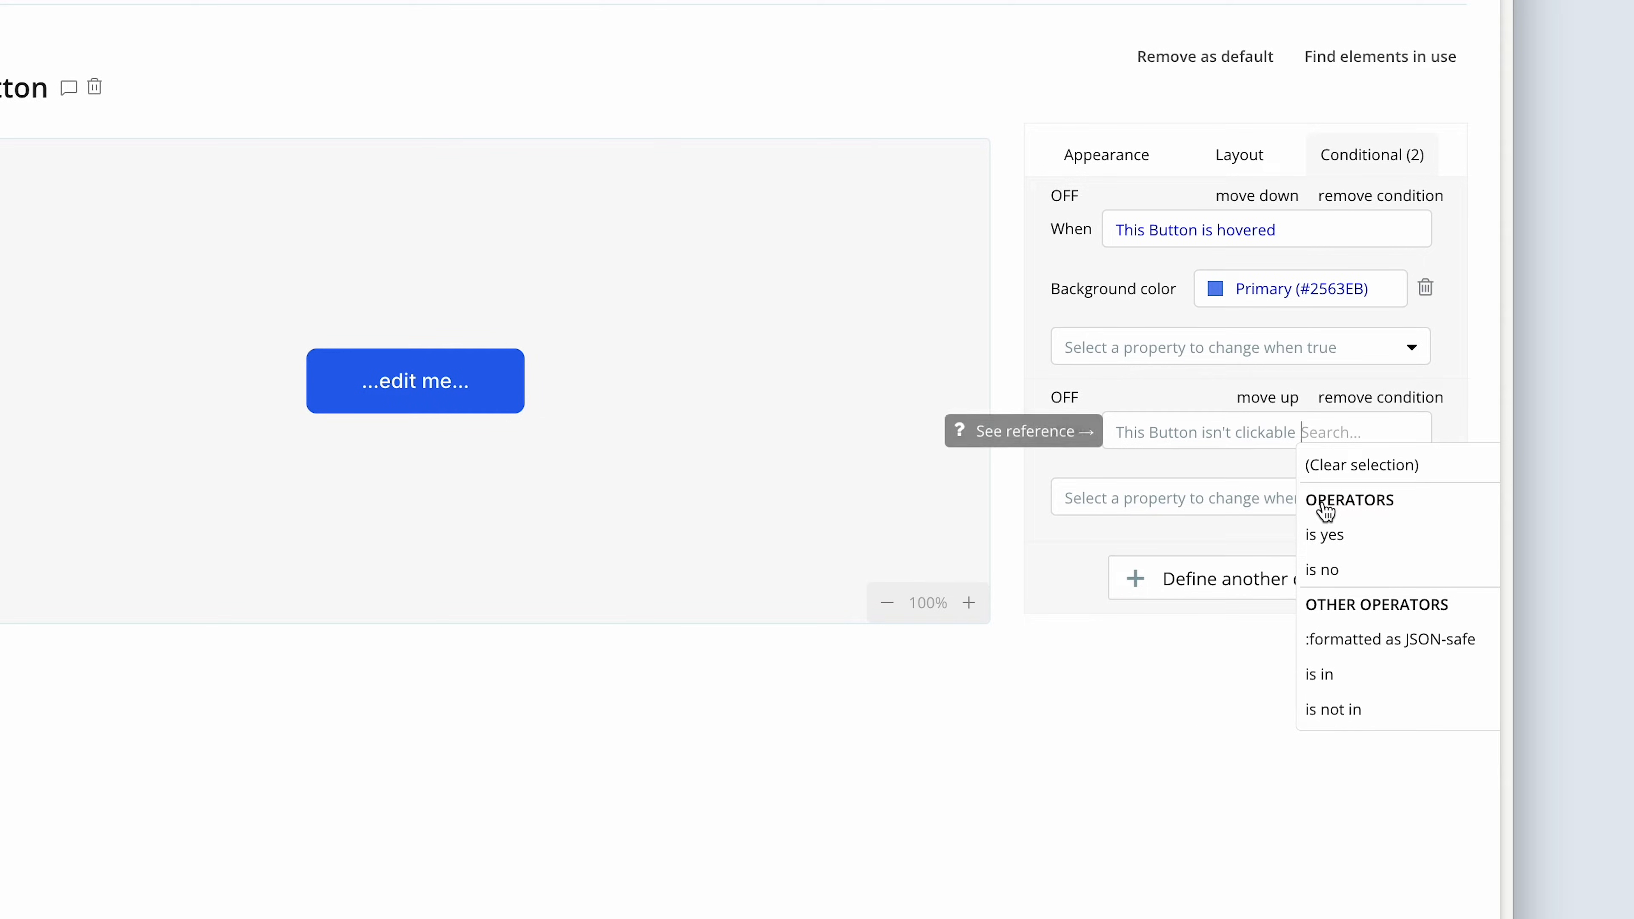
mouse_move(1358, 535)
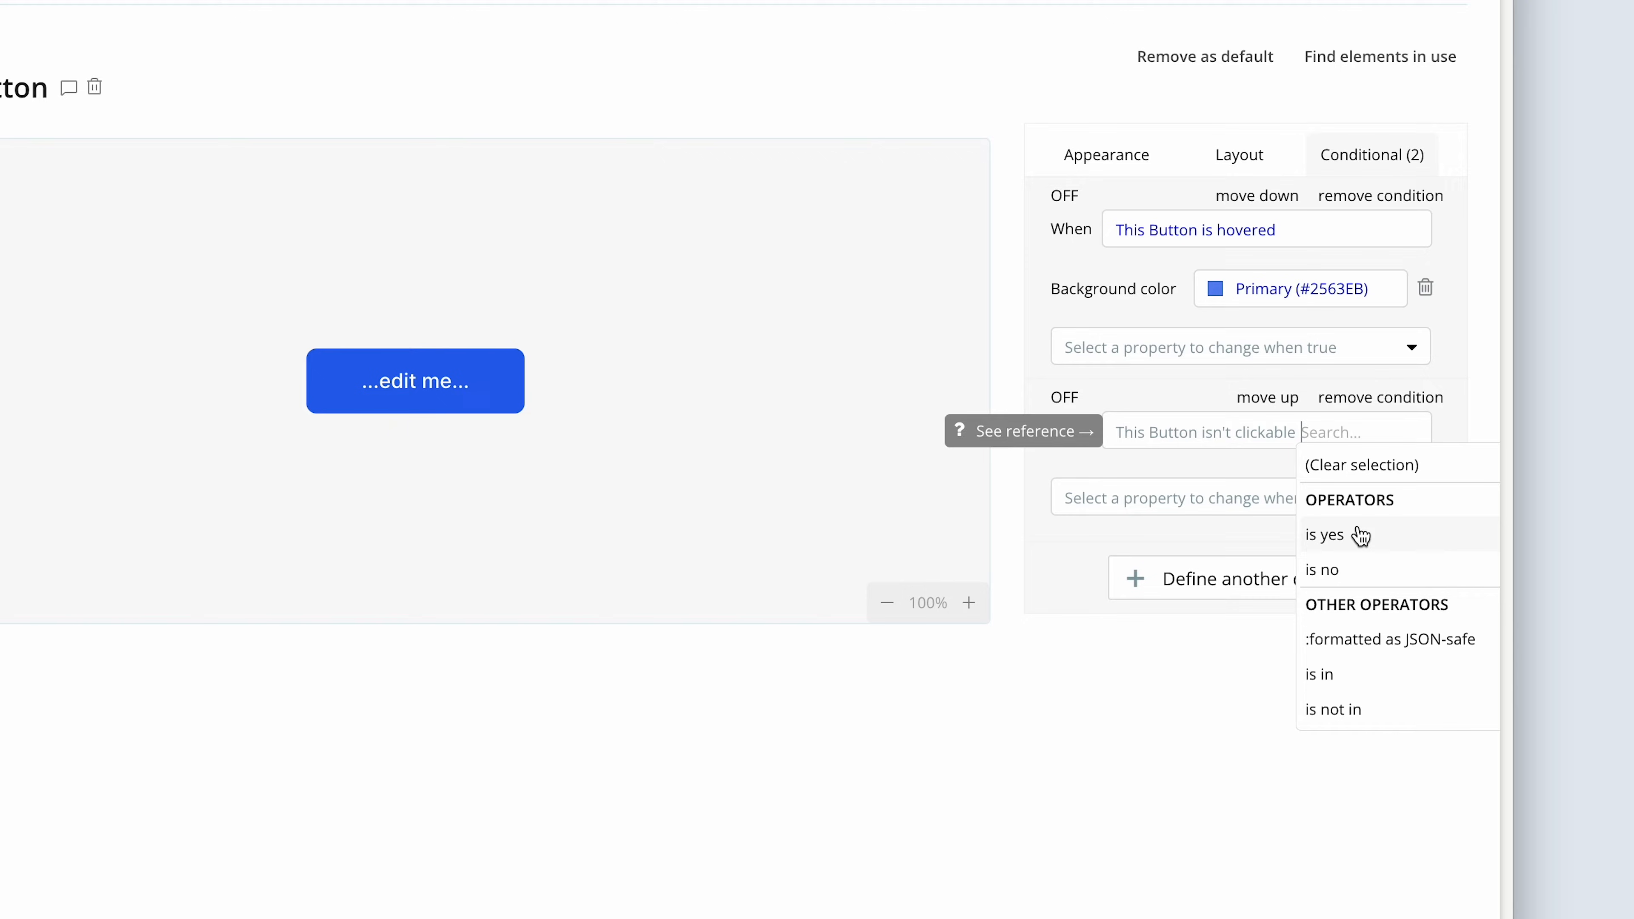
left_click(1325, 535)
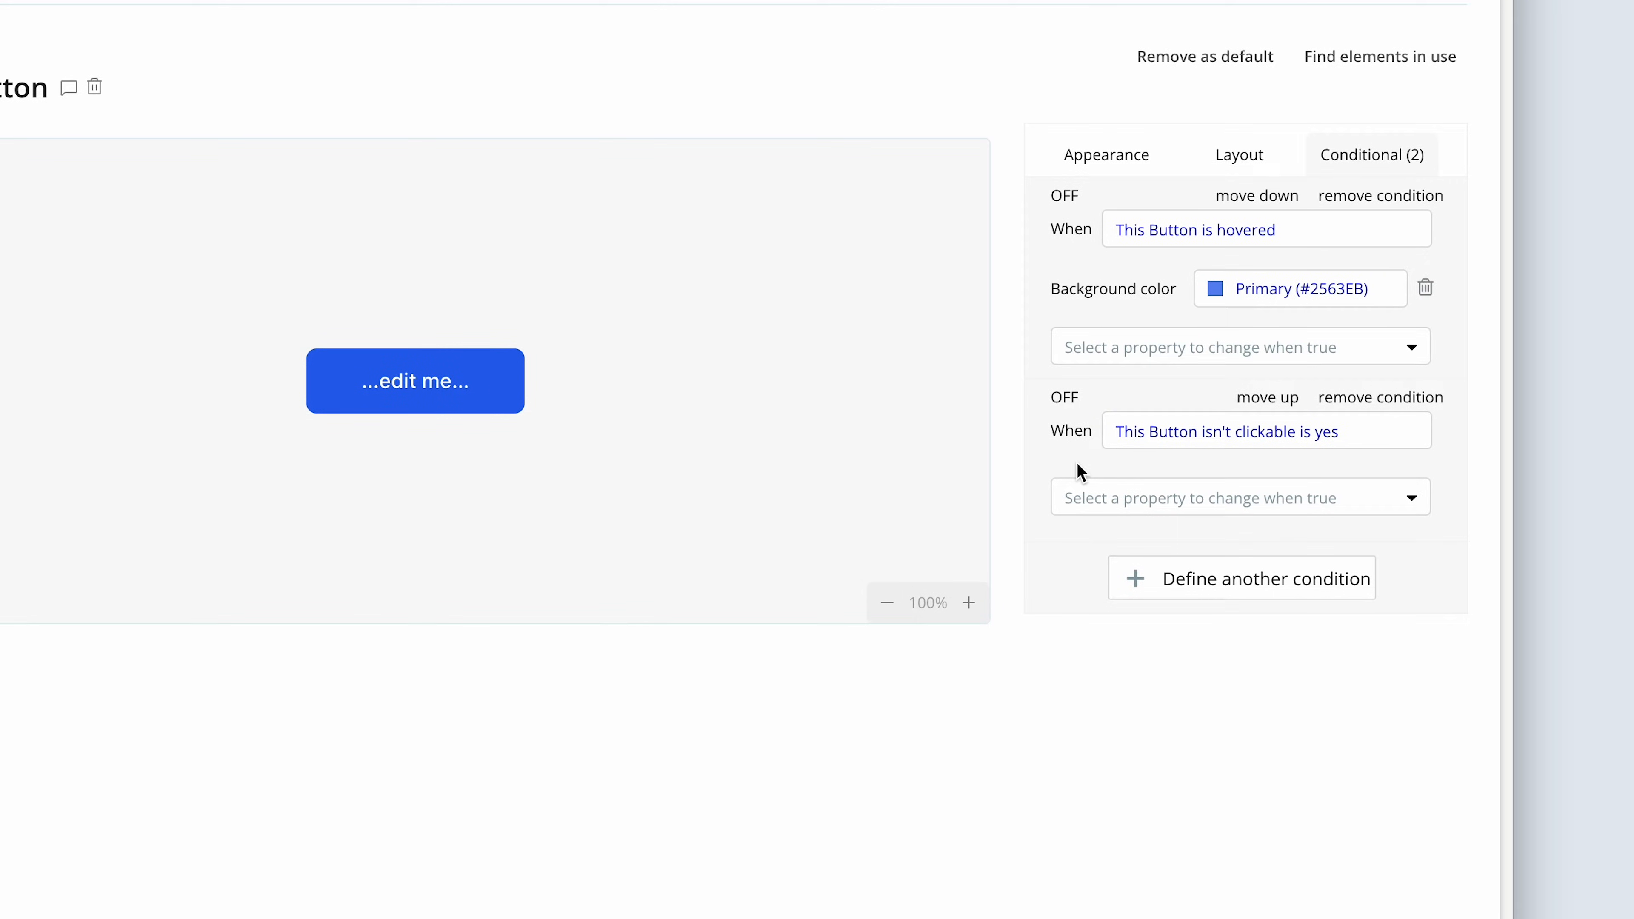
mouse_move(1146, 505)
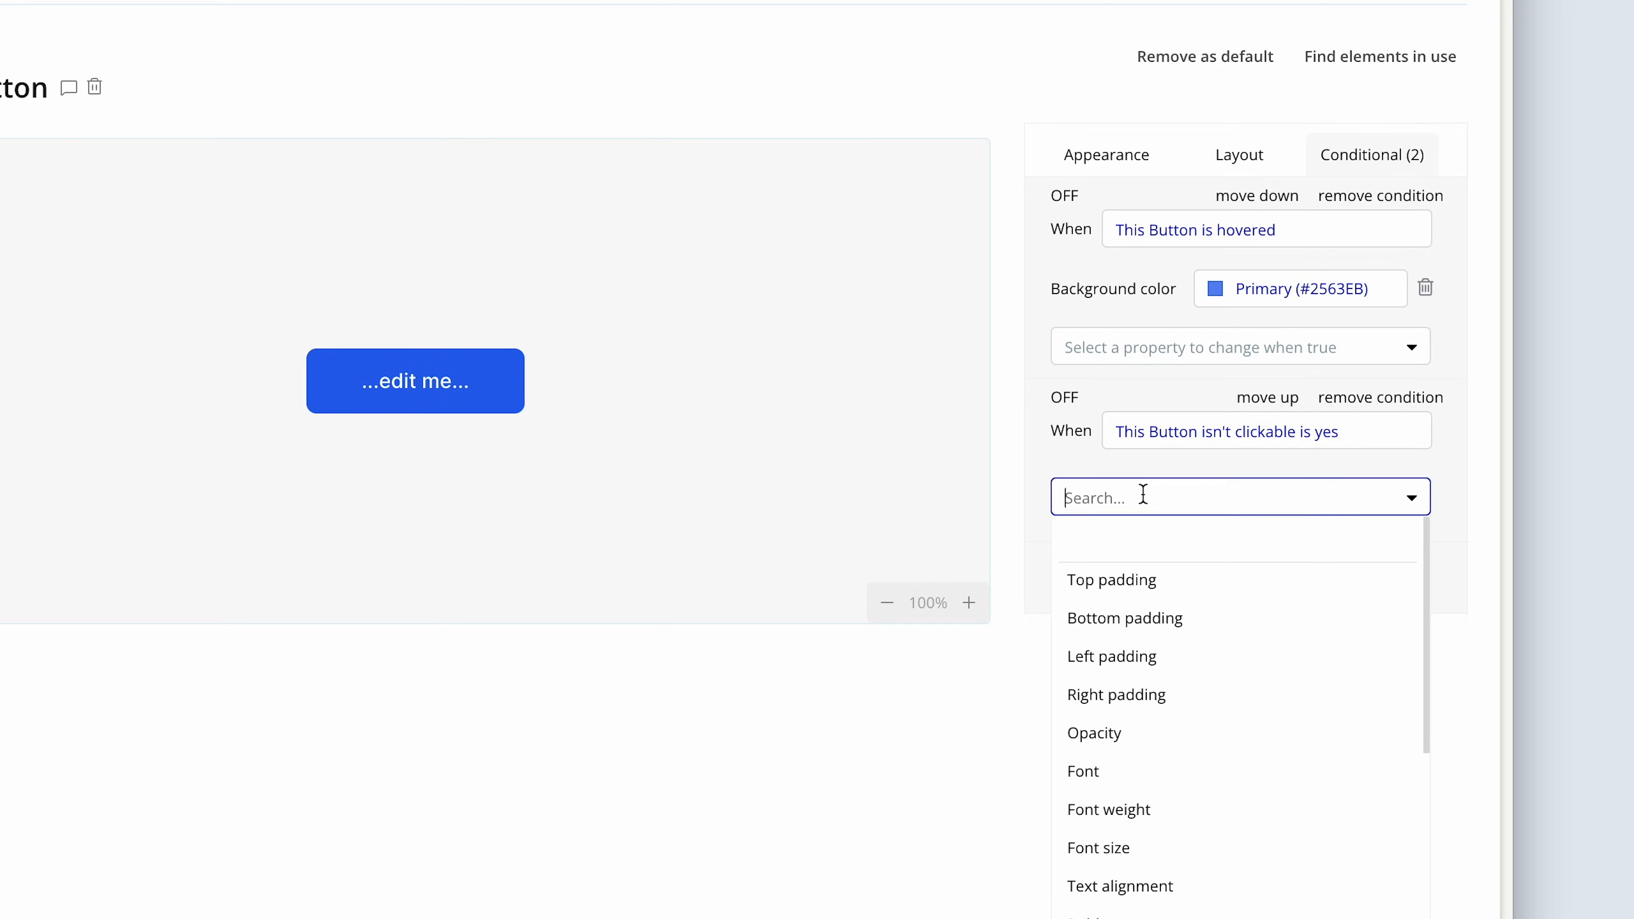
mouse_move(1183, 562)
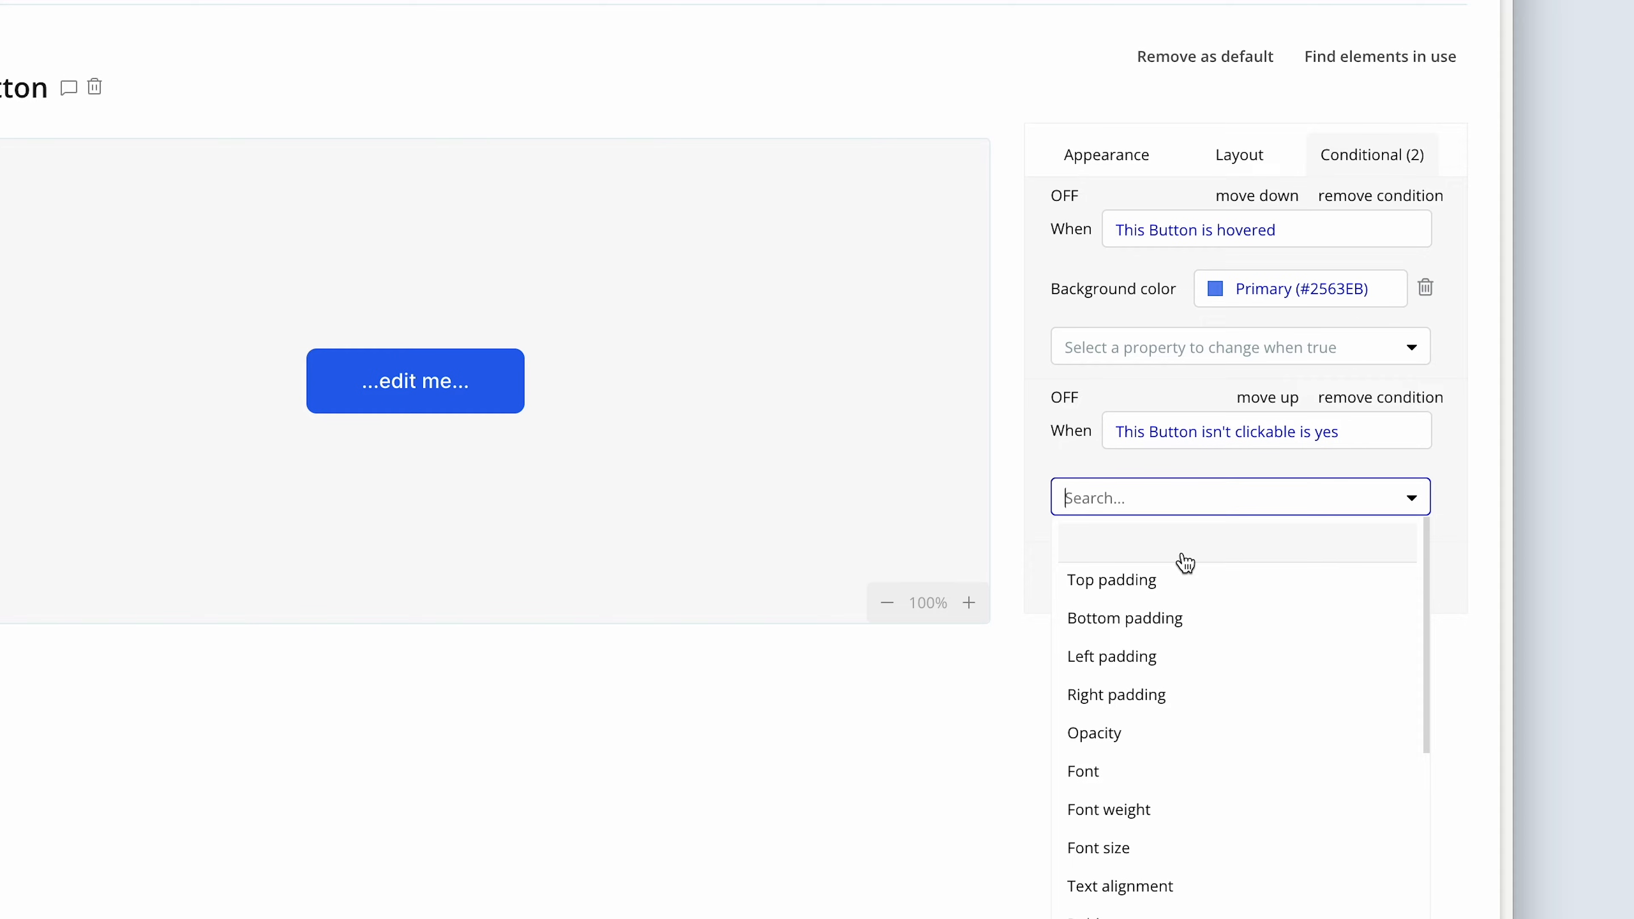
Step: For that condition set font color to Text dark and background color to Borders grey
type("col")
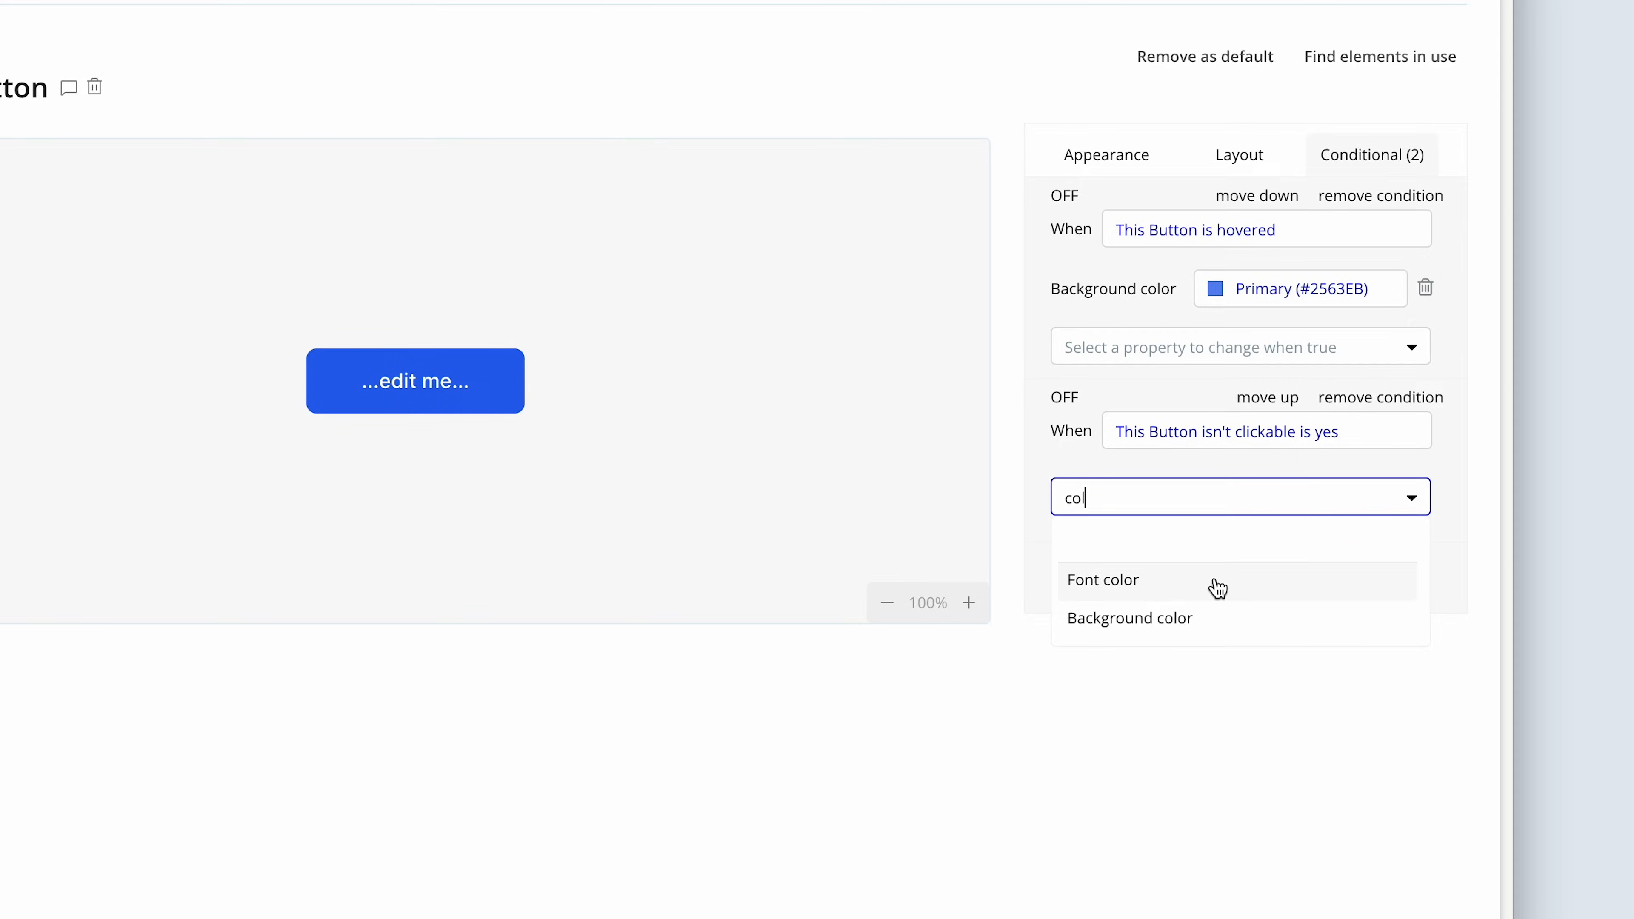
left_click(1102, 580)
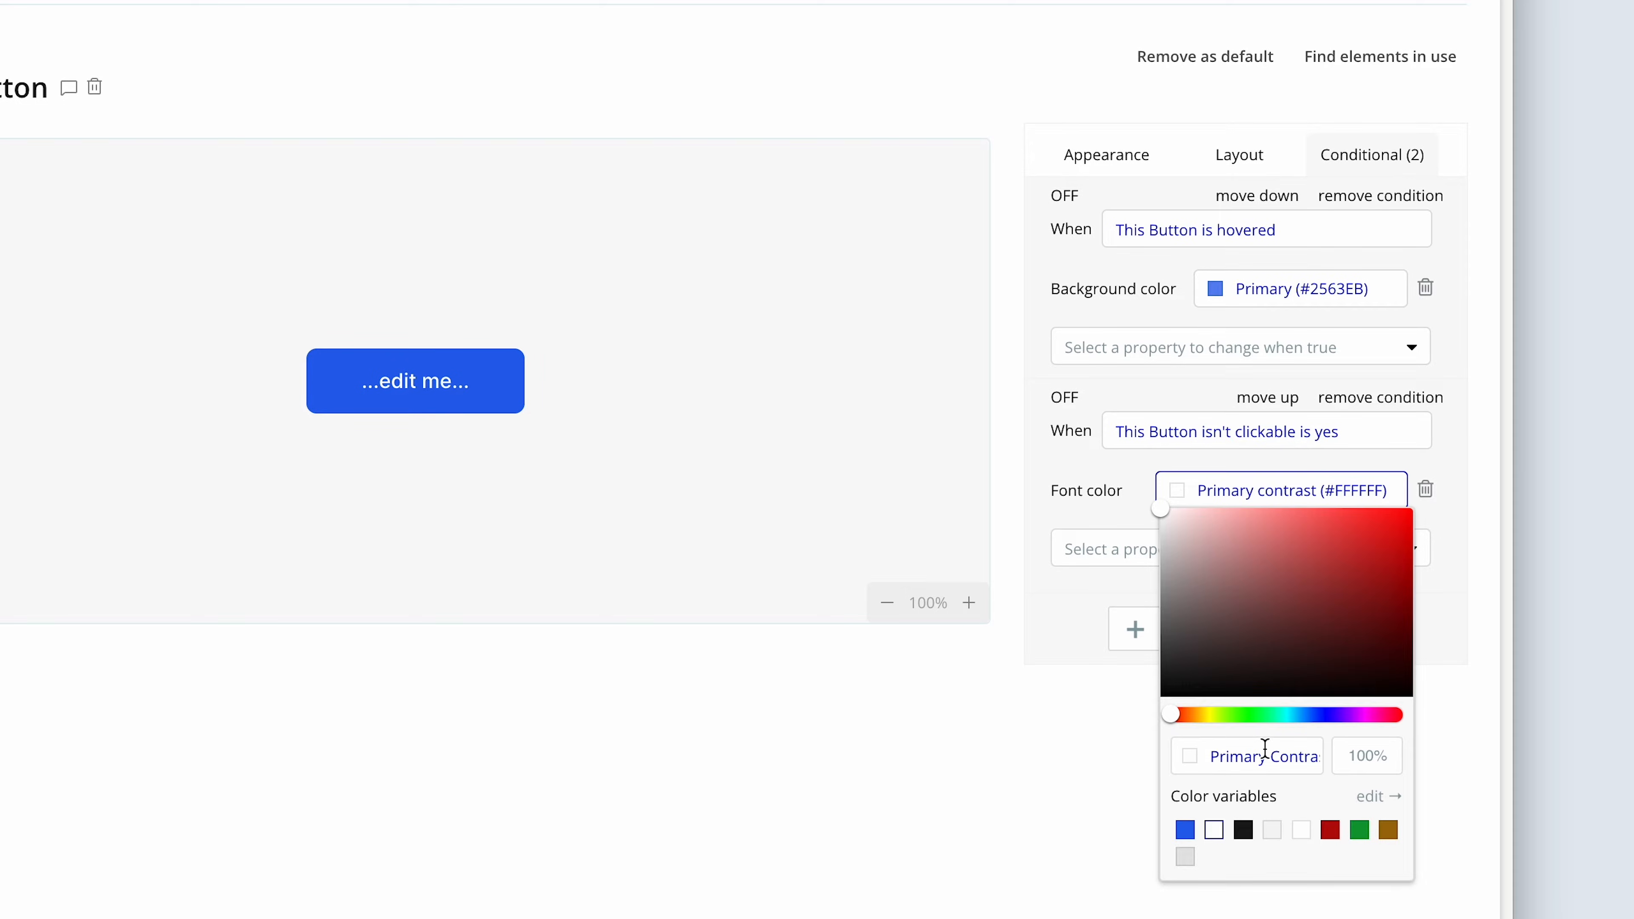
left_click(1242, 830)
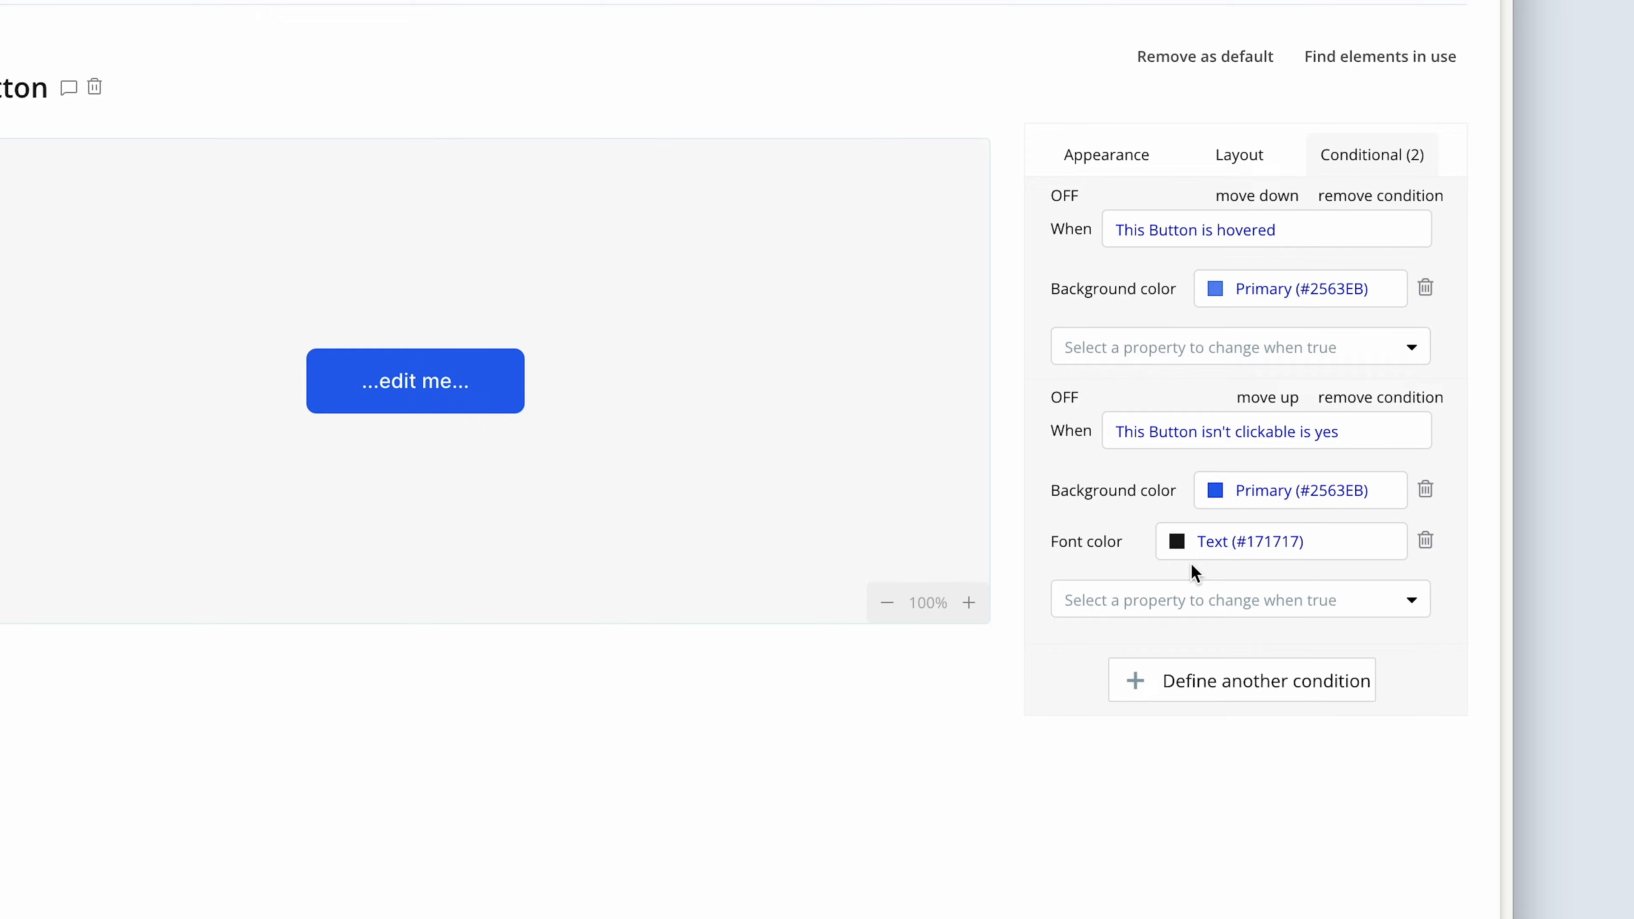
left_click(1299, 490)
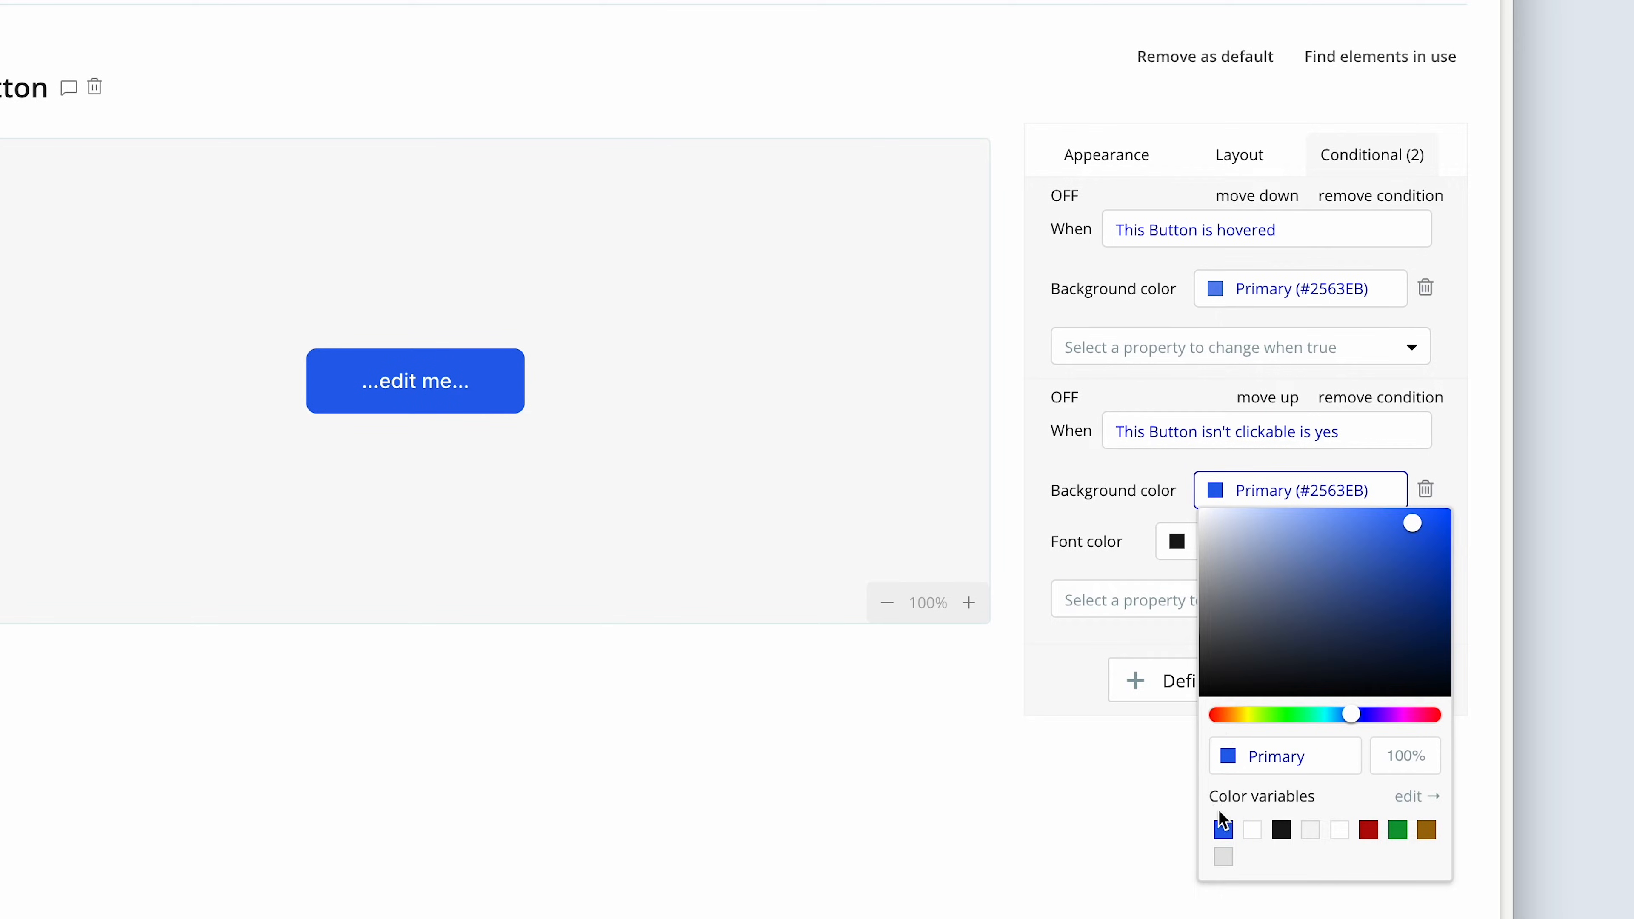
left_click(1310, 830)
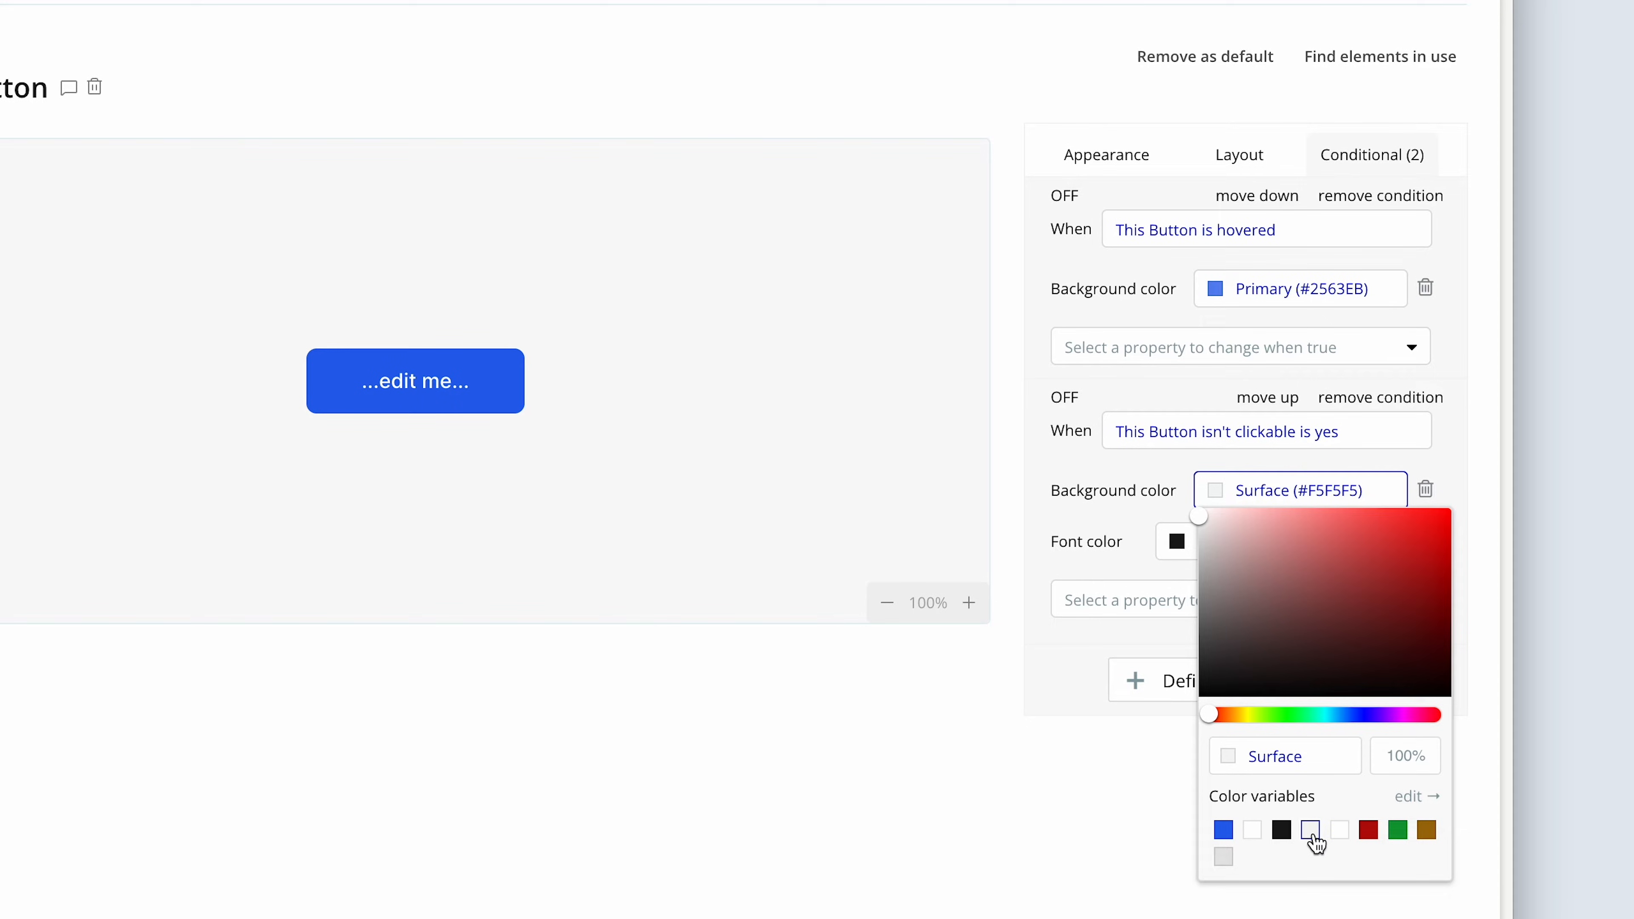
mouse_move(1224, 857)
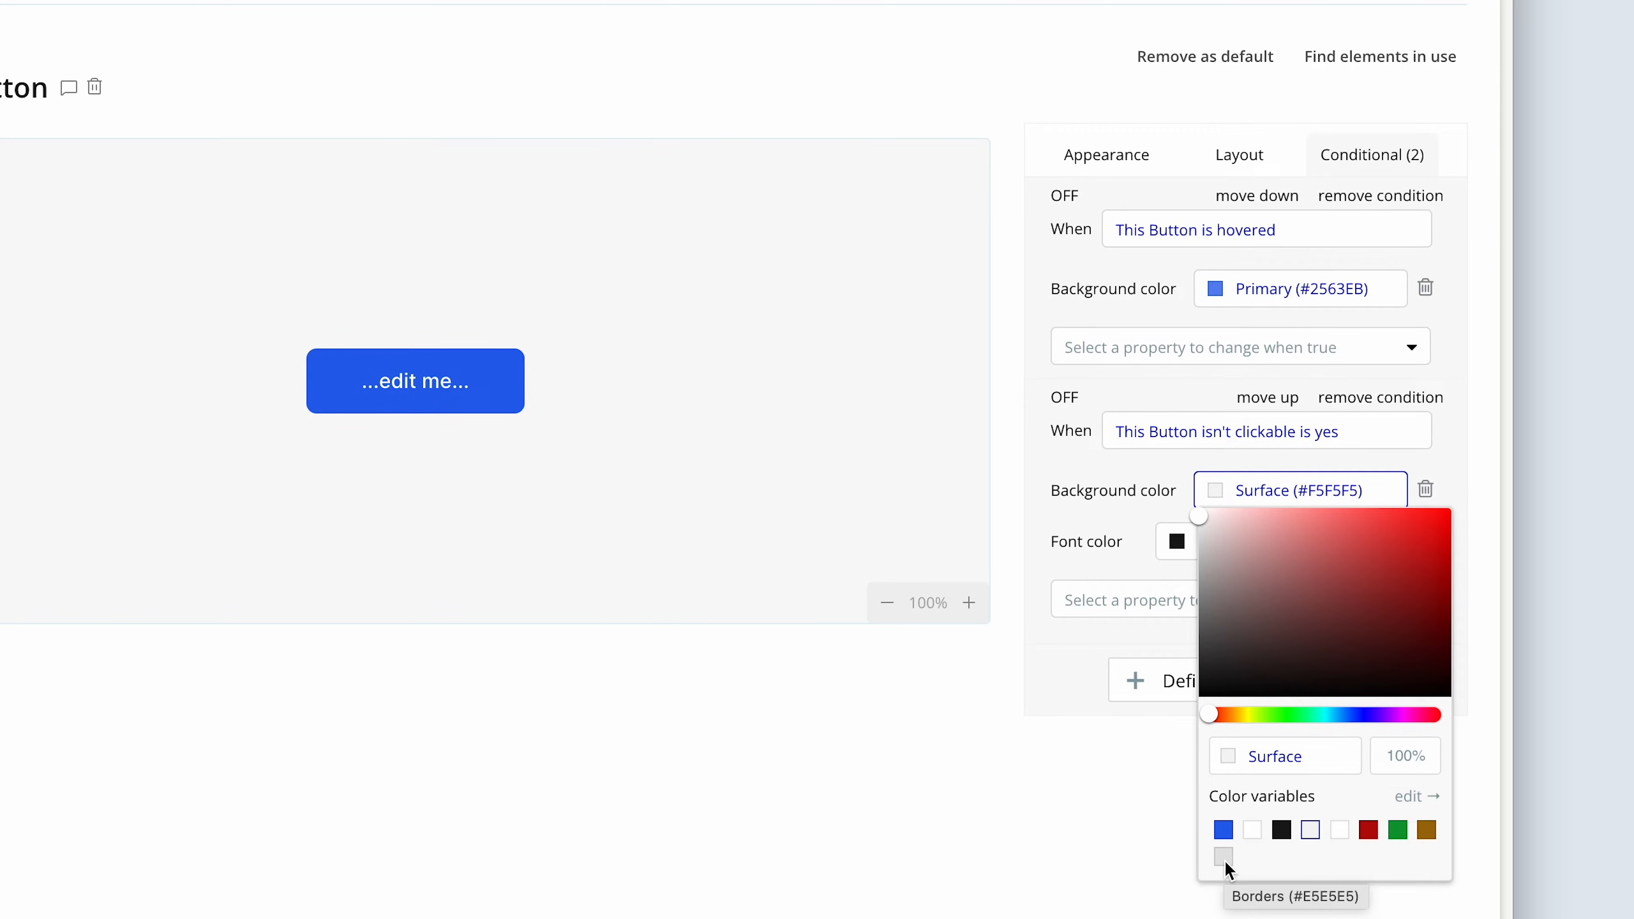
left_click(1224, 855)
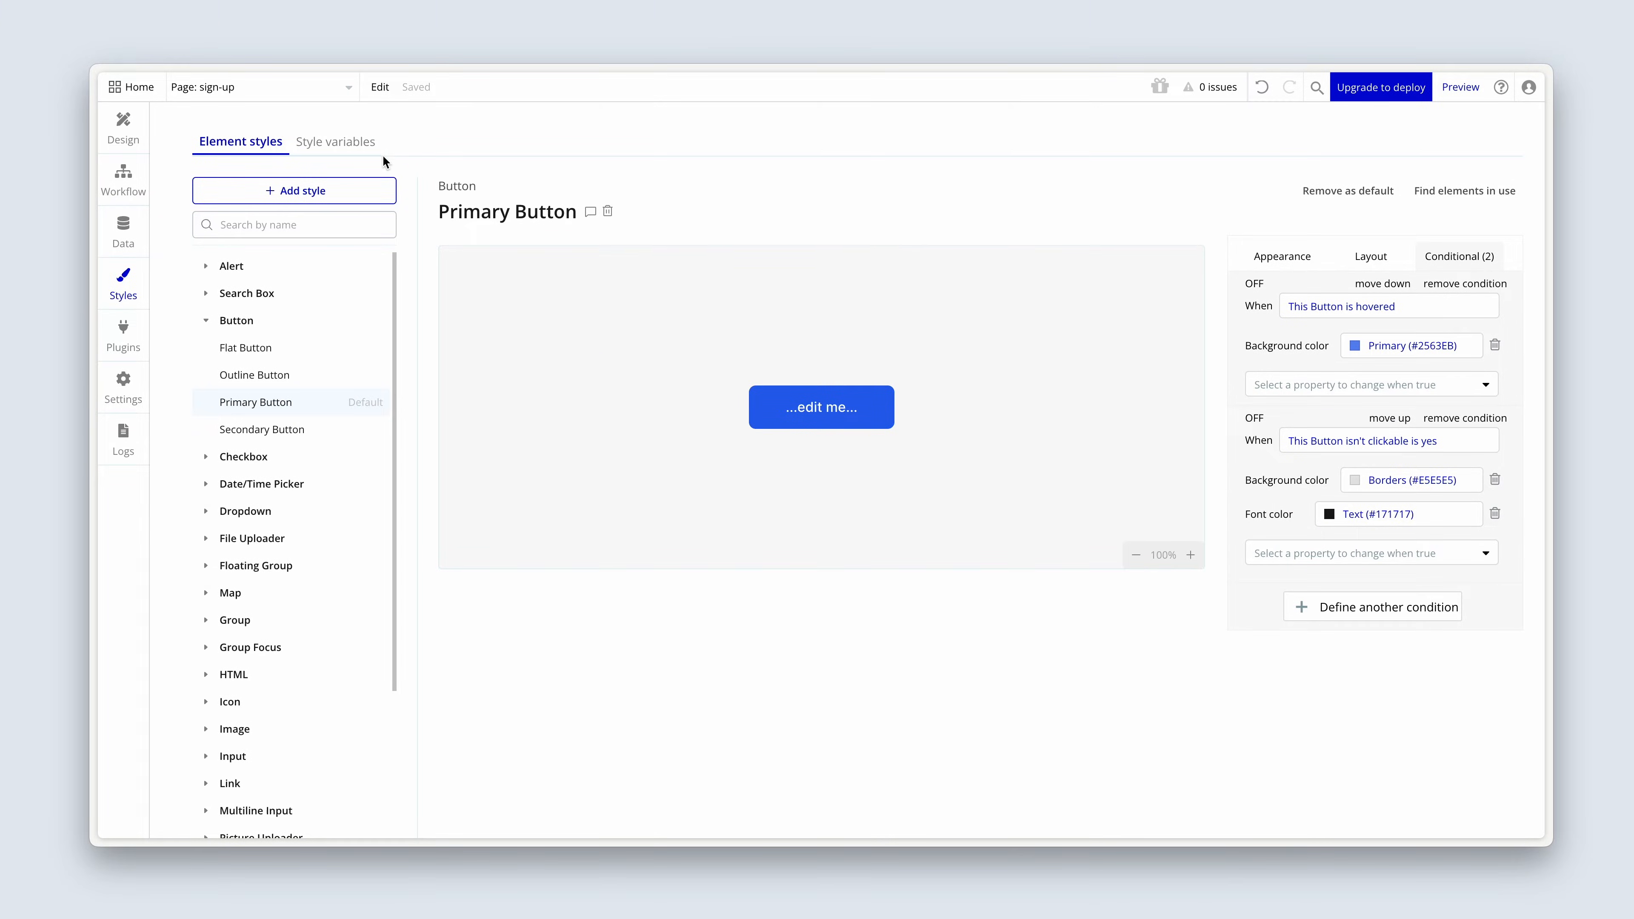
Step: Start a new color variable in Style variables and name it Charcoal
left_click(335, 141)
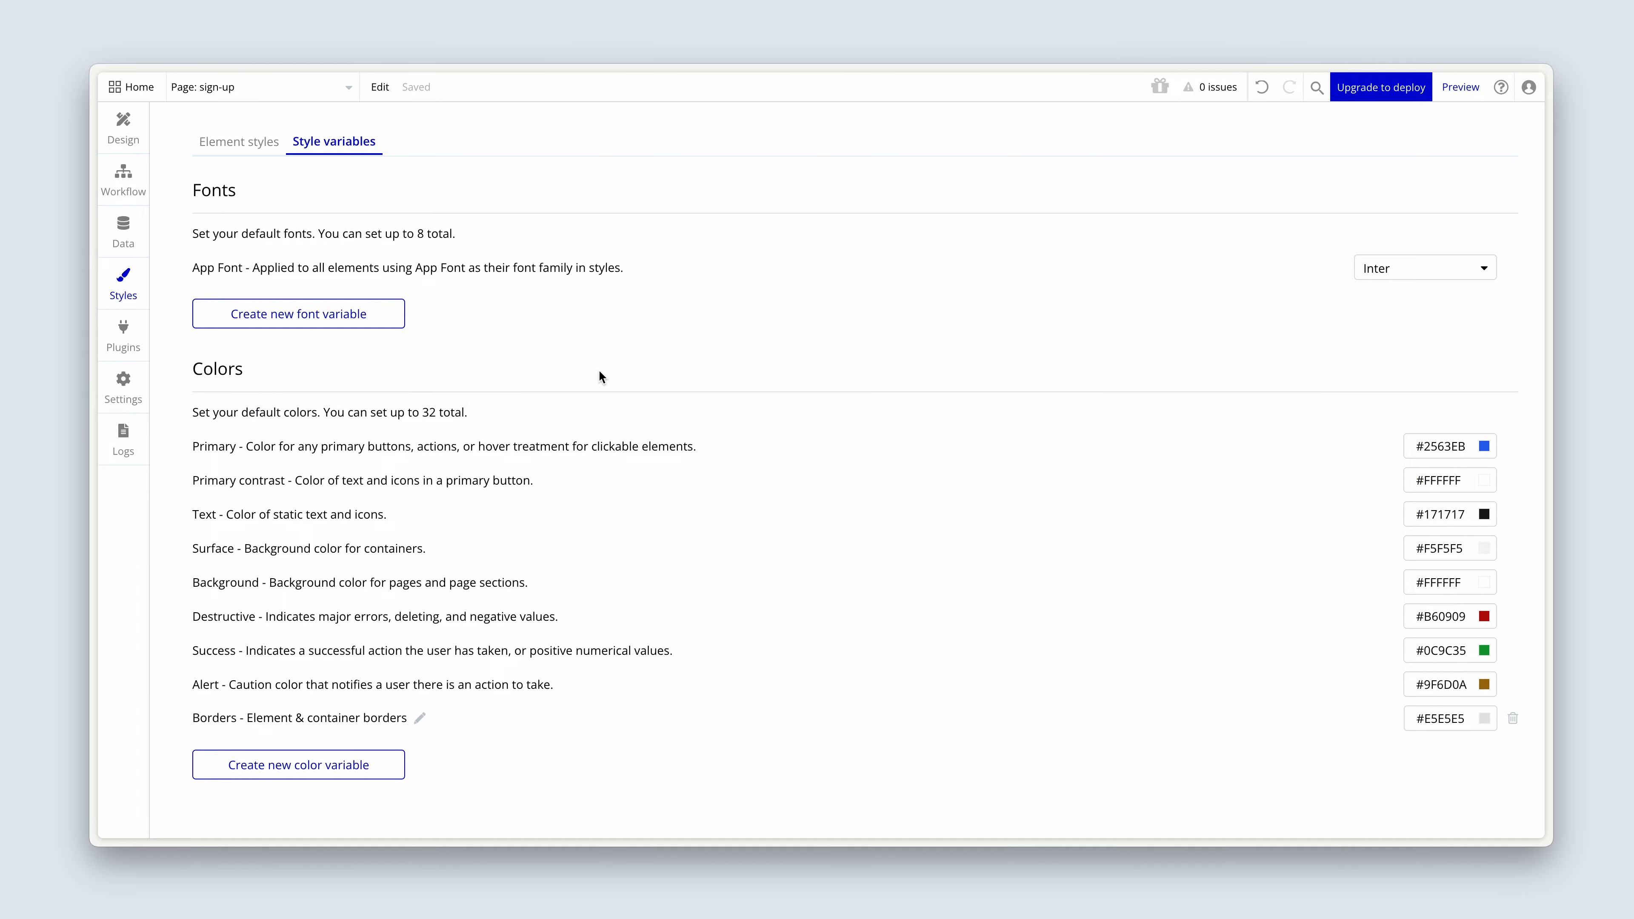
mouse_move(335, 691)
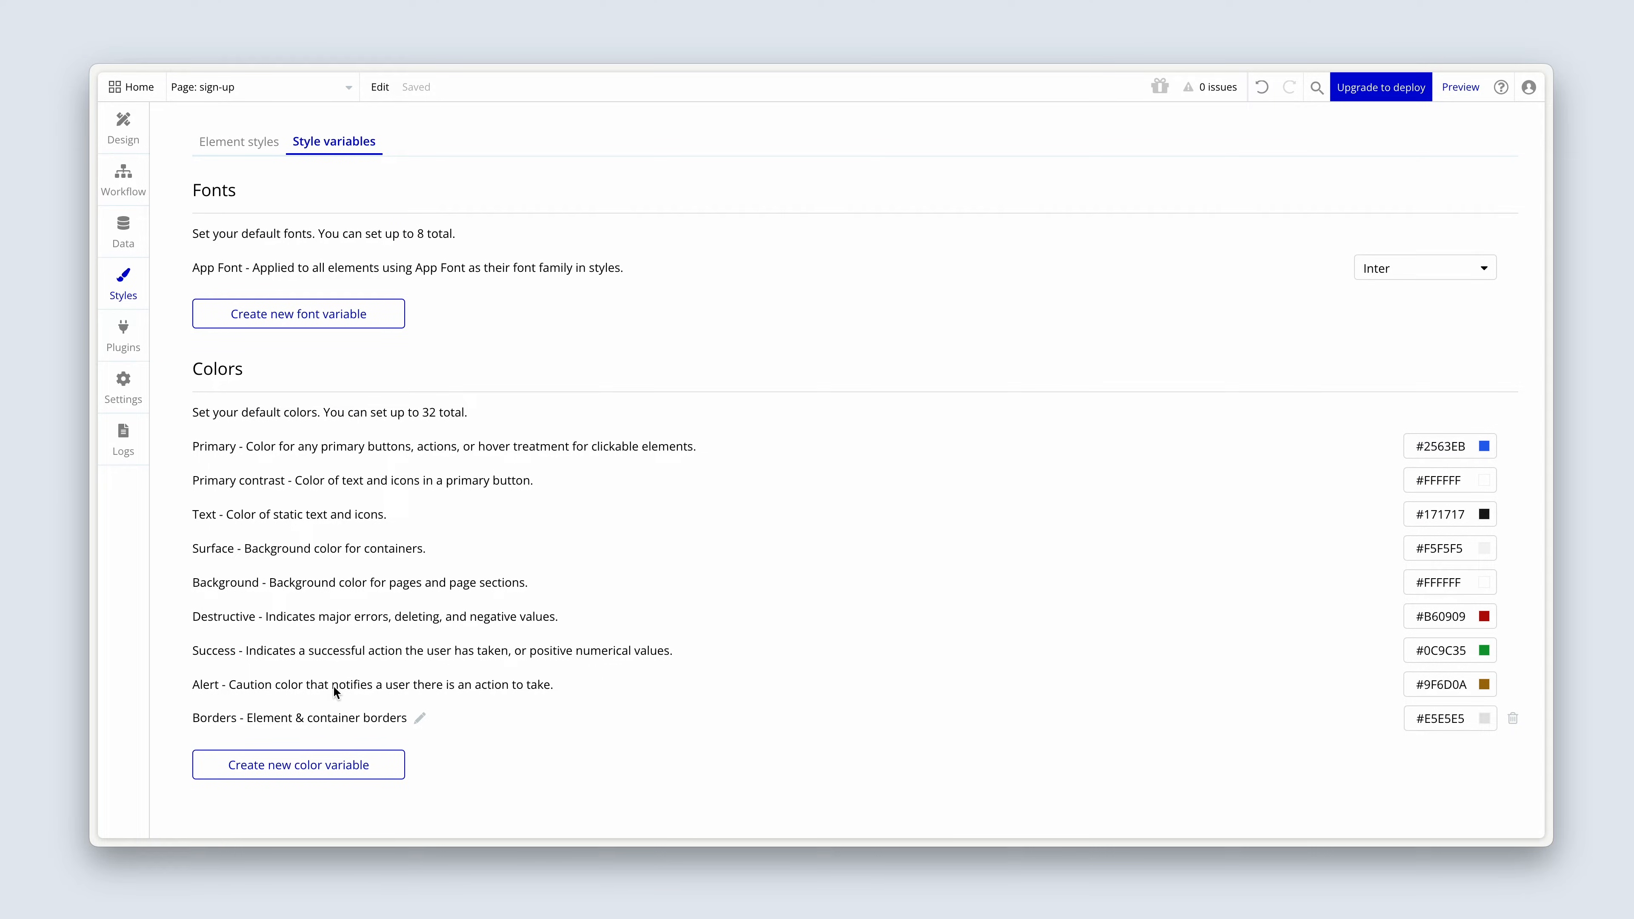
mouse_move(266, 713)
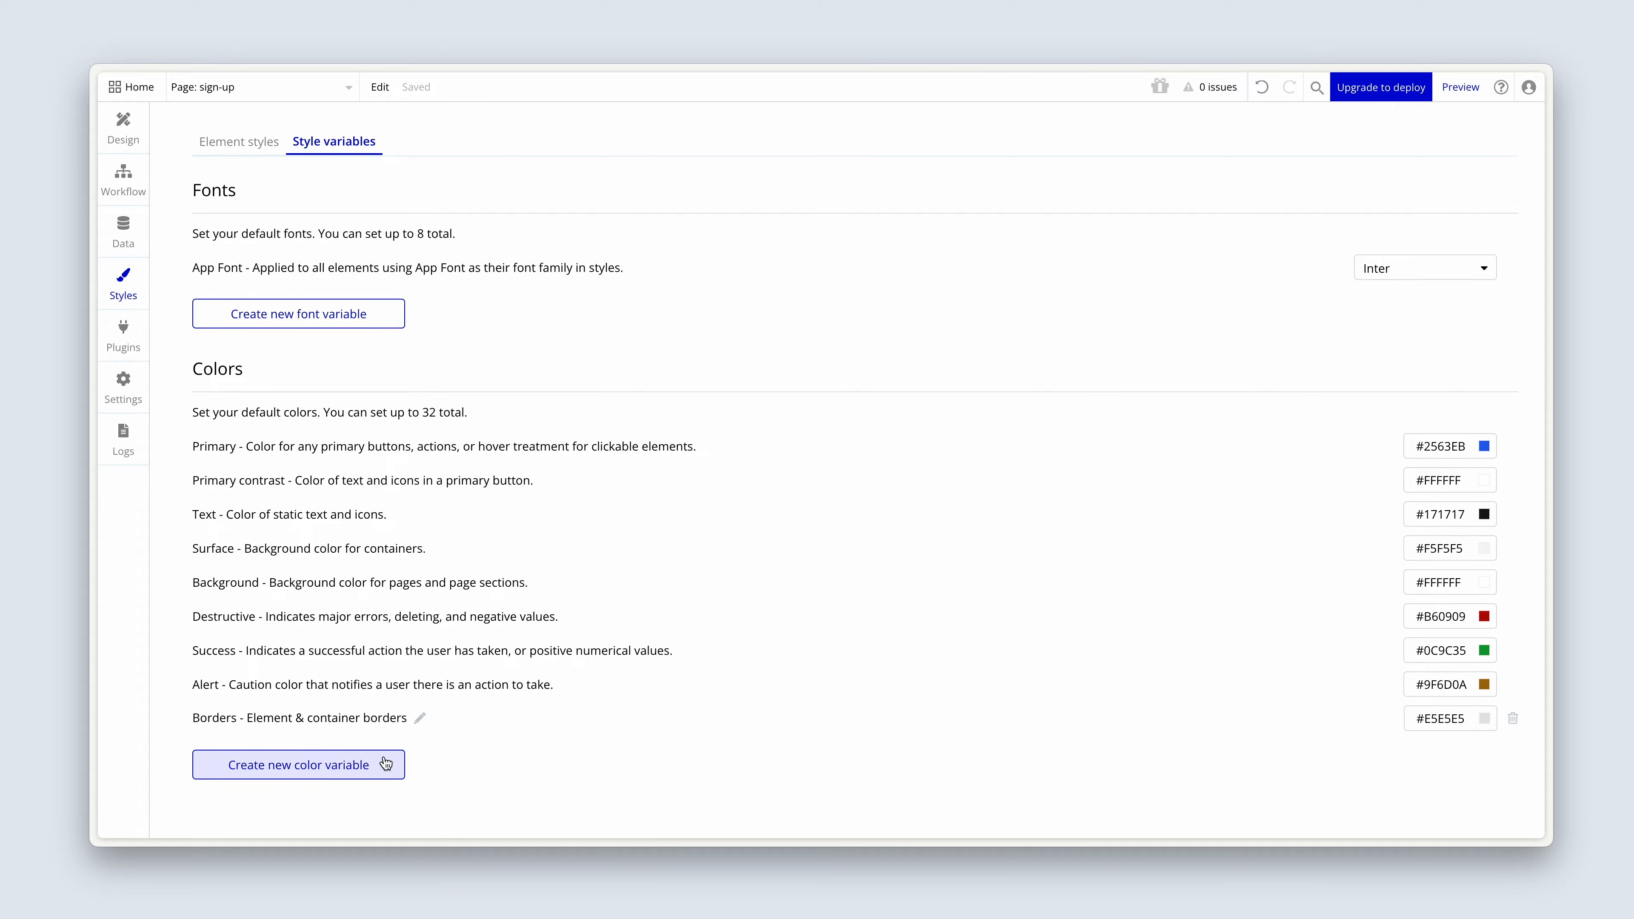
left_click(297, 764)
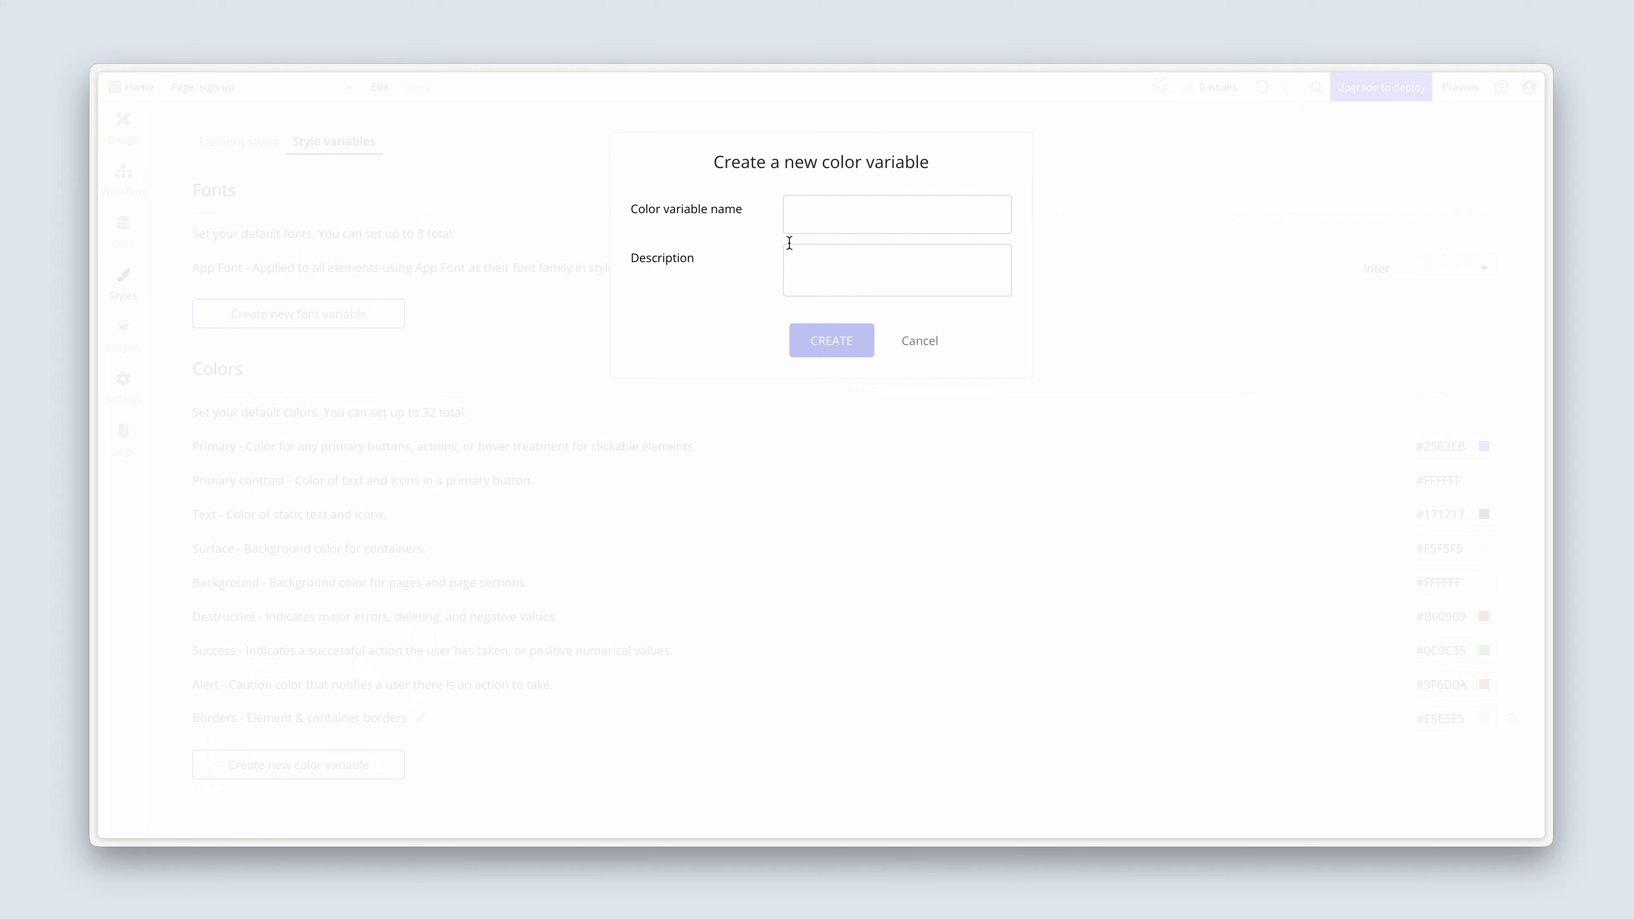
left_click(896, 213)
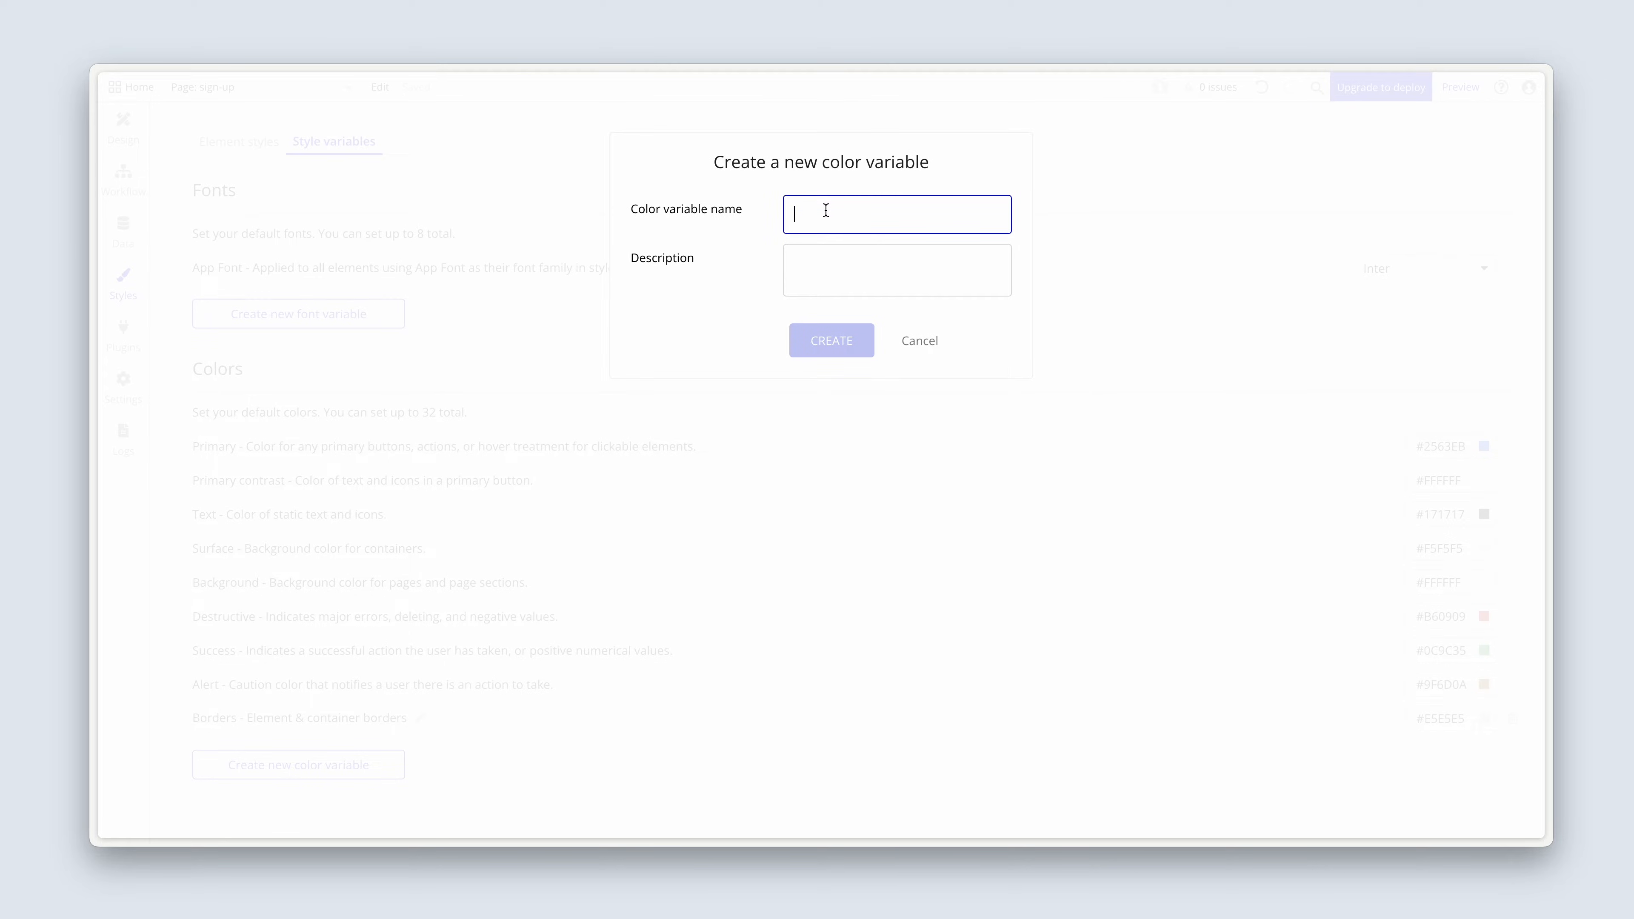
type("Charcoa")
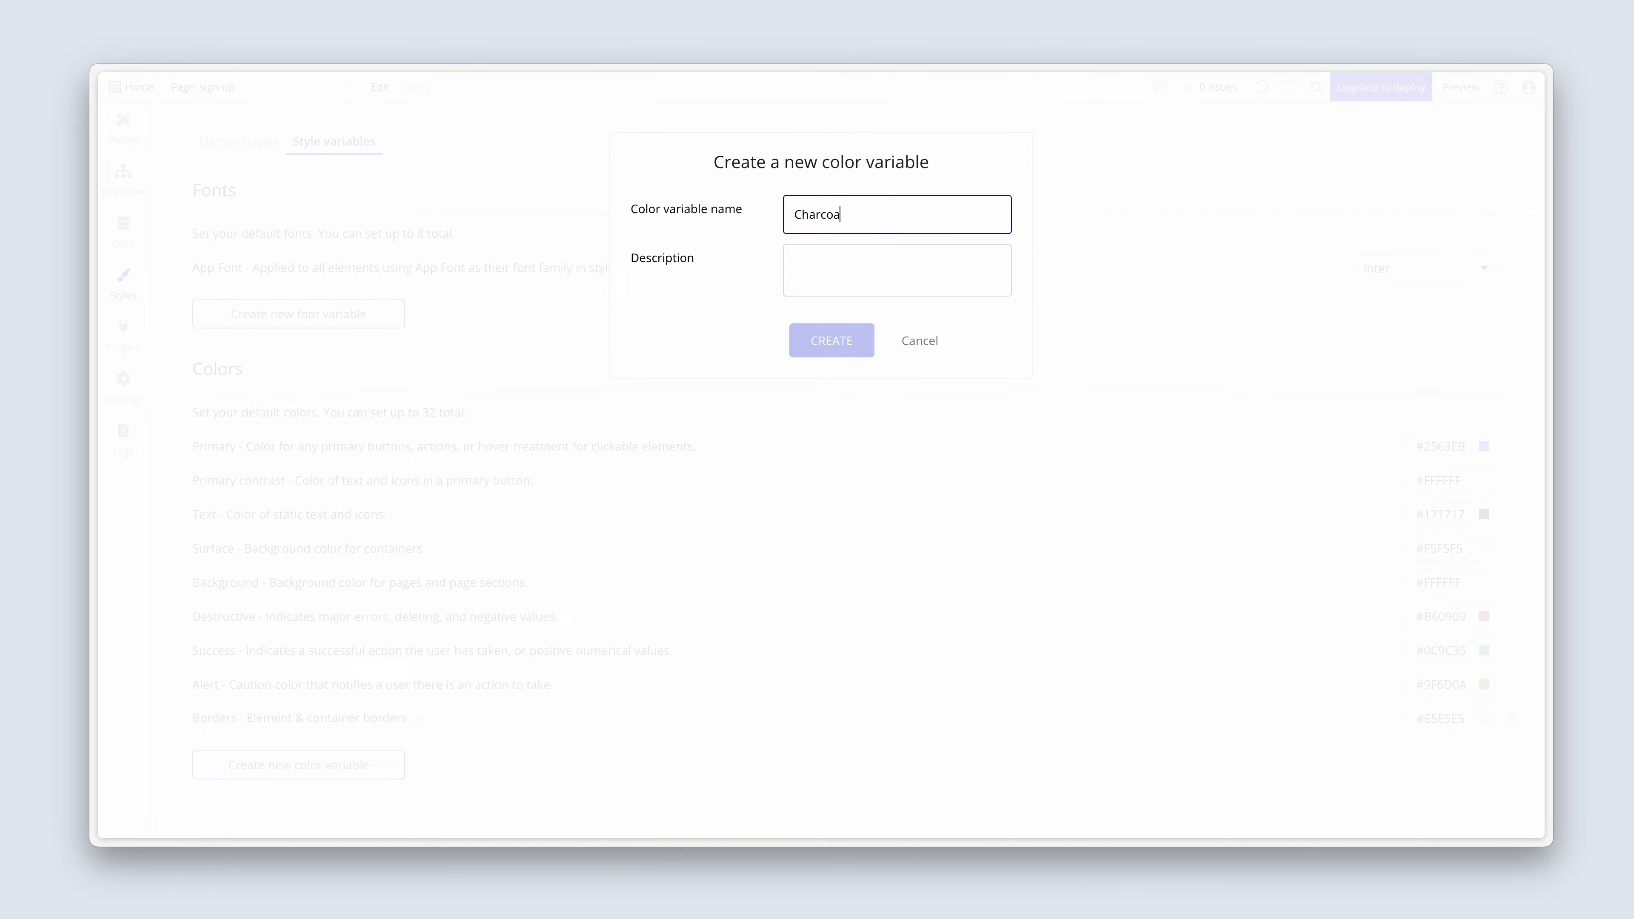
Step: Describe it as 'Body text, placeholder text and disabled text'
left_click(895, 270)
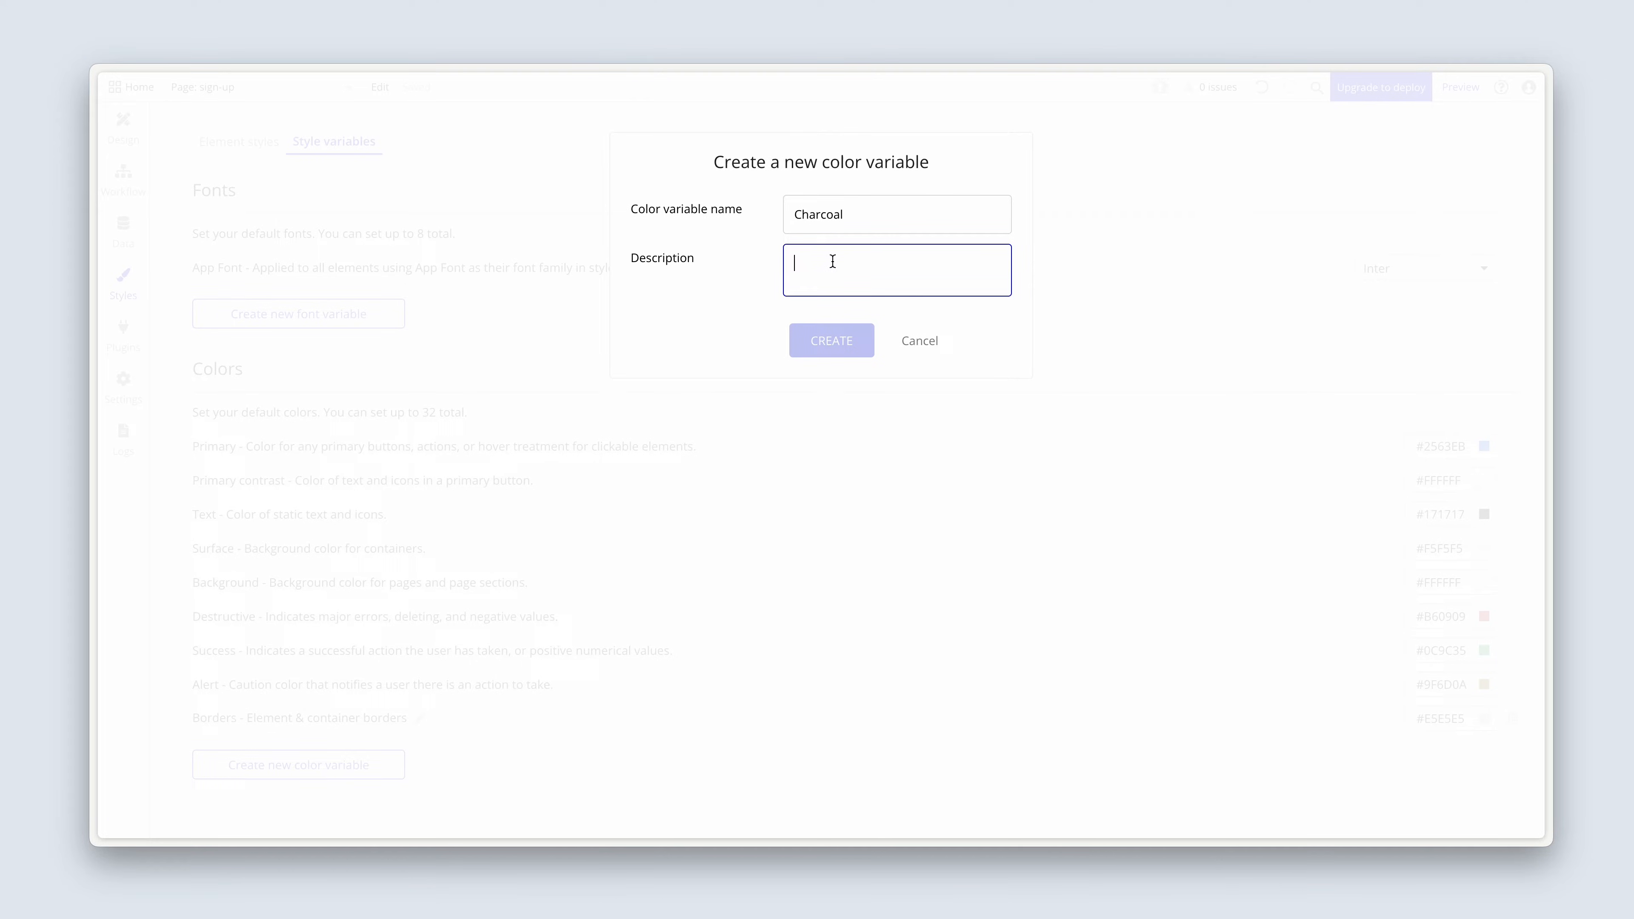
type("Body text")
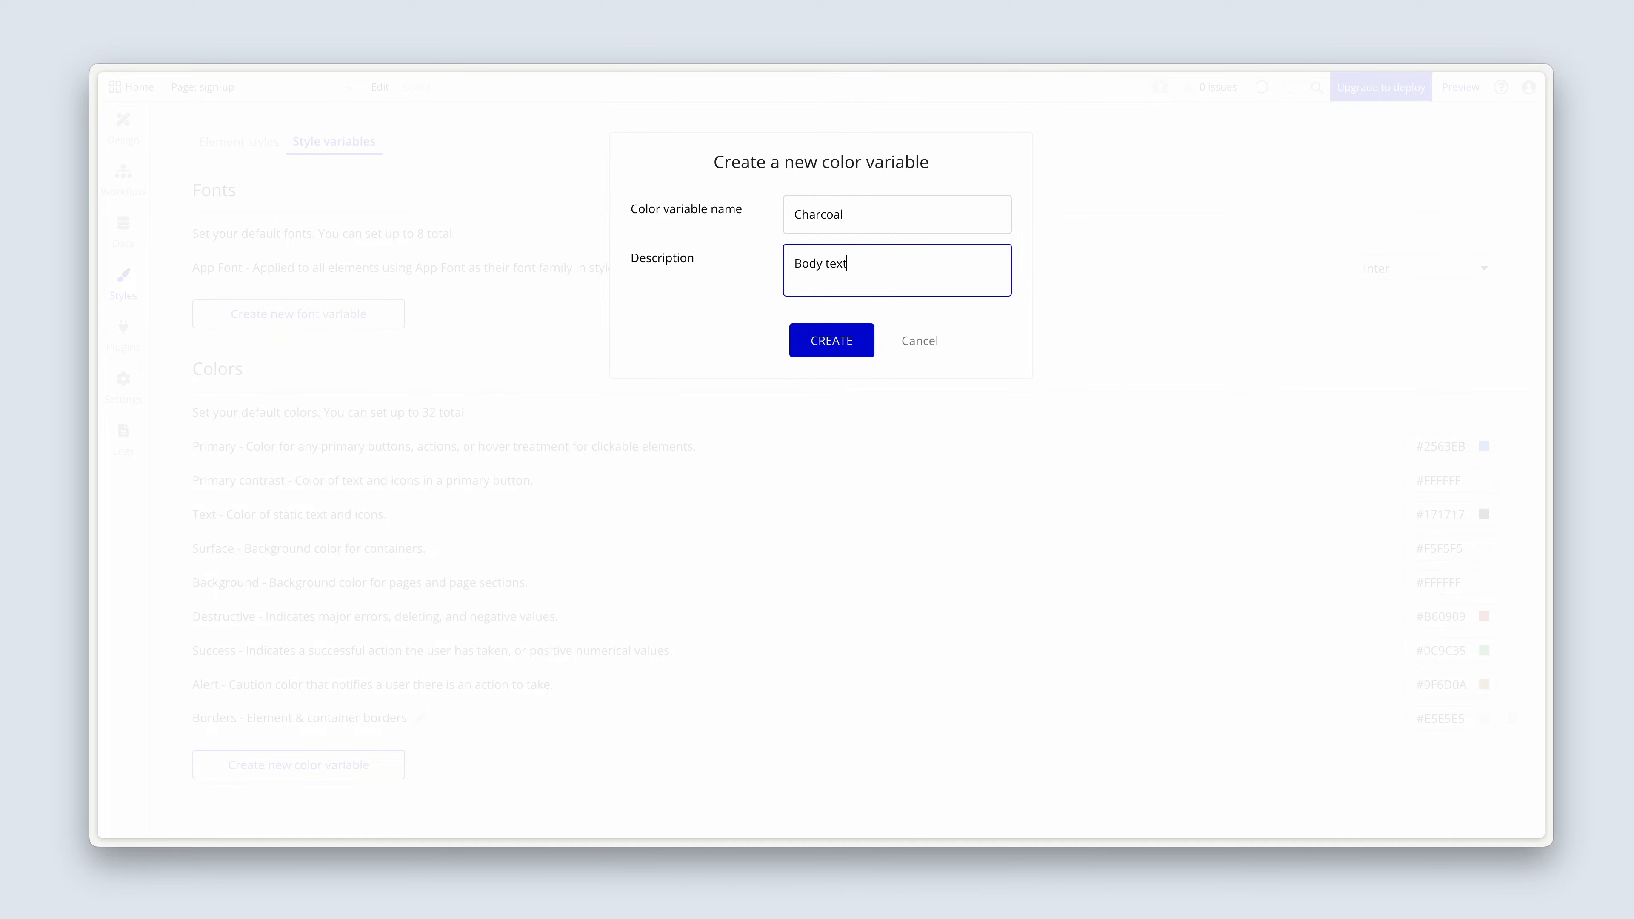
type(",")
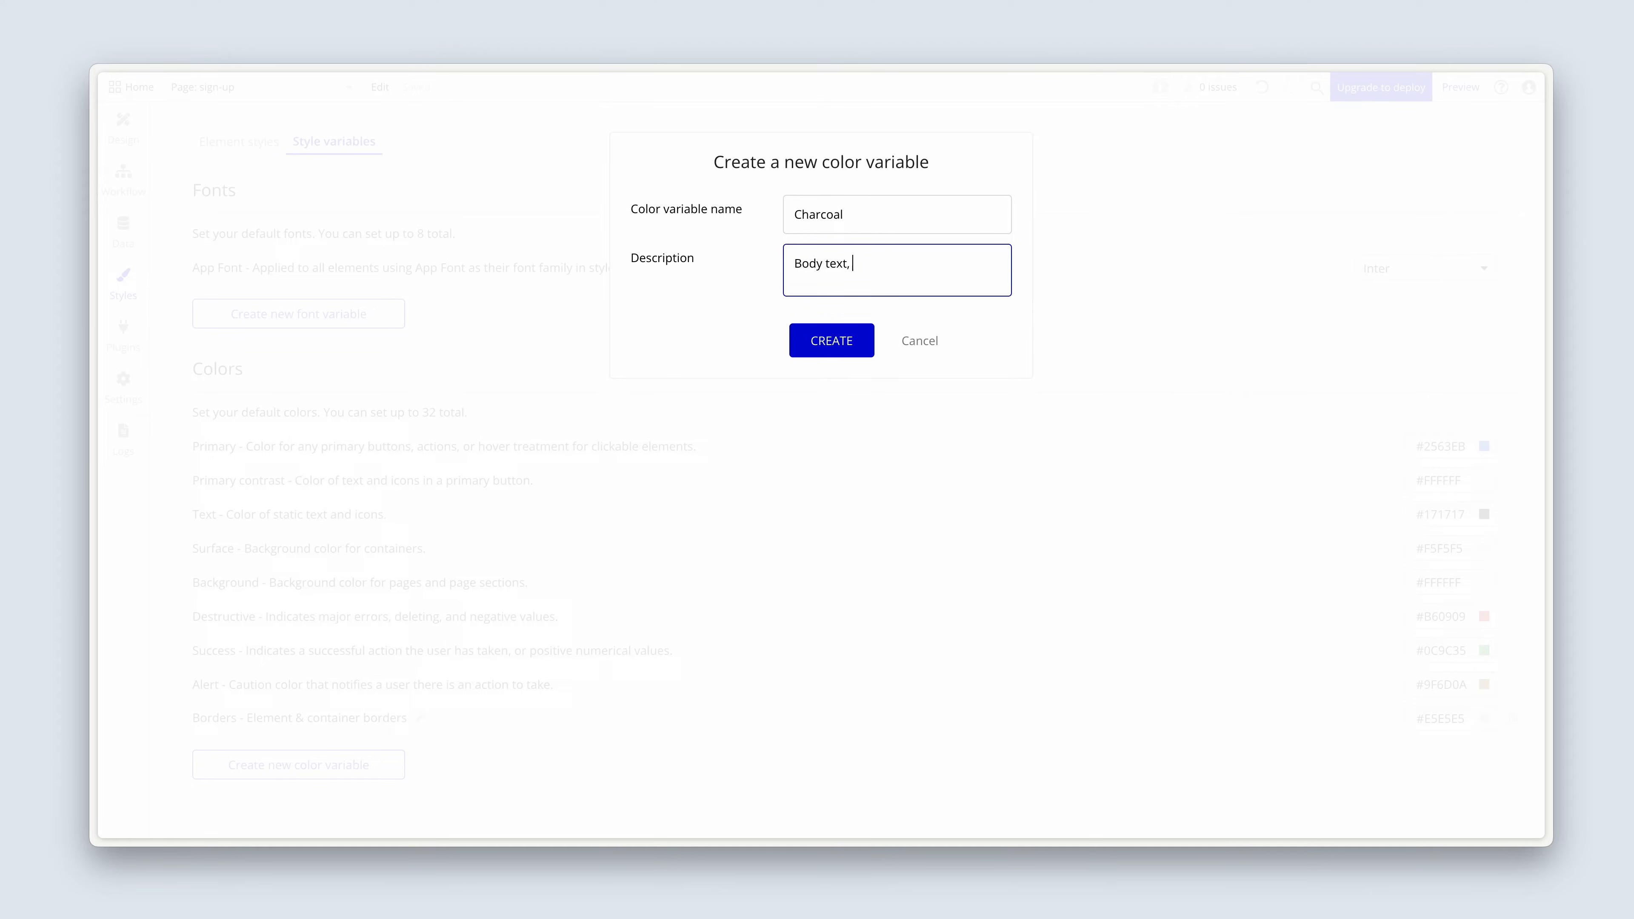
type("placeholder")
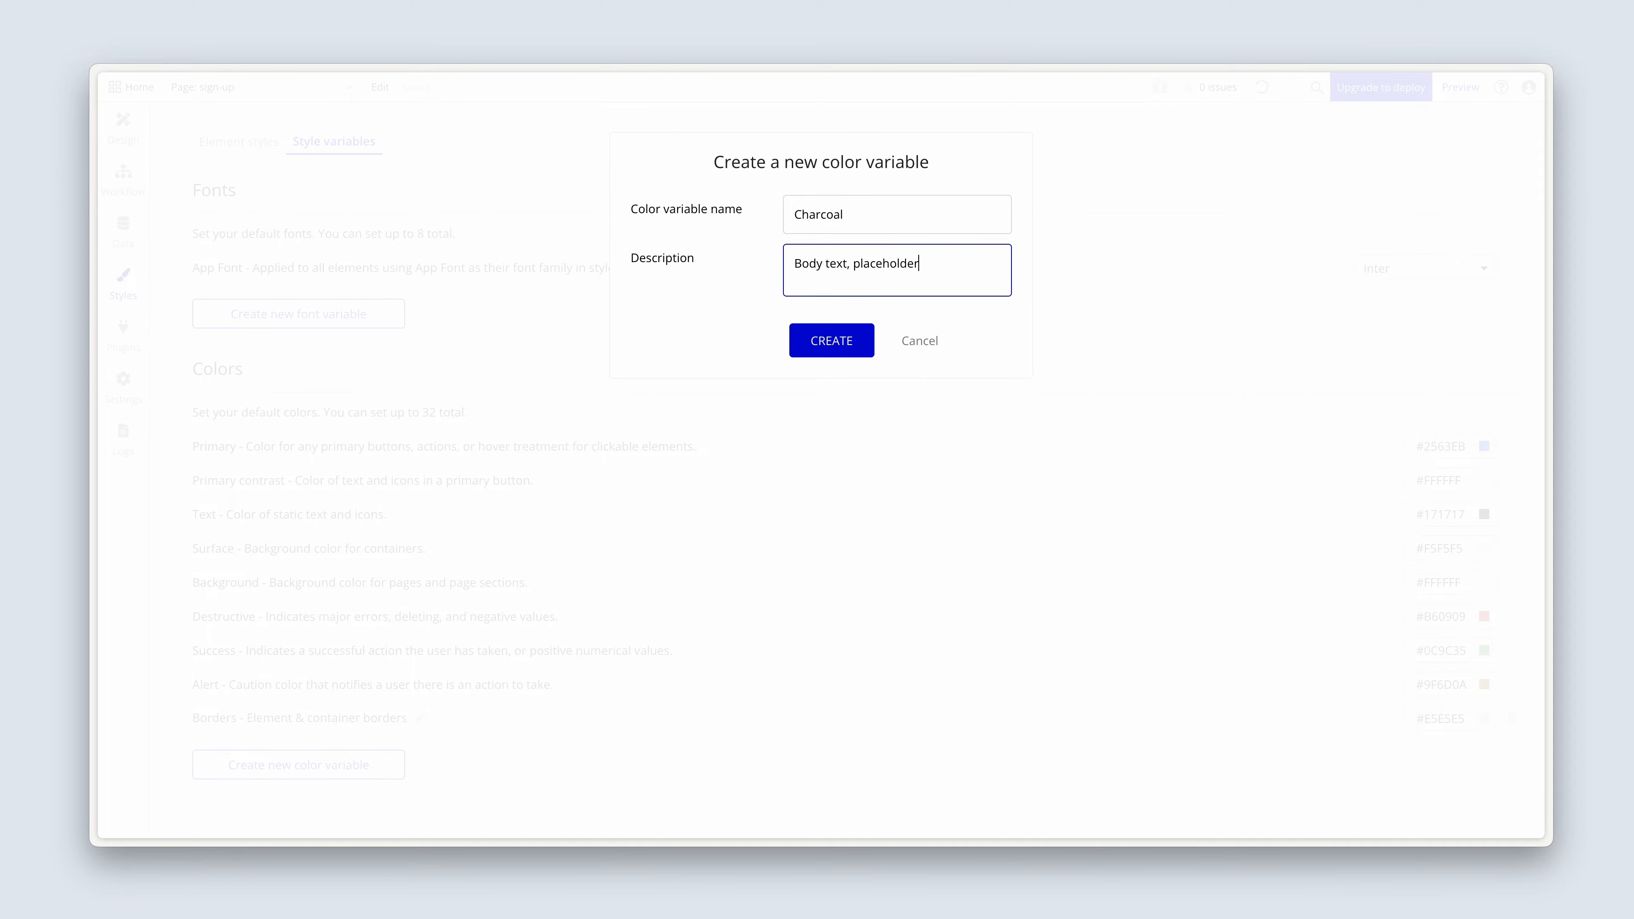
type("trxt")
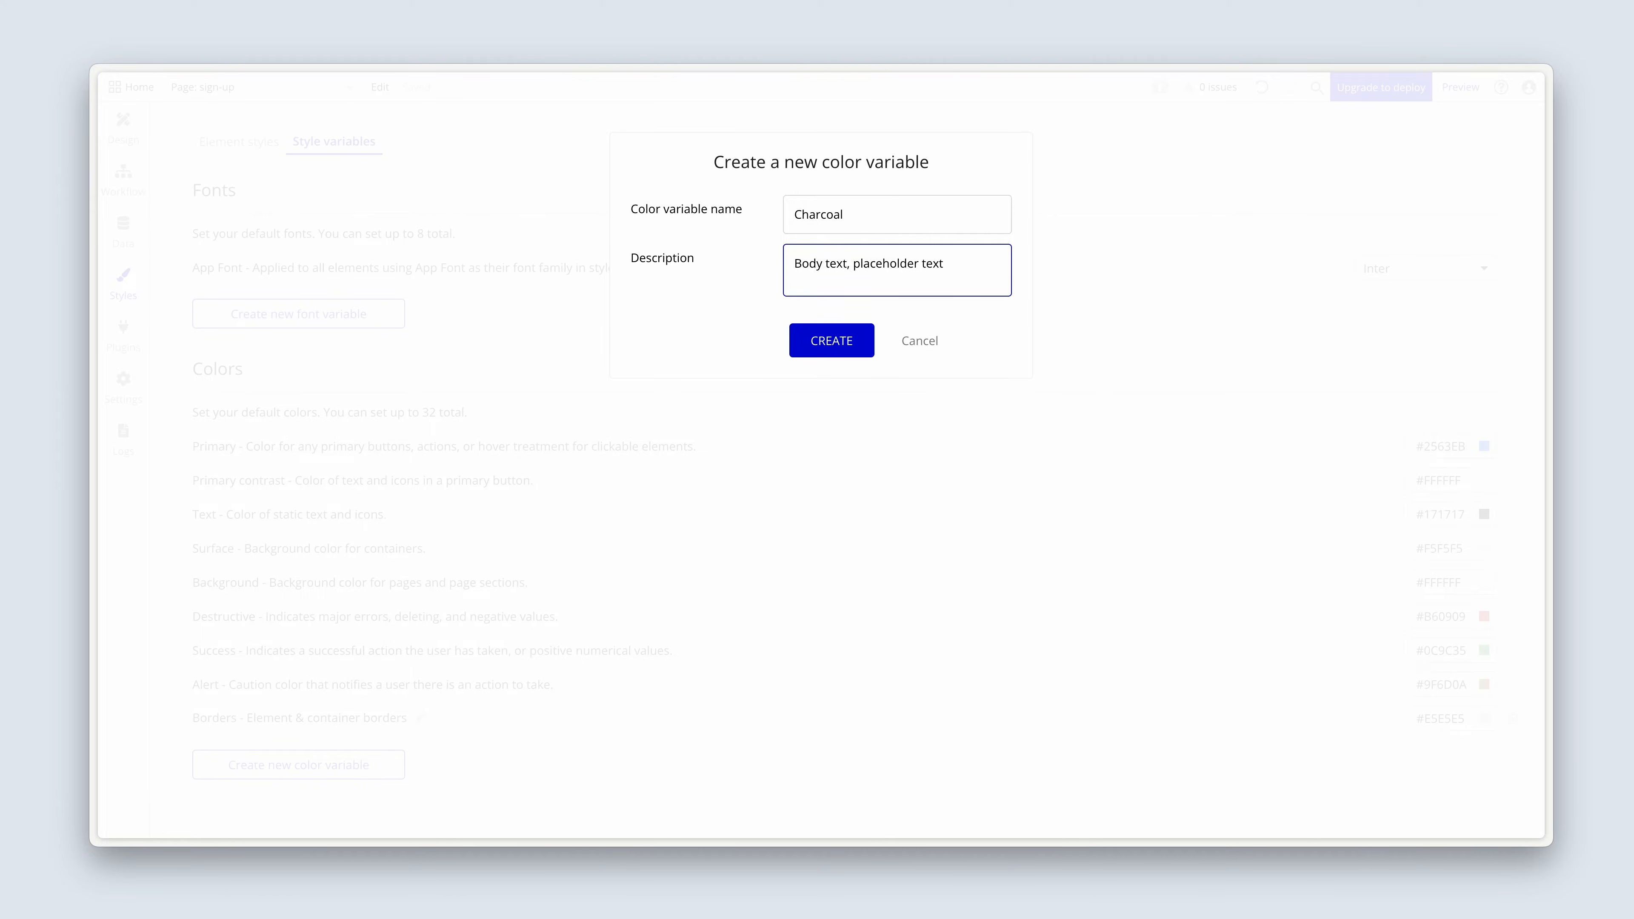
type("a")
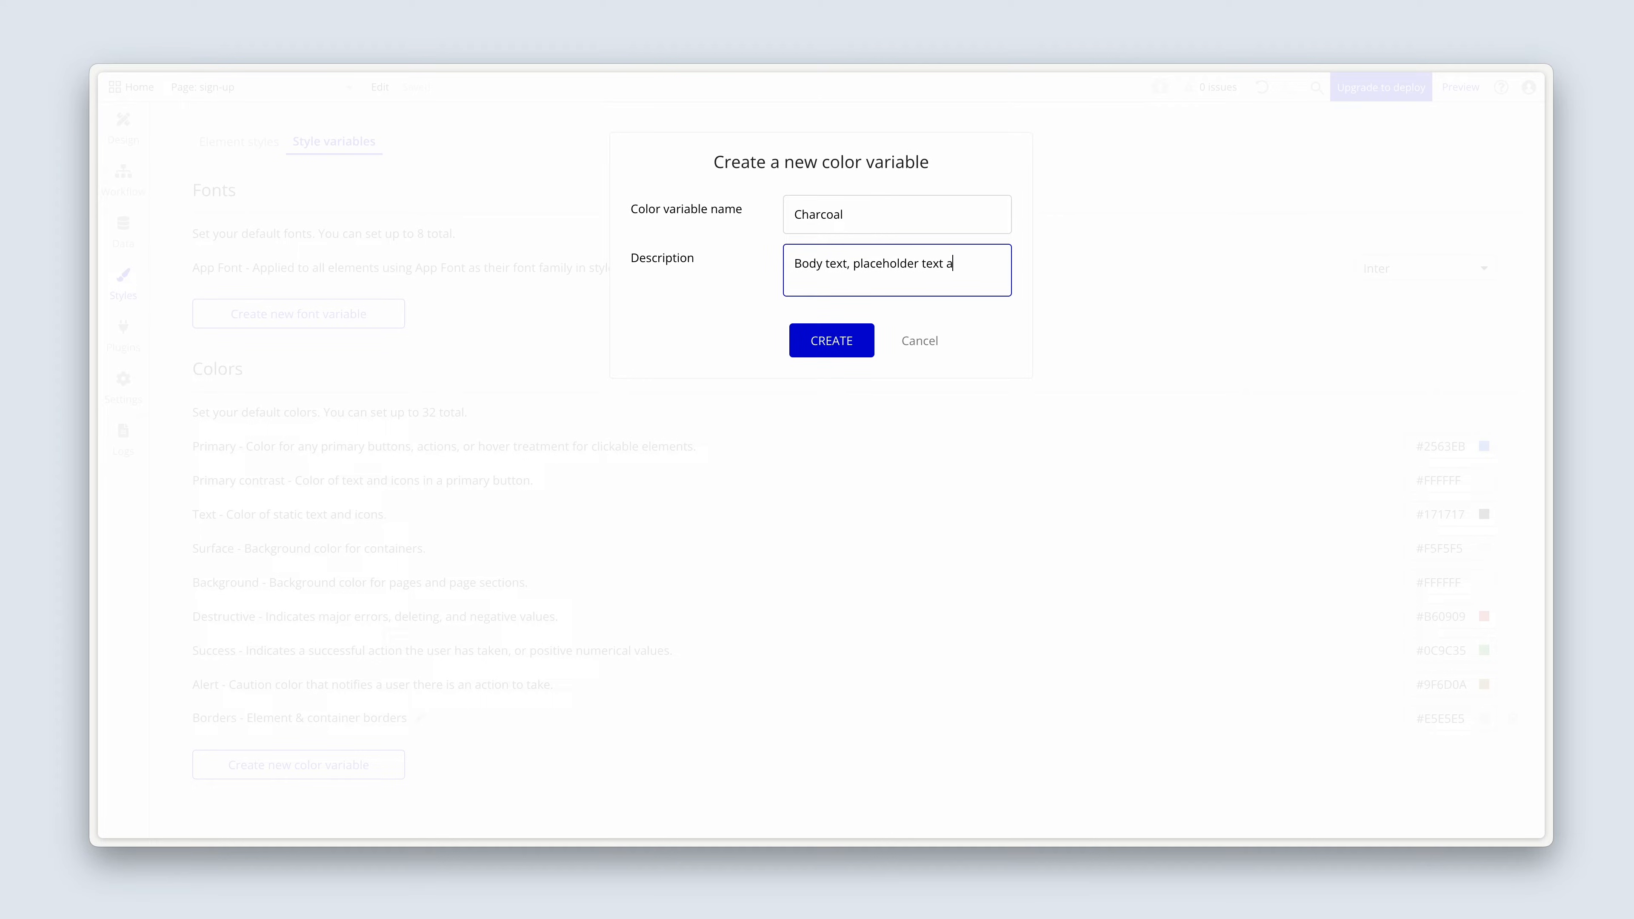
type("and disabled te")
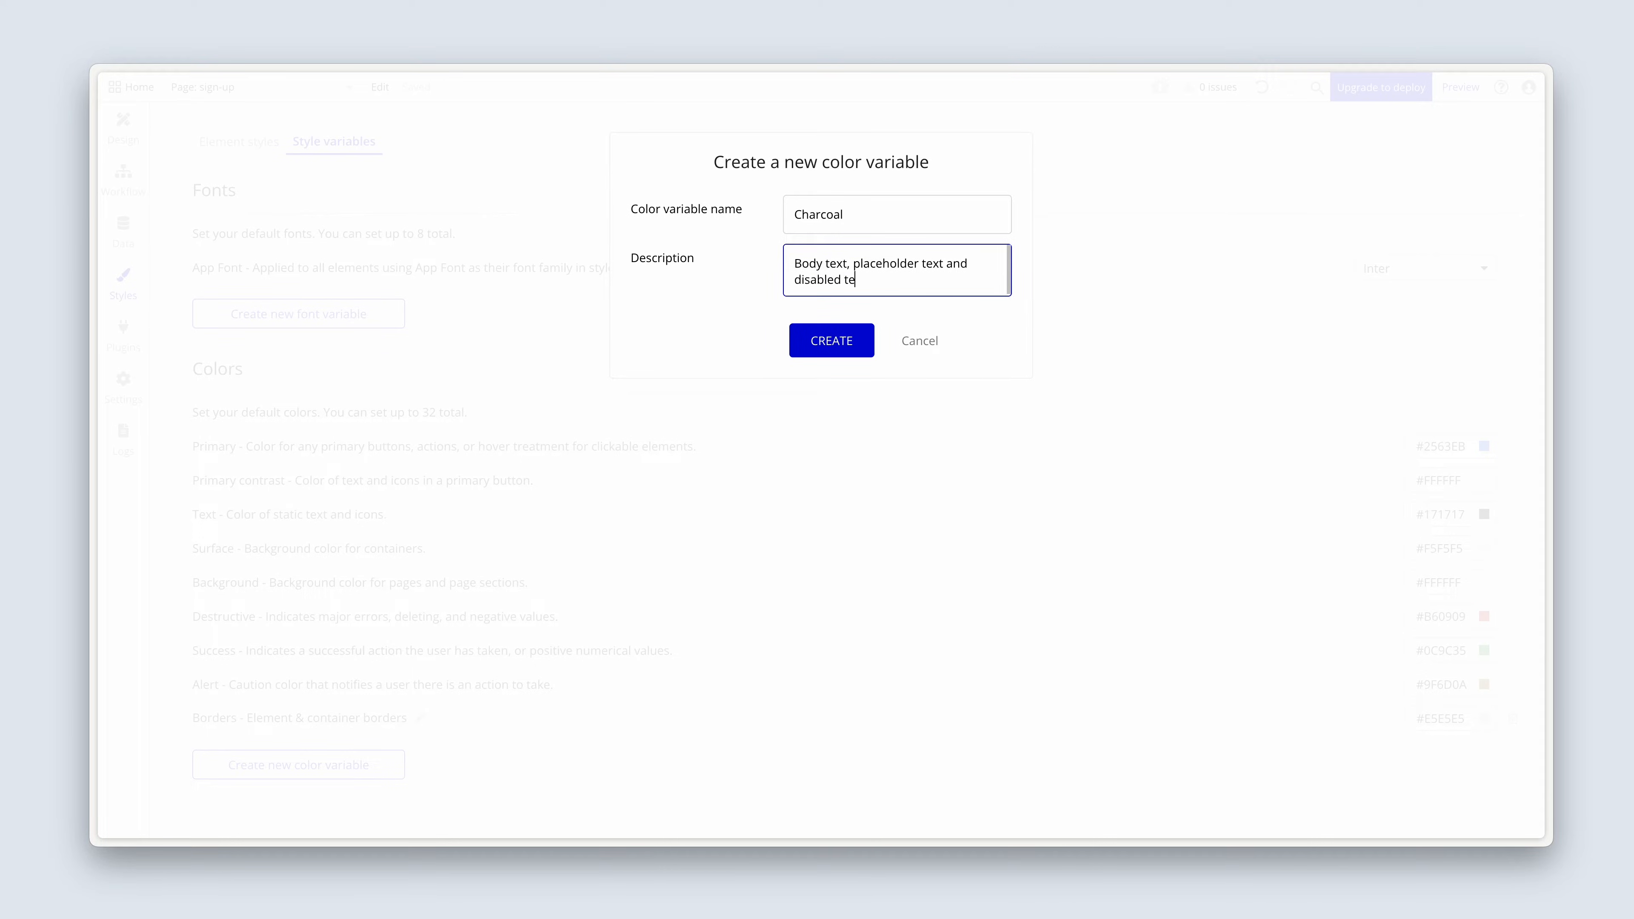
type("xt")
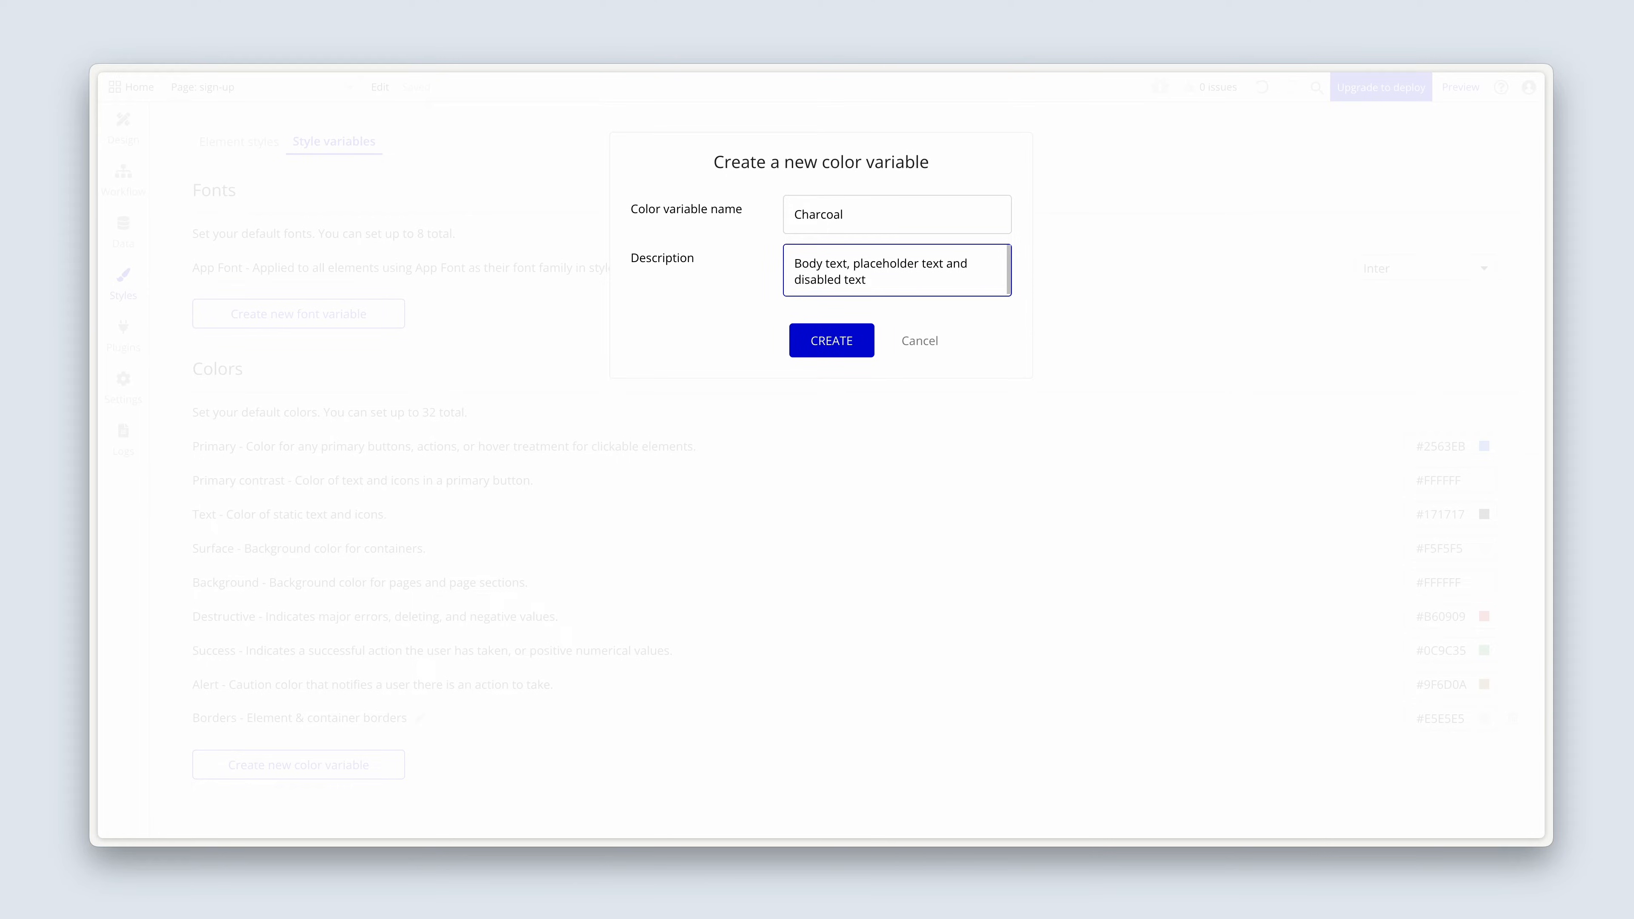
mouse_move(831, 340)
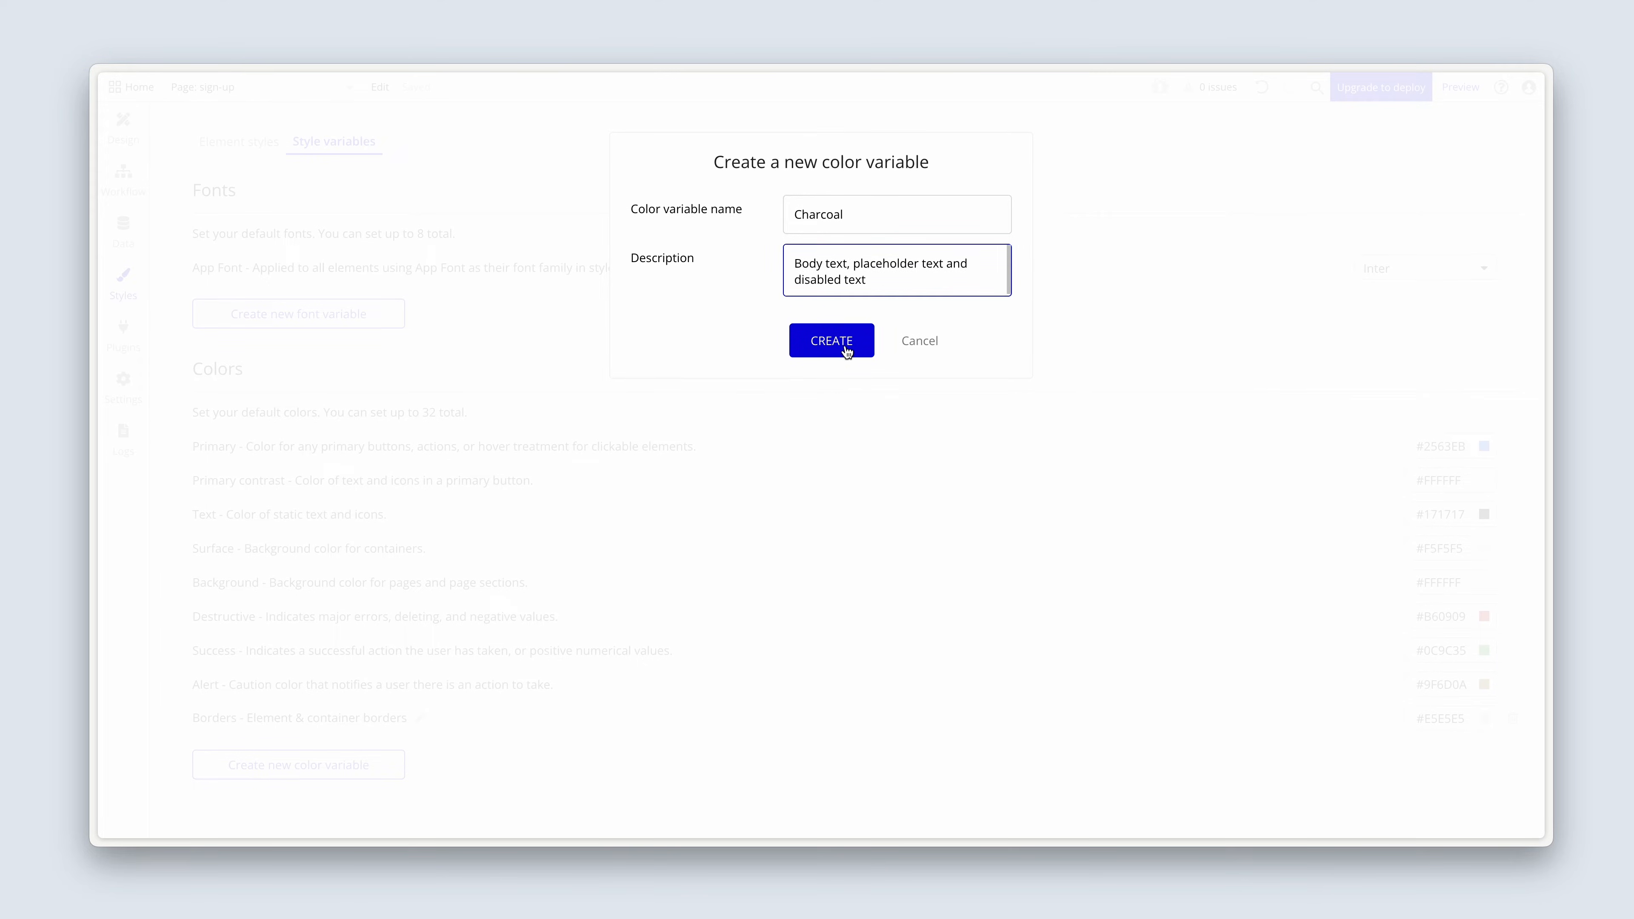
Step: Create the Charcoal color variable and set its colour value
left_click(830, 339)
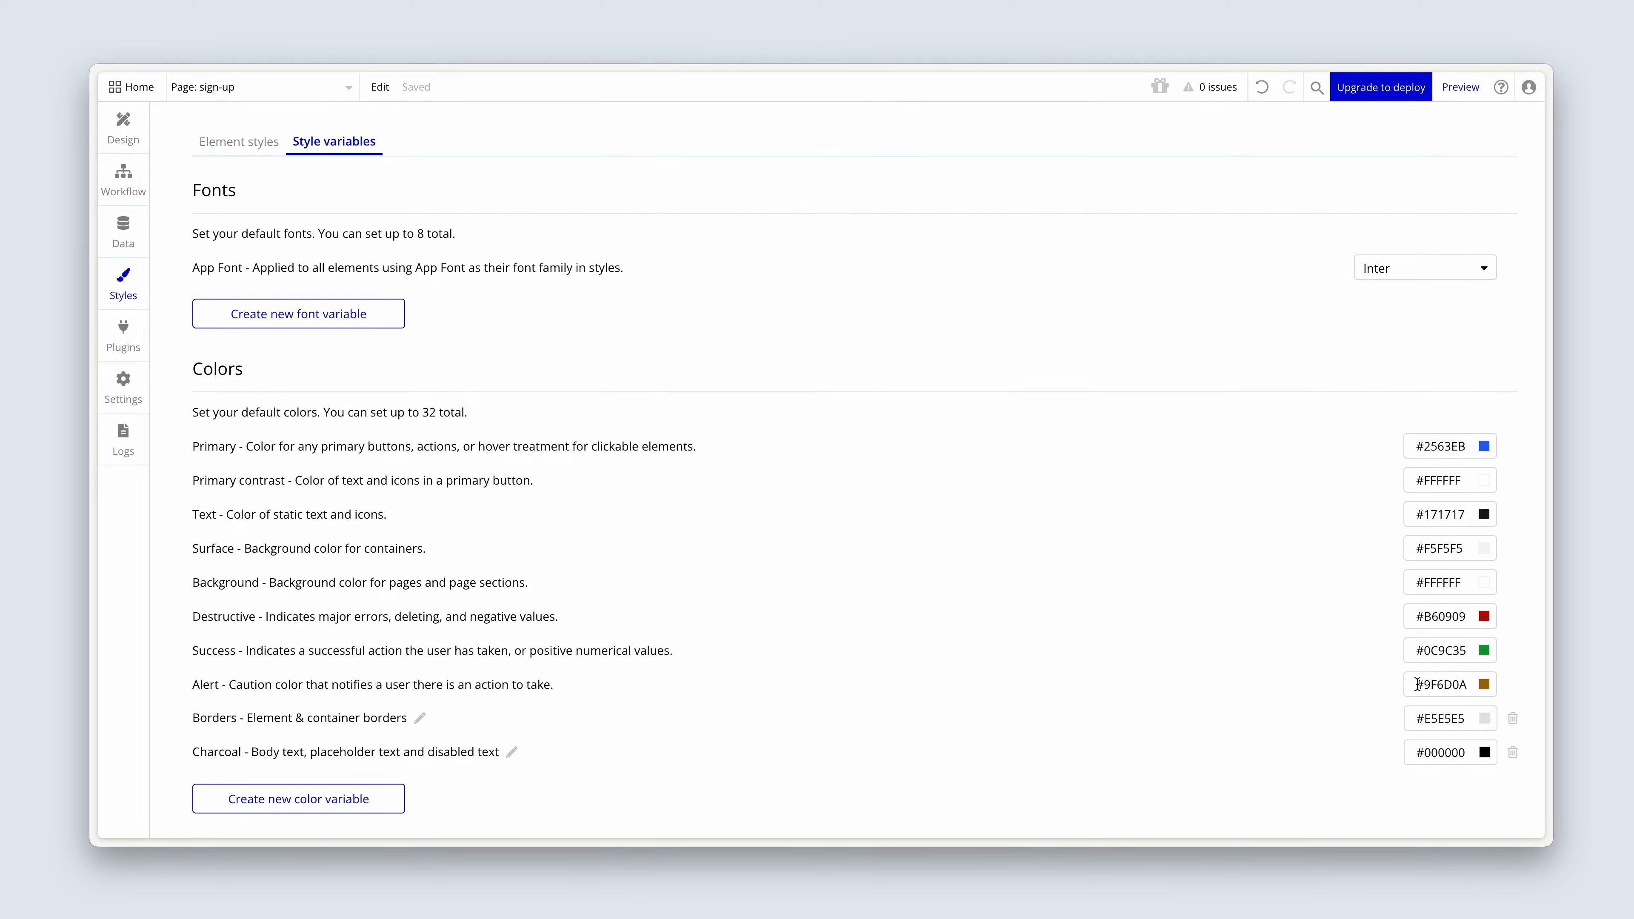
left_click(1477, 751)
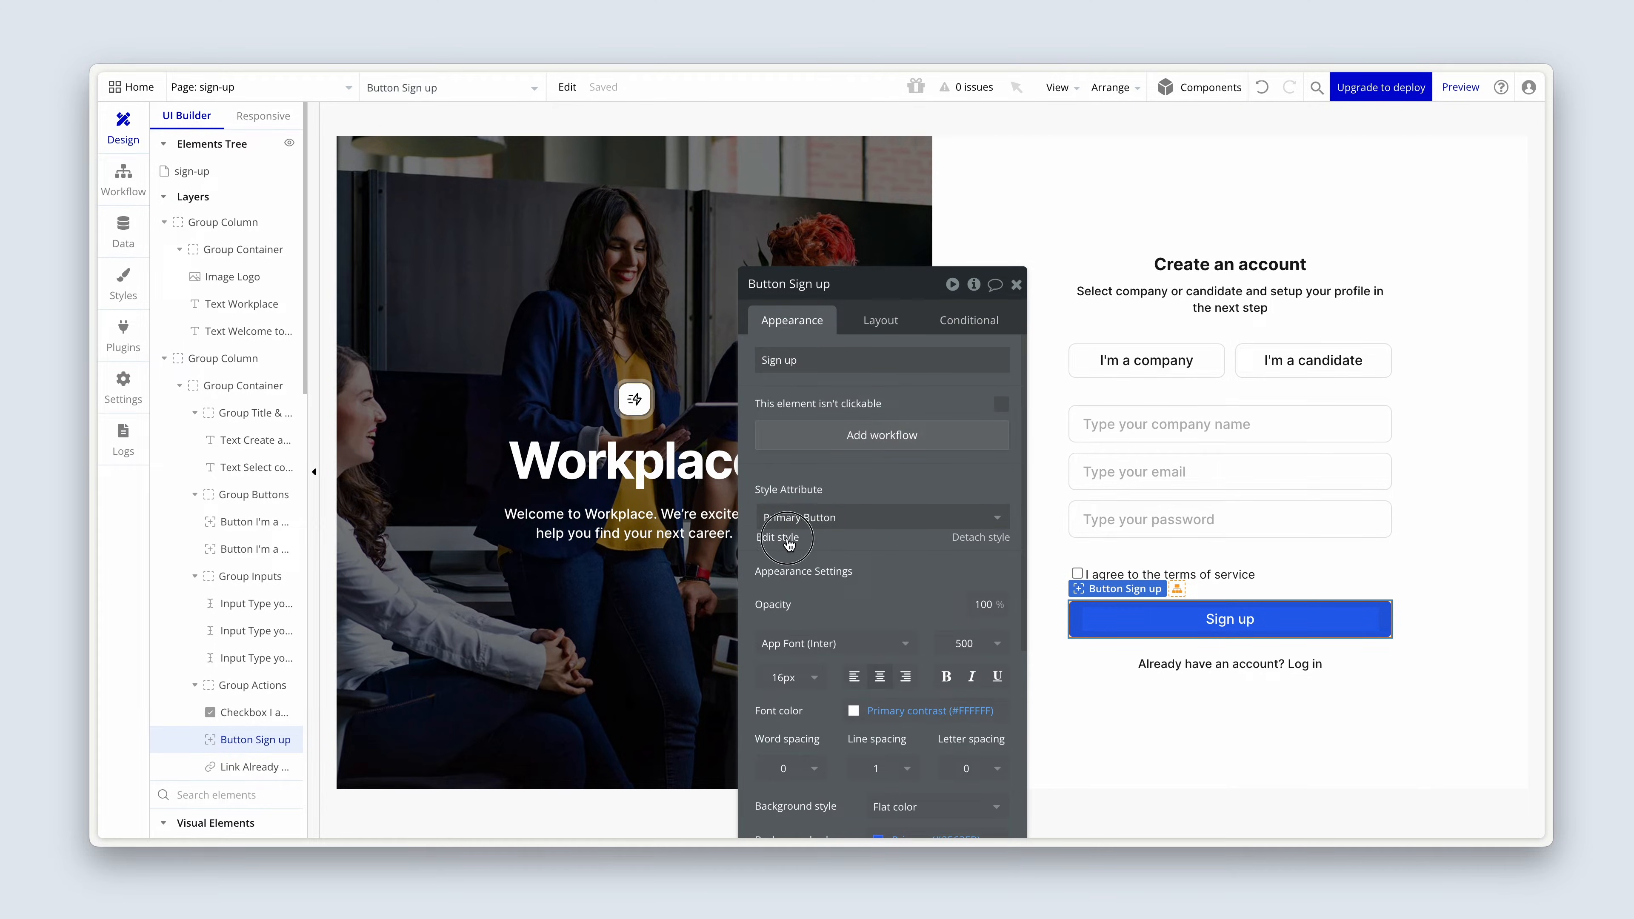
Step: Make the Primary Button's not-clickable text and the Body small style's font color Charcoal
left_click(777, 538)
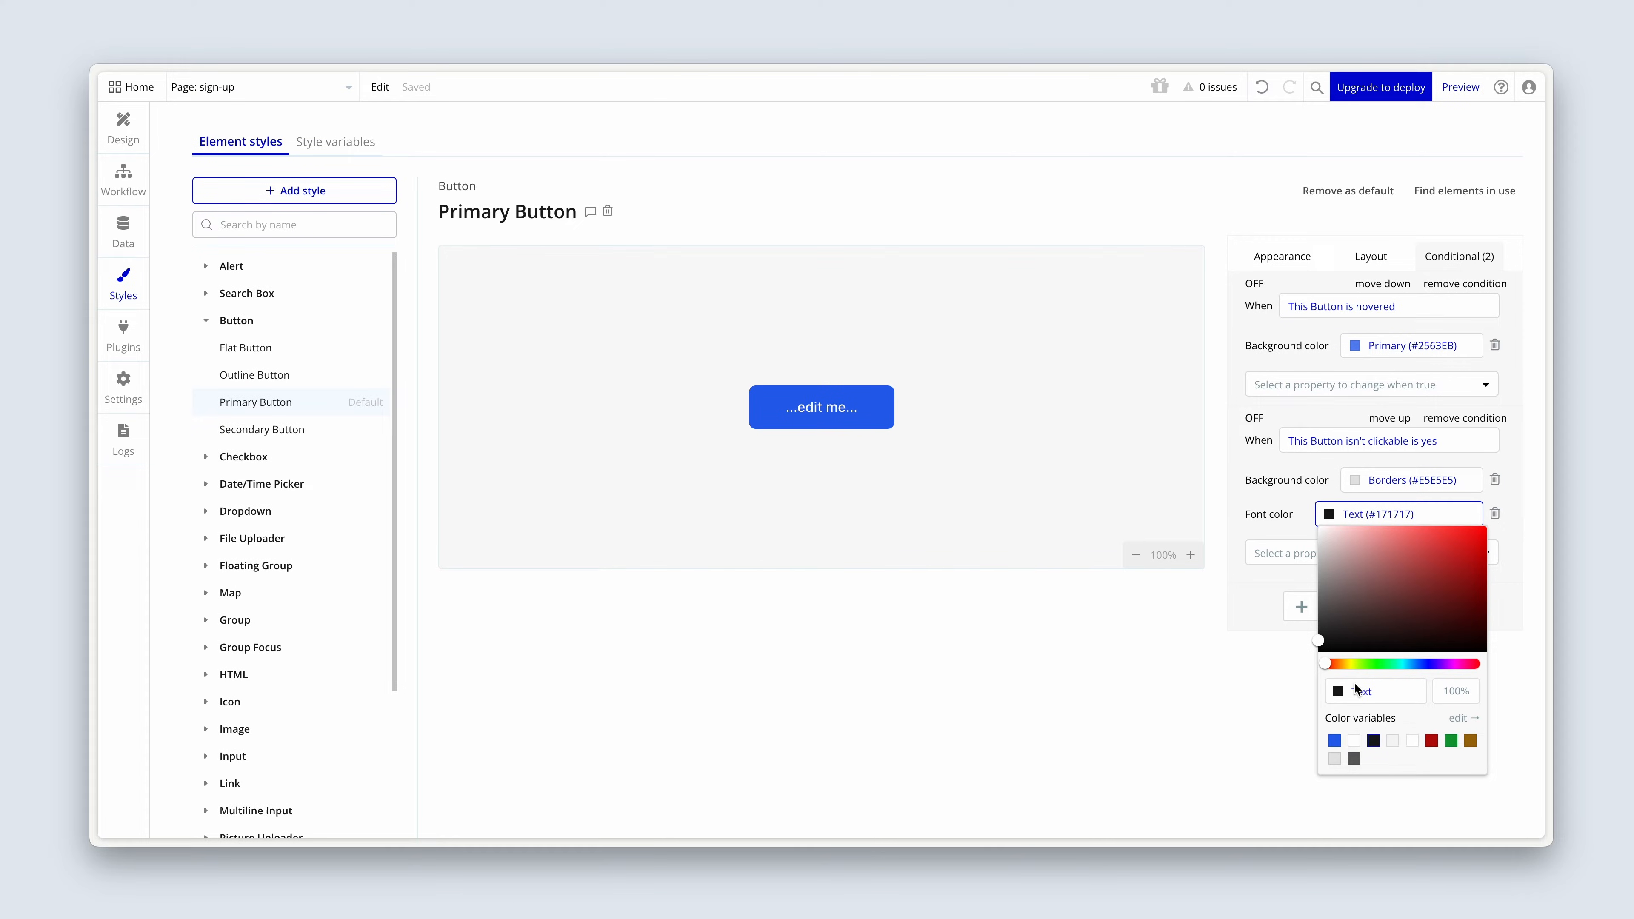
left_click(1354, 739)
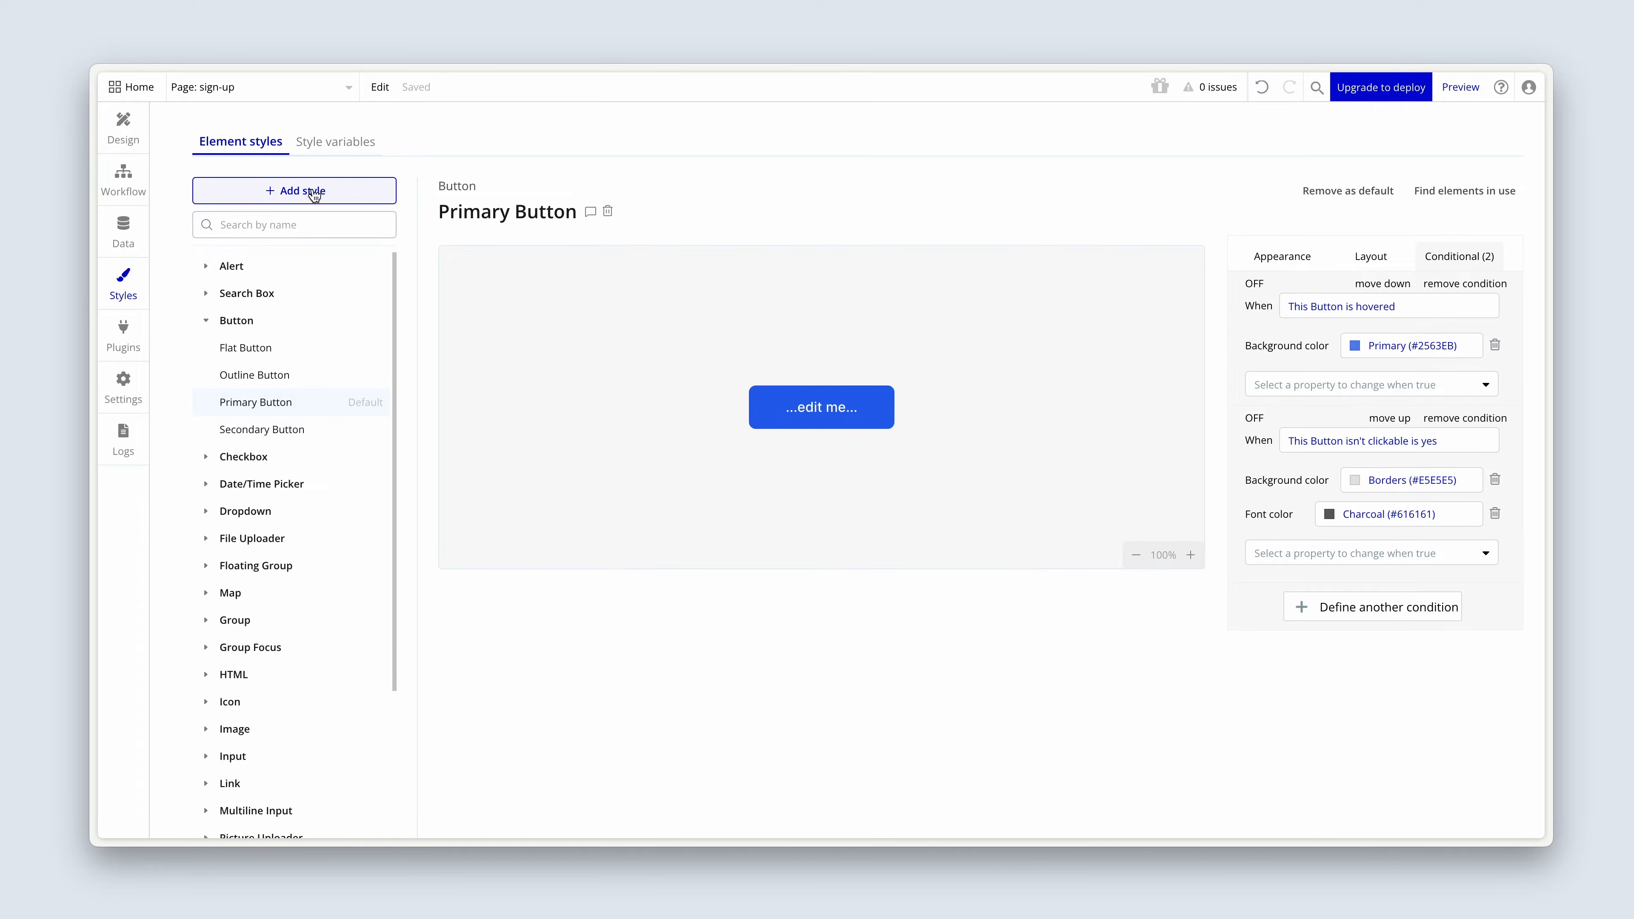
left_click(122, 123)
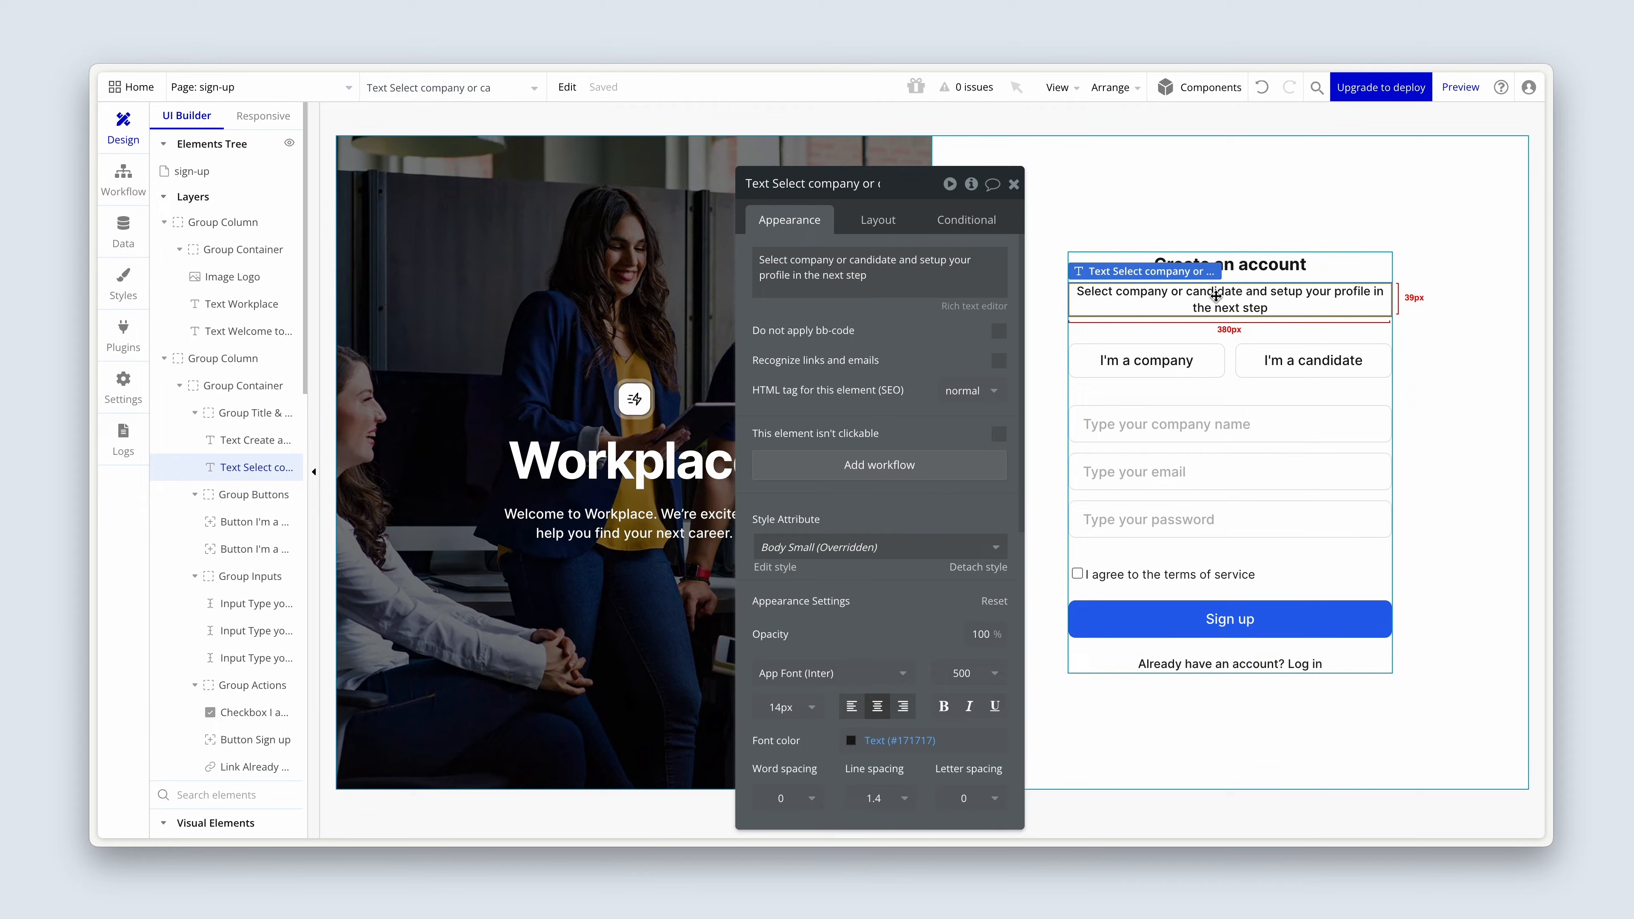
scroll("down", 3)
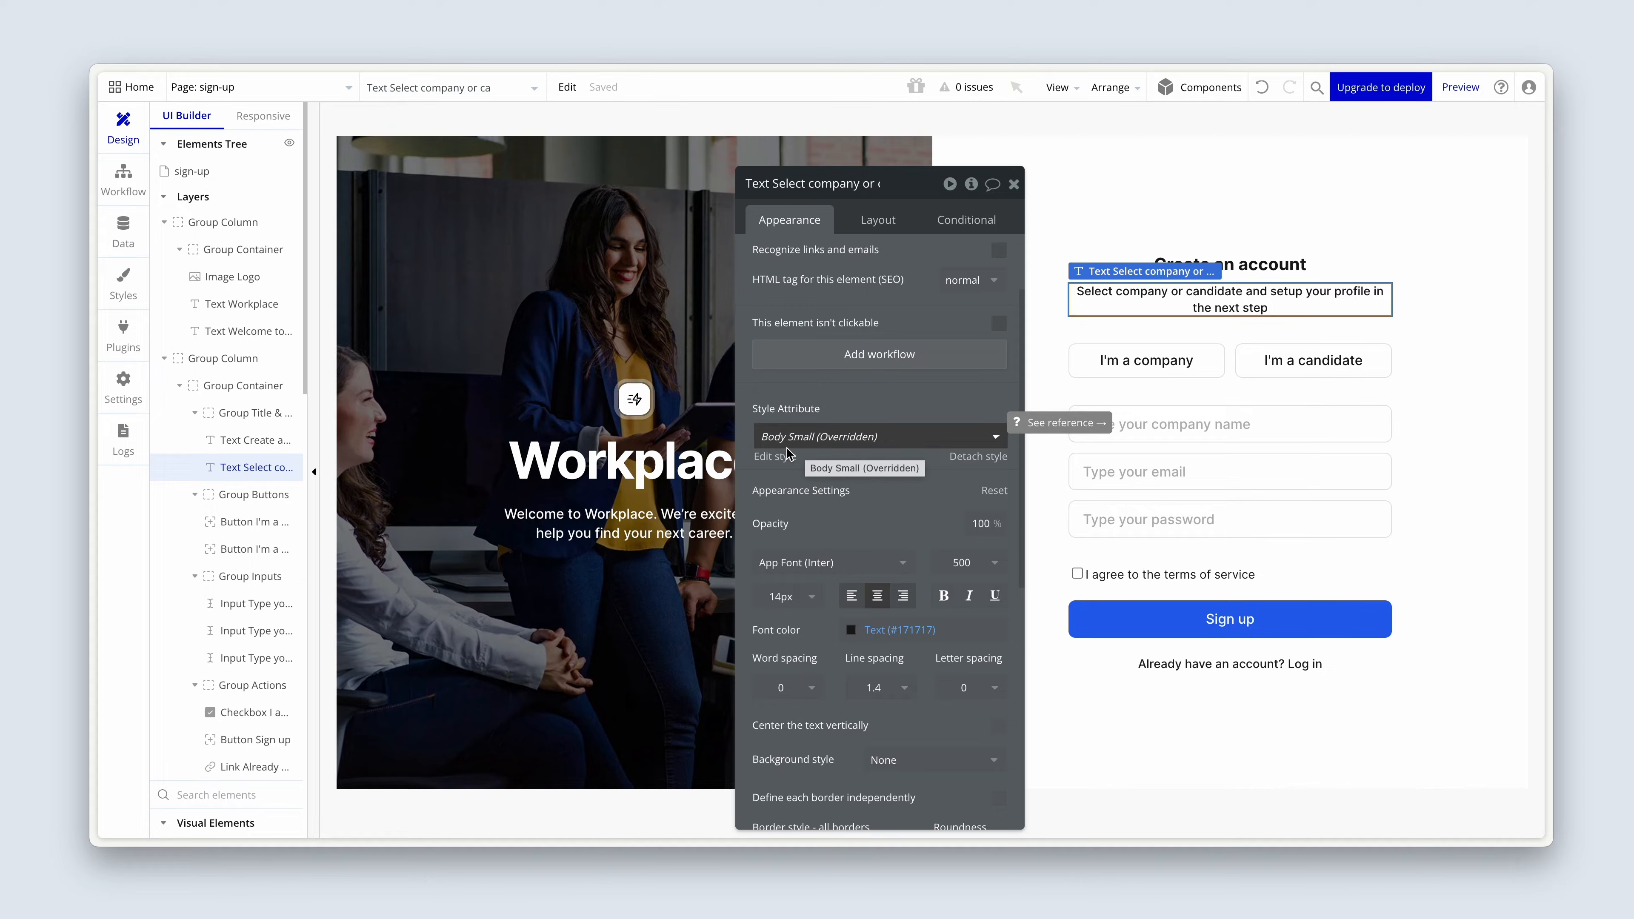
left_click(768, 456)
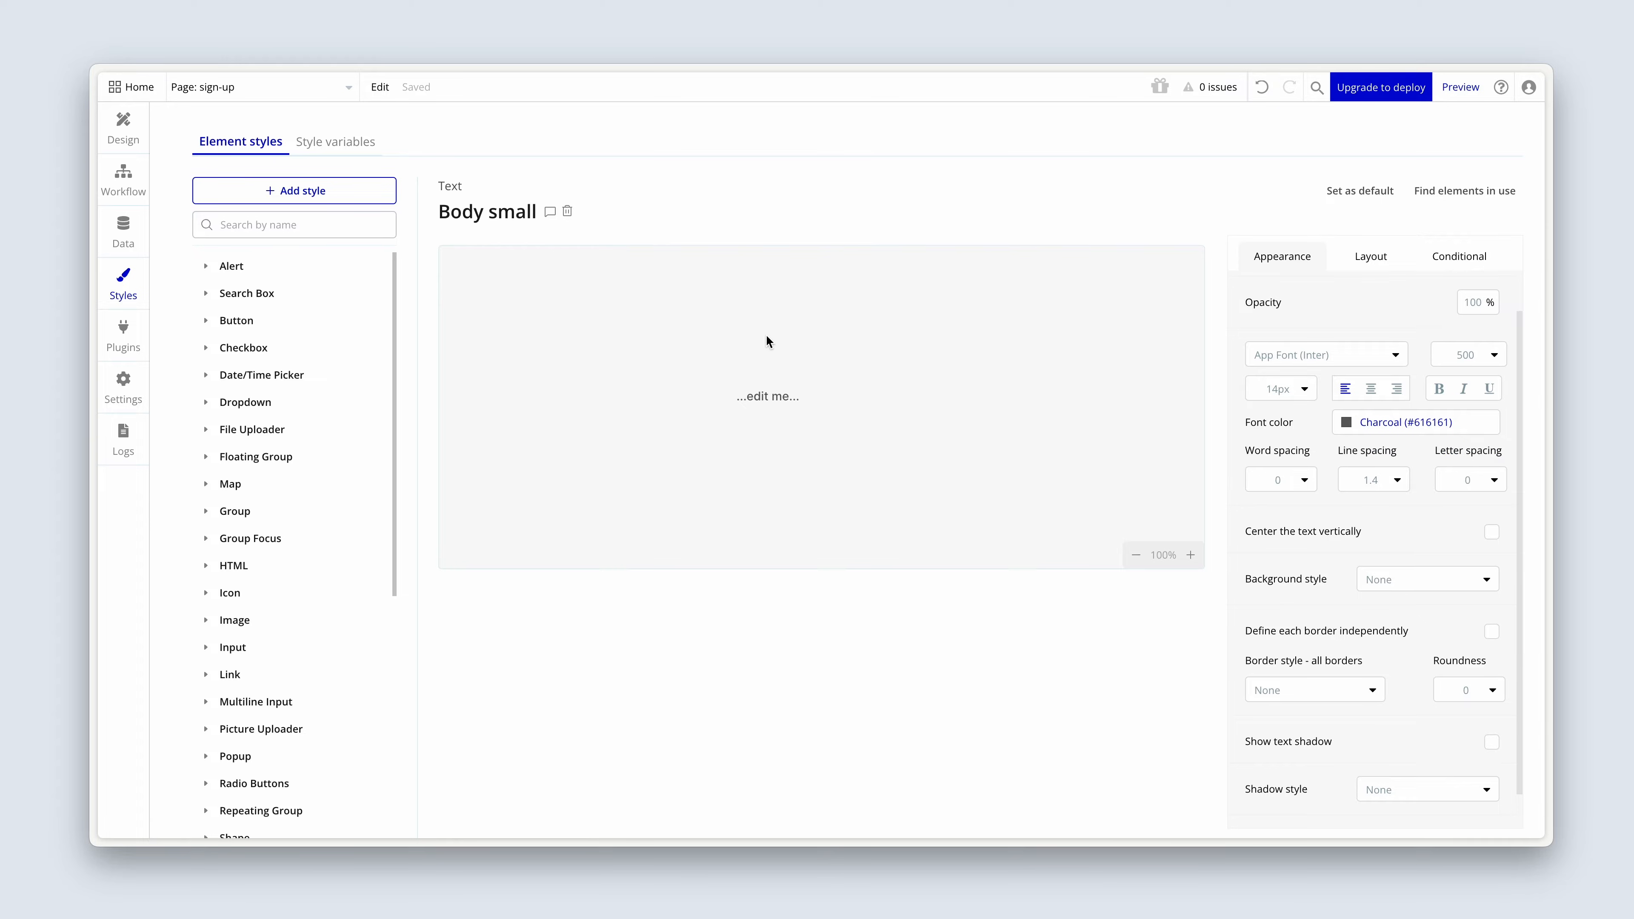
Step: Return to the sign-up page design and select the Sign up button
left_click(121, 125)
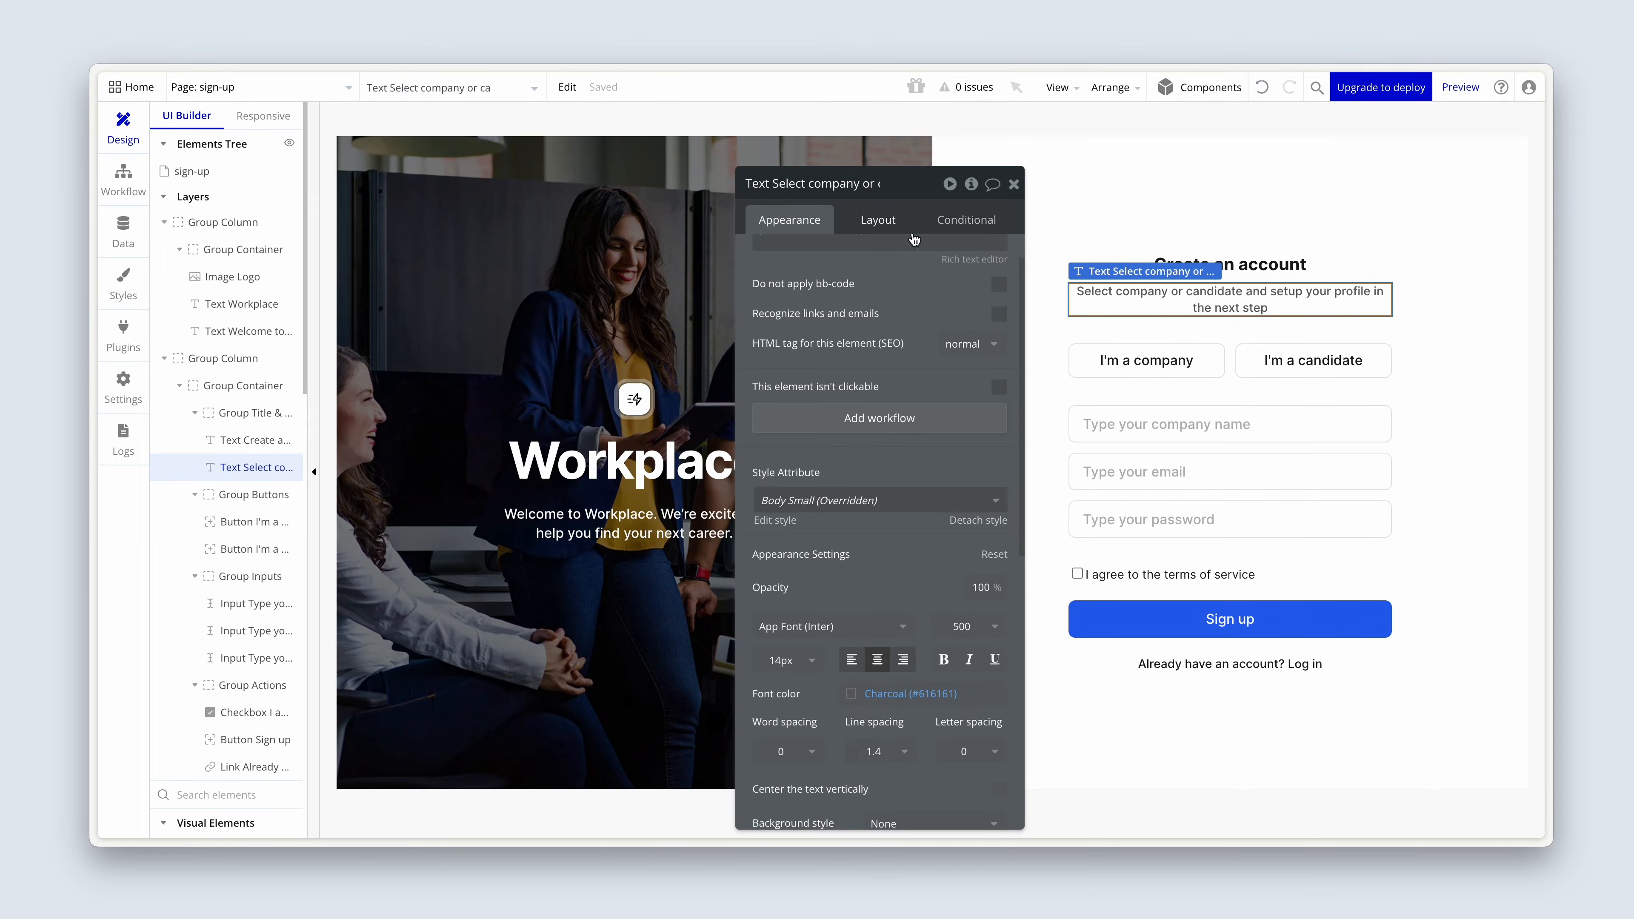
left_click(245, 384)
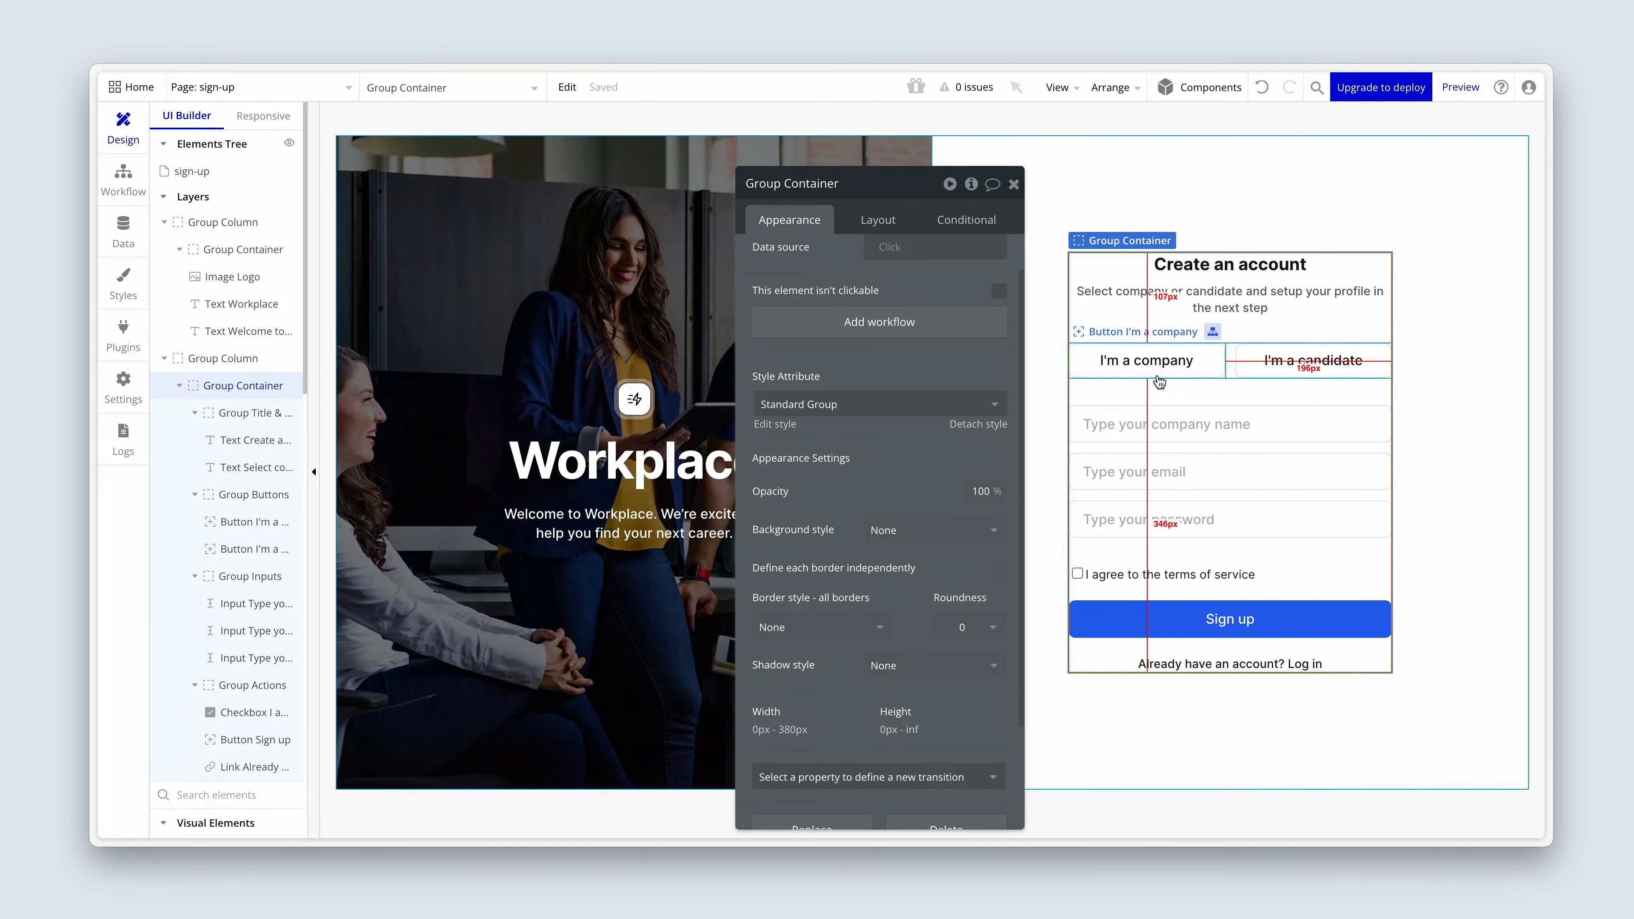
left_click(1227, 298)
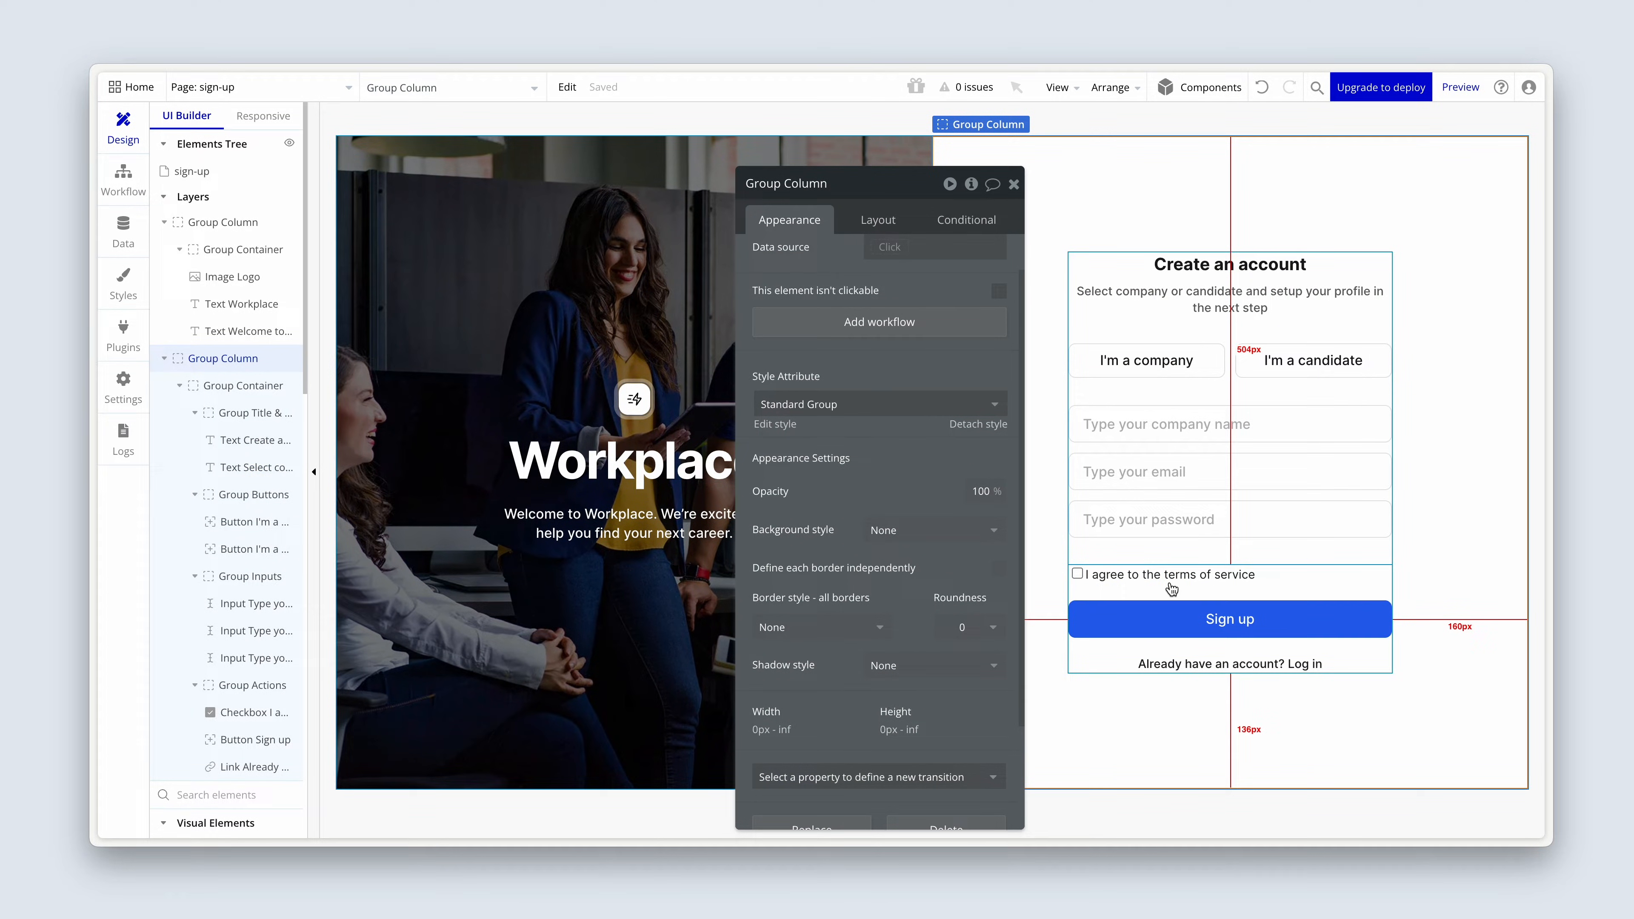
left_click(1229, 617)
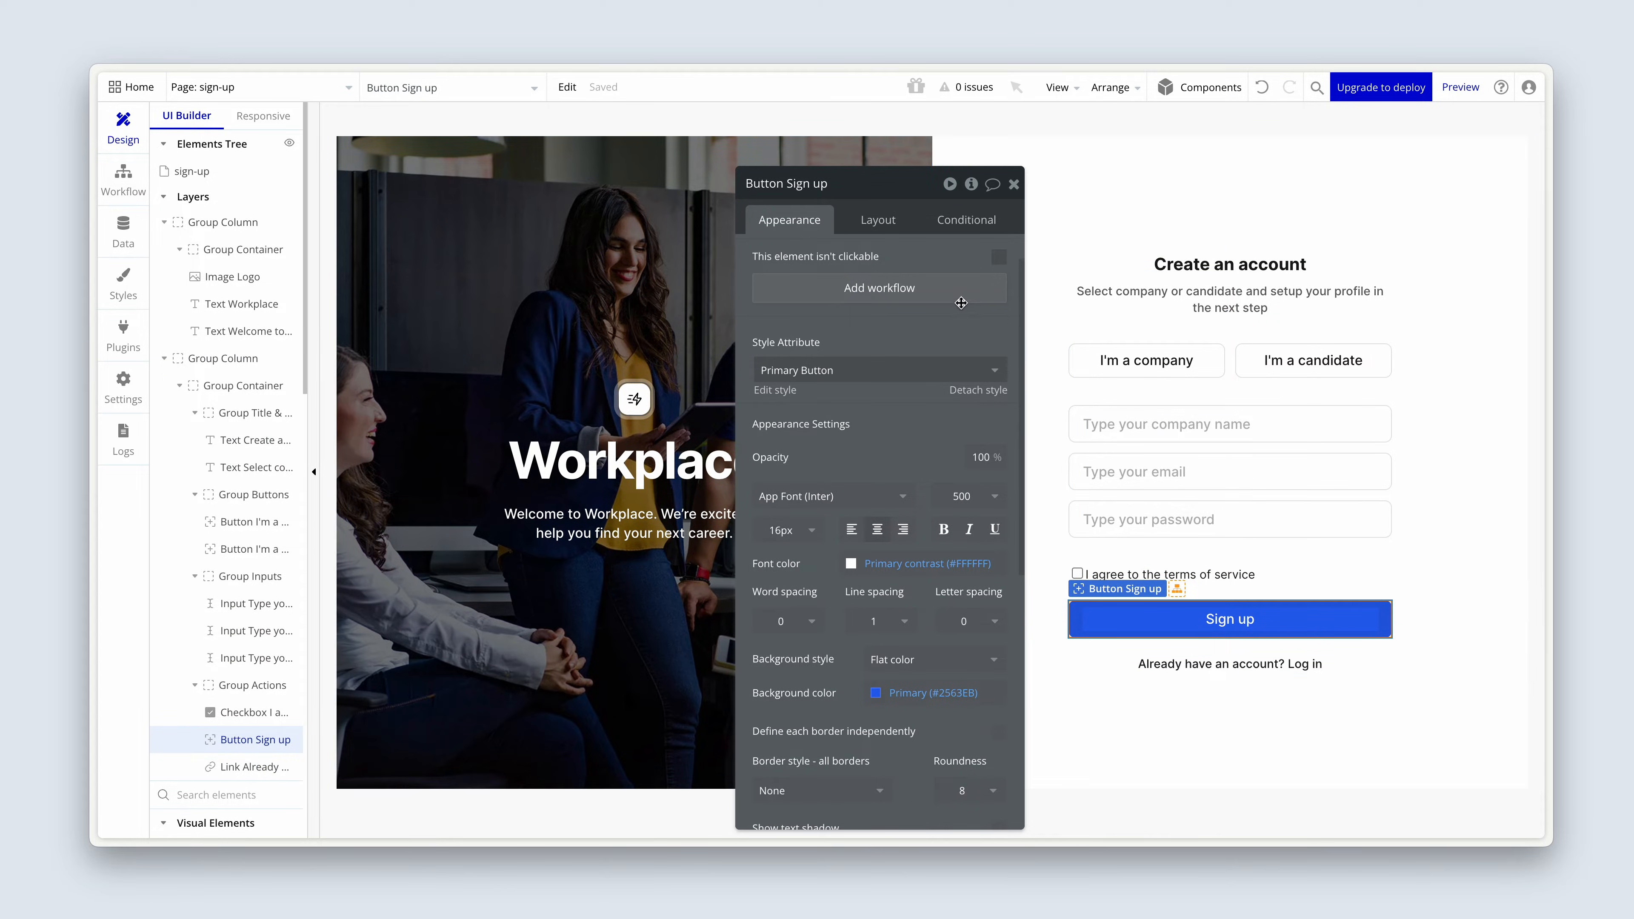
Step: Add a Sign up workflow with 'Sign the user up', Email from Input Type your email's value
left_click(122, 177)
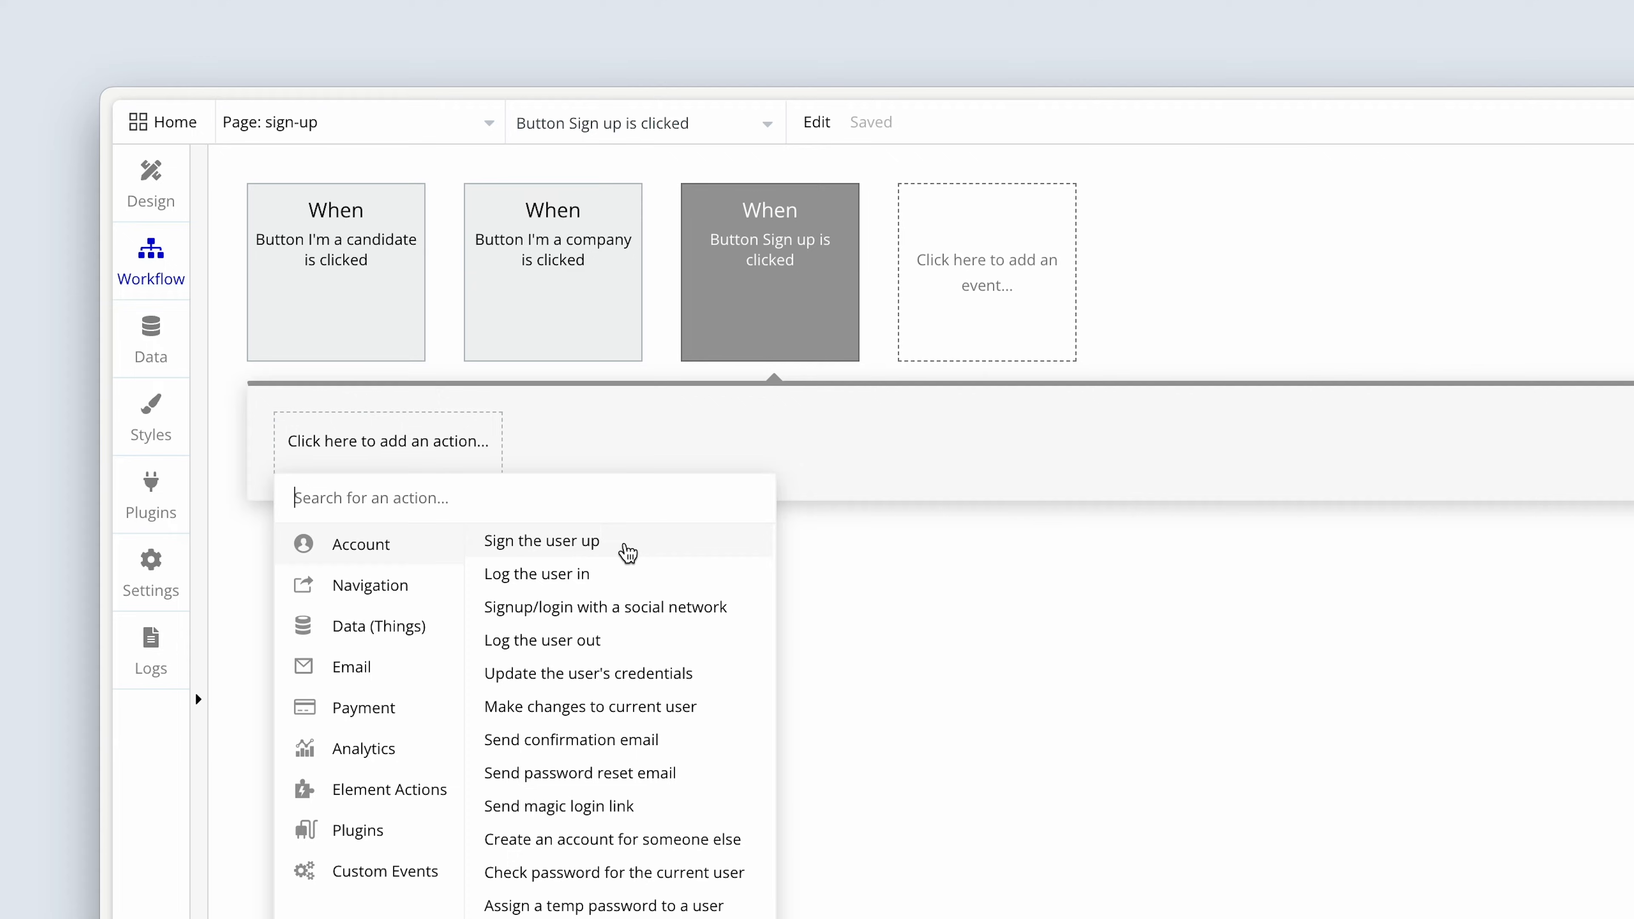
left_click(541, 540)
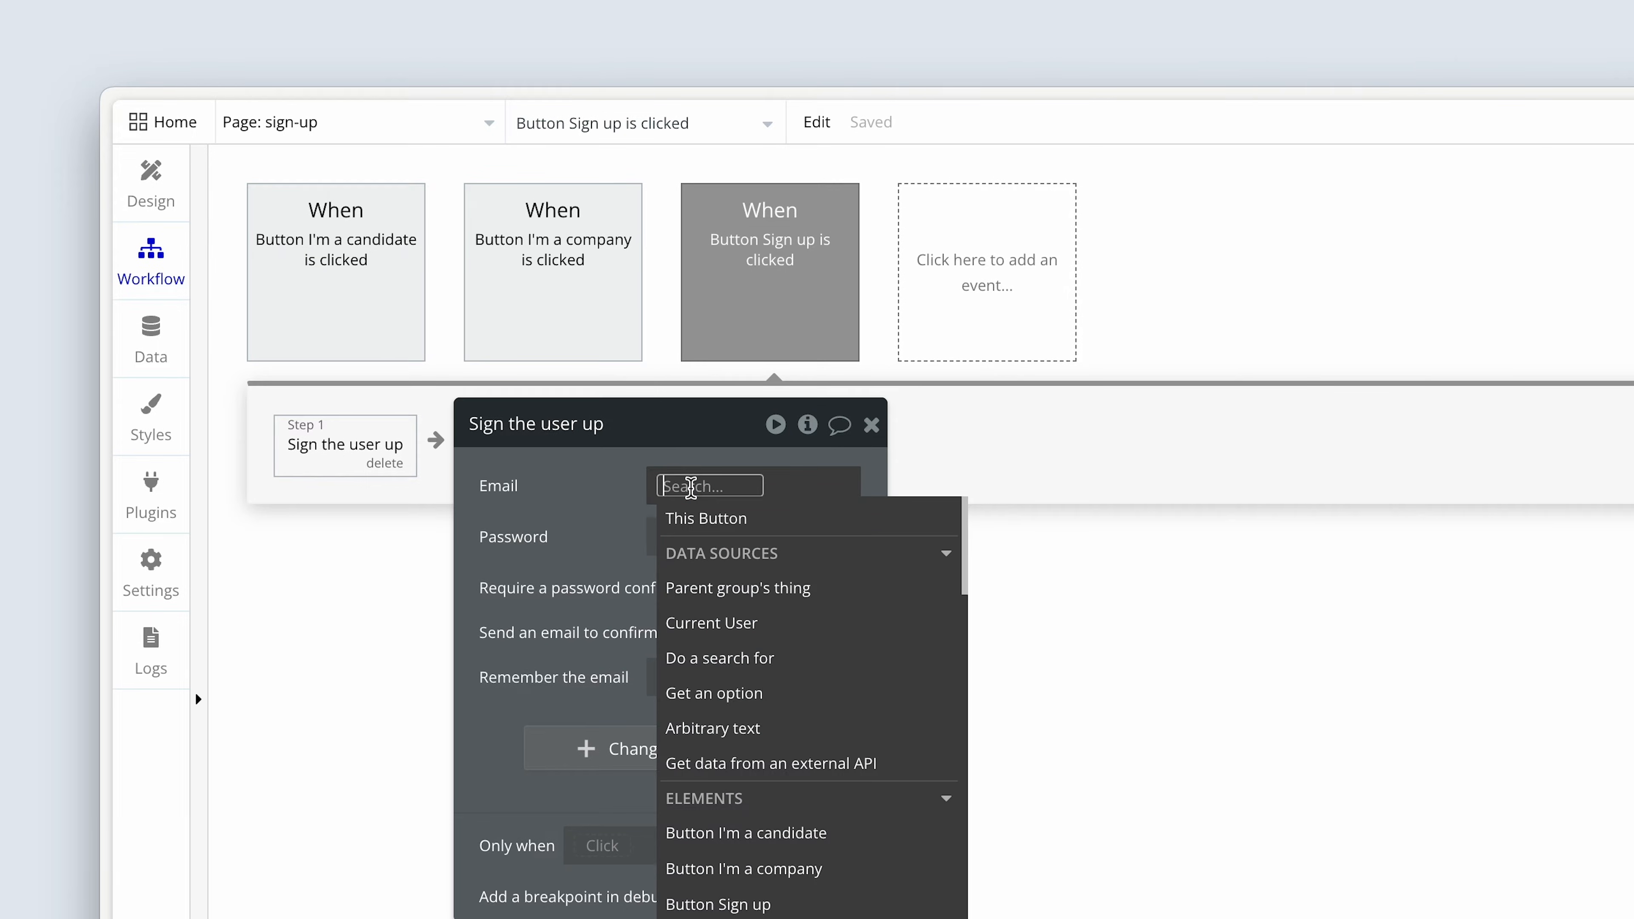
scroll("down", 3)
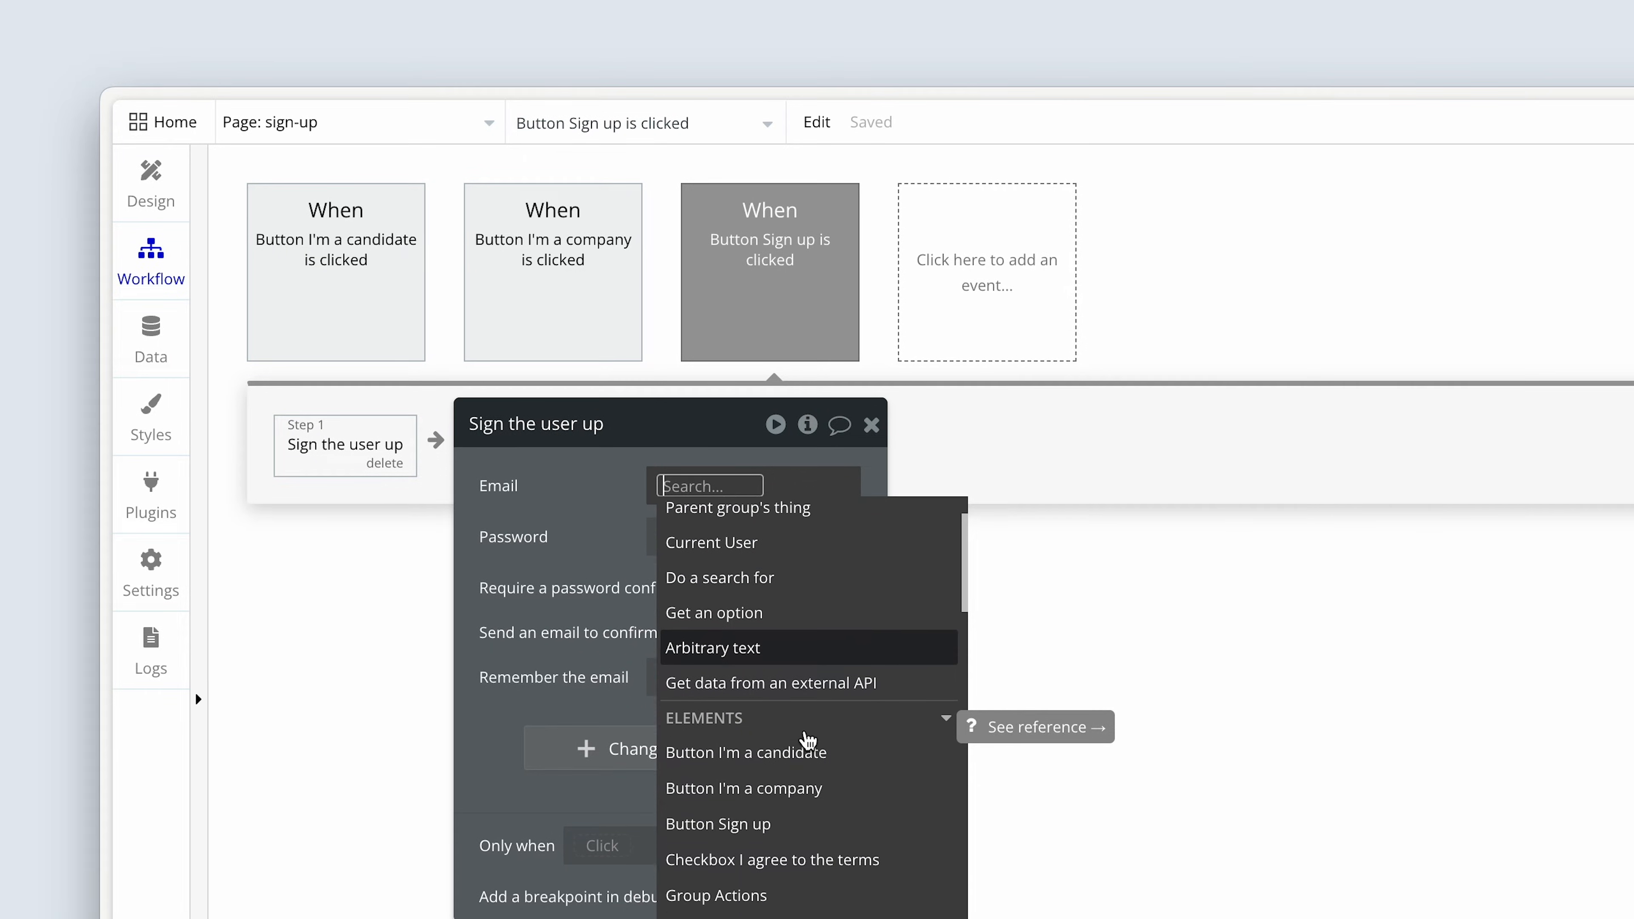
scroll("down", 3)
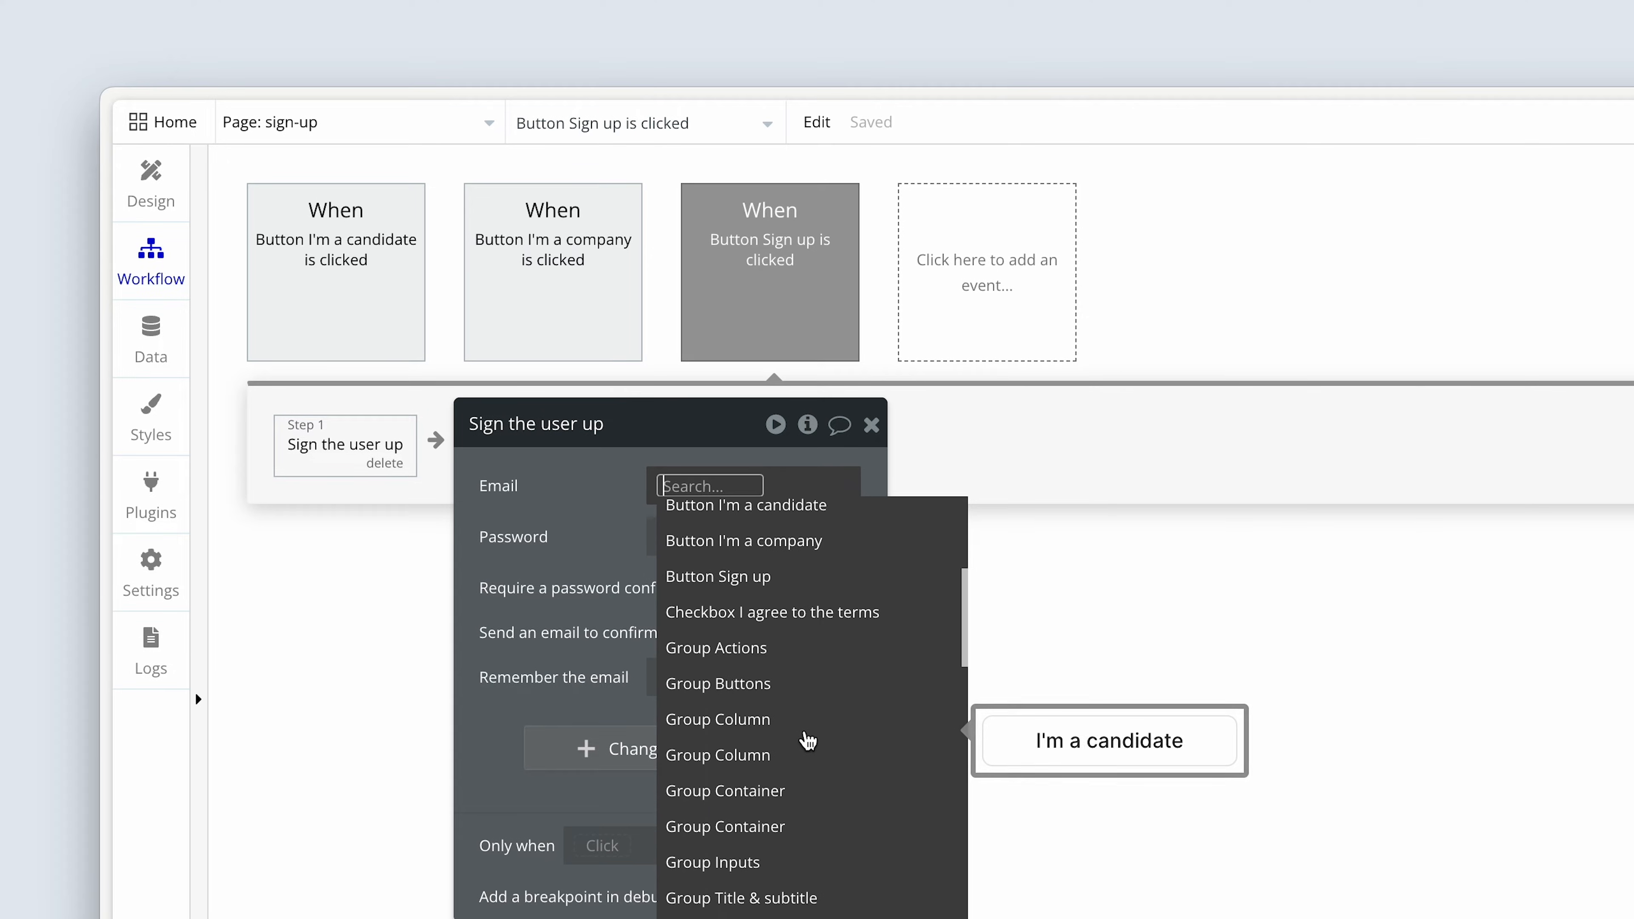
type("in")
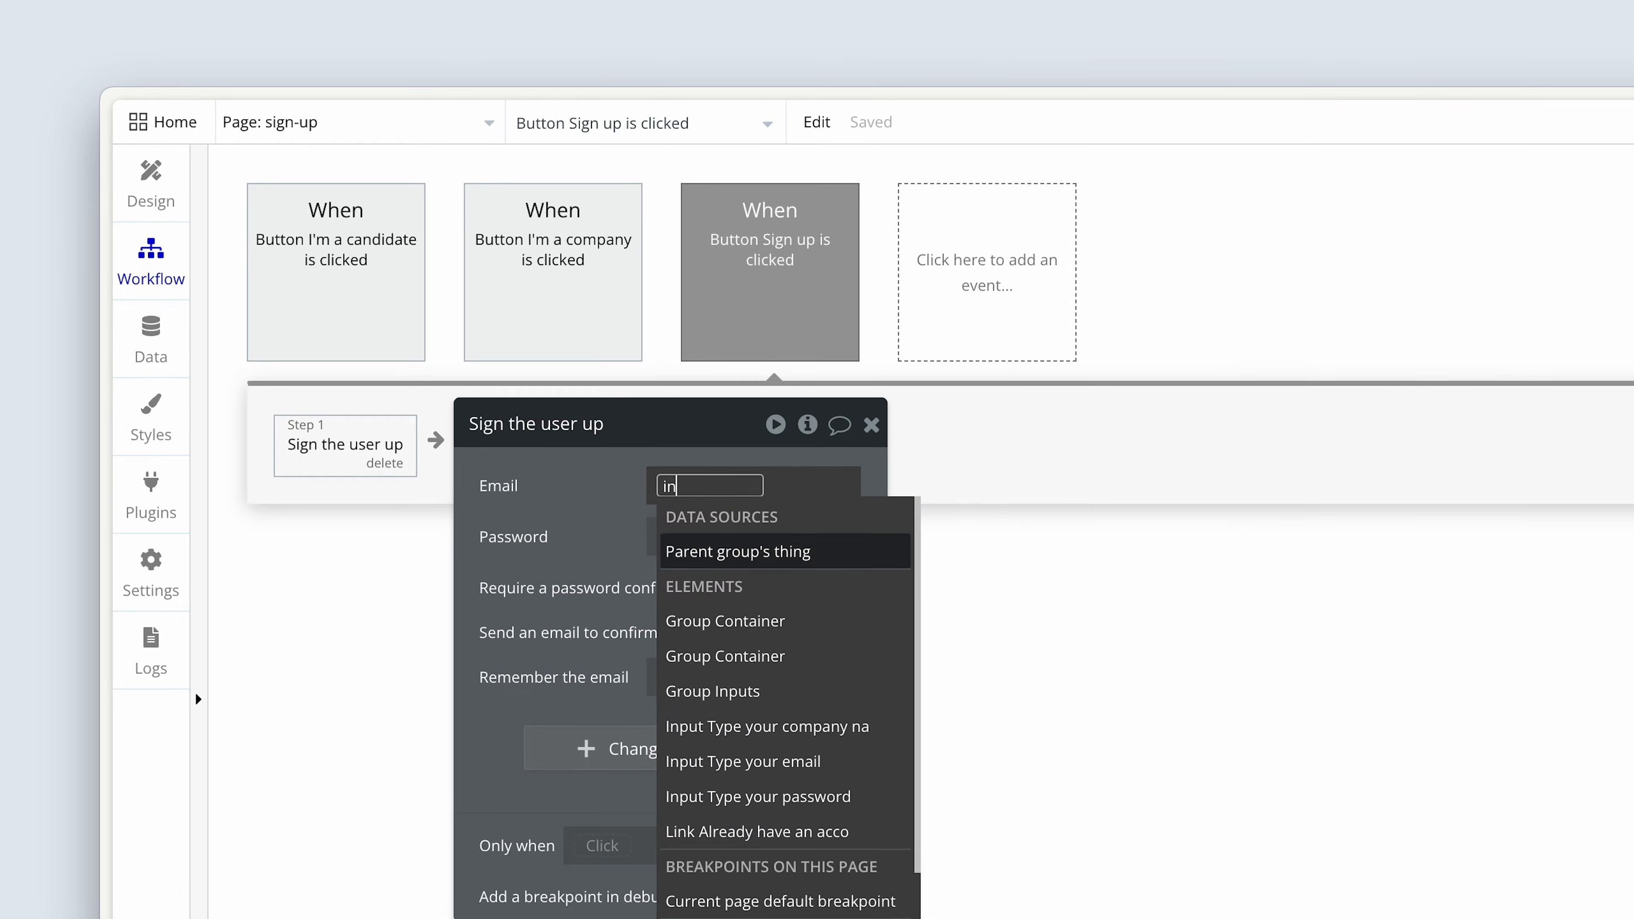
type("put")
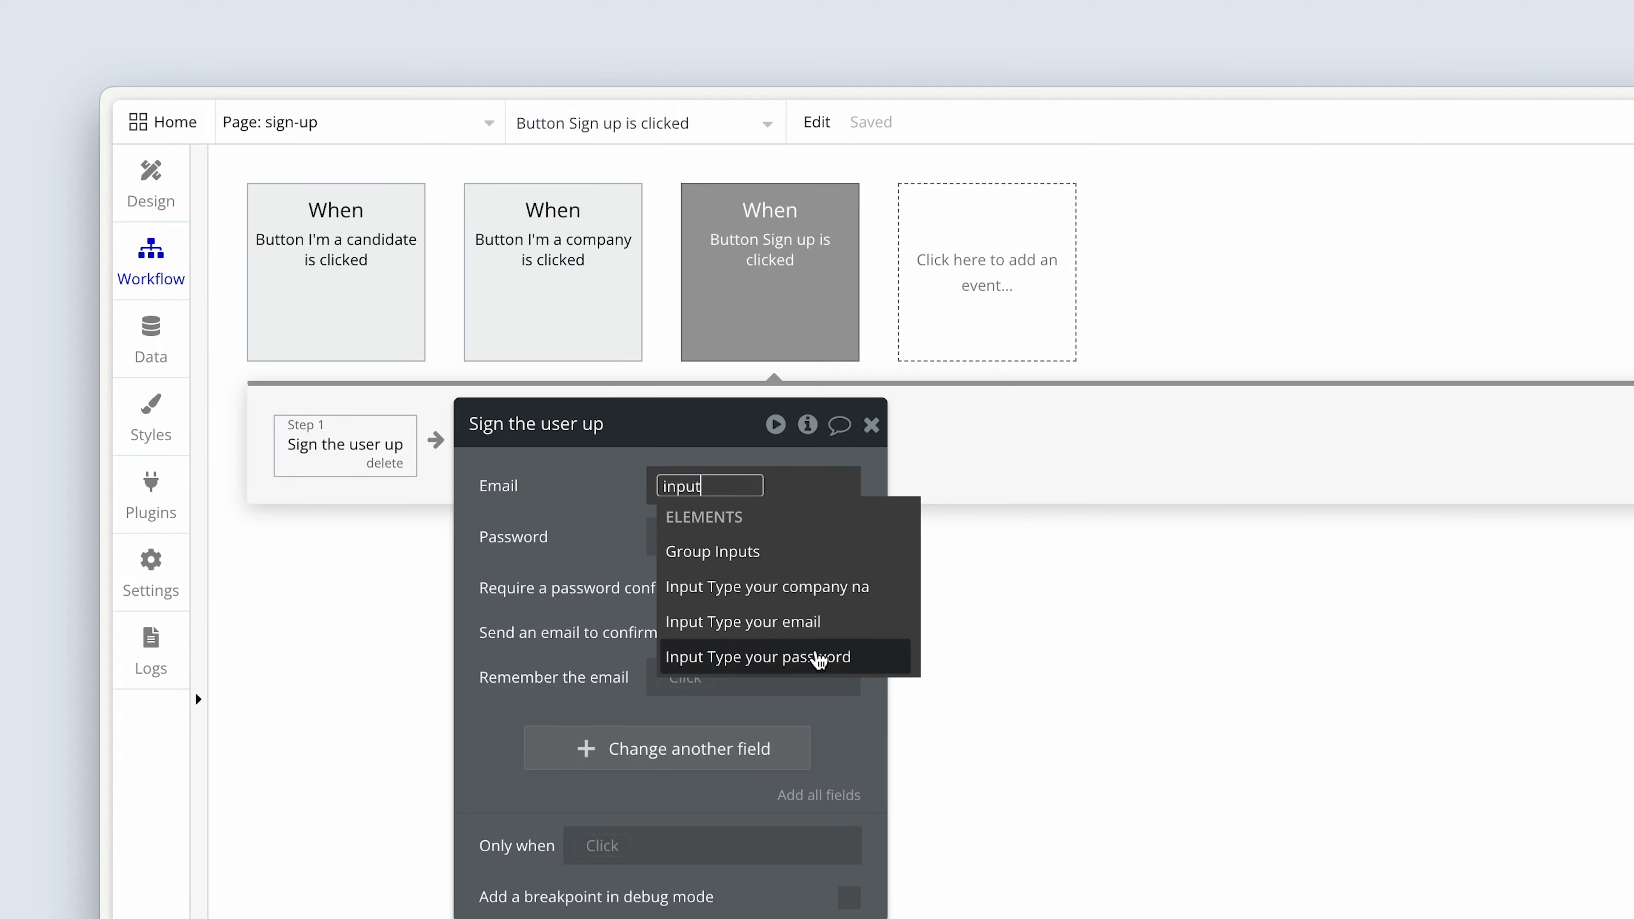
left_click(743, 621)
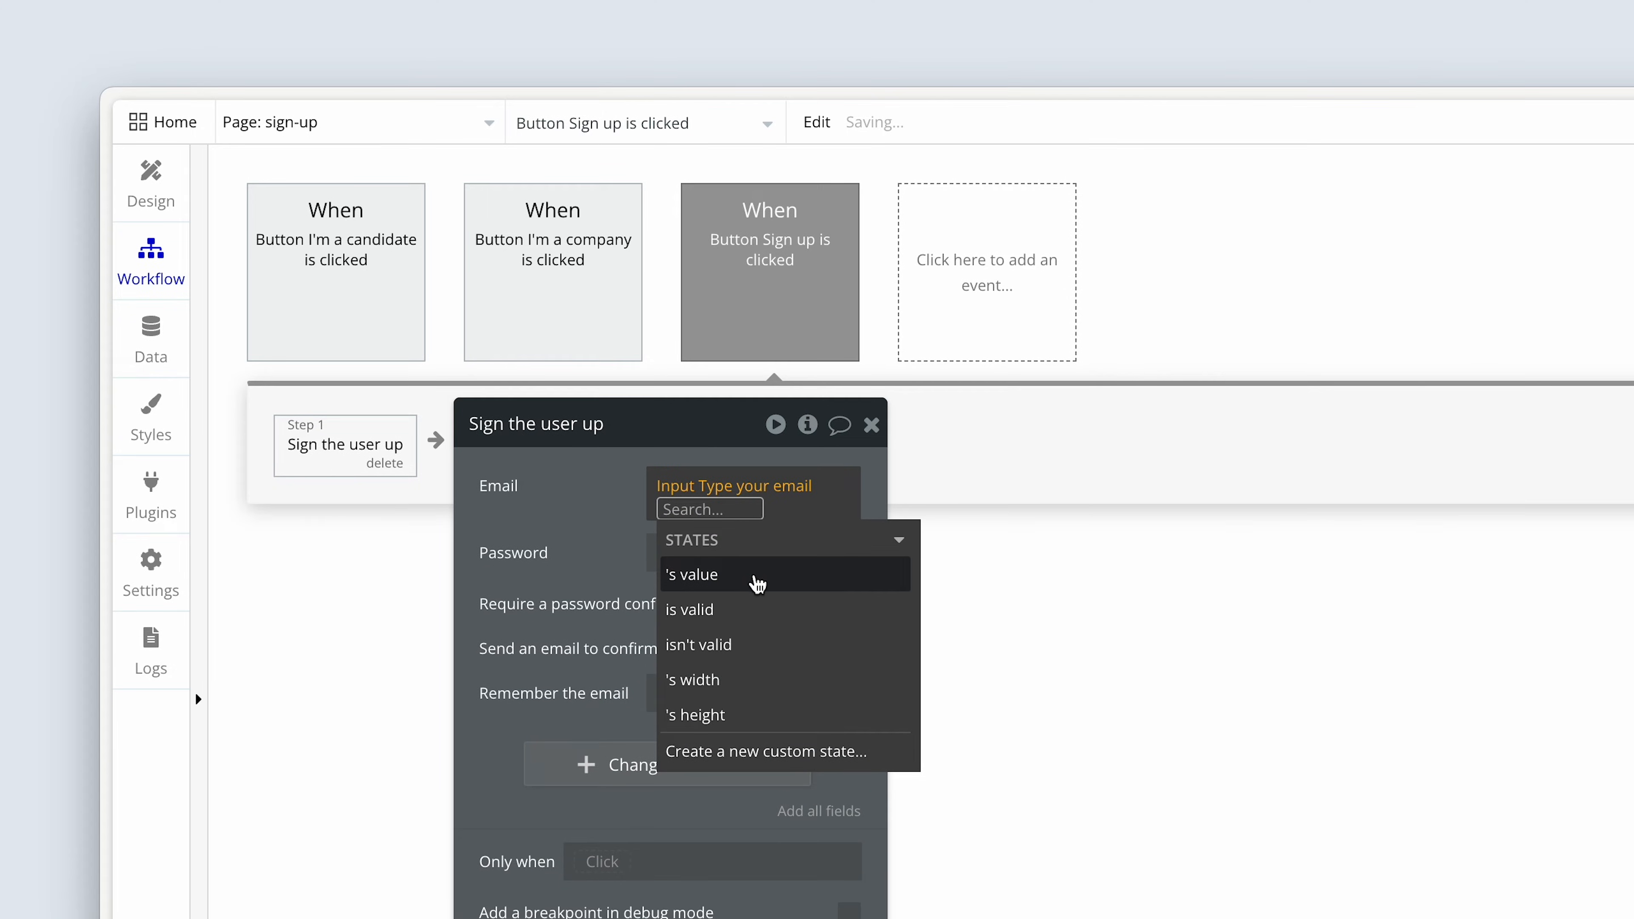
left_click(692, 575)
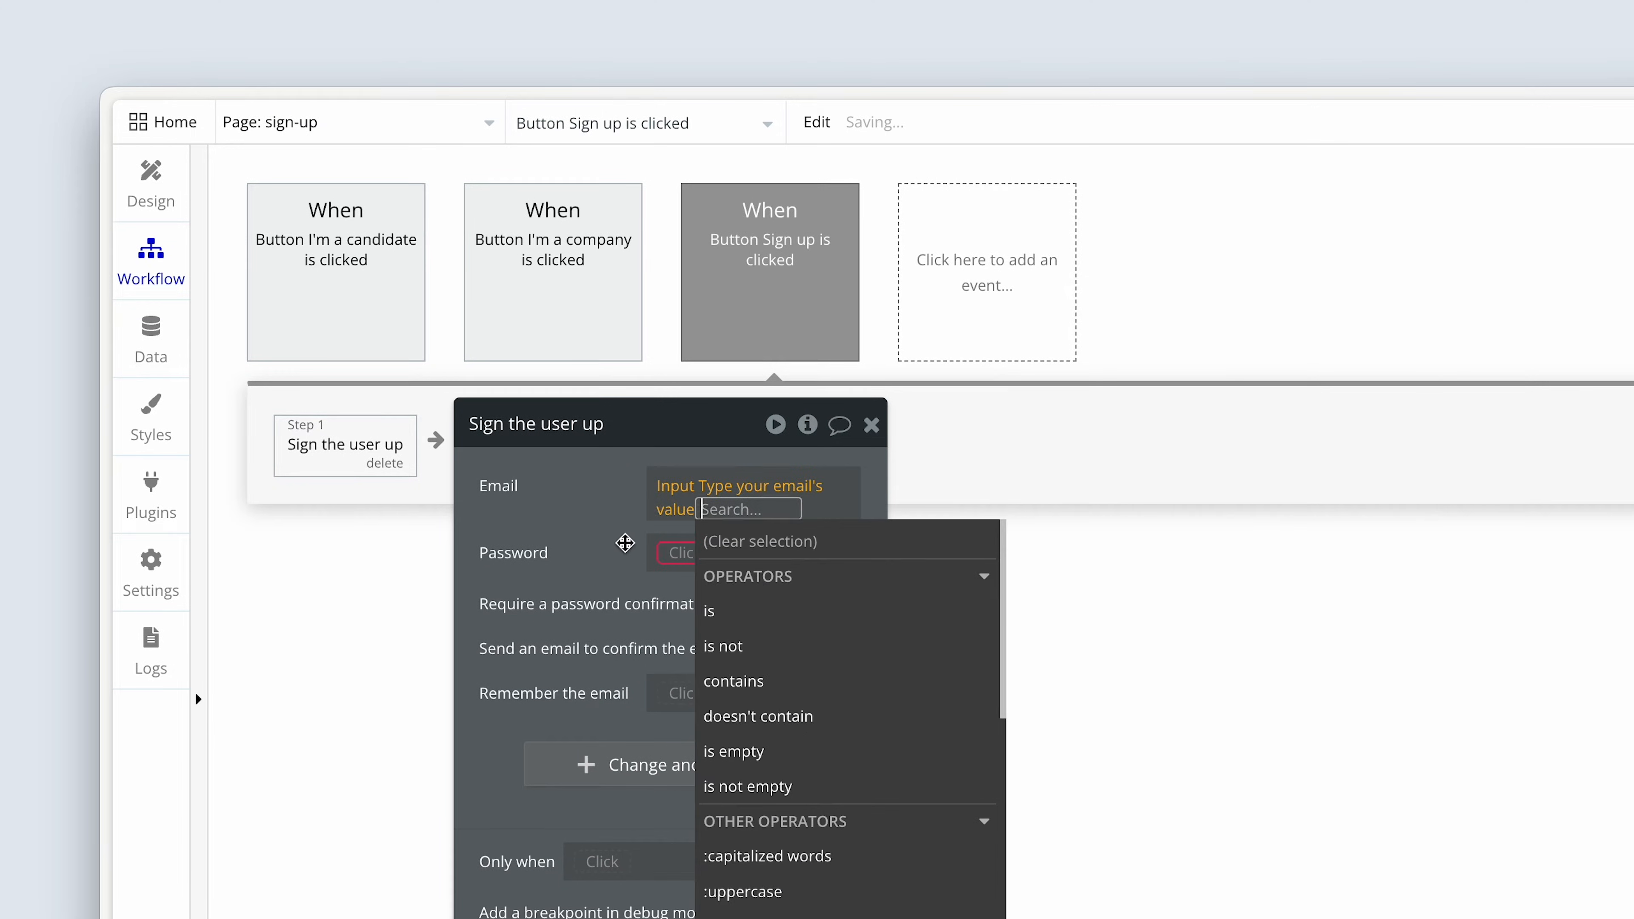
Step: Set Password to Input Type your password's value
left_click(684, 551)
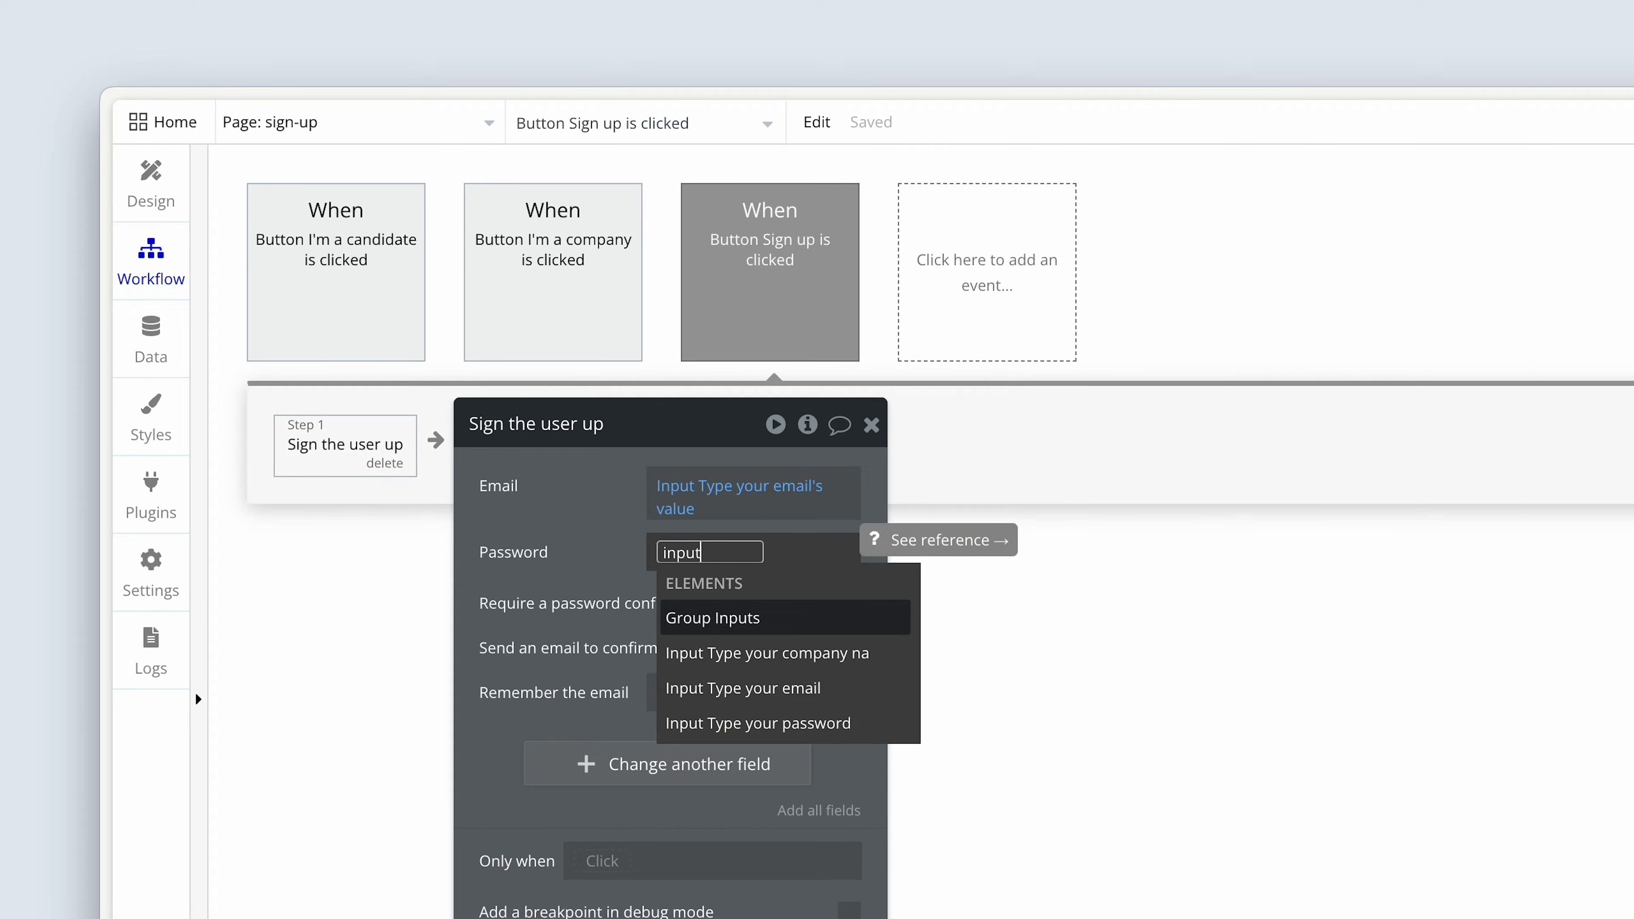
mouse_move(760, 723)
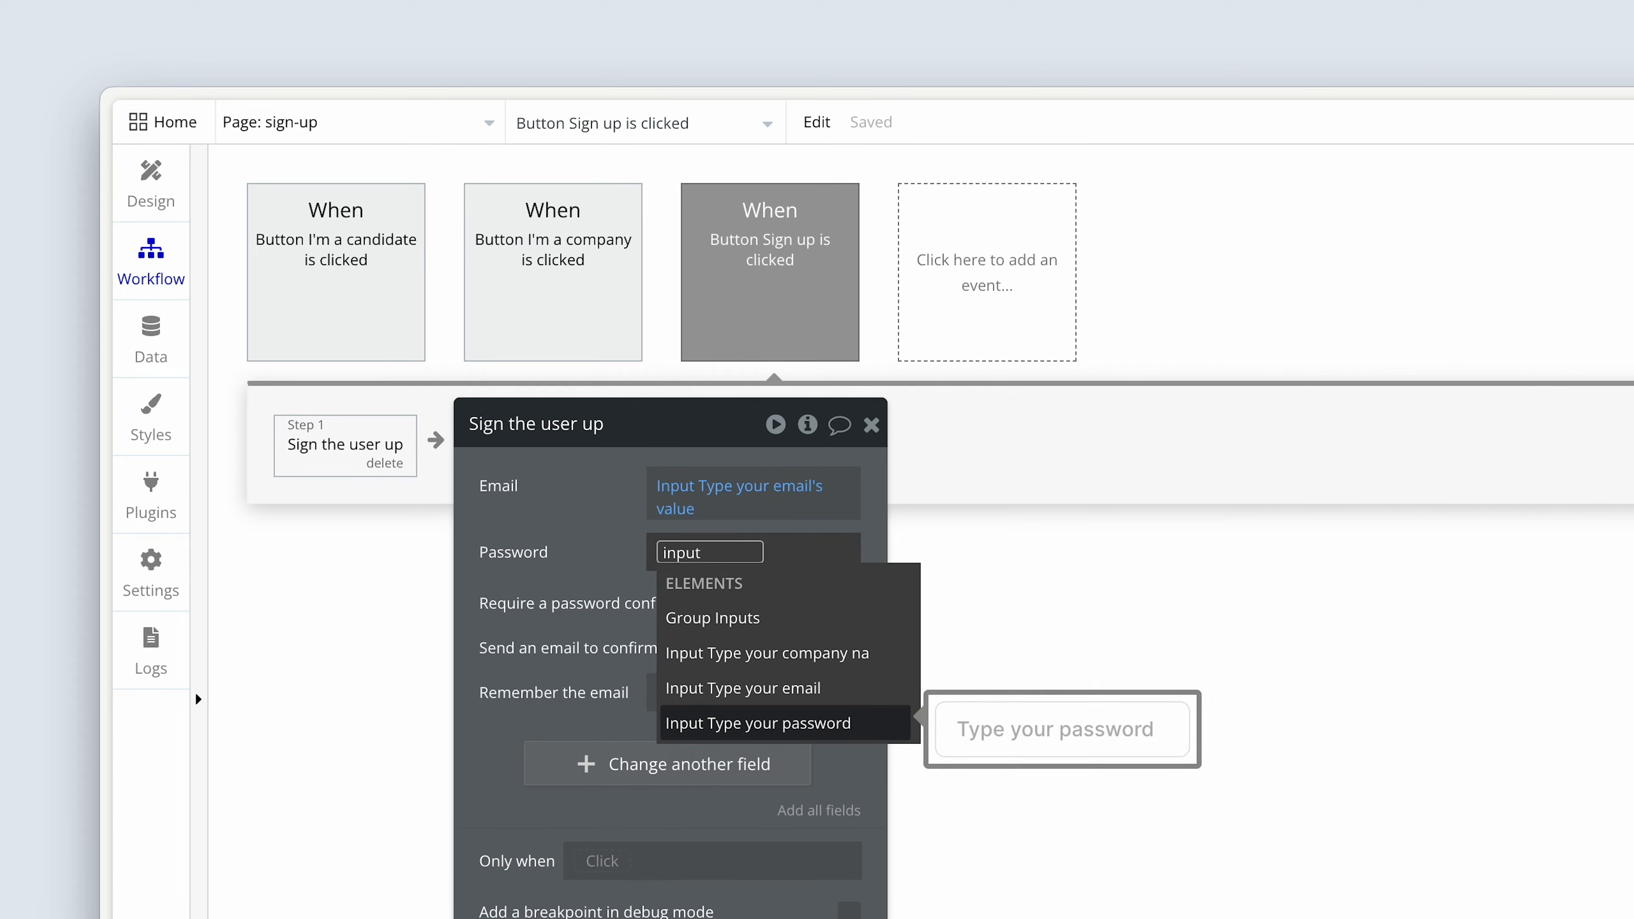
left_click(761, 723)
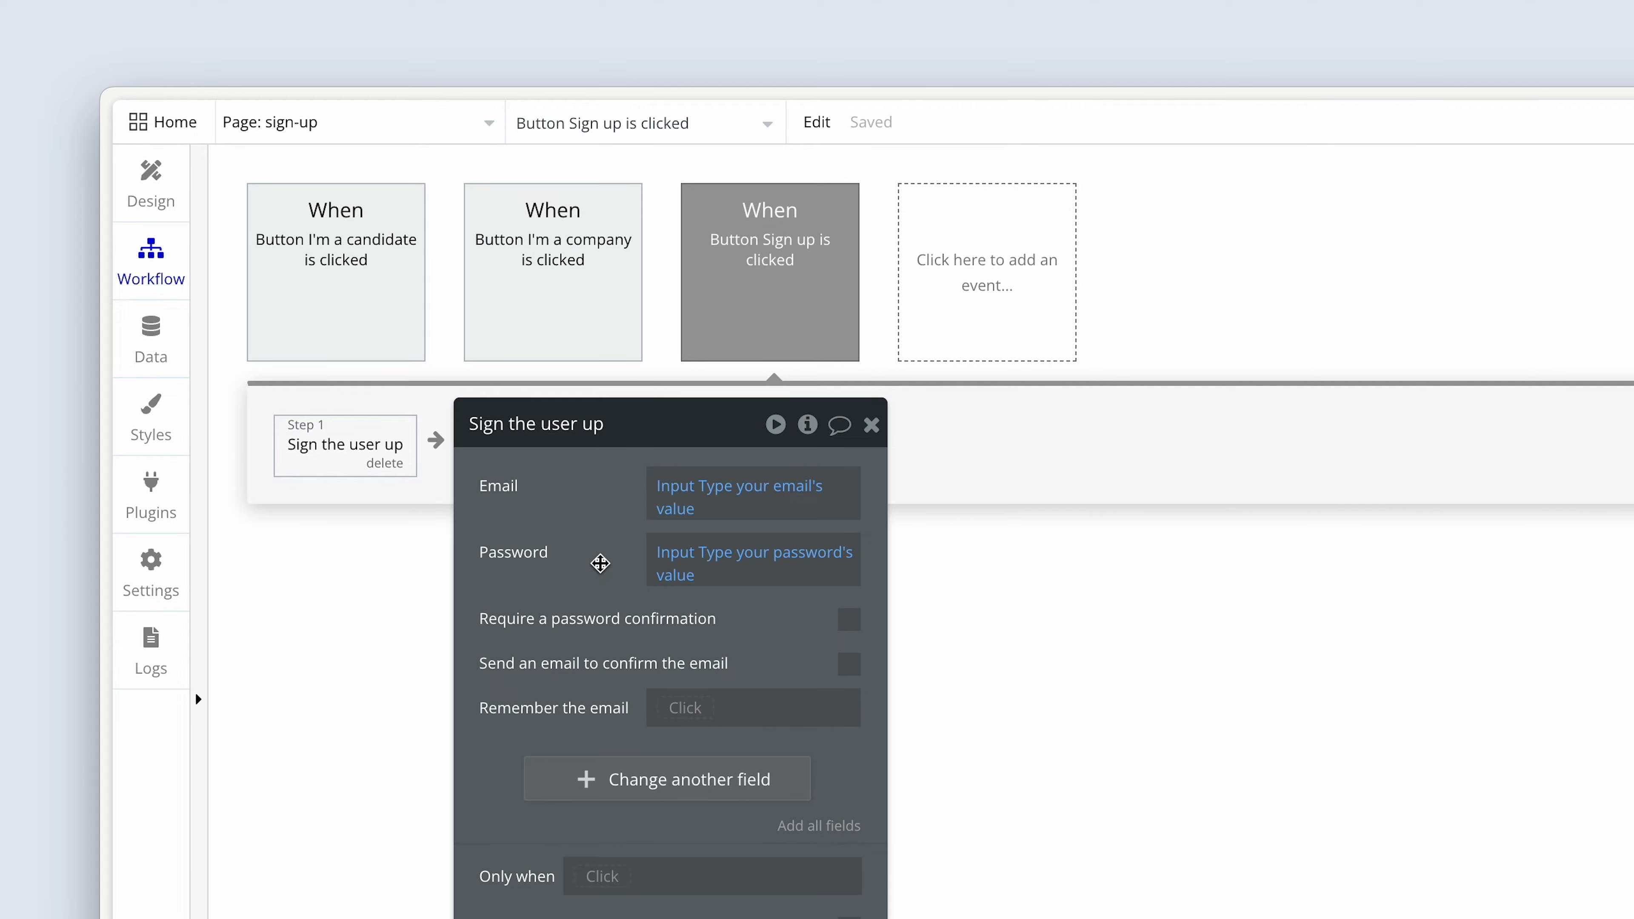
mouse_move(820, 627)
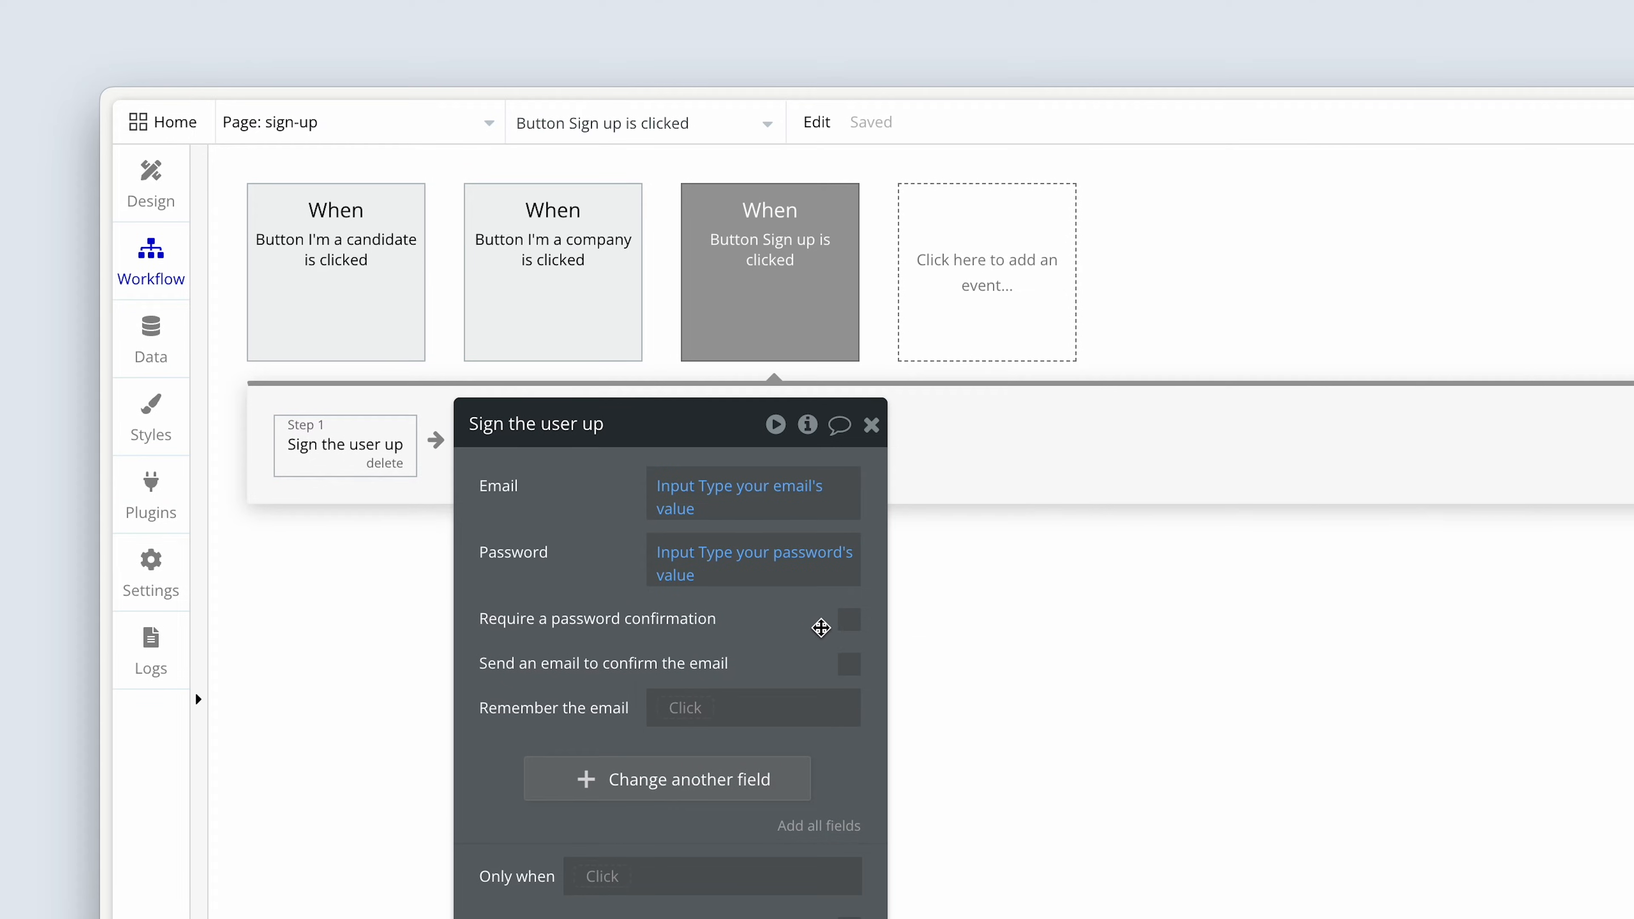
mouse_move(820, 623)
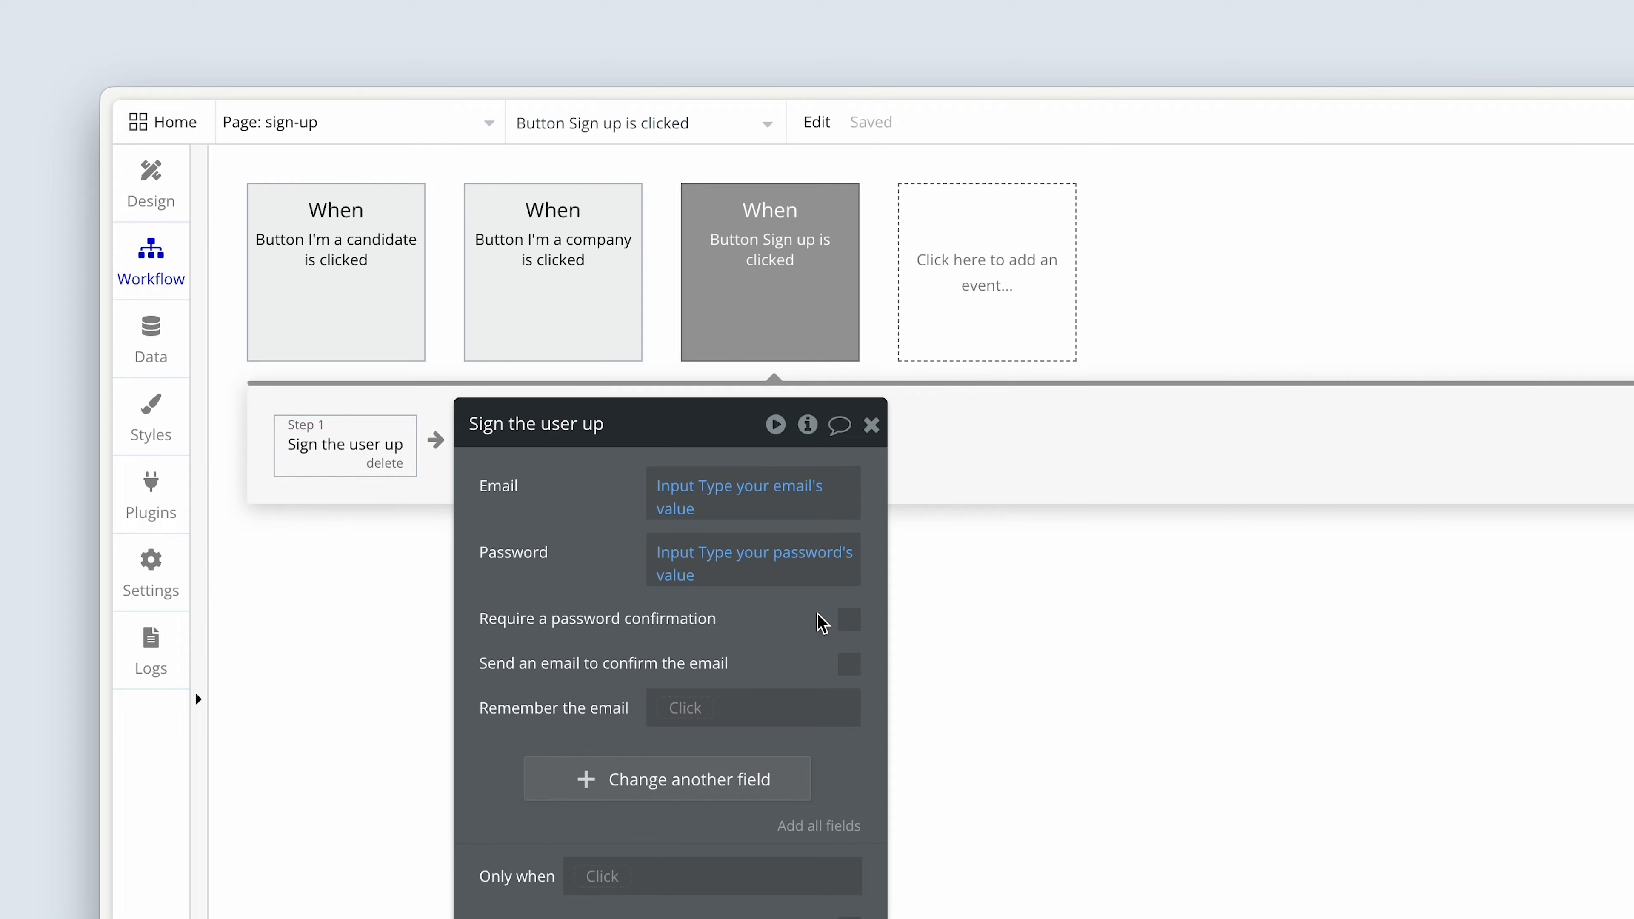
mouse_move(828, 678)
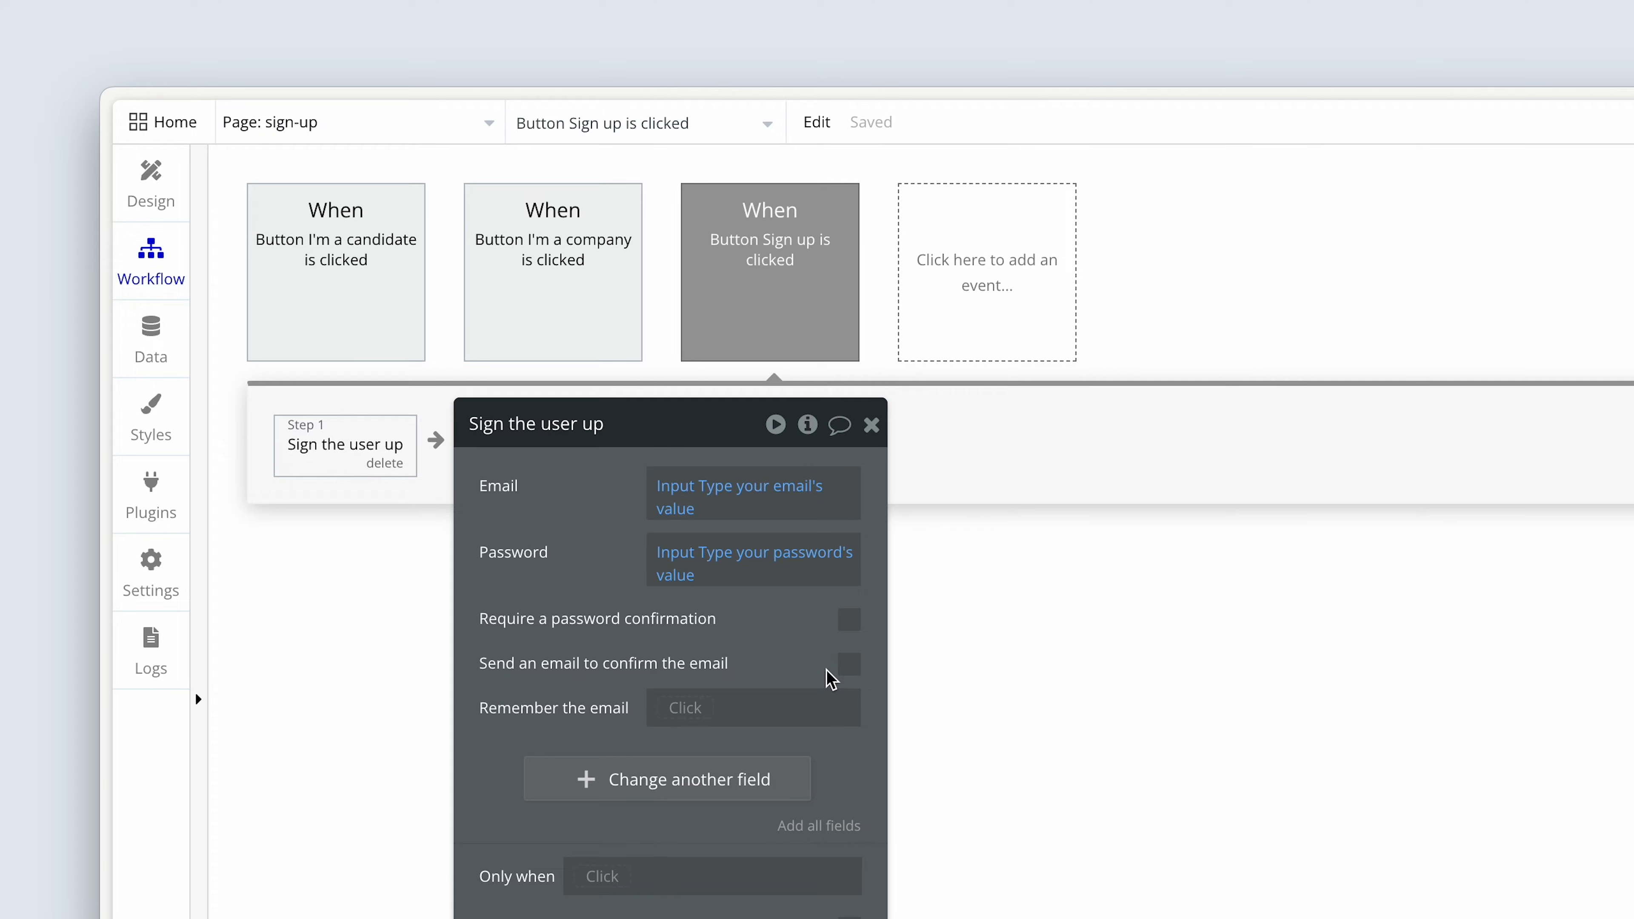
Step: Toggle the sign-up step's confirmation email on and back off, then launch the page preview
left_click(849, 664)
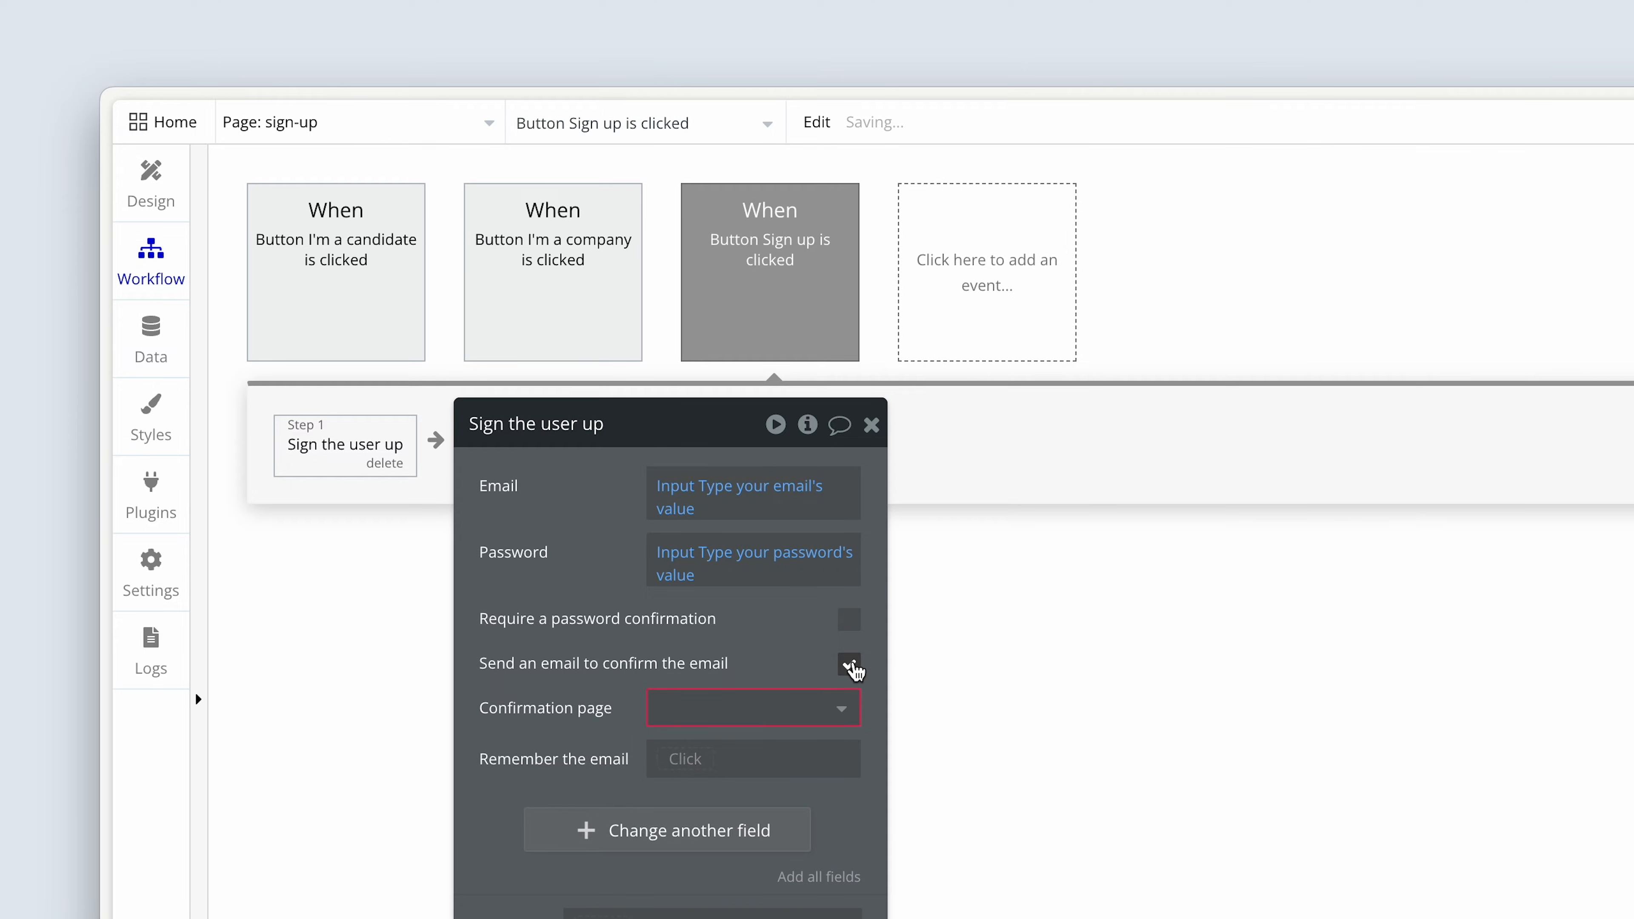
left_click(748, 709)
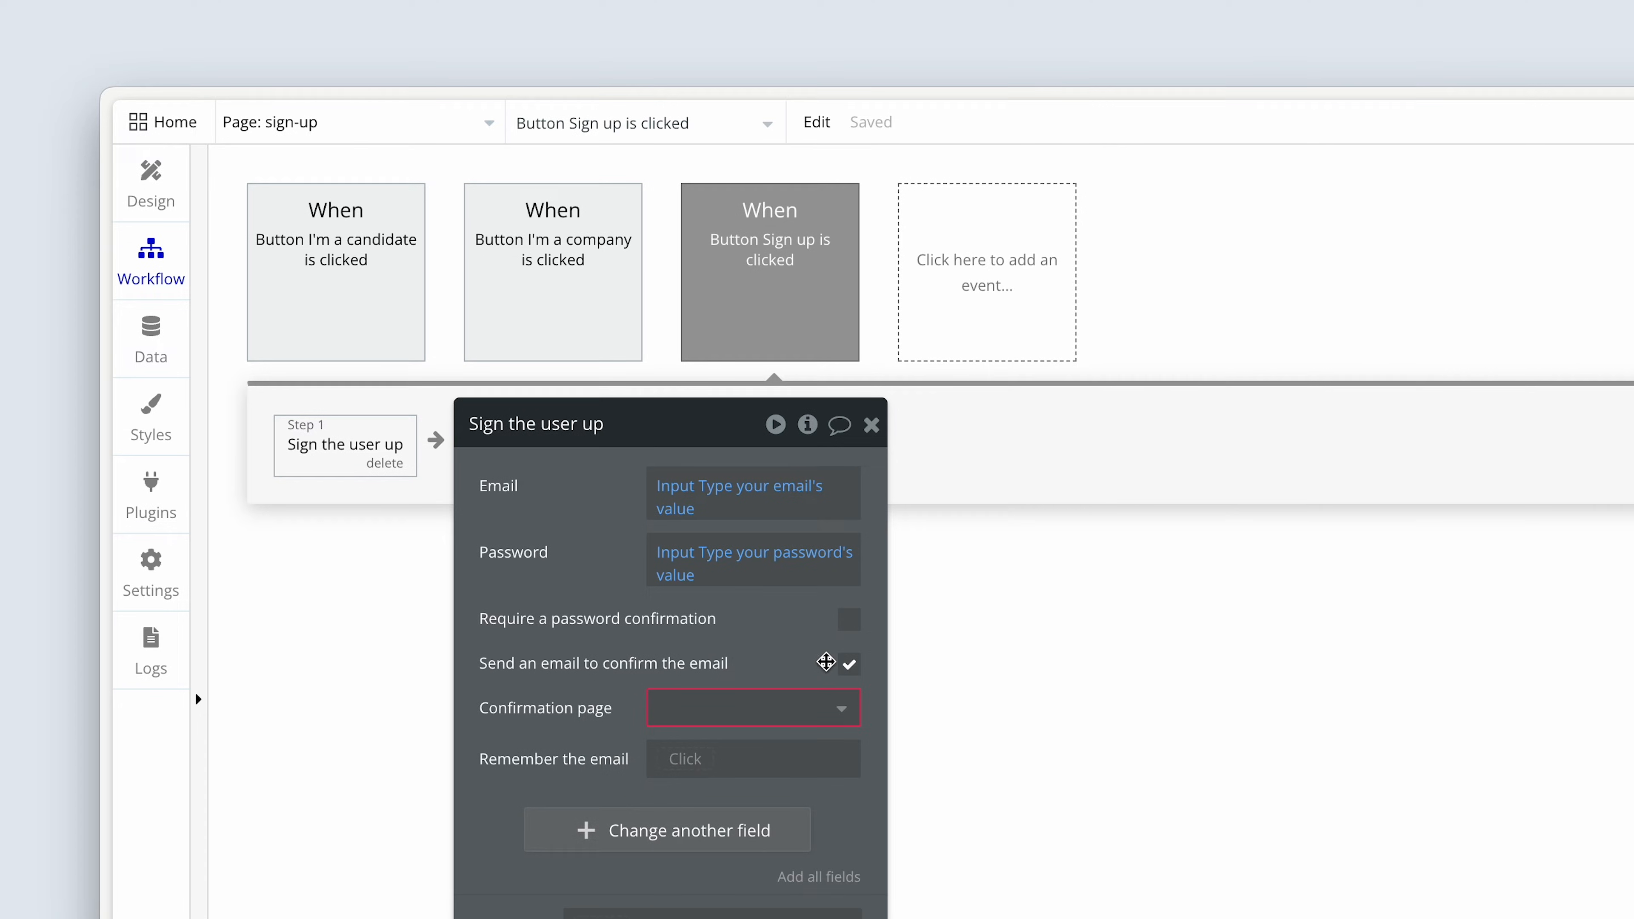
left_click(848, 663)
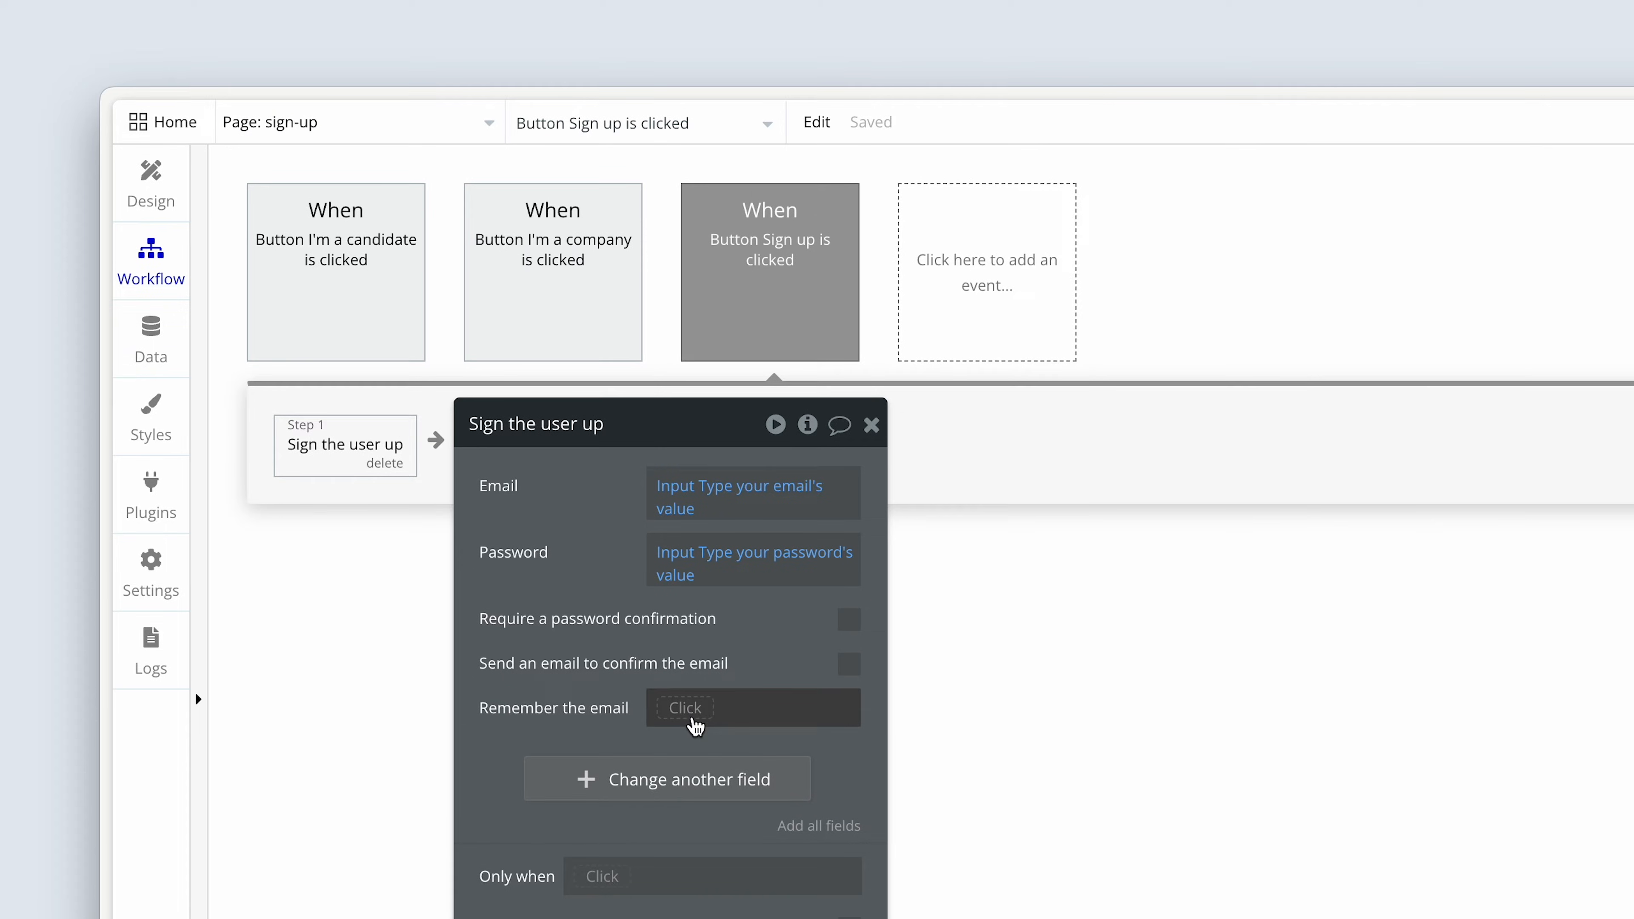
mouse_move(758, 668)
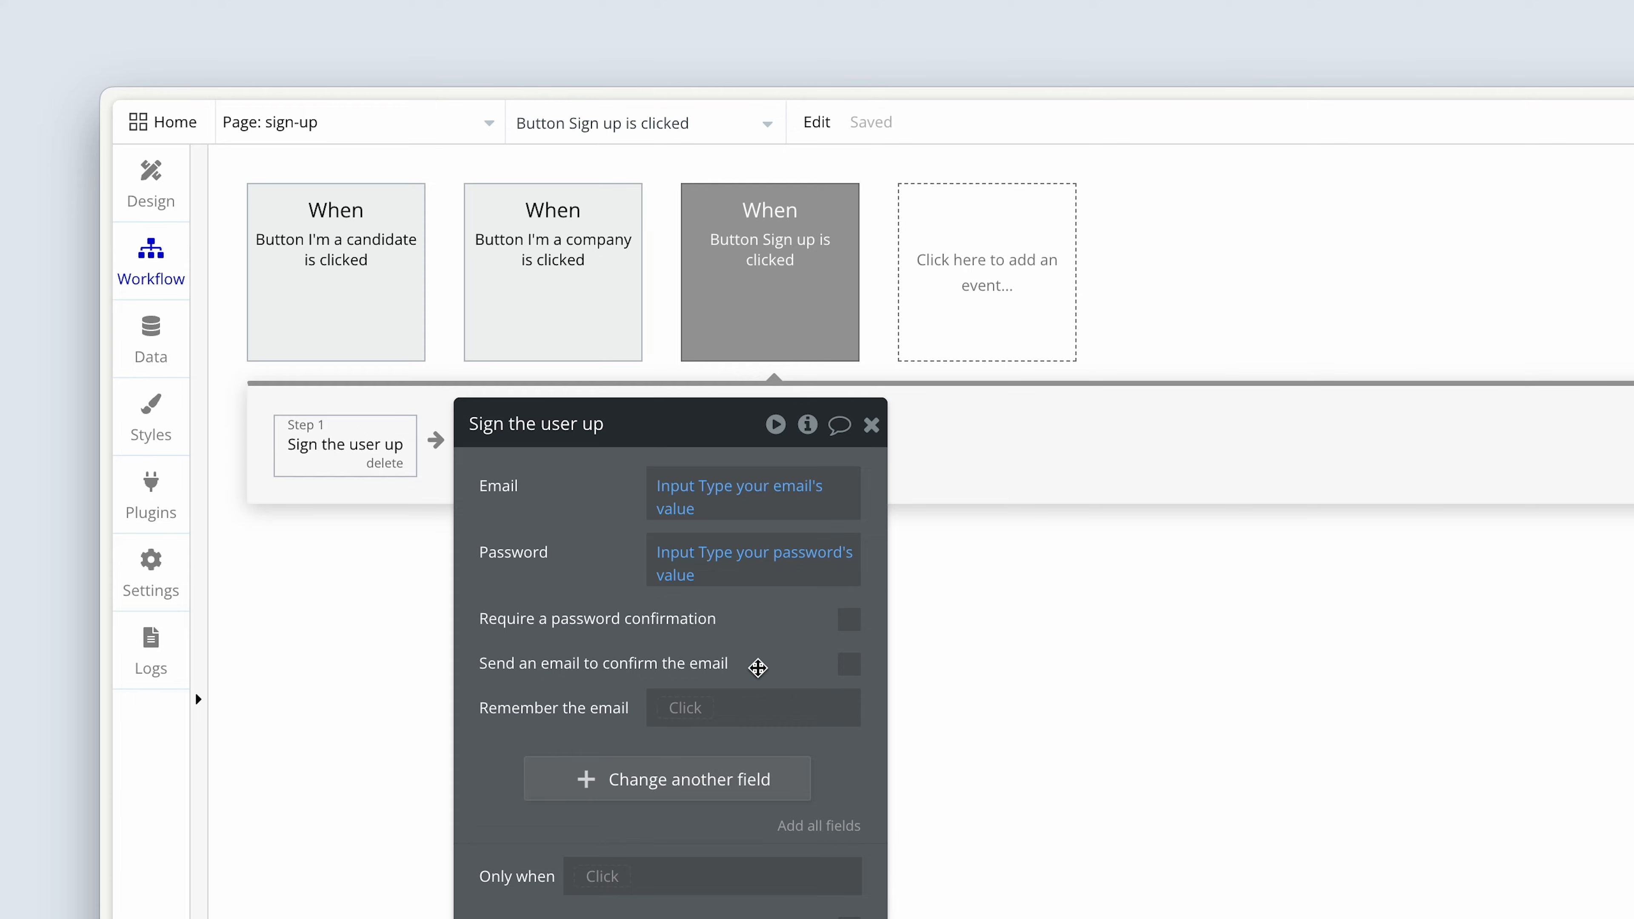
mouse_move(665, 779)
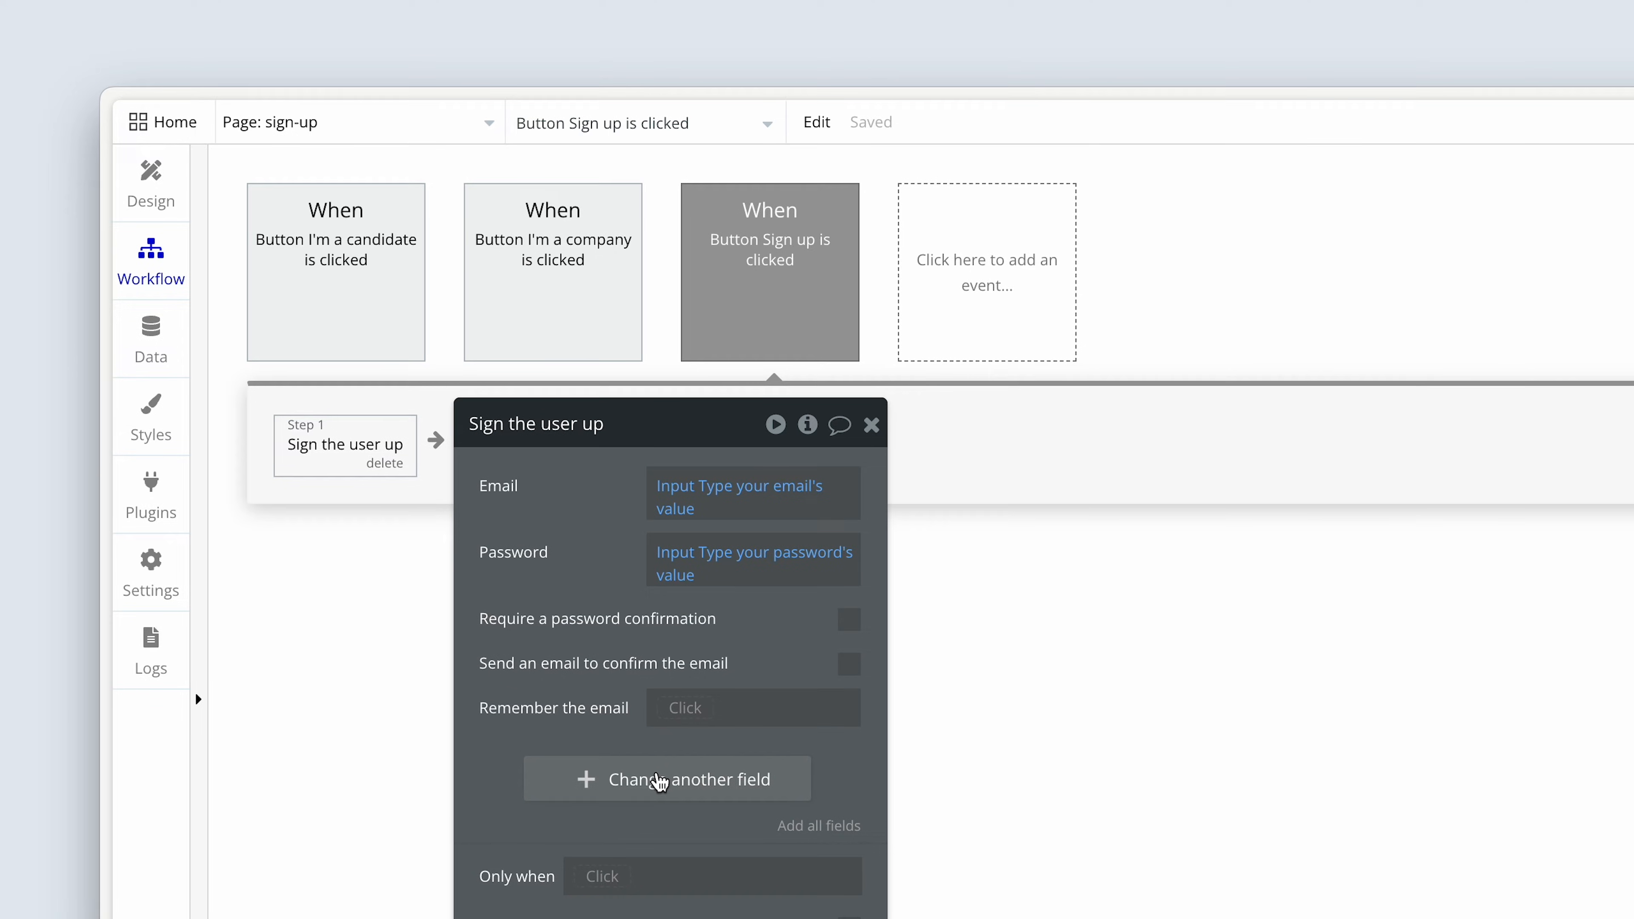
mouse_move(303, 307)
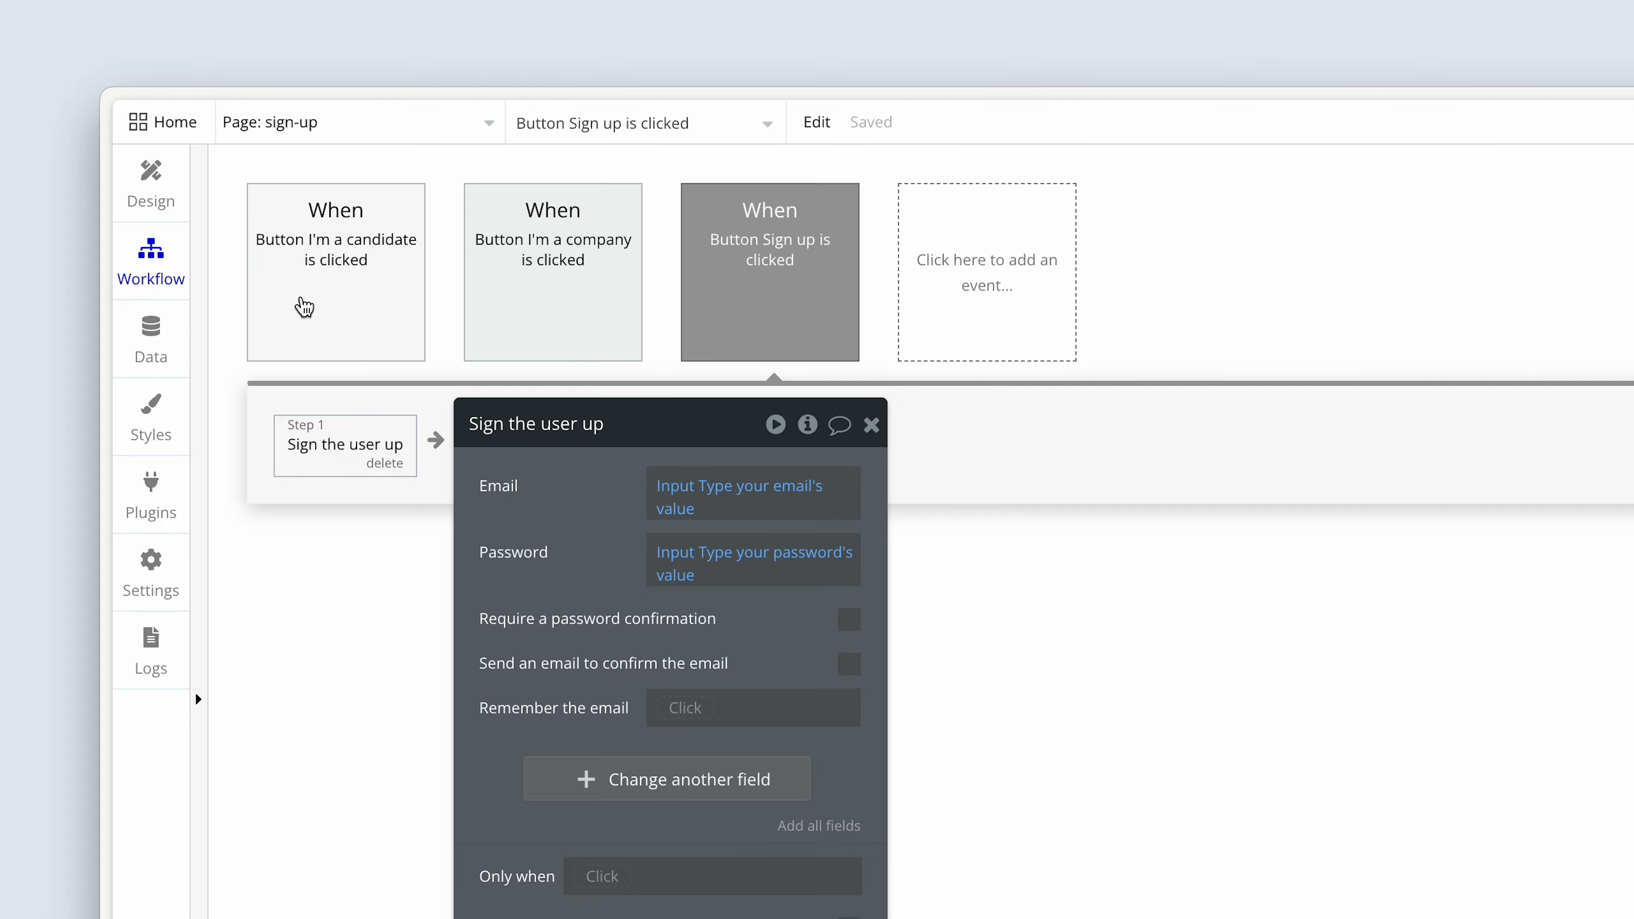
left_click(149, 175)
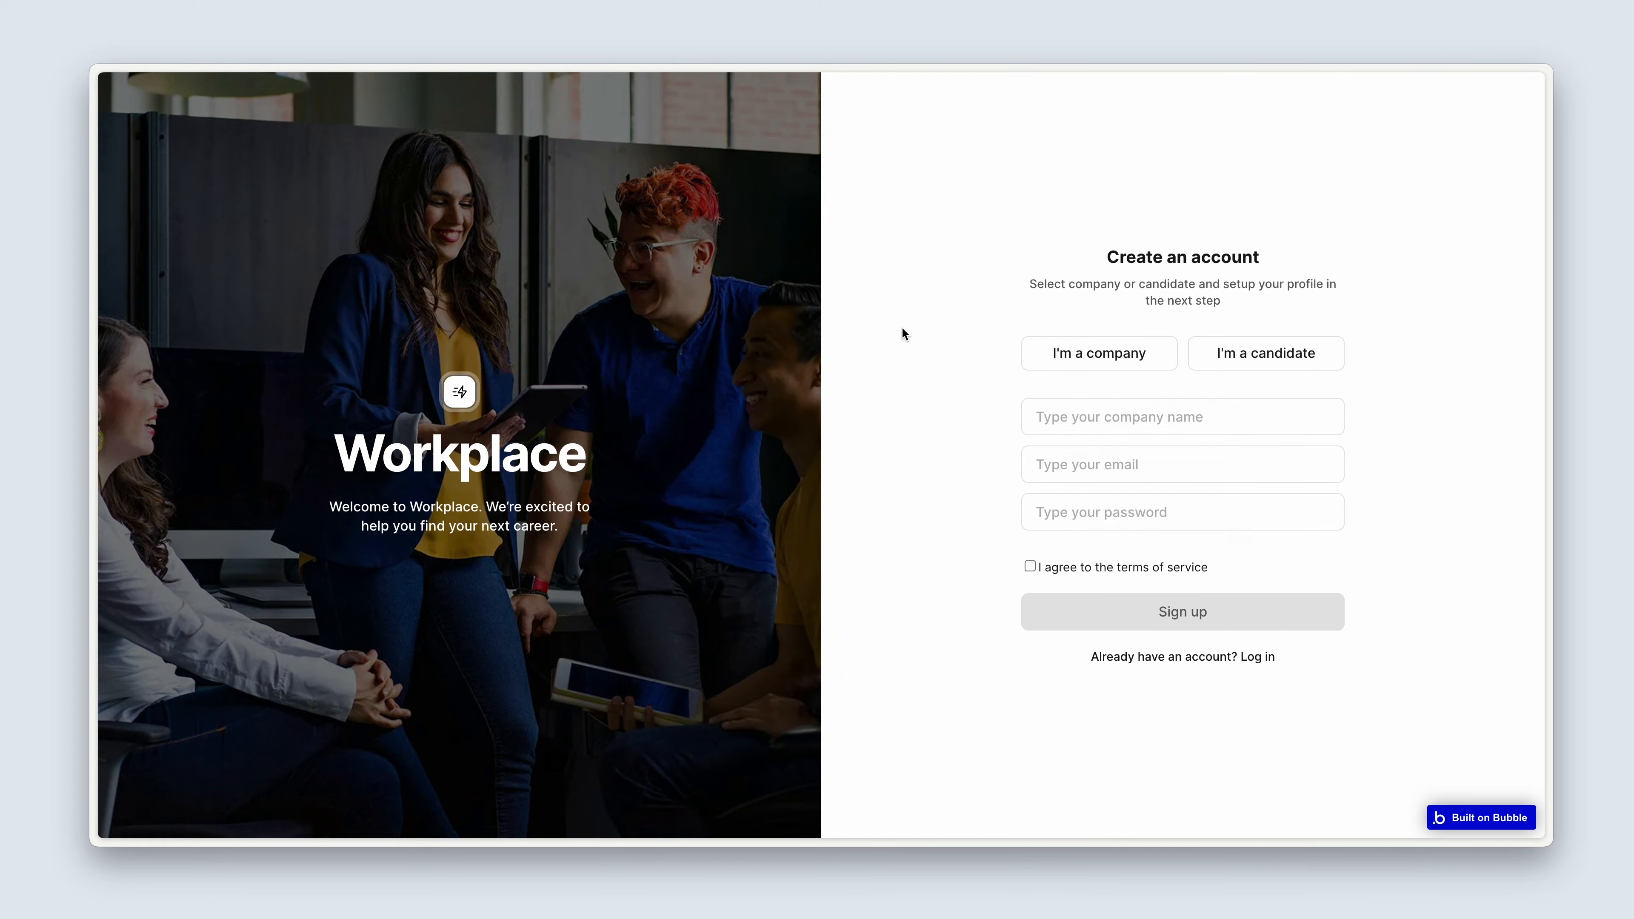
mouse_move(973, 616)
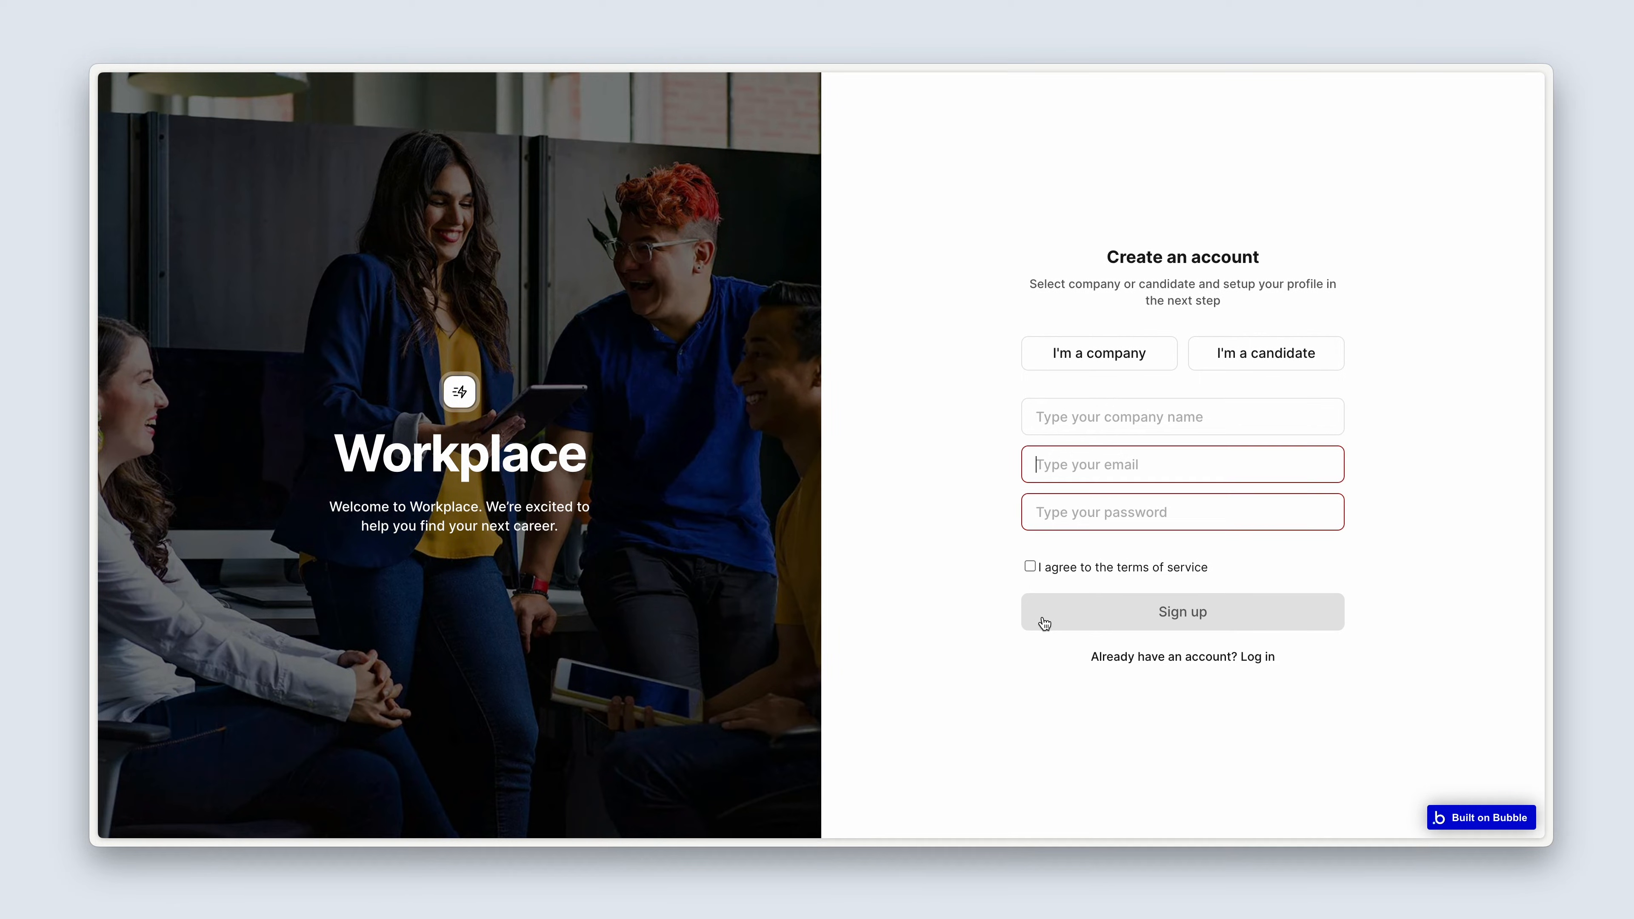
mouse_move(1045, 668)
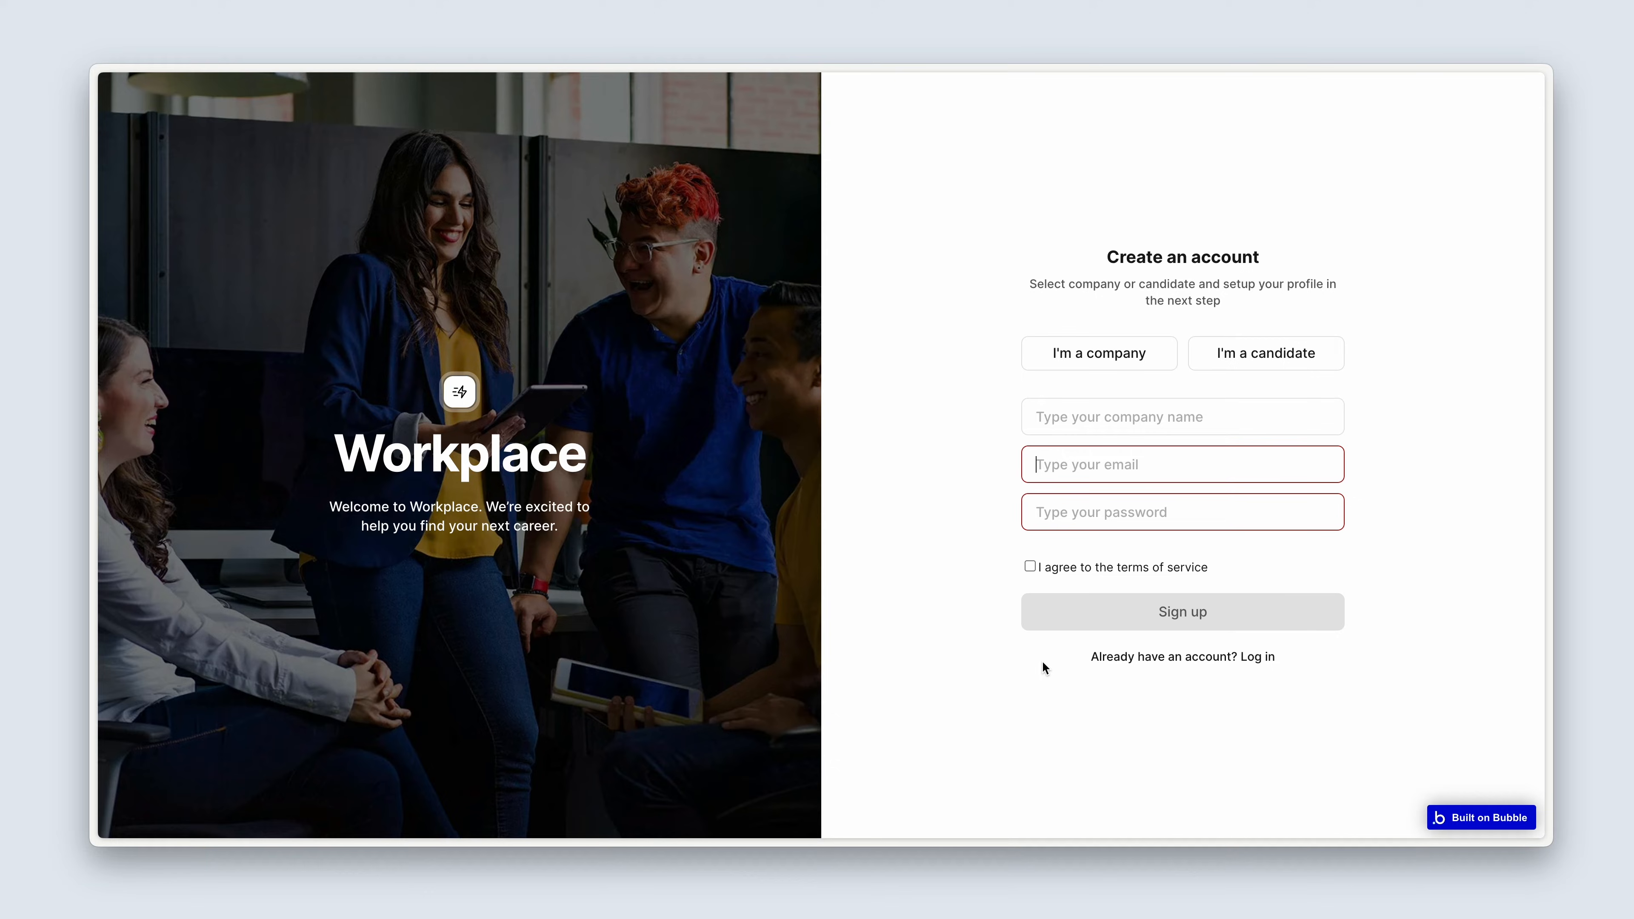
mouse_move(1092, 468)
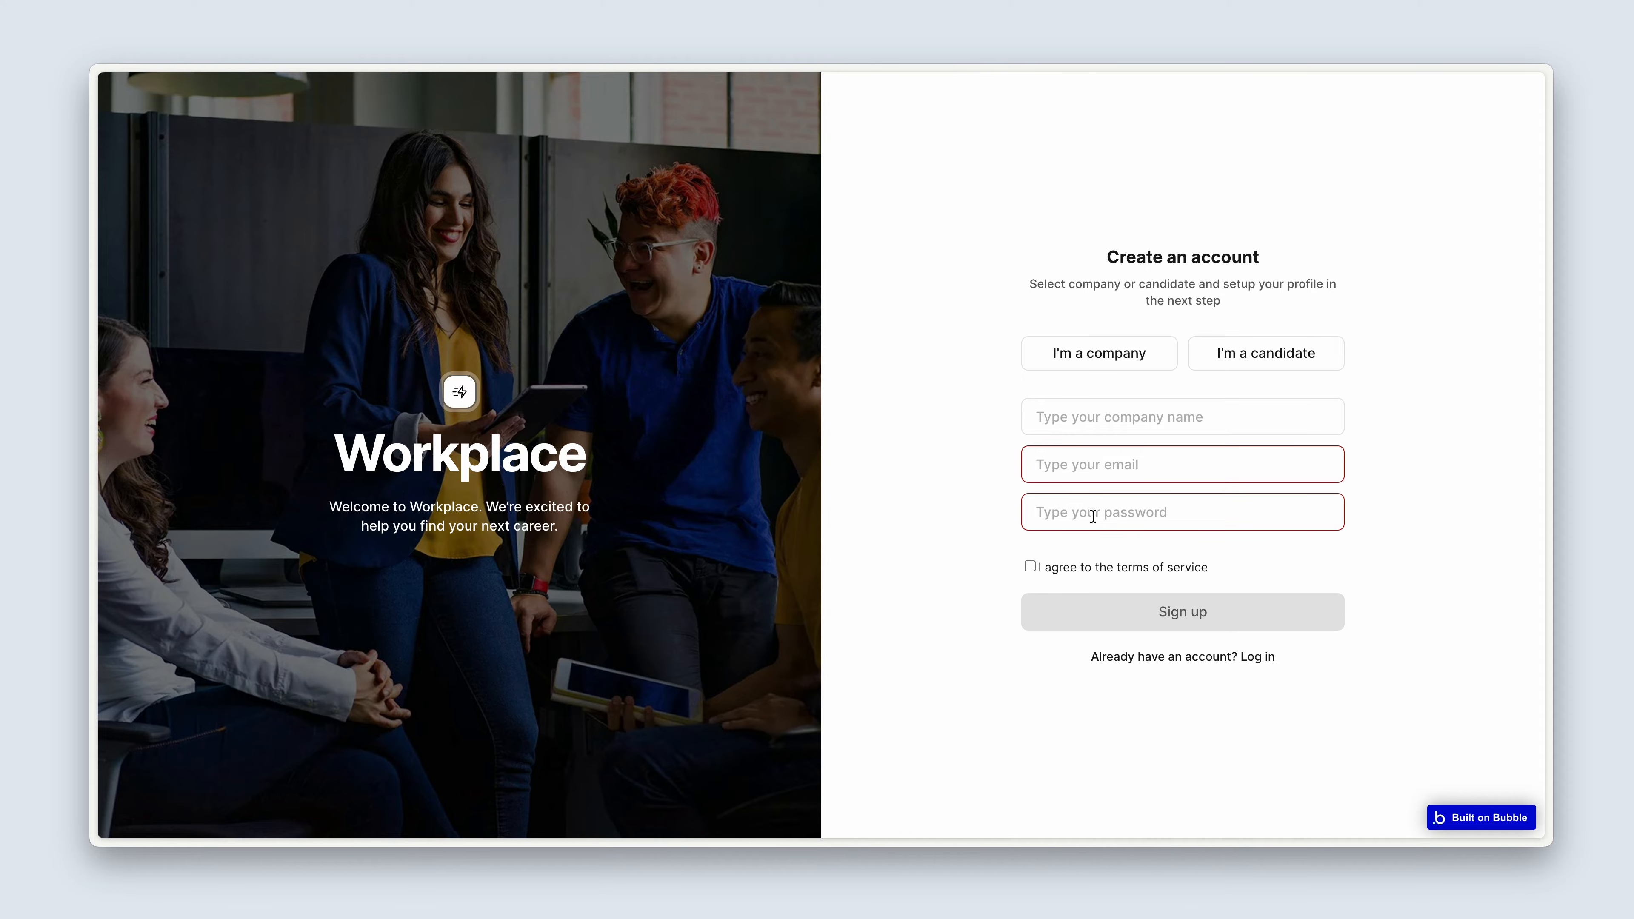
mouse_move(1077, 619)
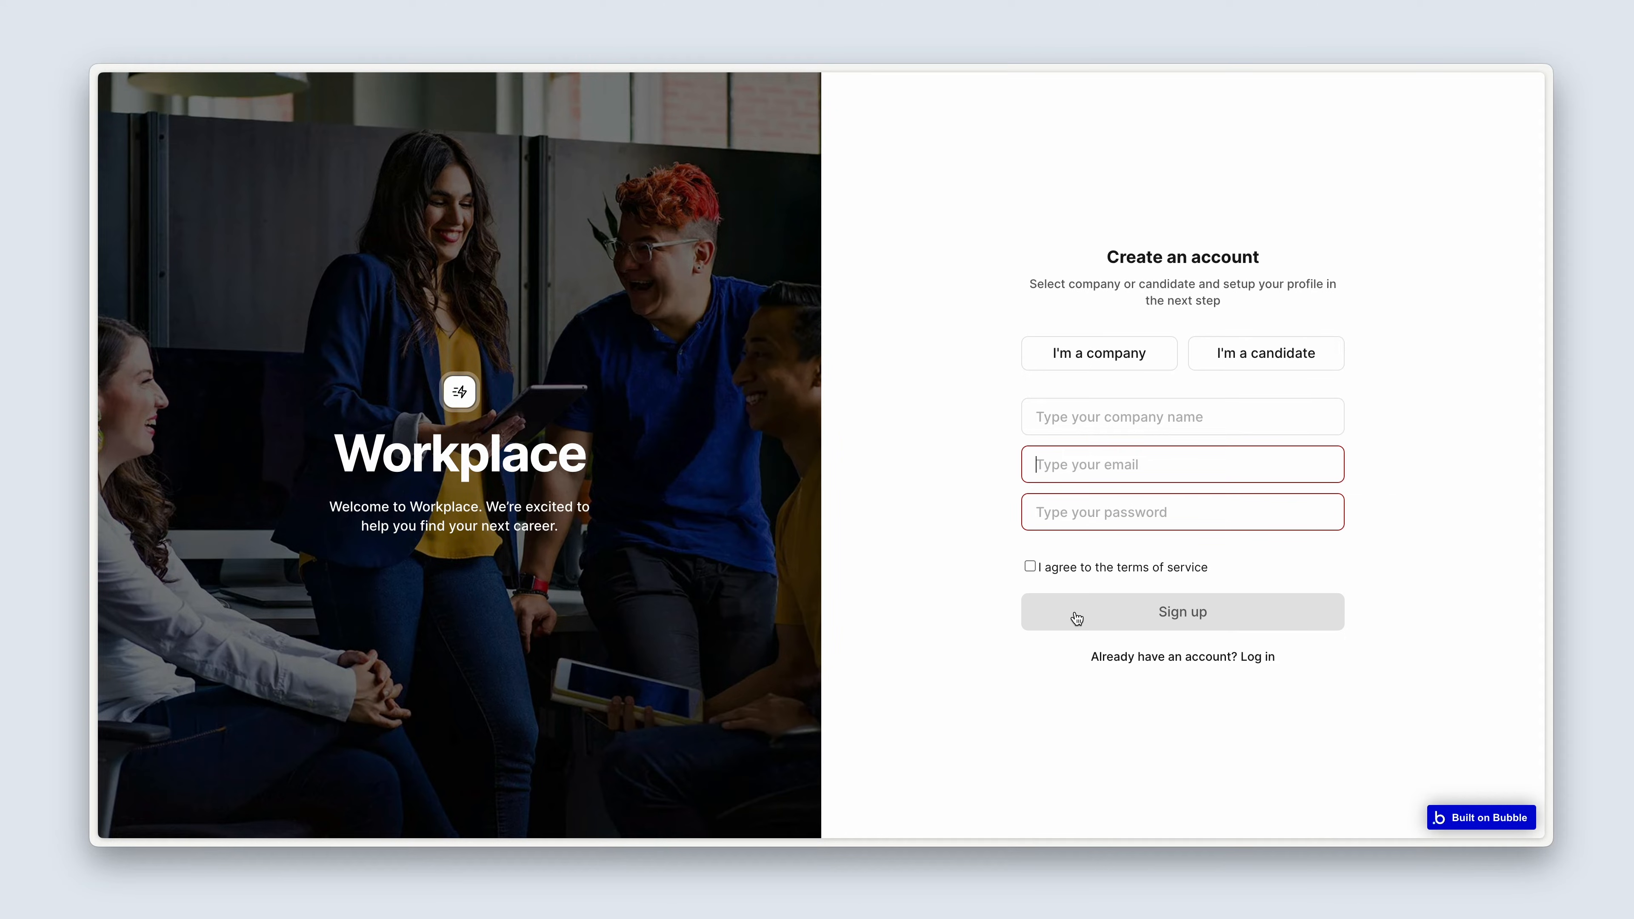
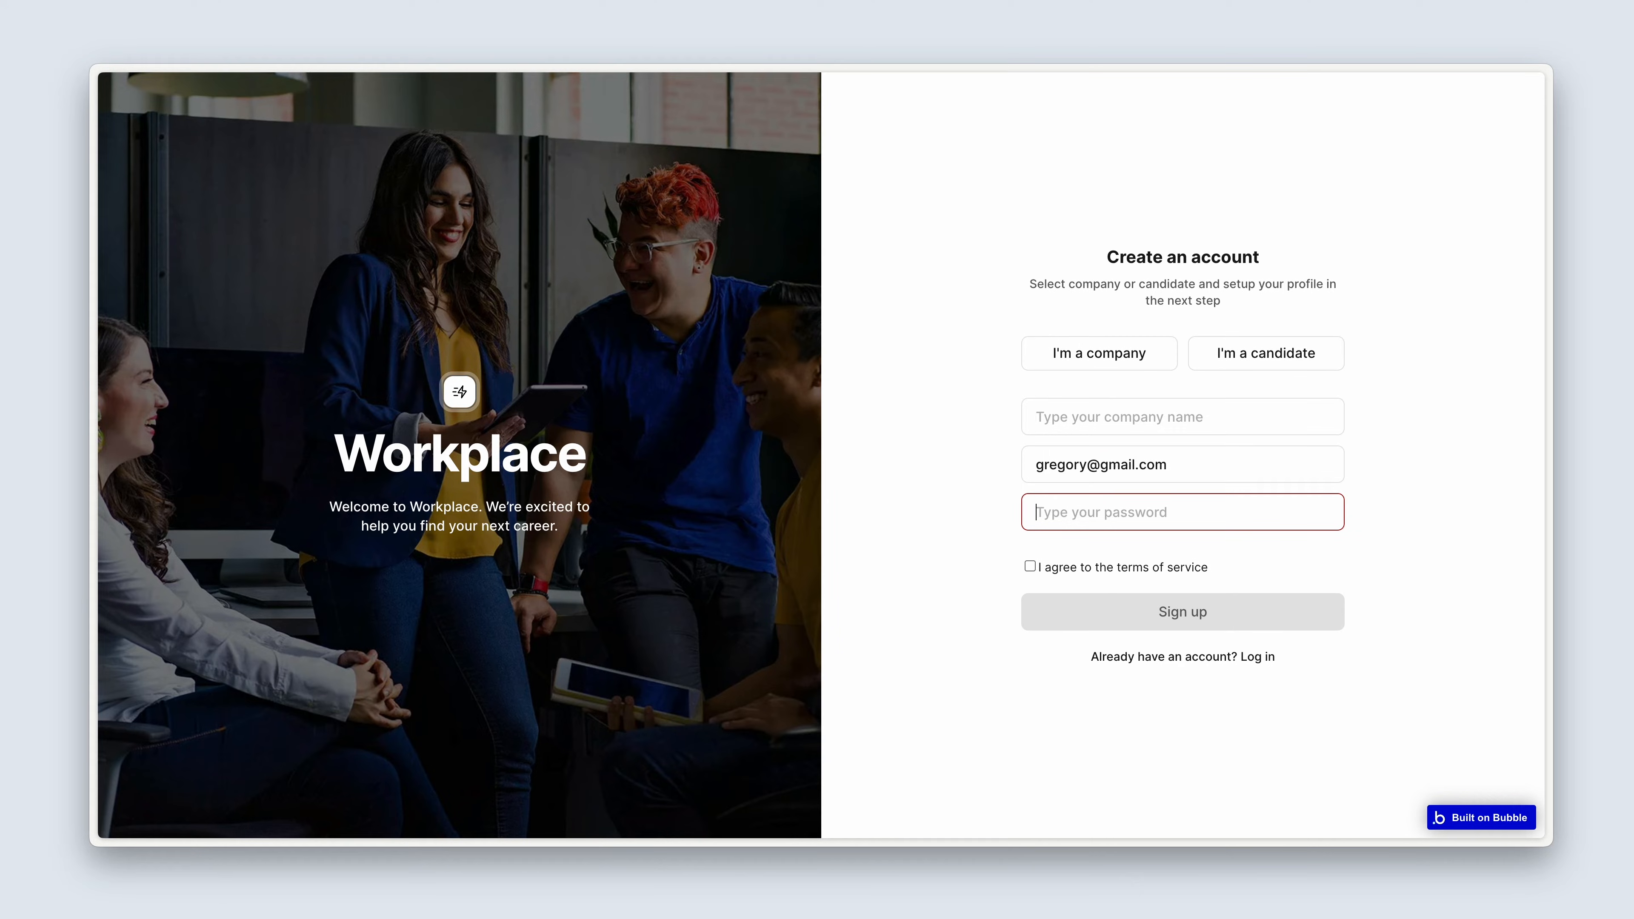
type("•")
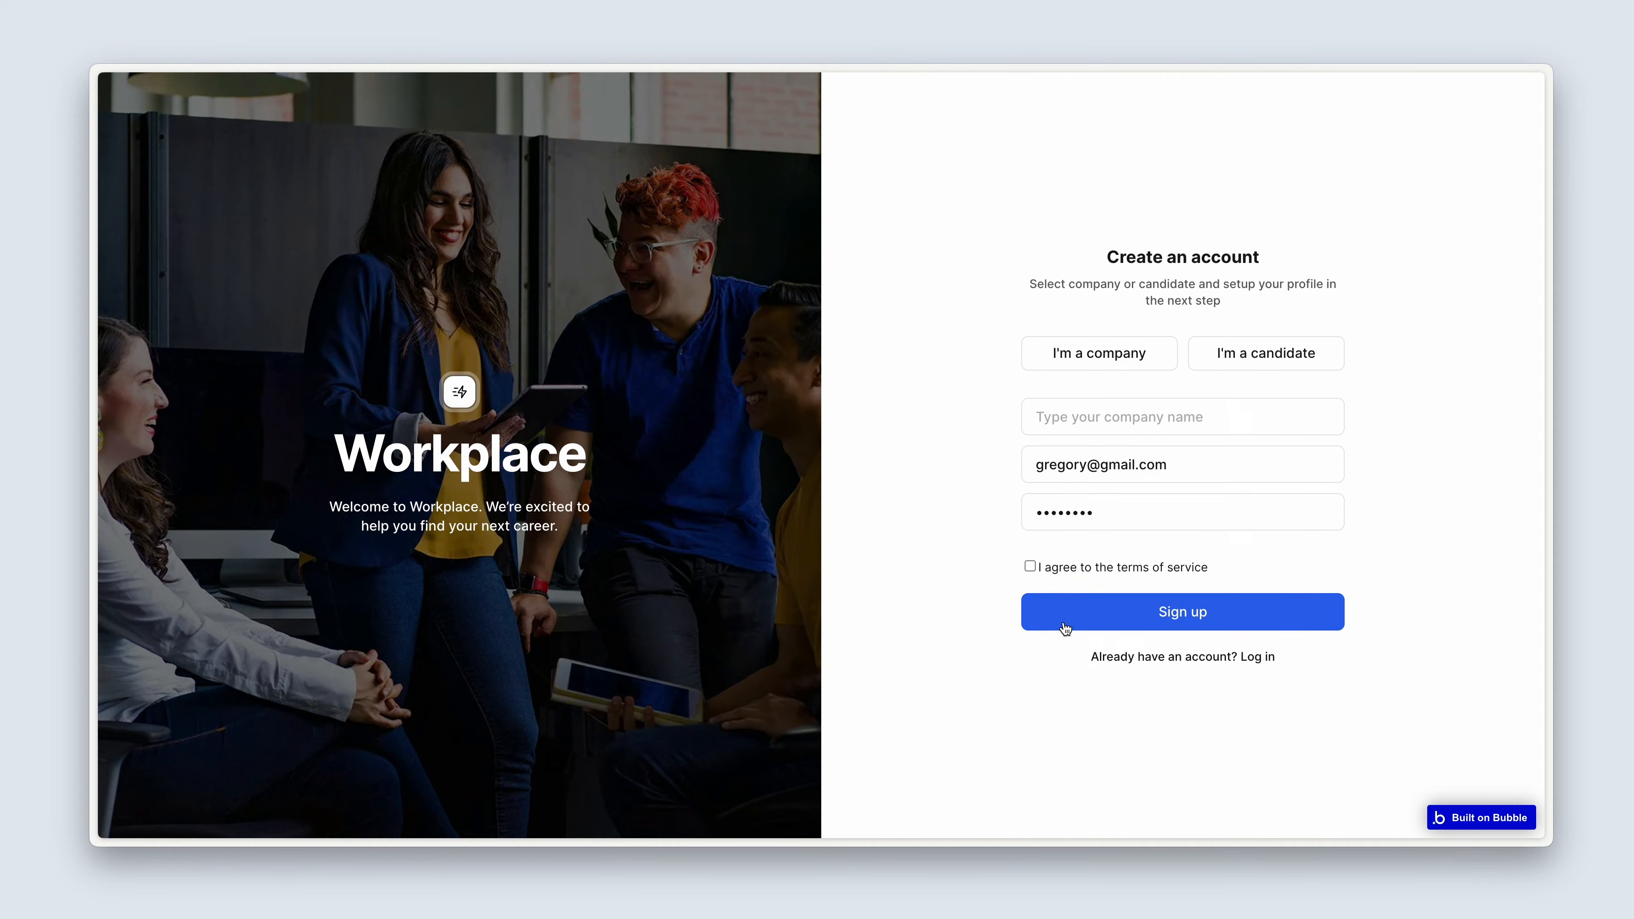
mouse_move(1249, 372)
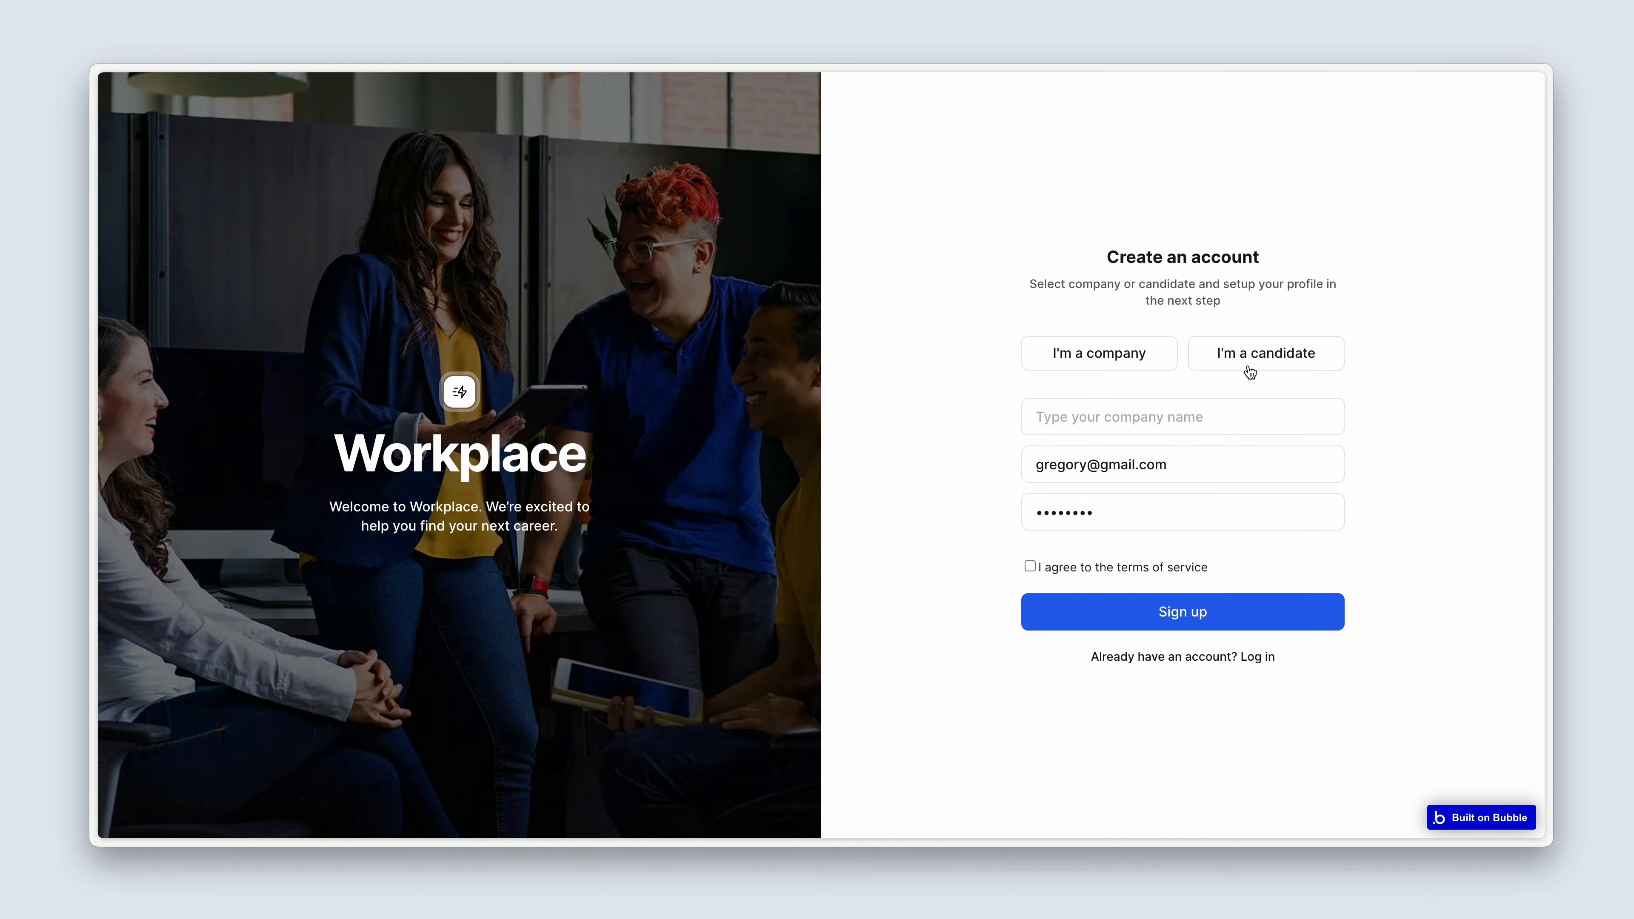
mouse_move(1129, 364)
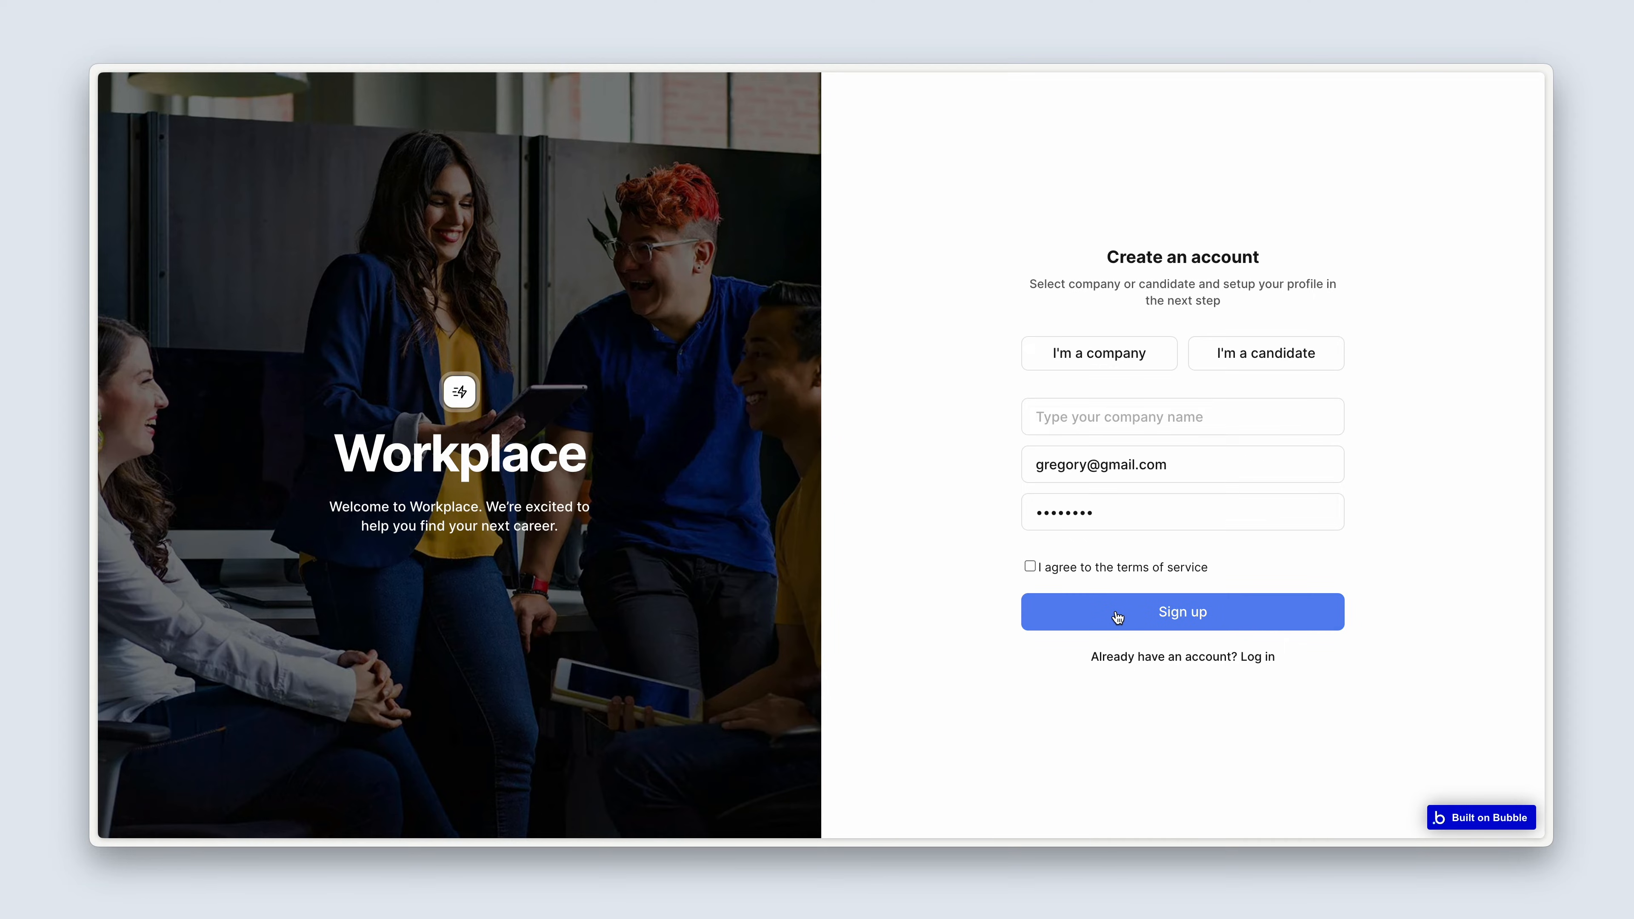
mouse_move(737, 450)
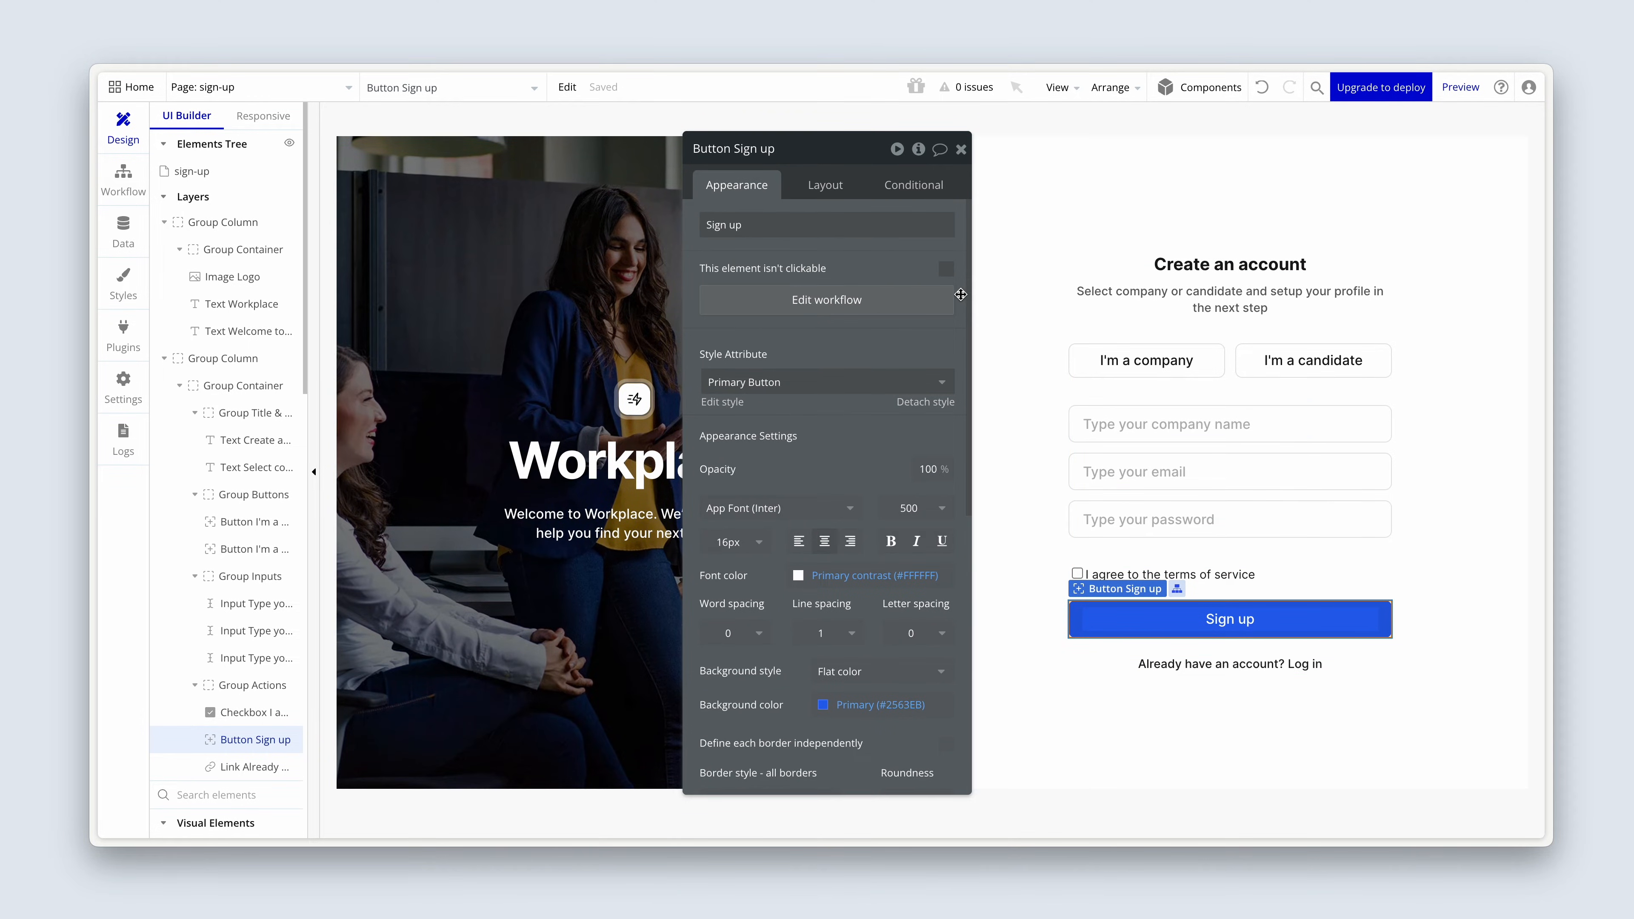
Step: Add a condition making Sign up unclickable when Checkbox I agree to the terms isn't checked, then preview
left_click(914, 185)
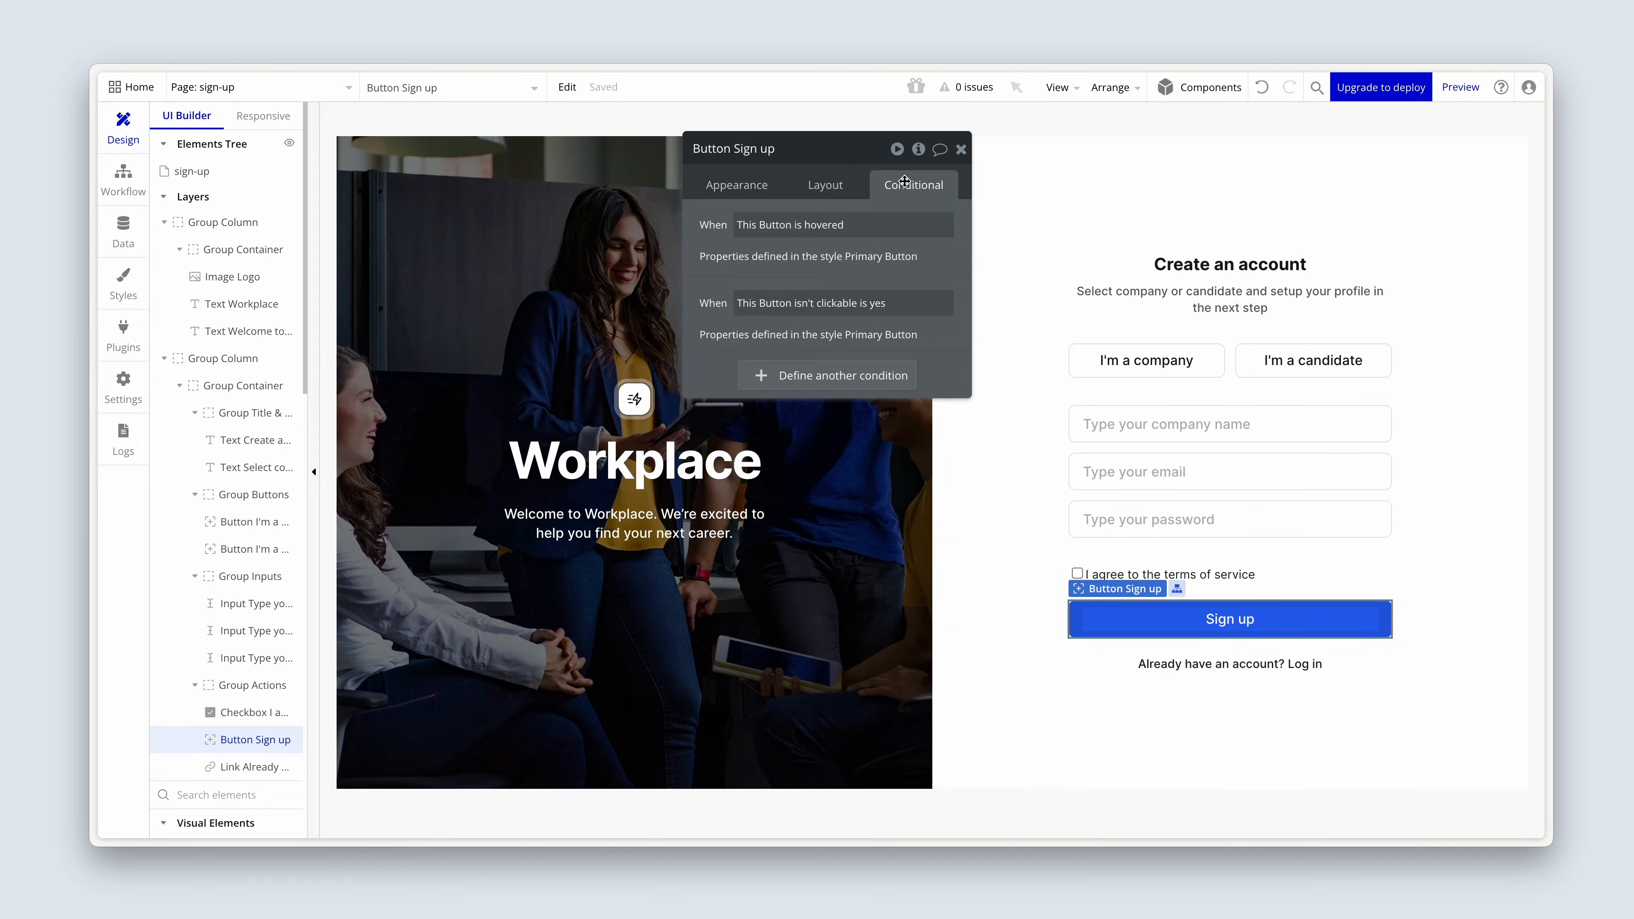
mouse_move(859, 360)
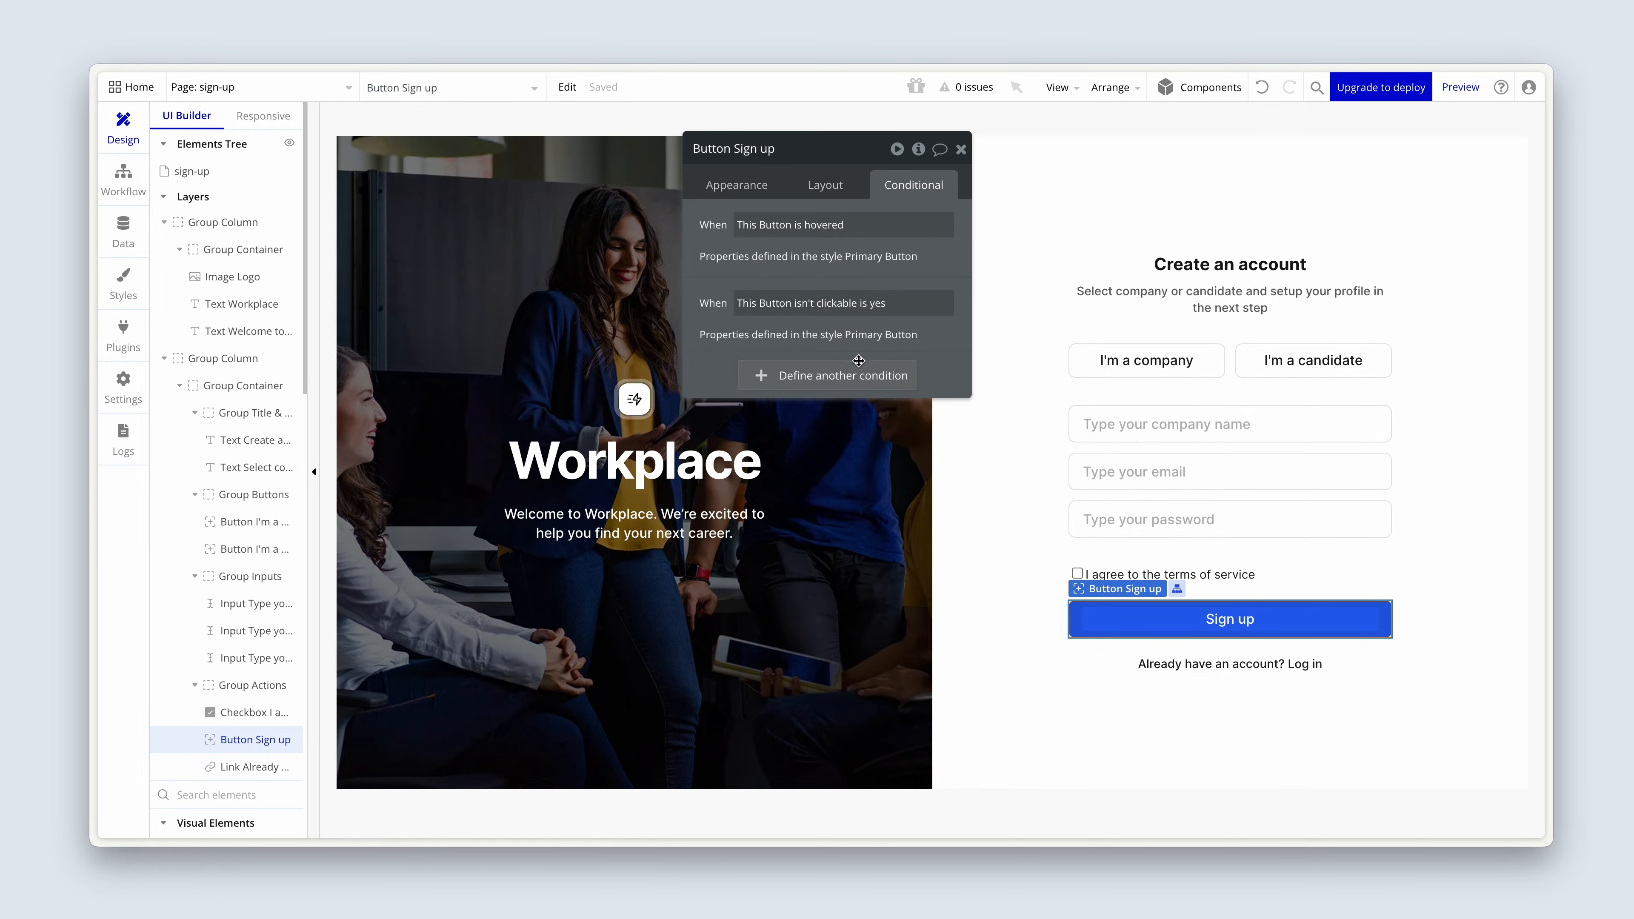
left_click(828, 376)
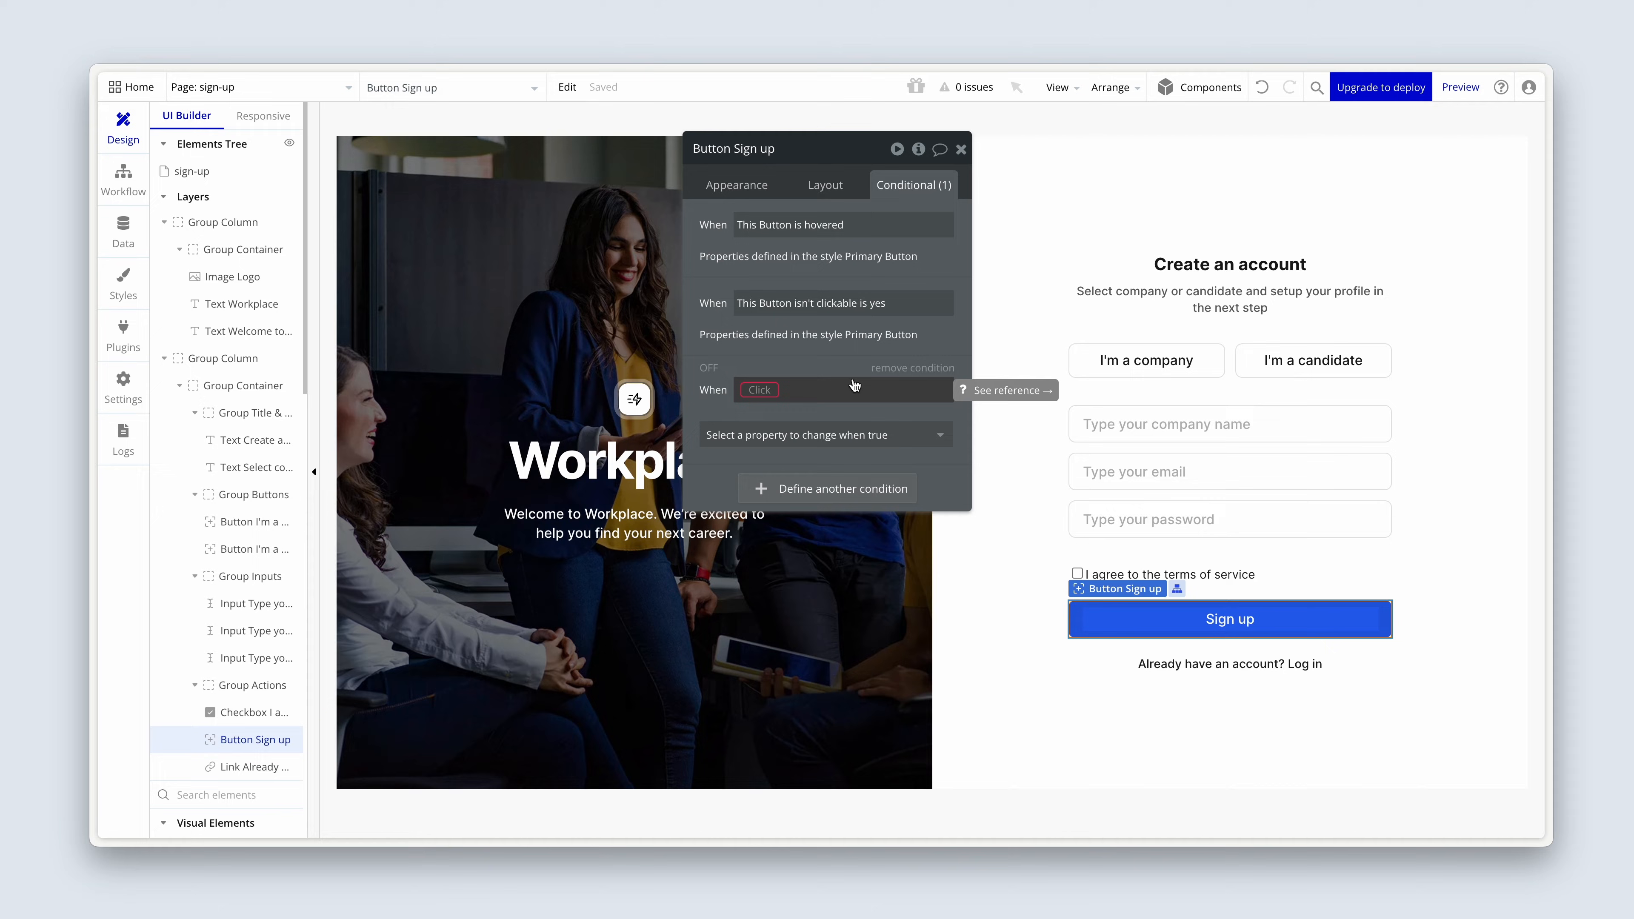
mouse_move(822, 390)
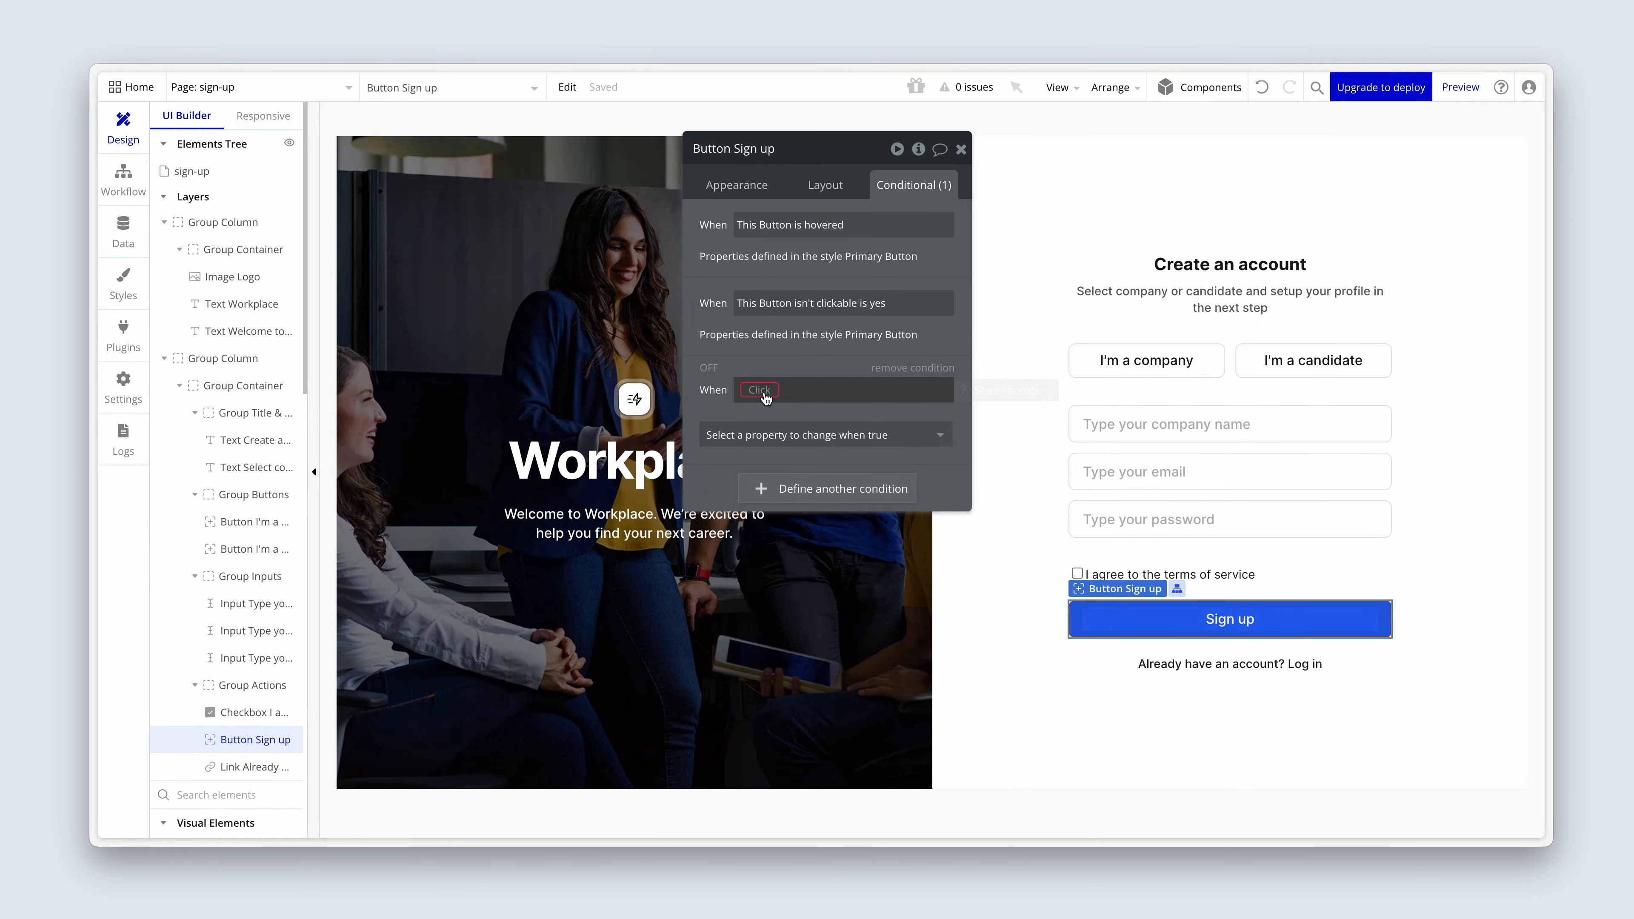
type("chec")
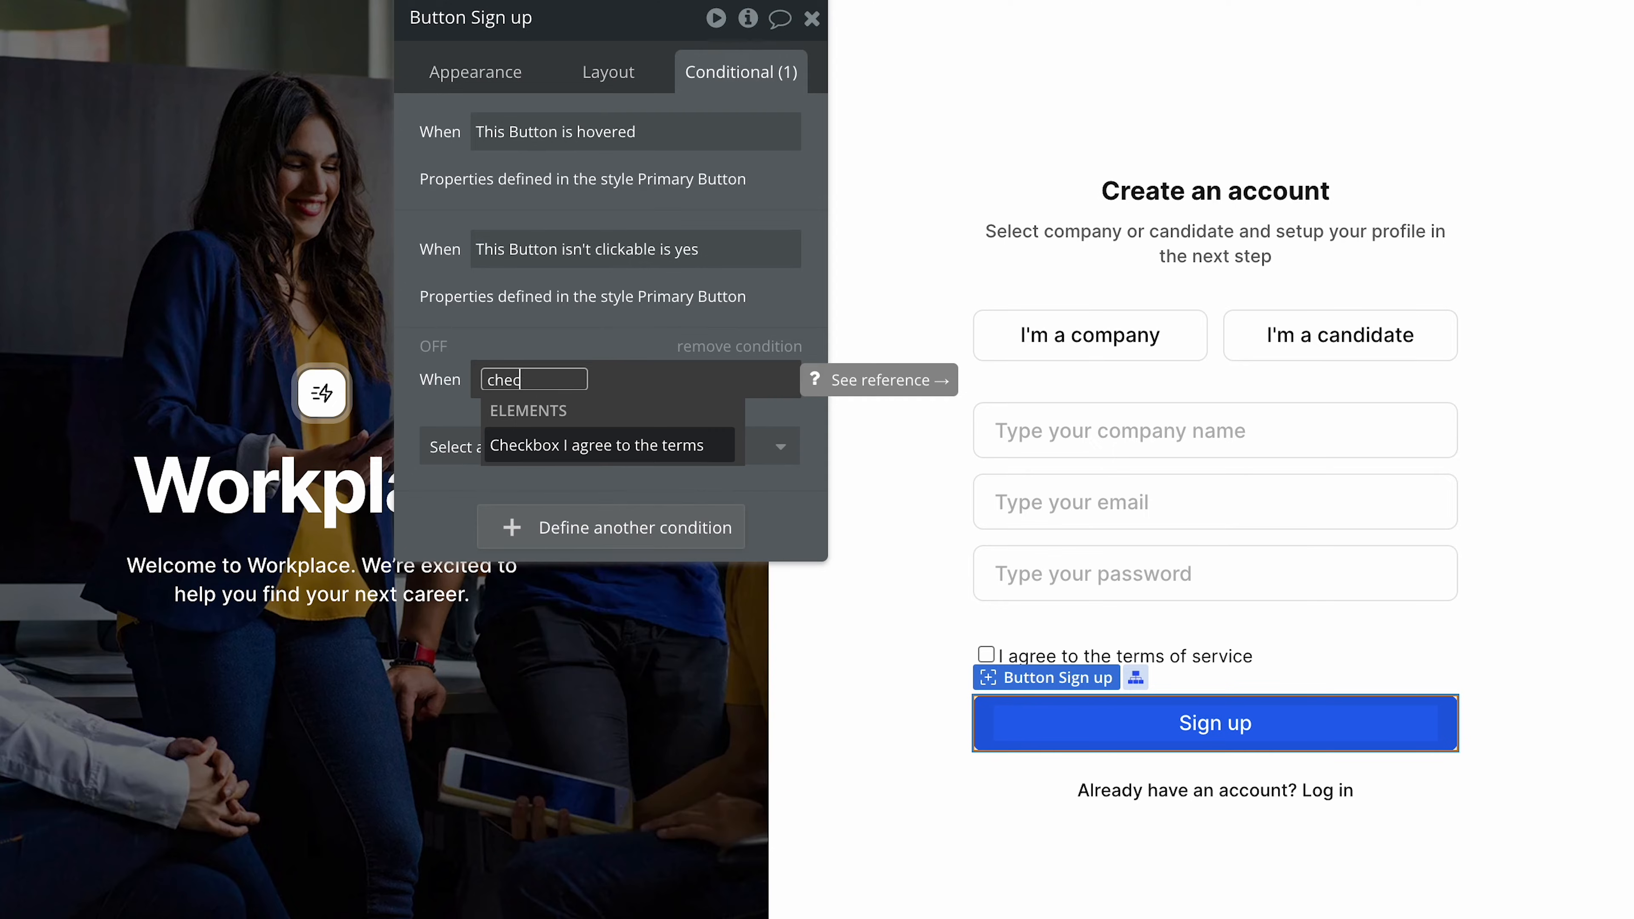
left_click(608, 445)
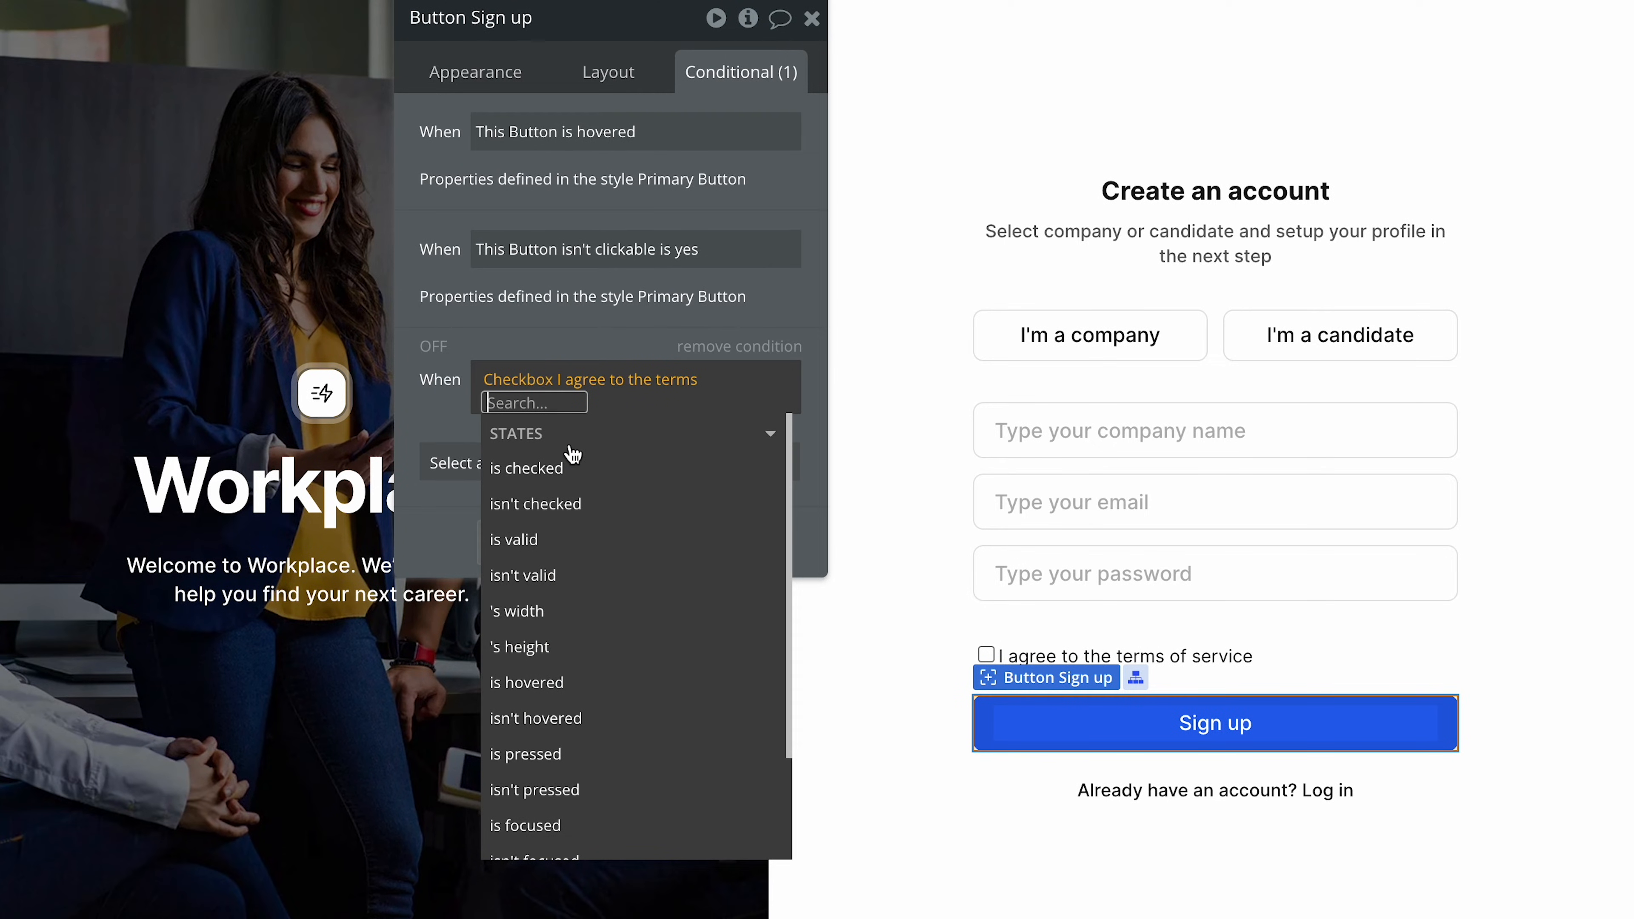
left_click(535, 503)
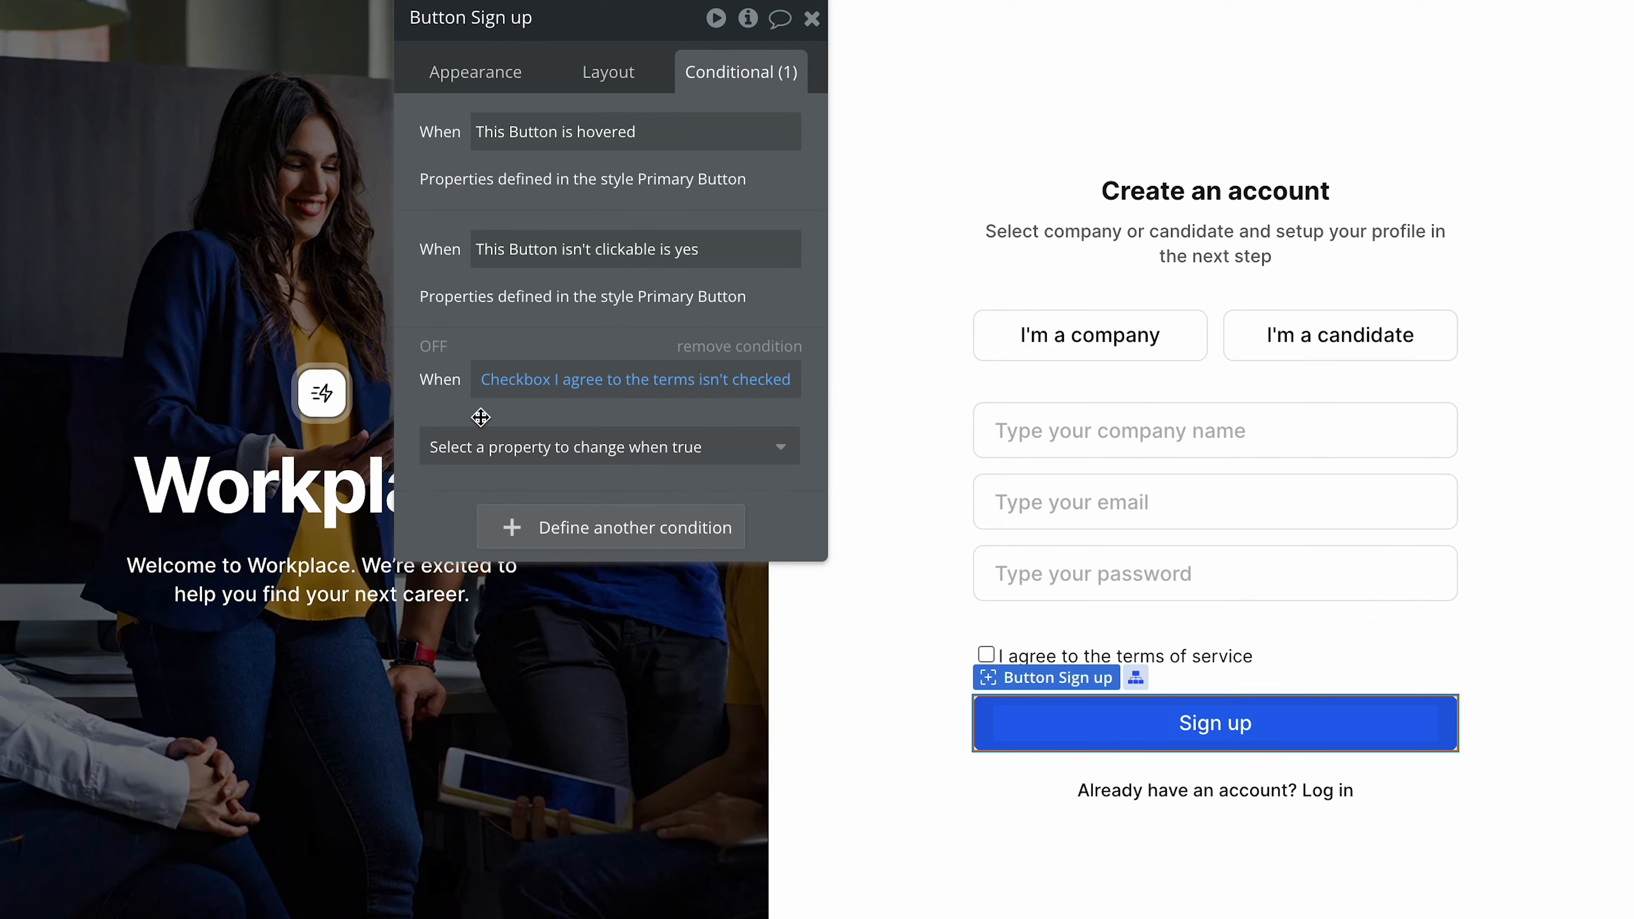
left_click(607, 446)
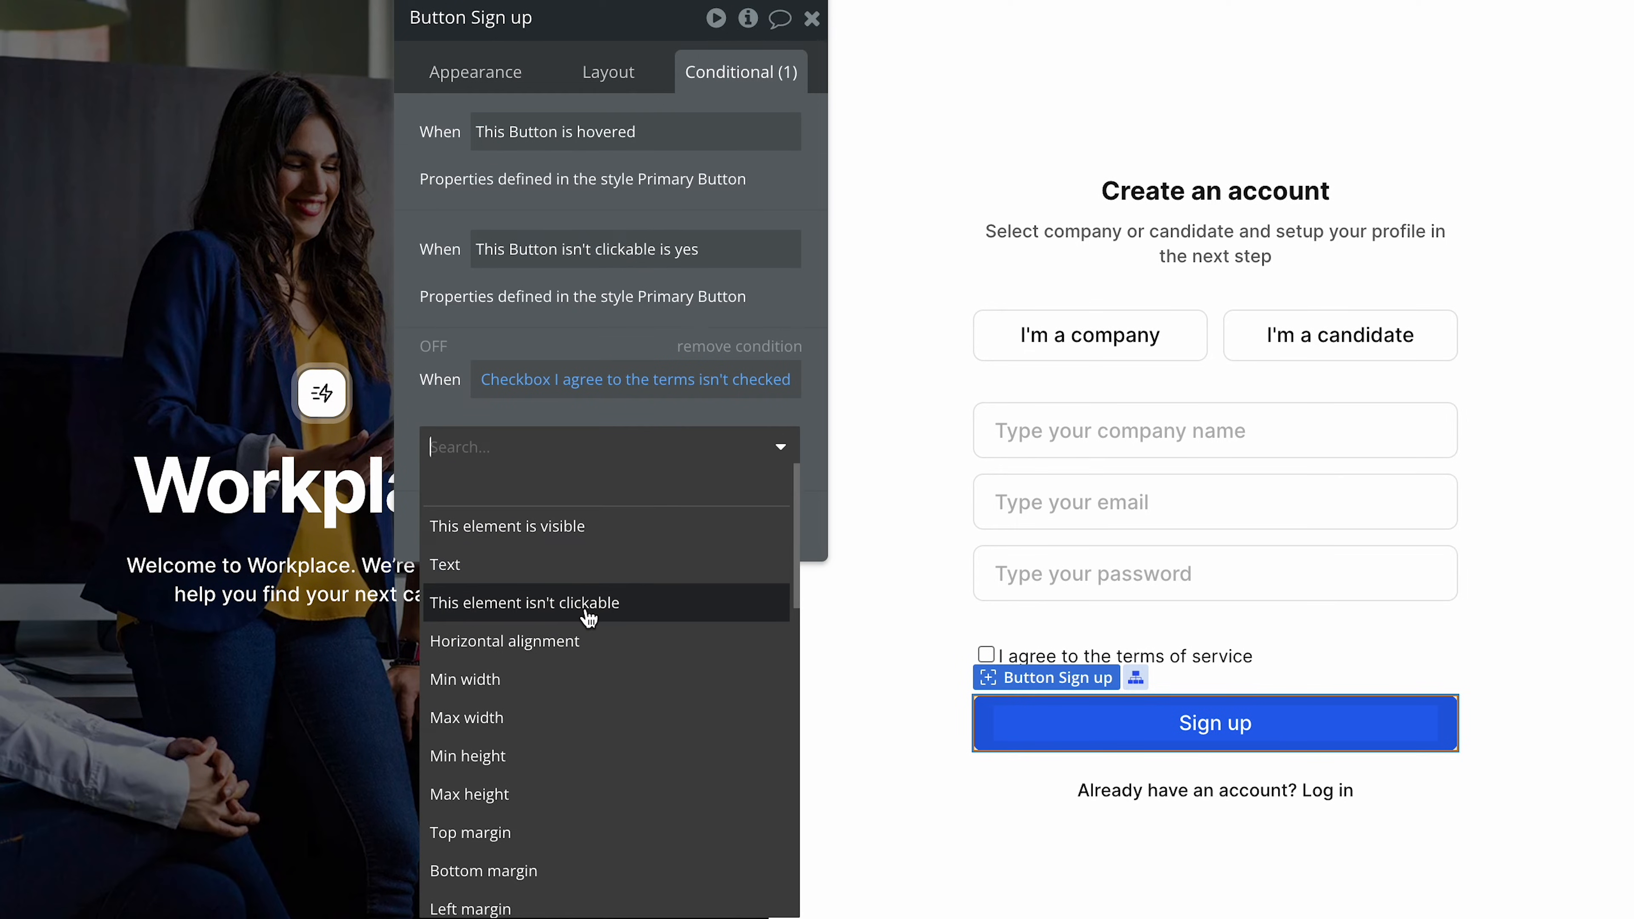
left_click(523, 602)
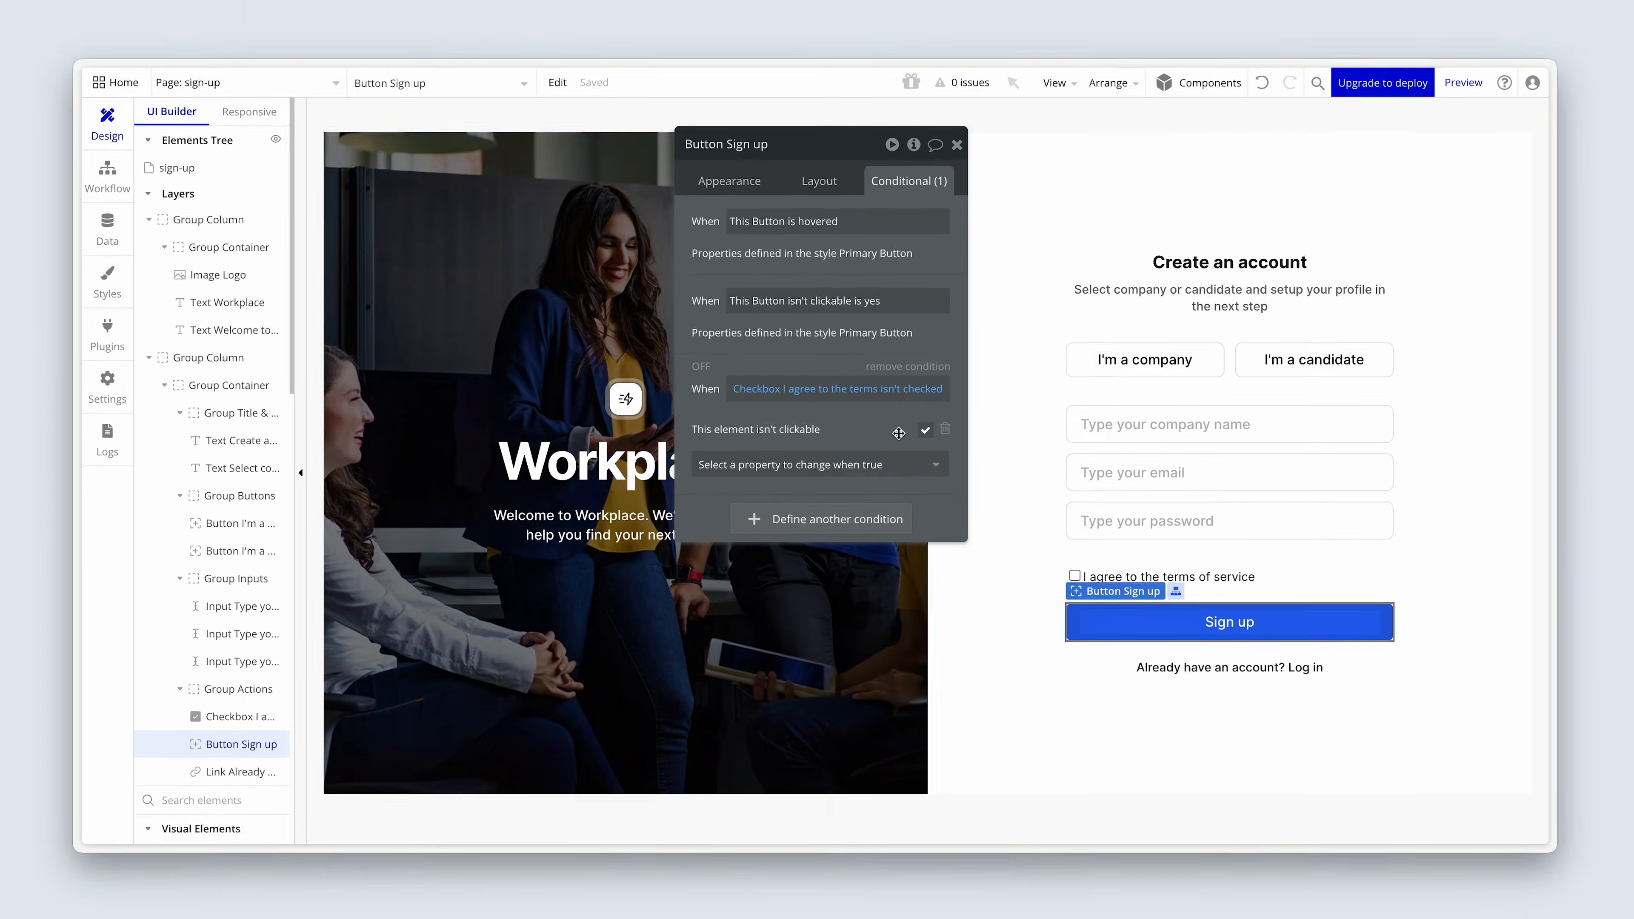
left_click(1462, 82)
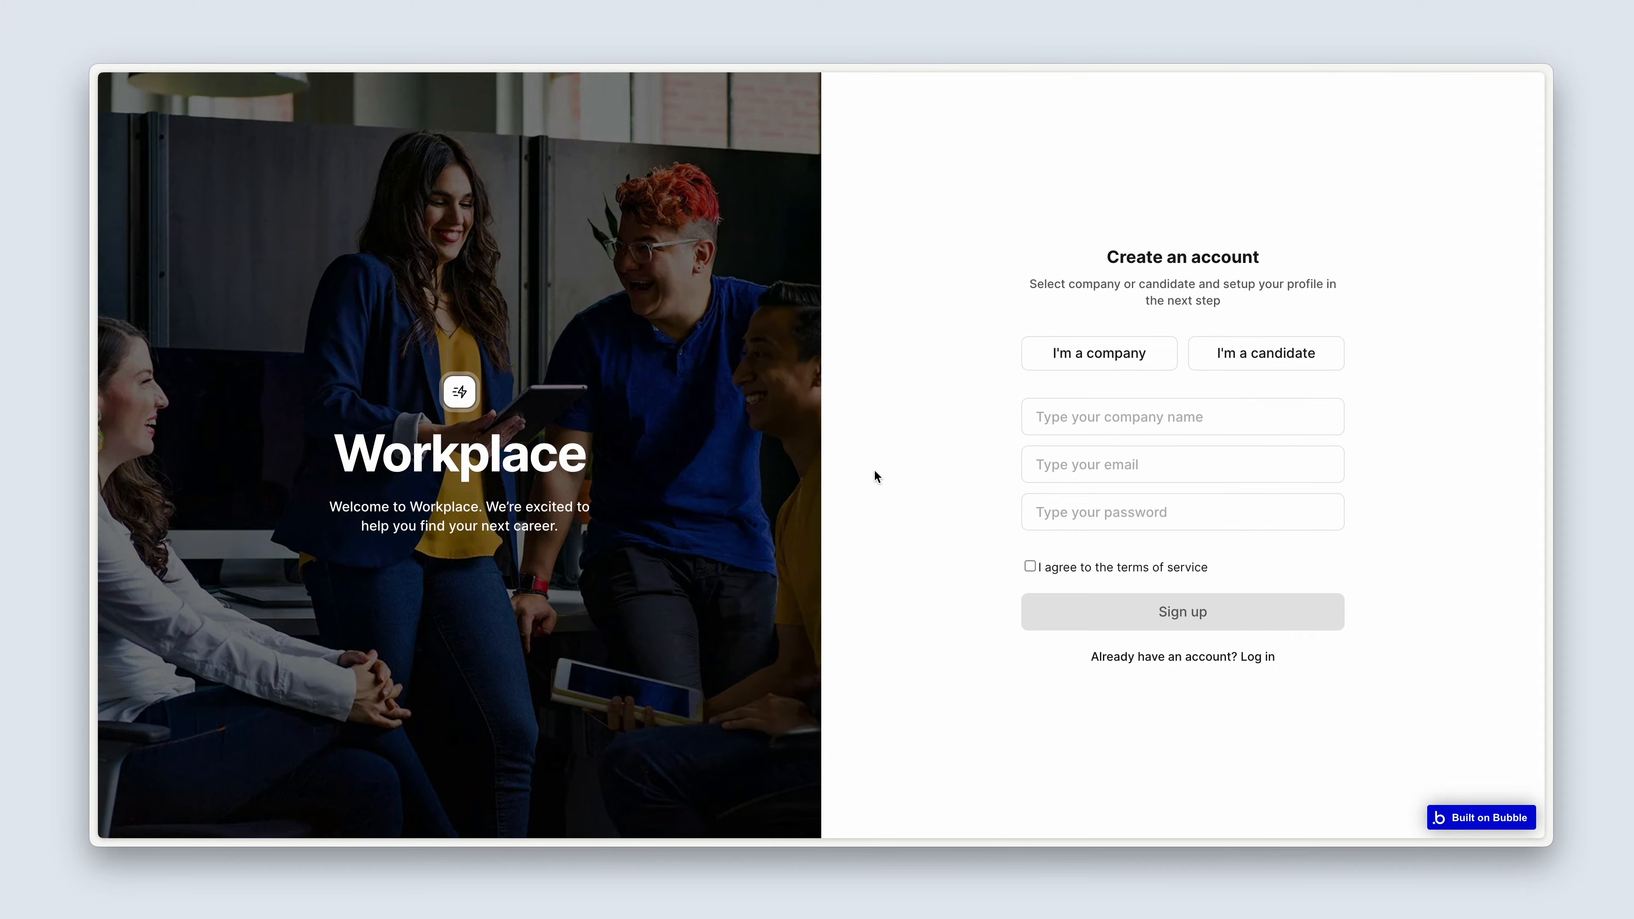
mouse_move(1090, 469)
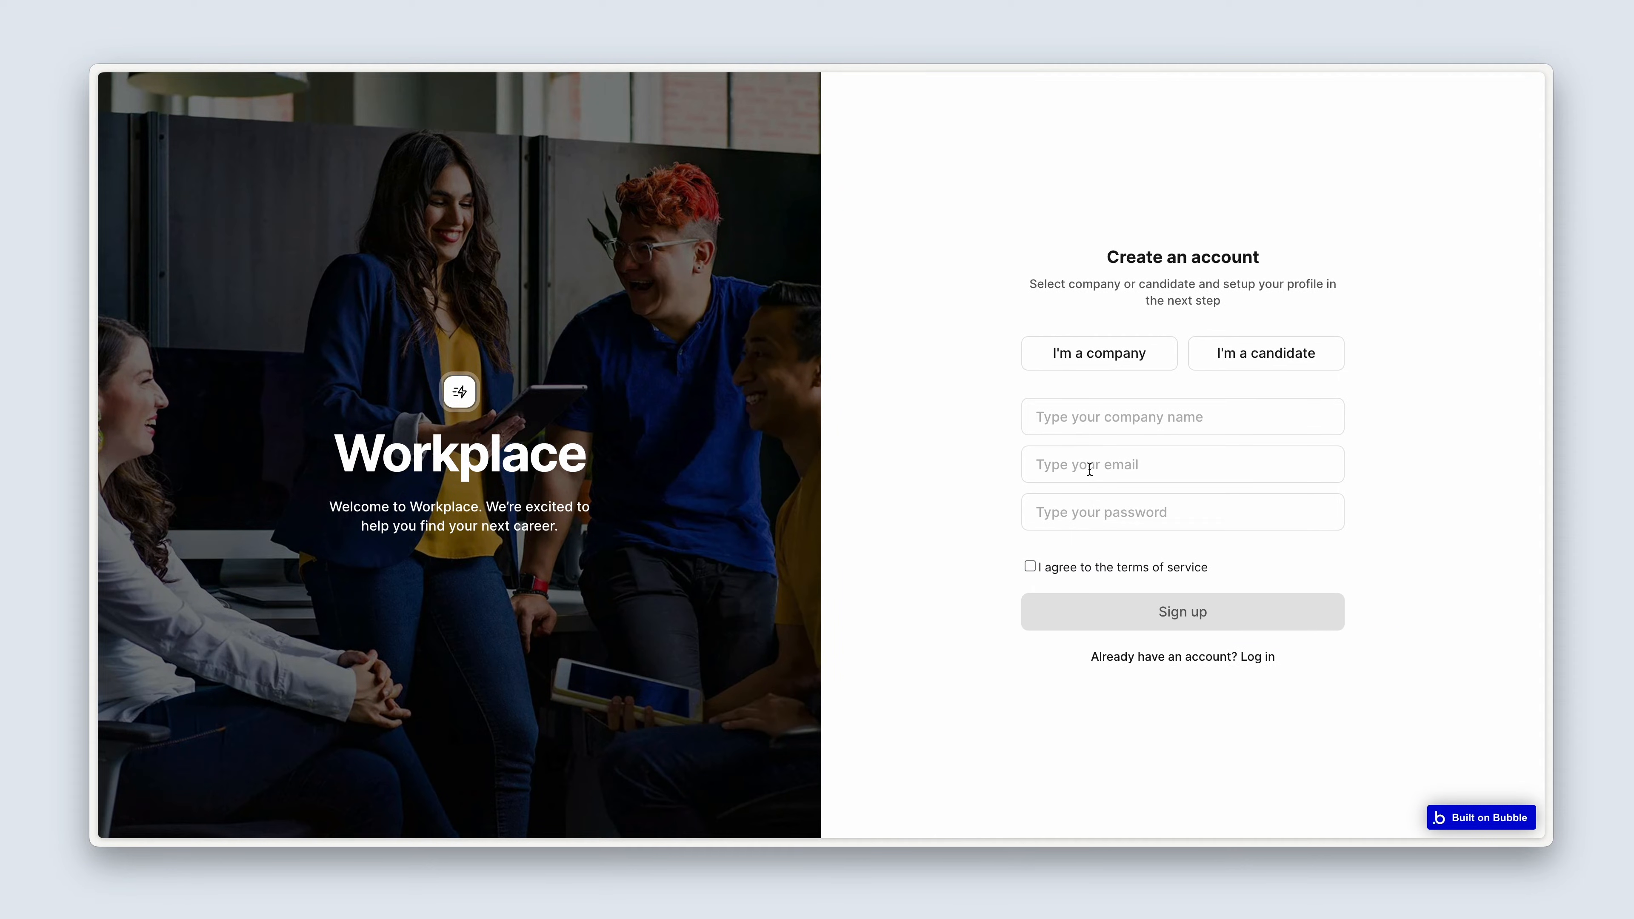
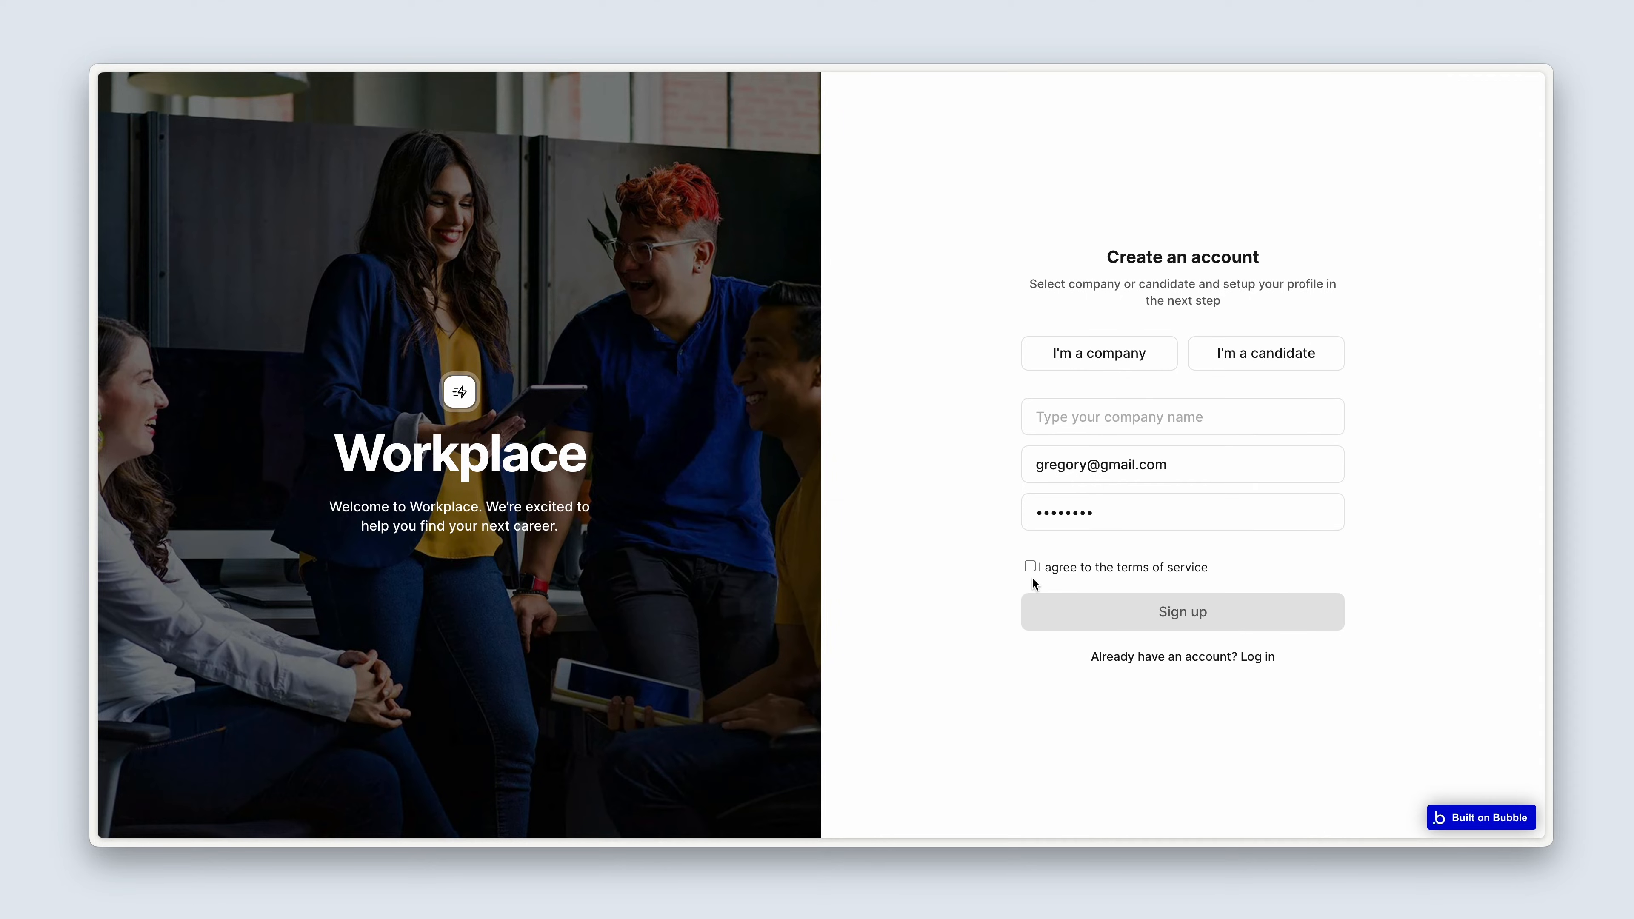
left_click(1029, 567)
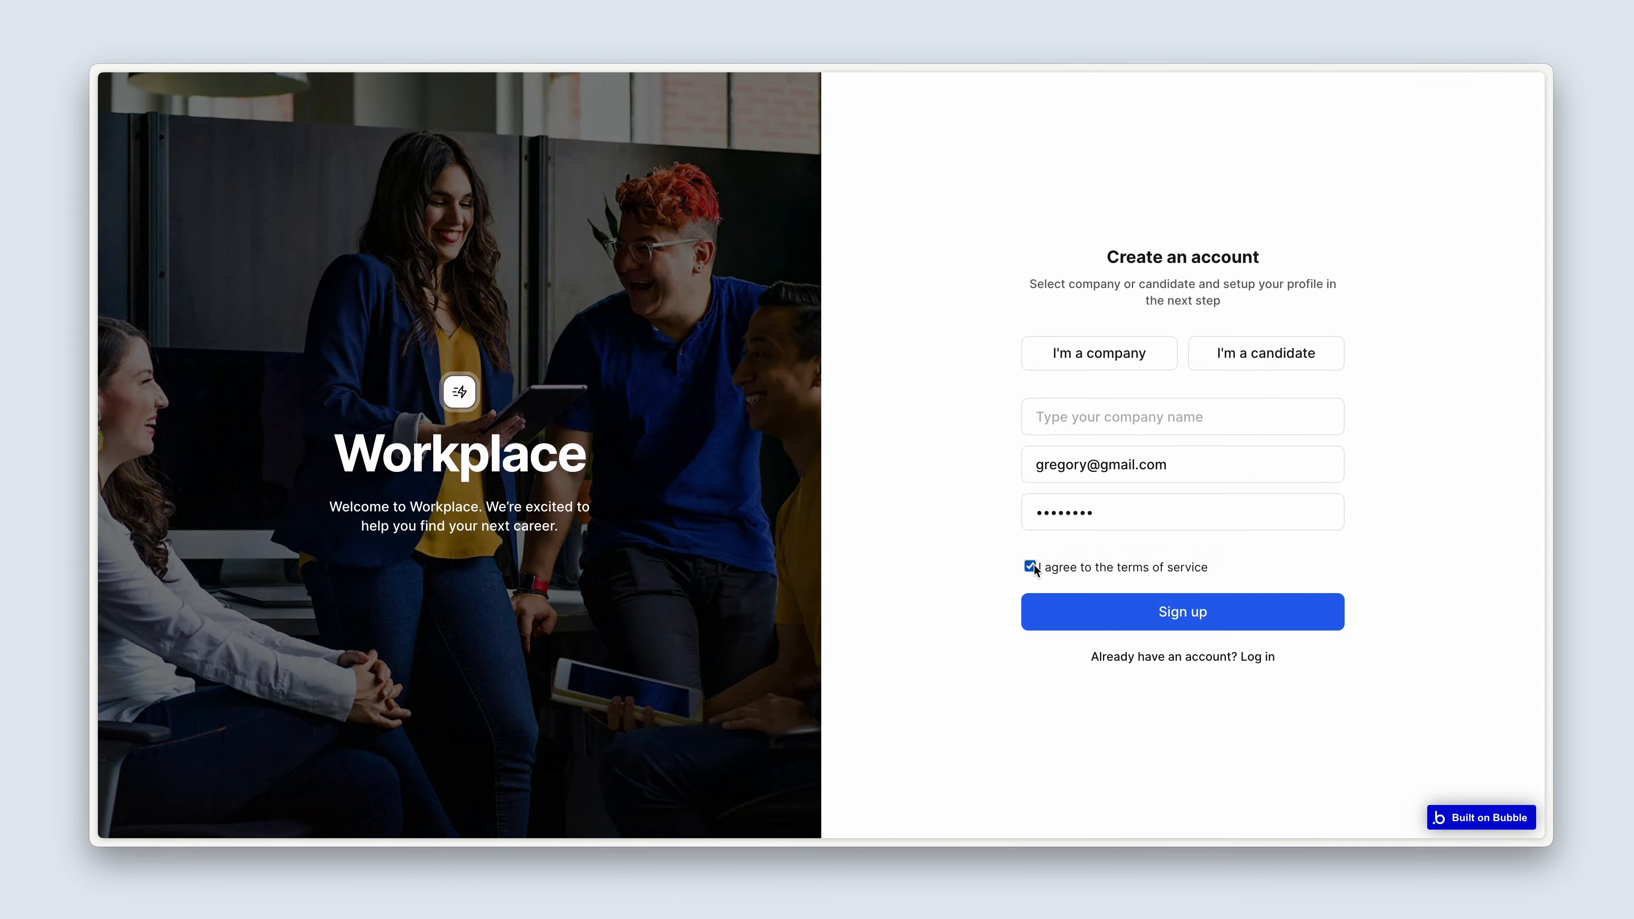
left_click(1029, 567)
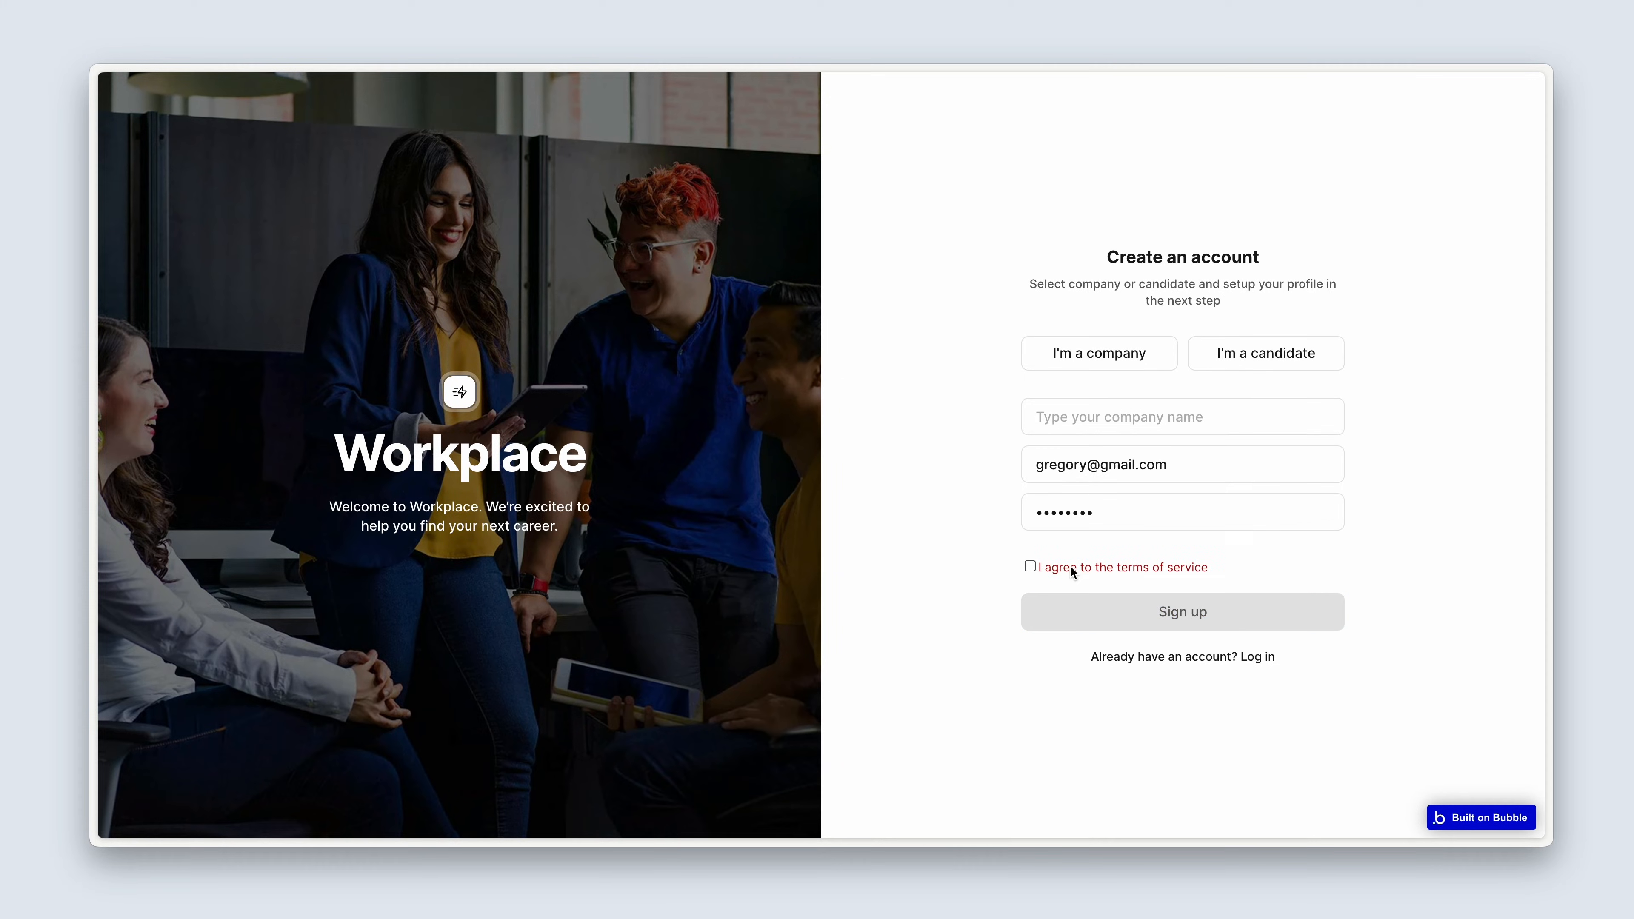
mouse_move(1160, 588)
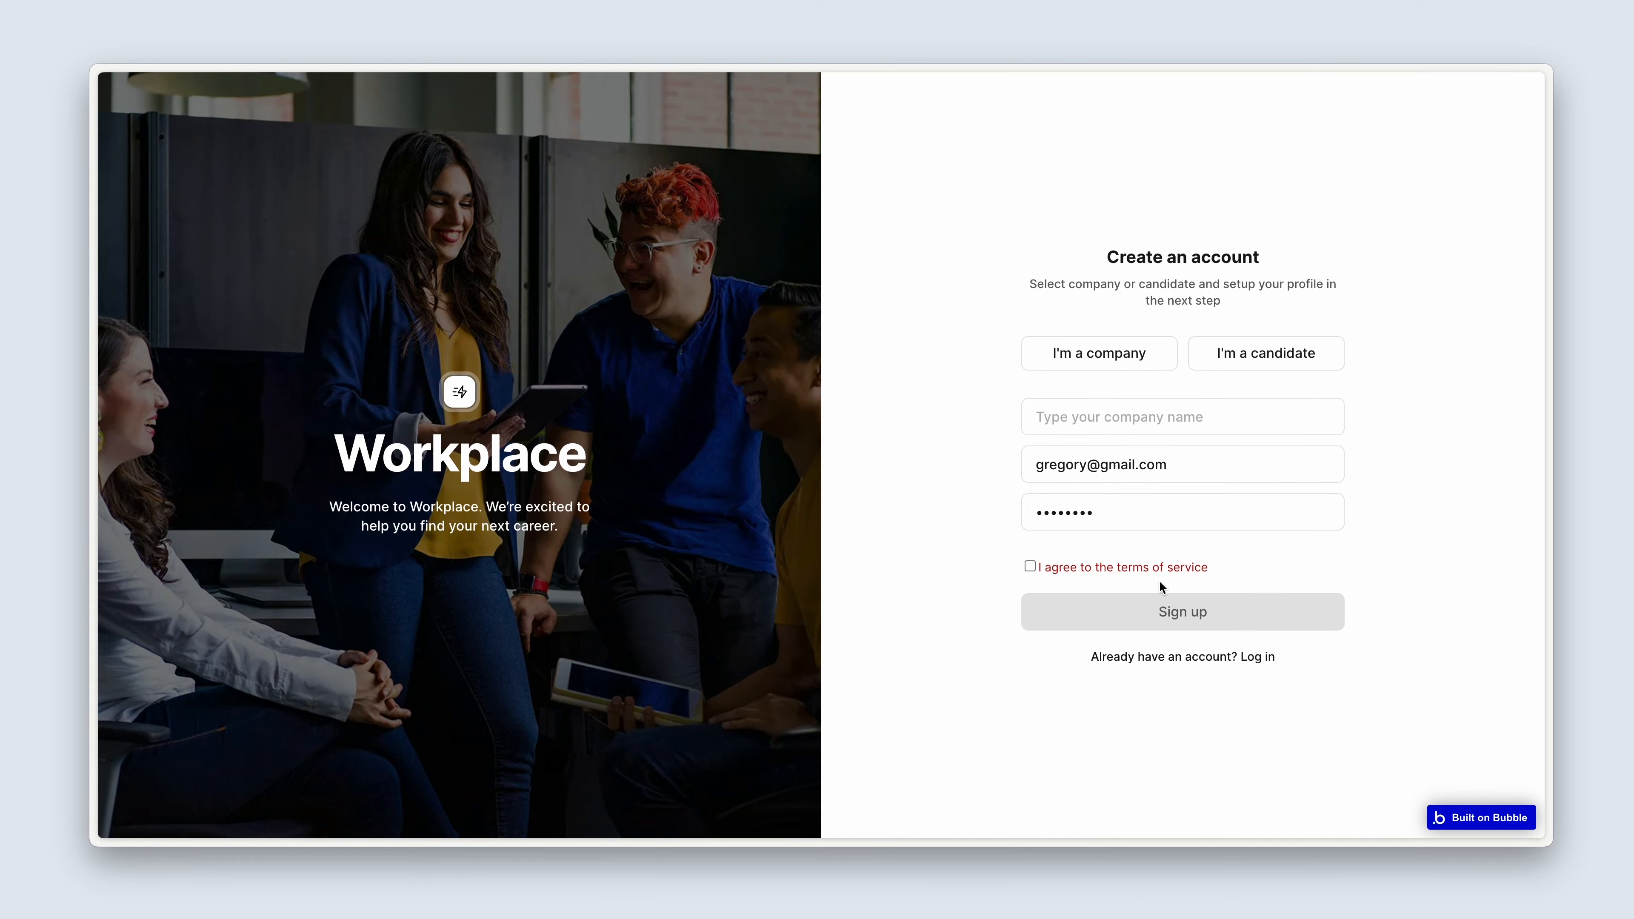
mouse_move(1175, 577)
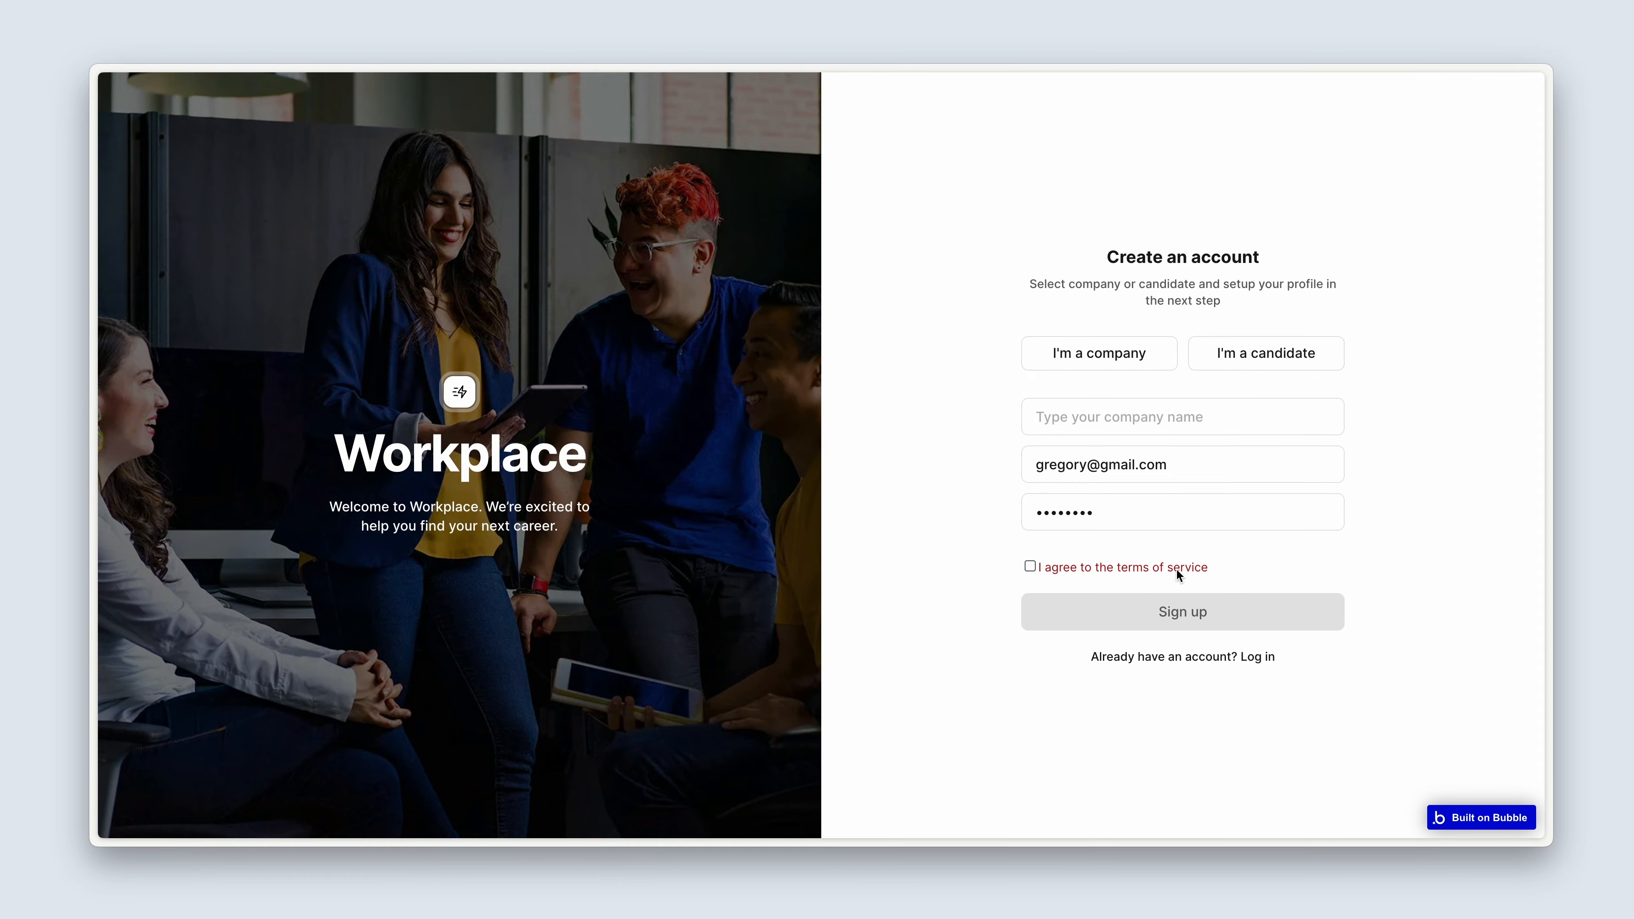
left_click(1029, 567)
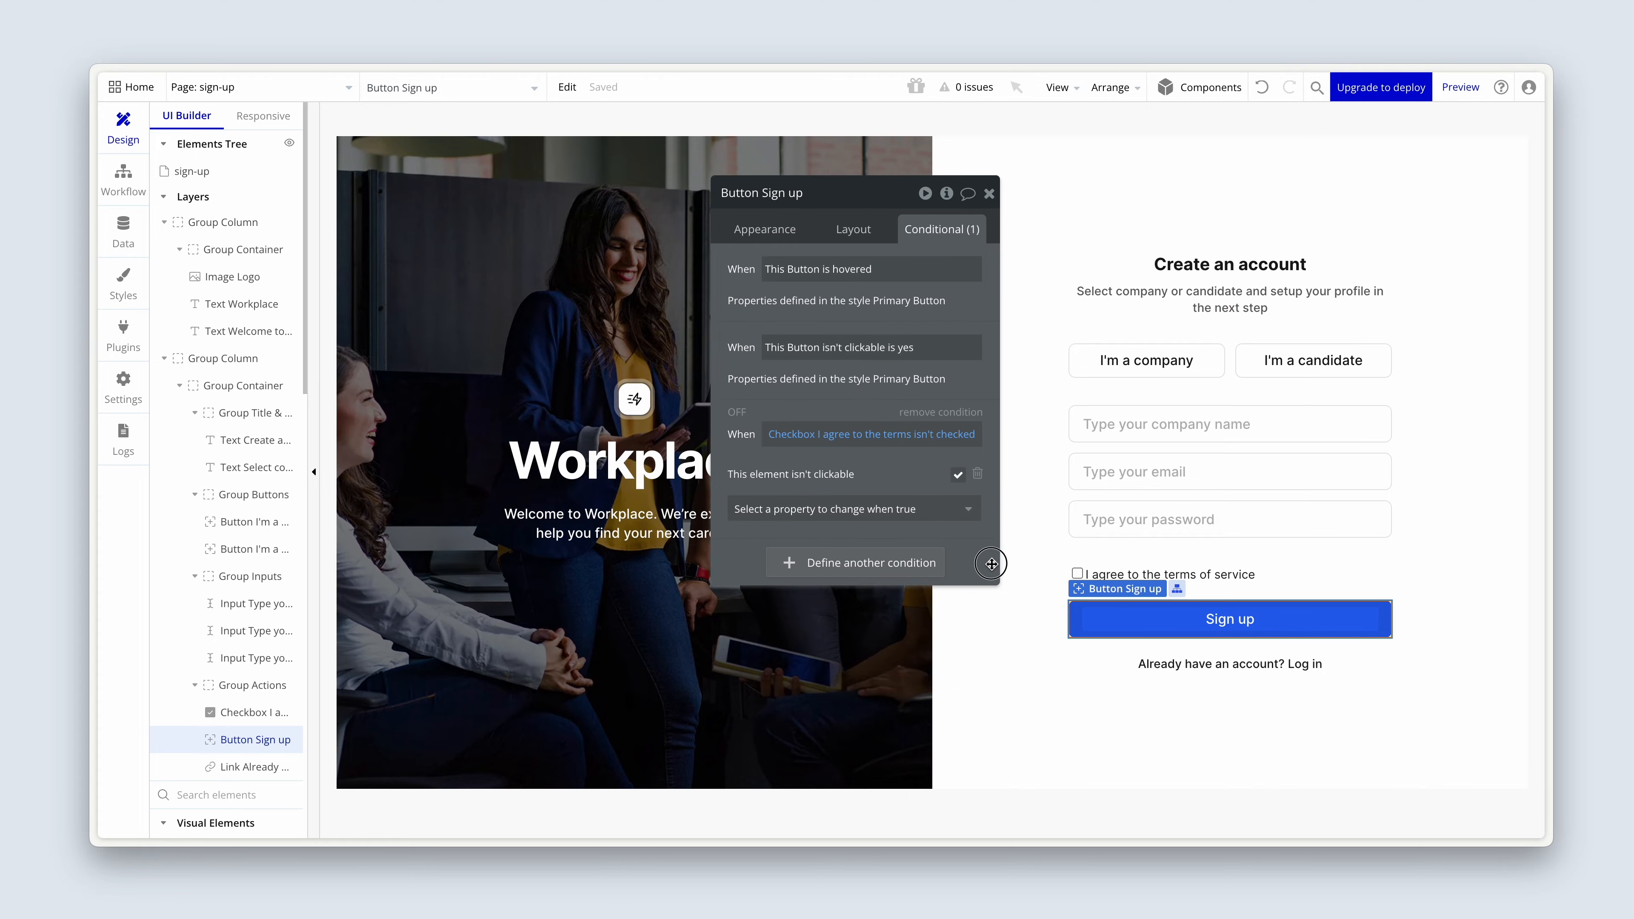
Step: Drag the Sign up button's condition editor over the page to view its rules
left_click_drag(761, 192, 791, 242)
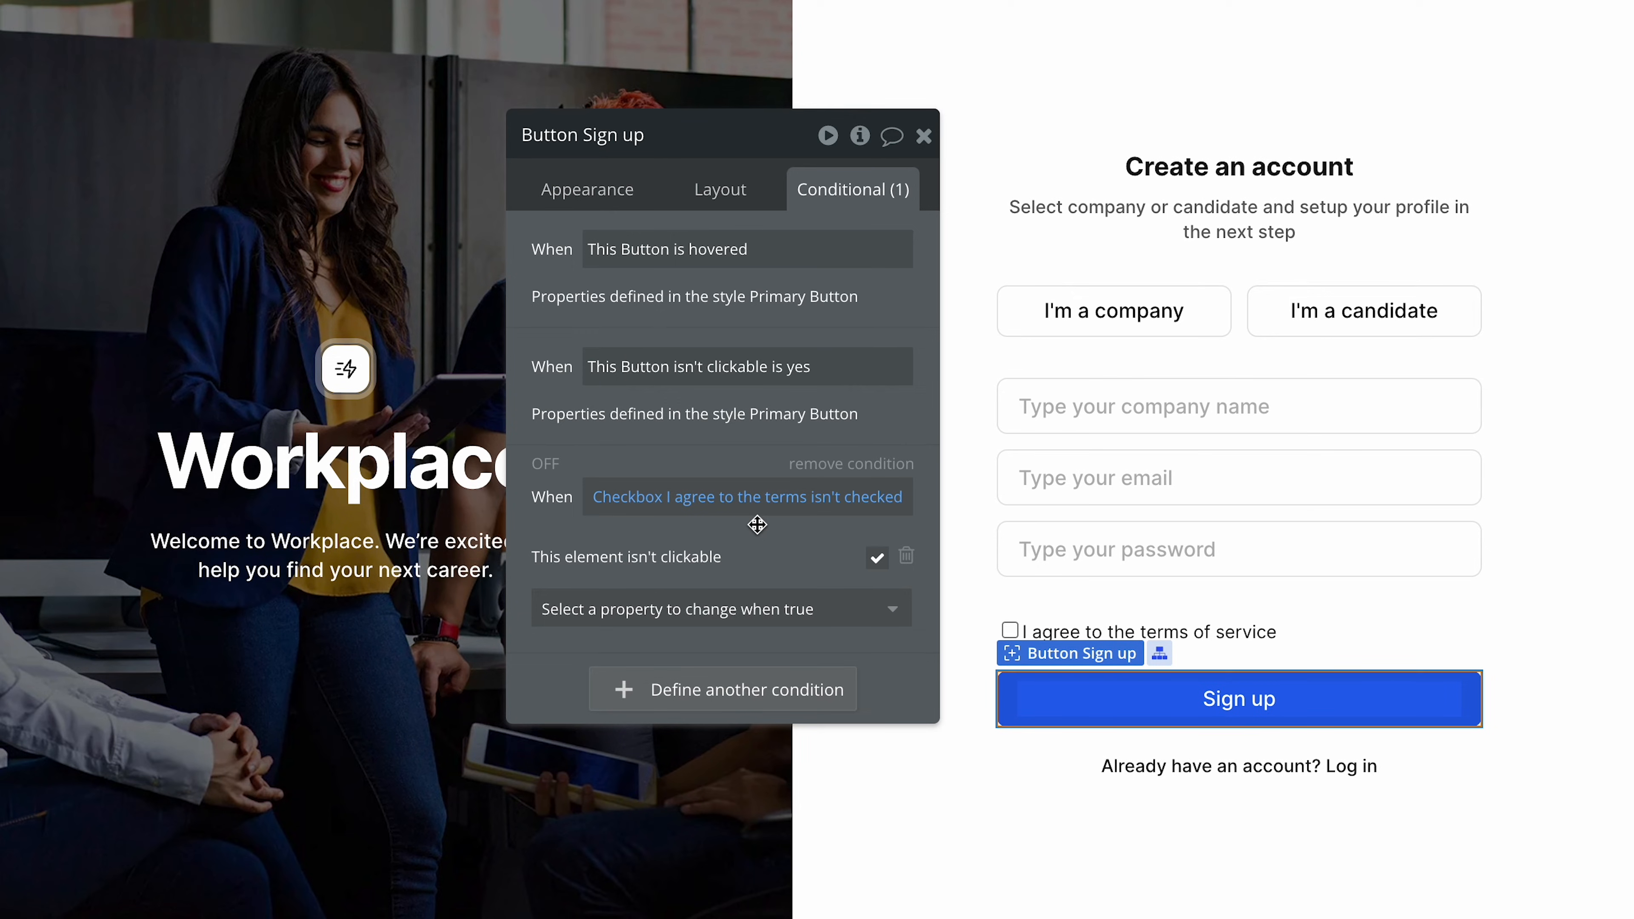
mouse_move(880, 501)
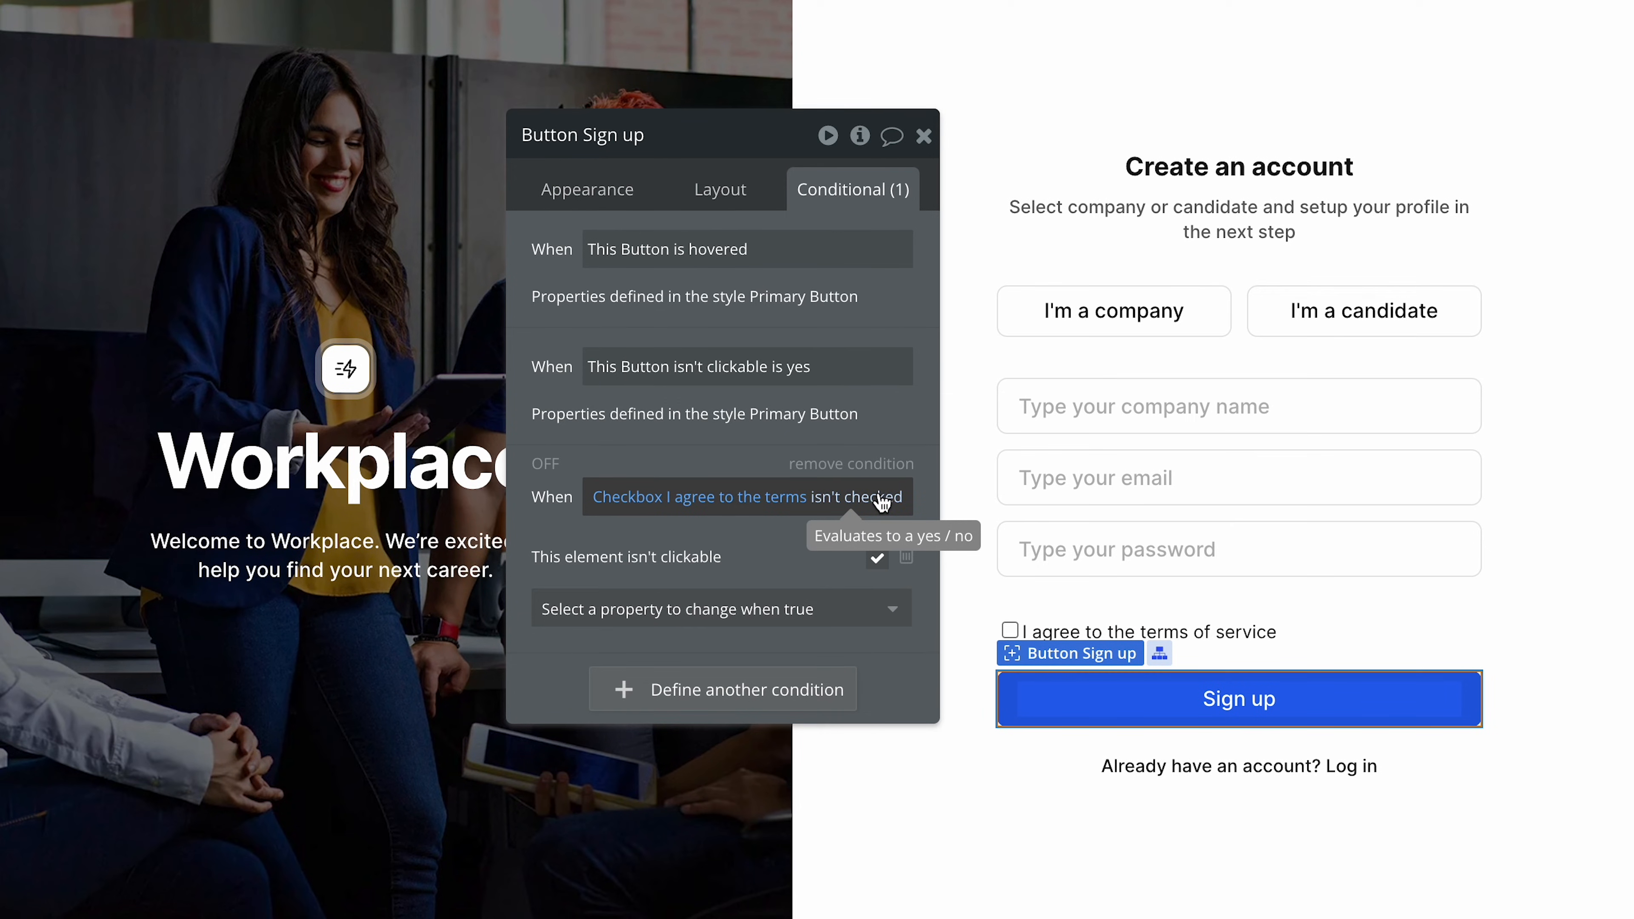
Step: Extend the terms-unchecked condition with an 'and' operator awaiting a second term
left_click(646, 520)
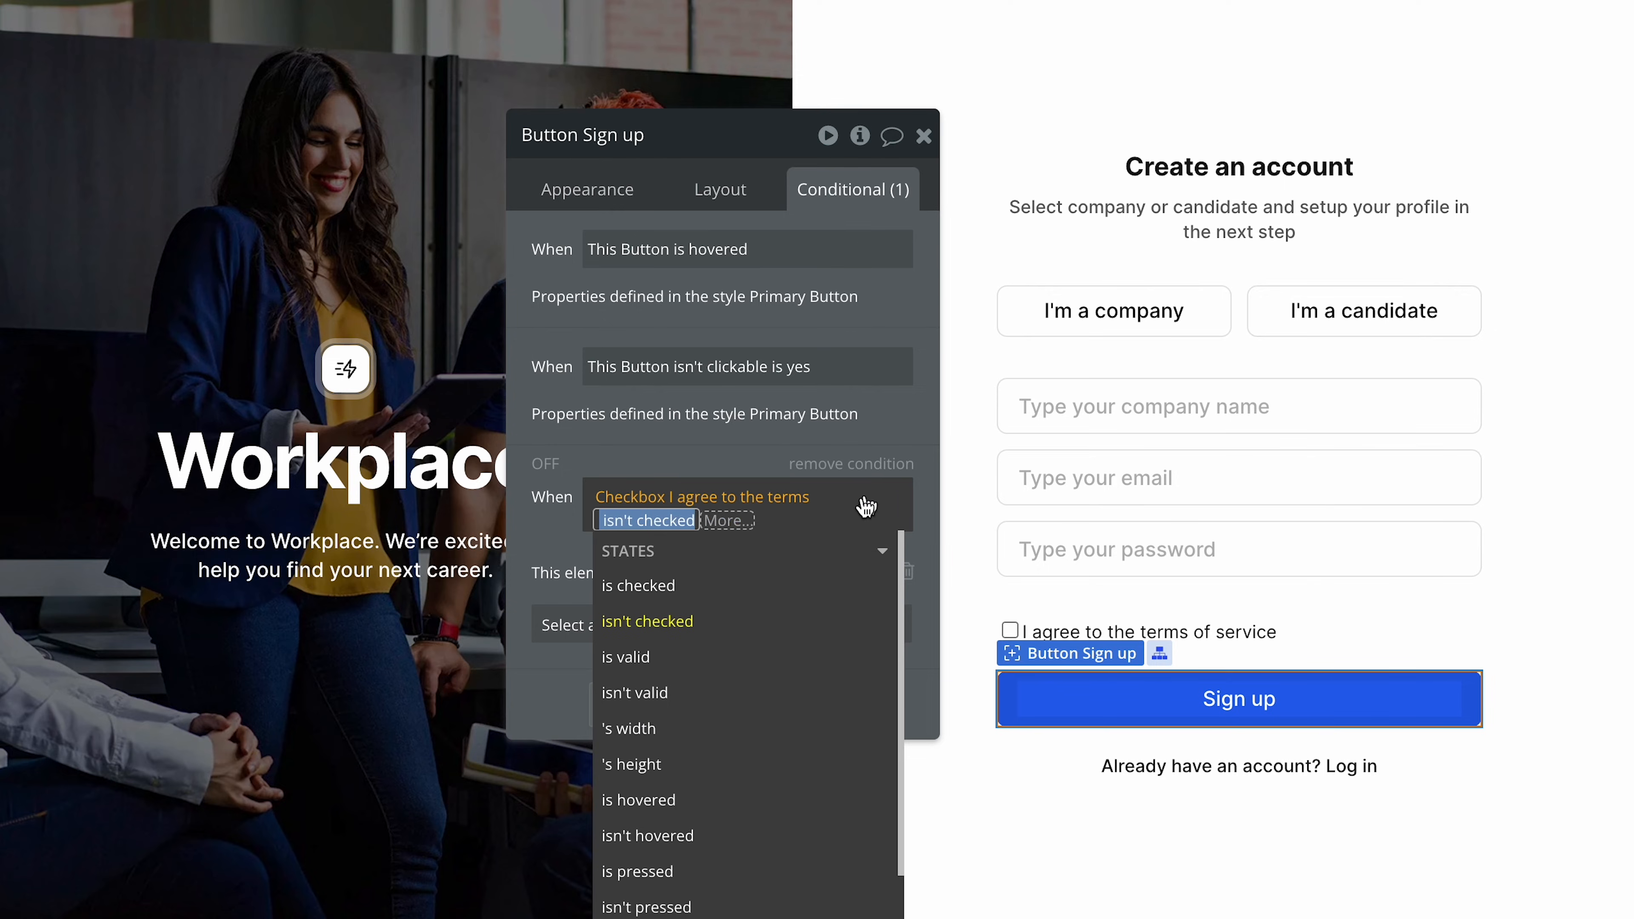
mouse_move(726, 533)
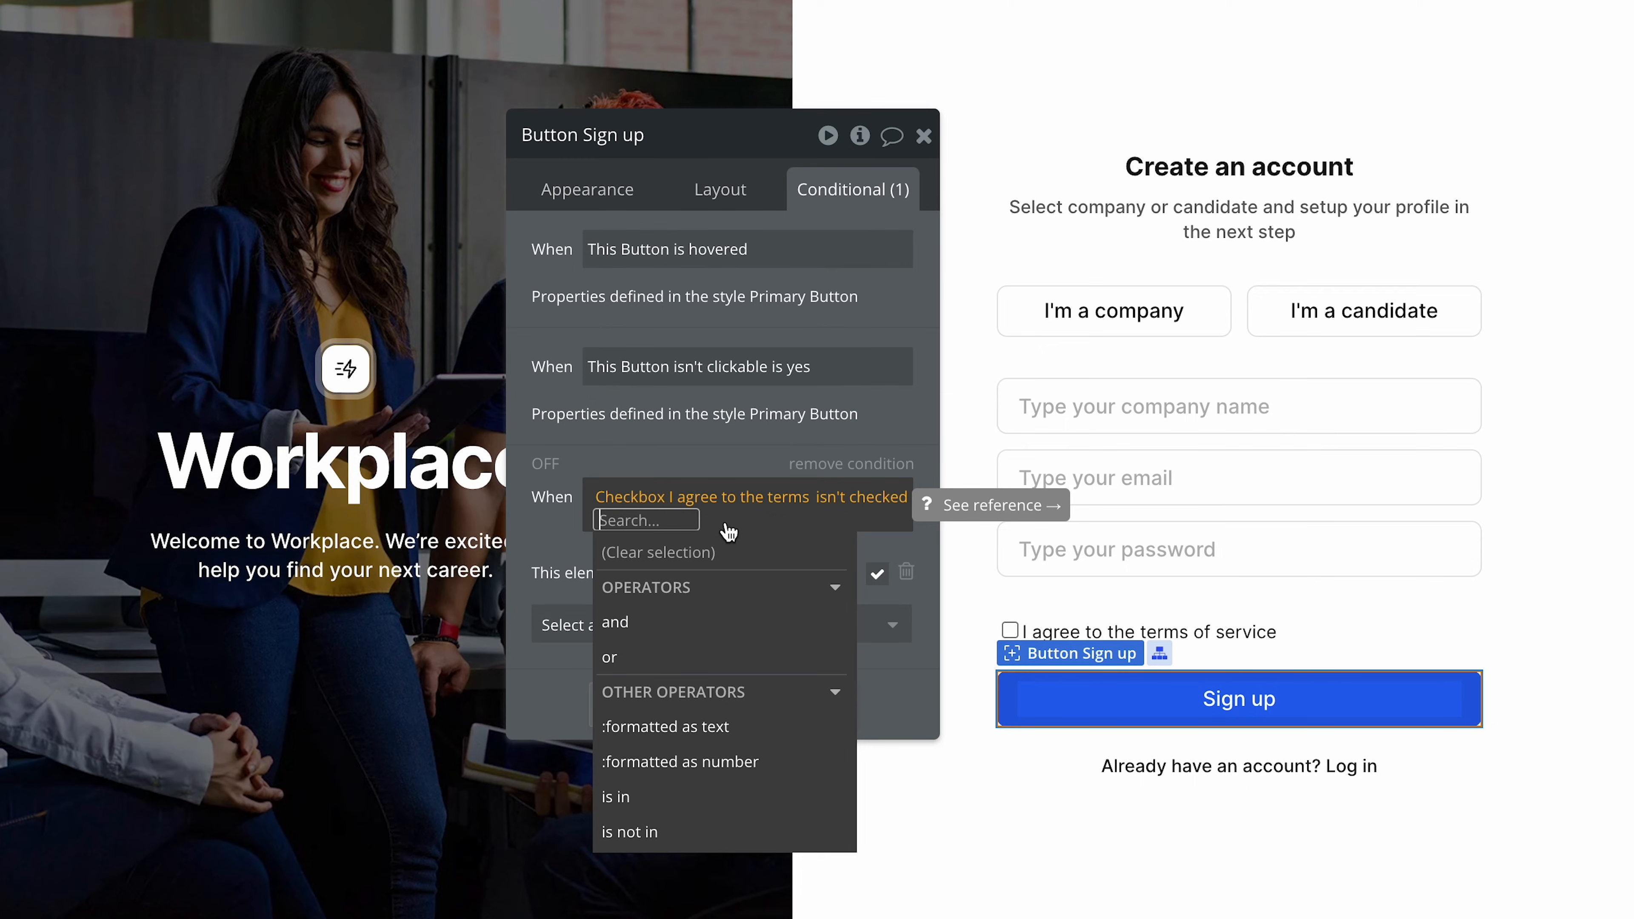
mouse_move(707, 623)
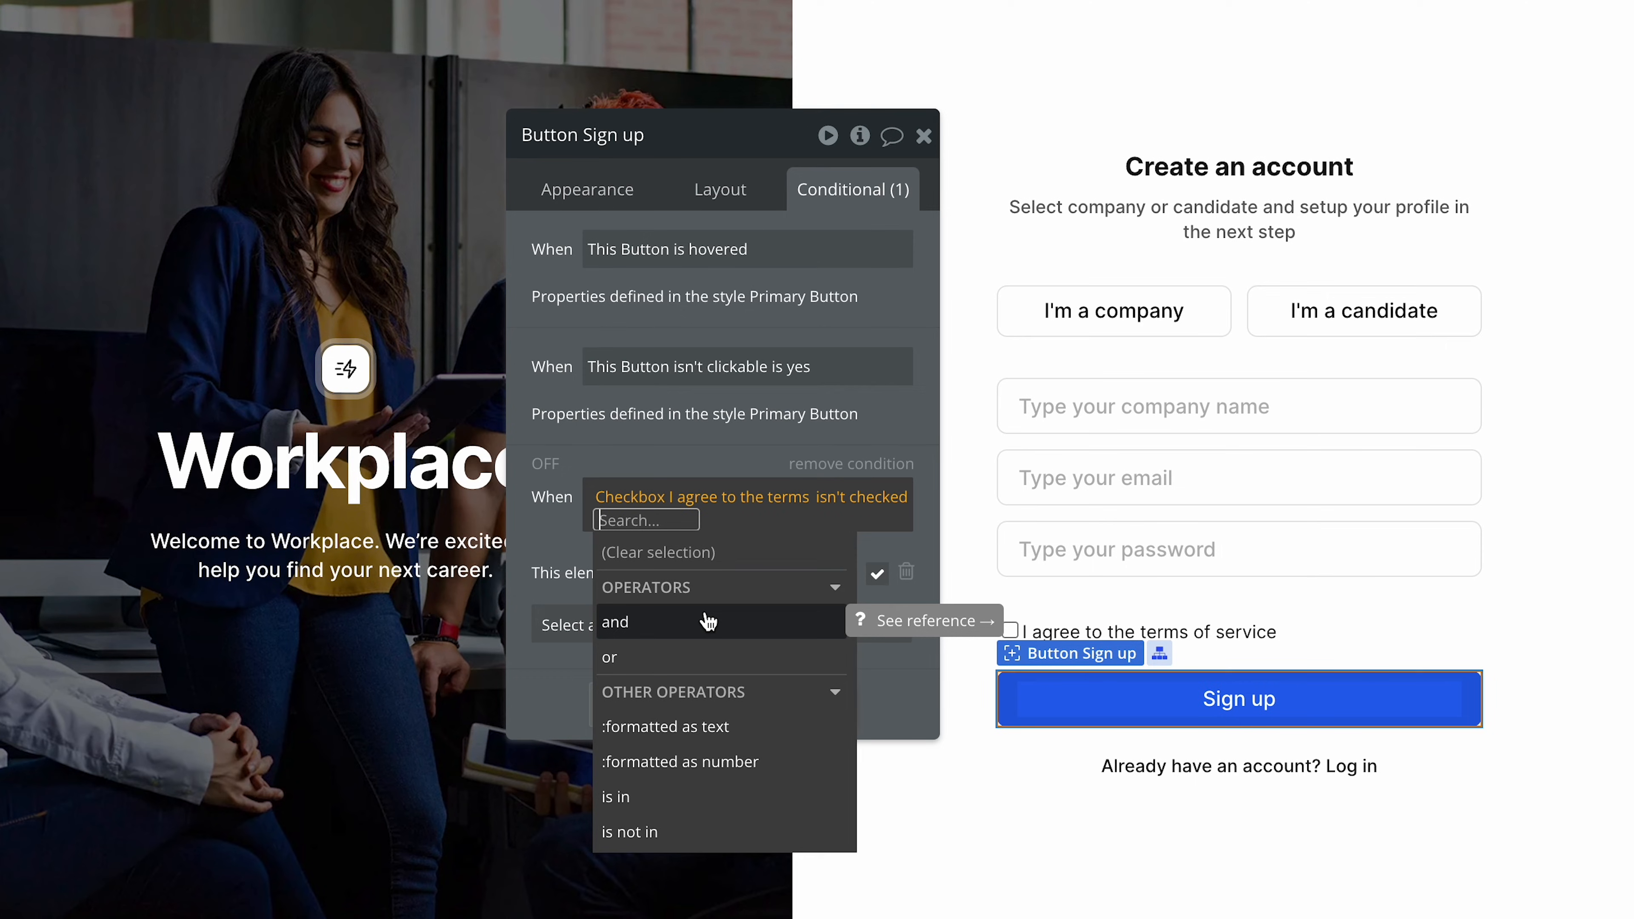
left_click(614, 622)
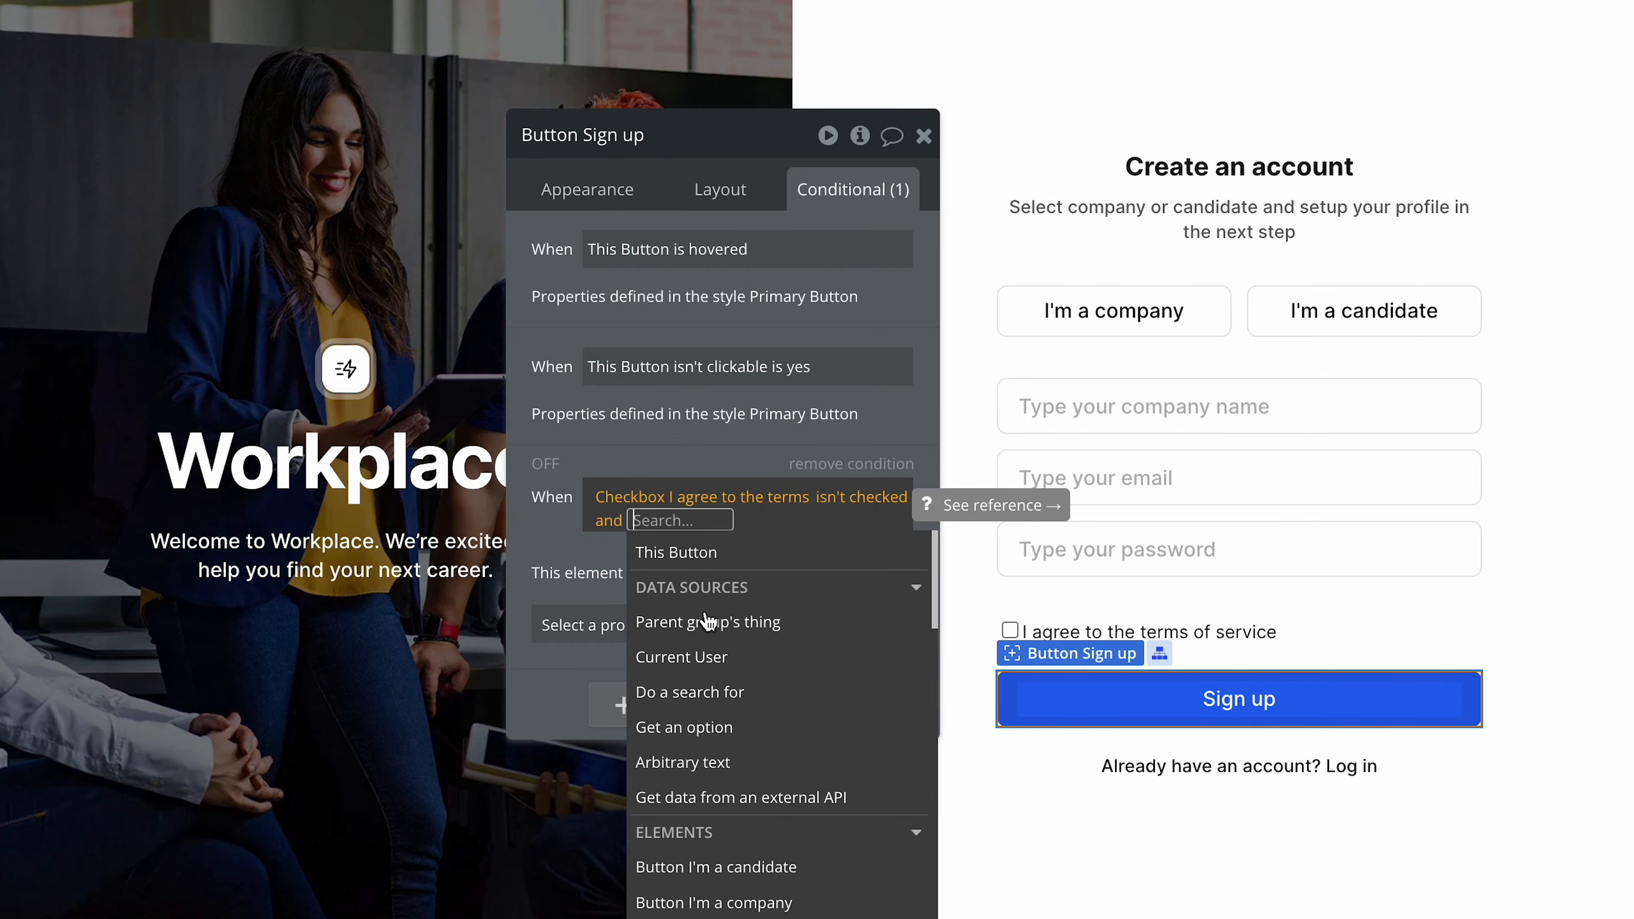
Step: Complete the condition with the sign-up page's User Type custom state is empty
type("sign")
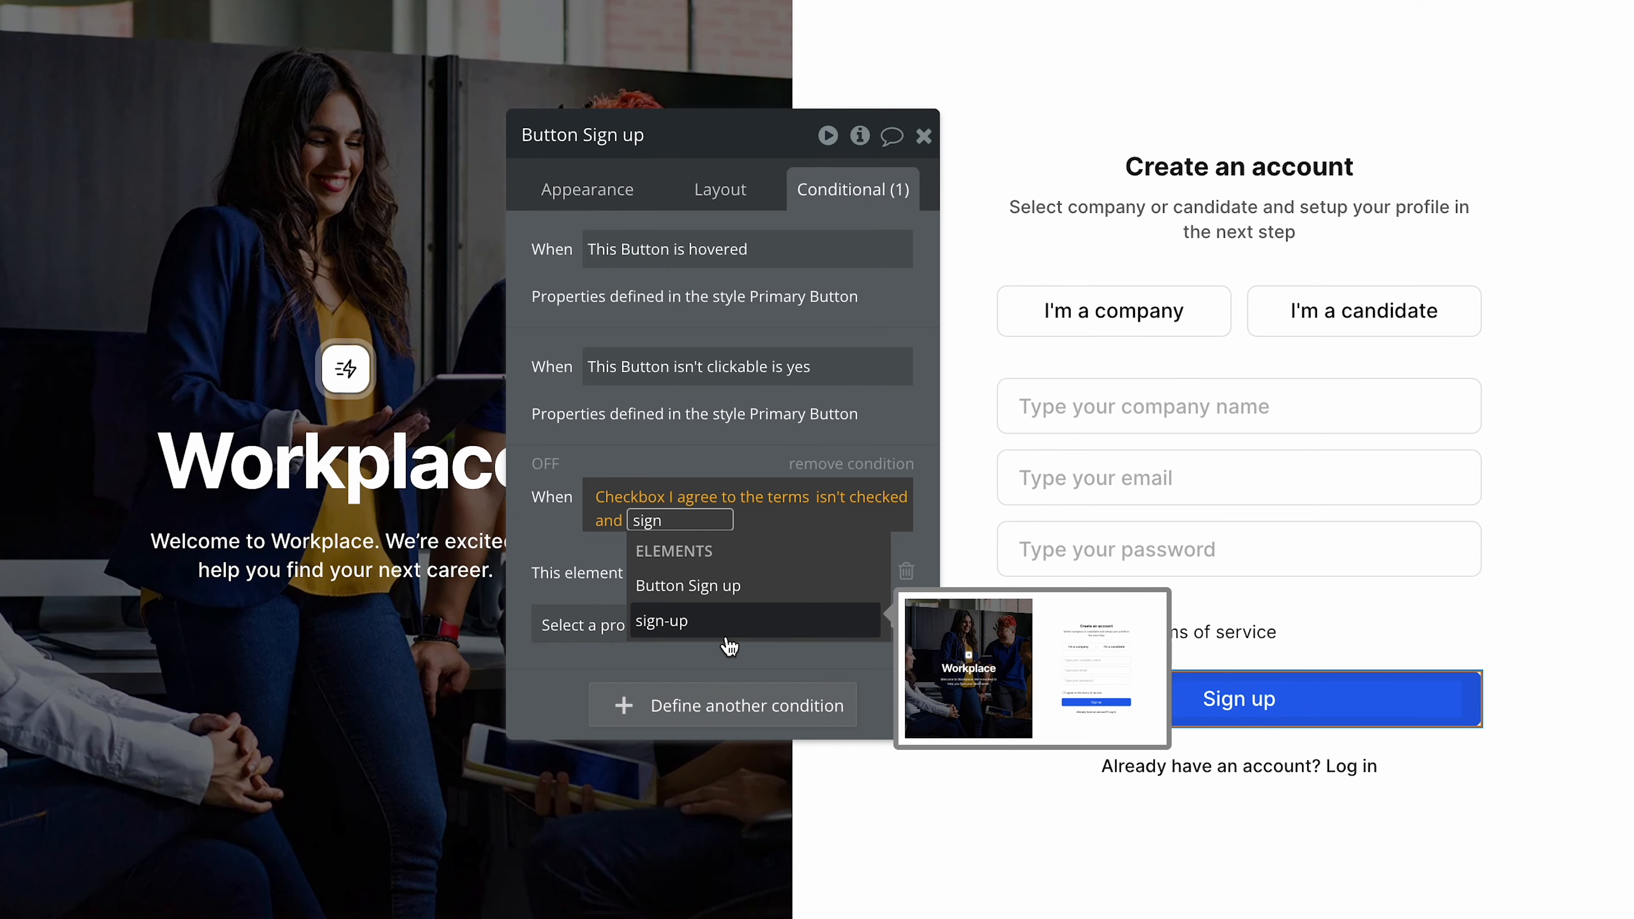
left_click(662, 622)
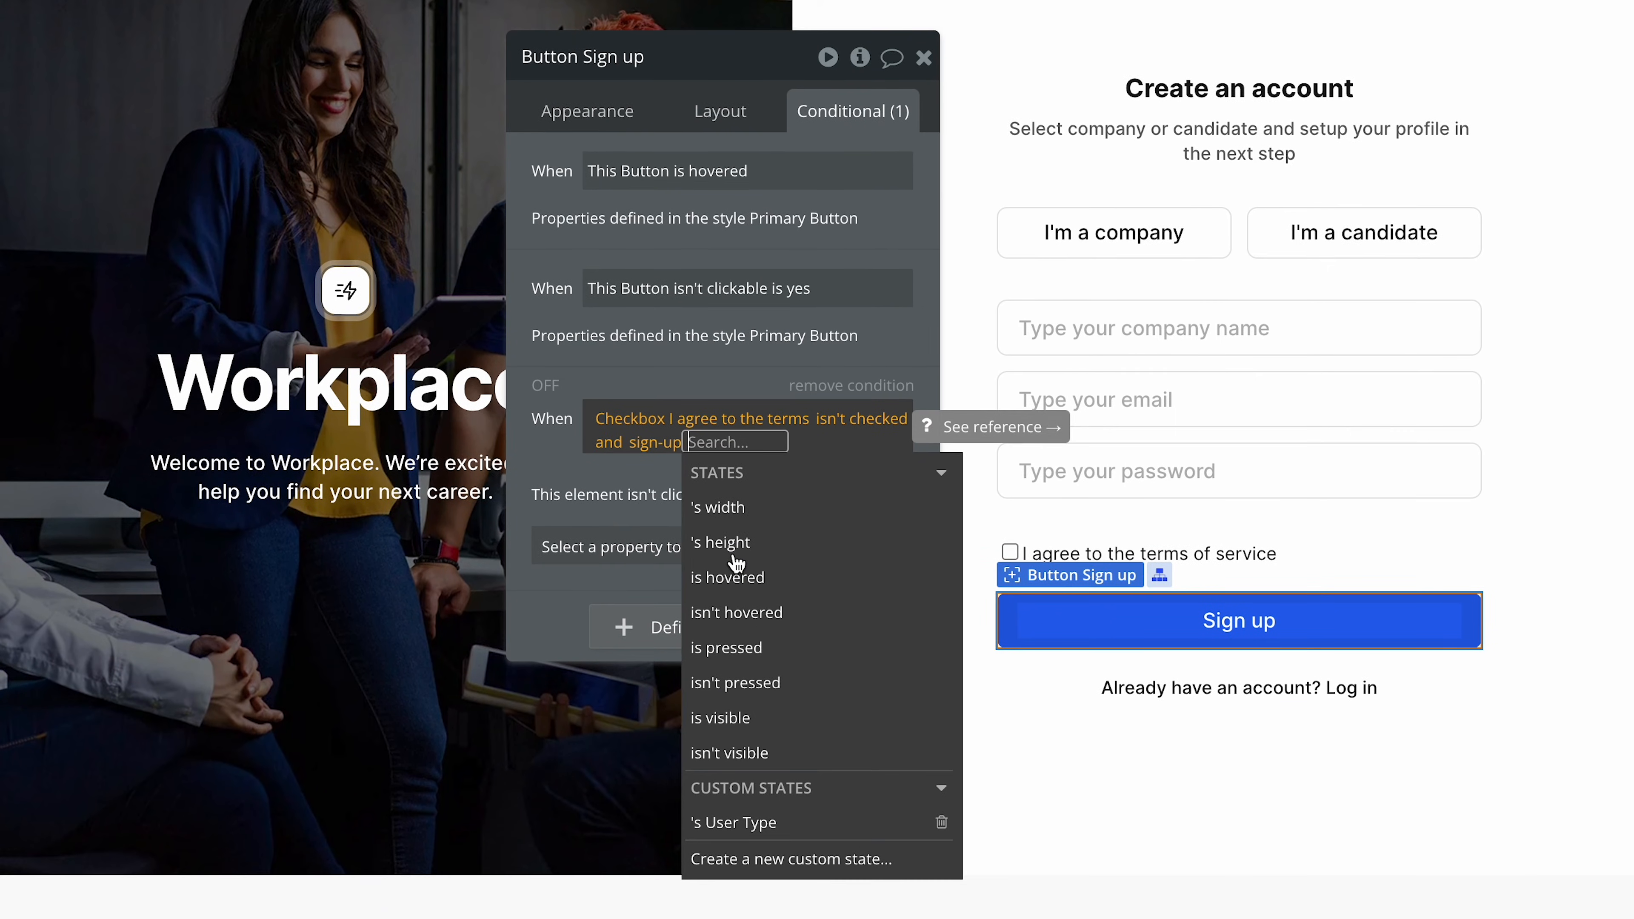
mouse_move(795, 823)
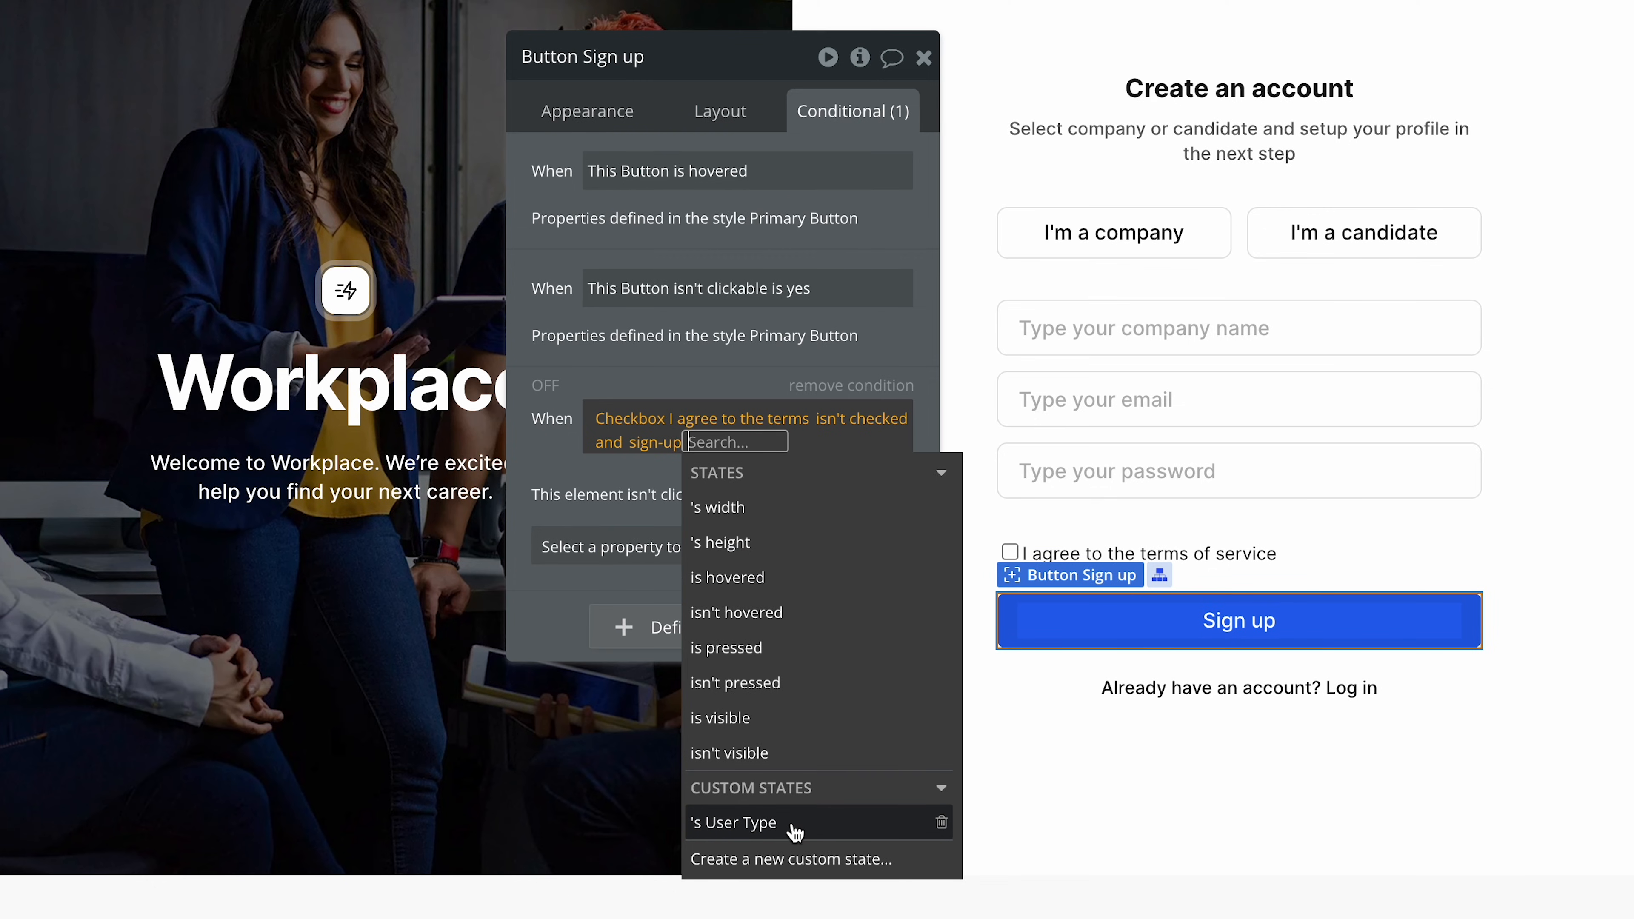
left_click(733, 822)
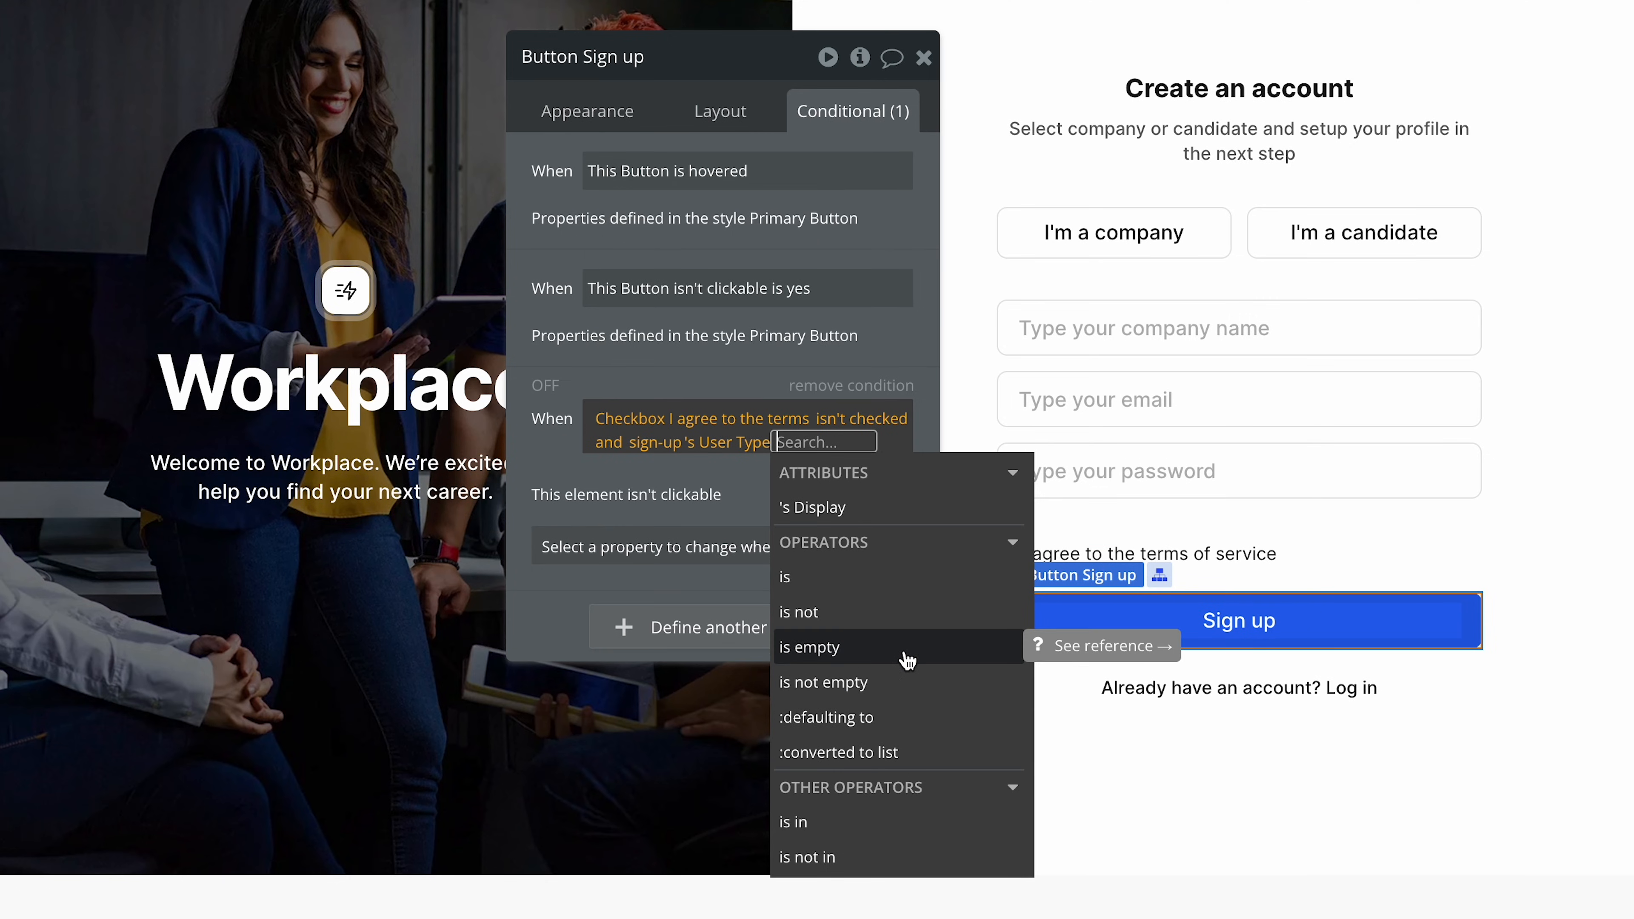
left_click(808, 646)
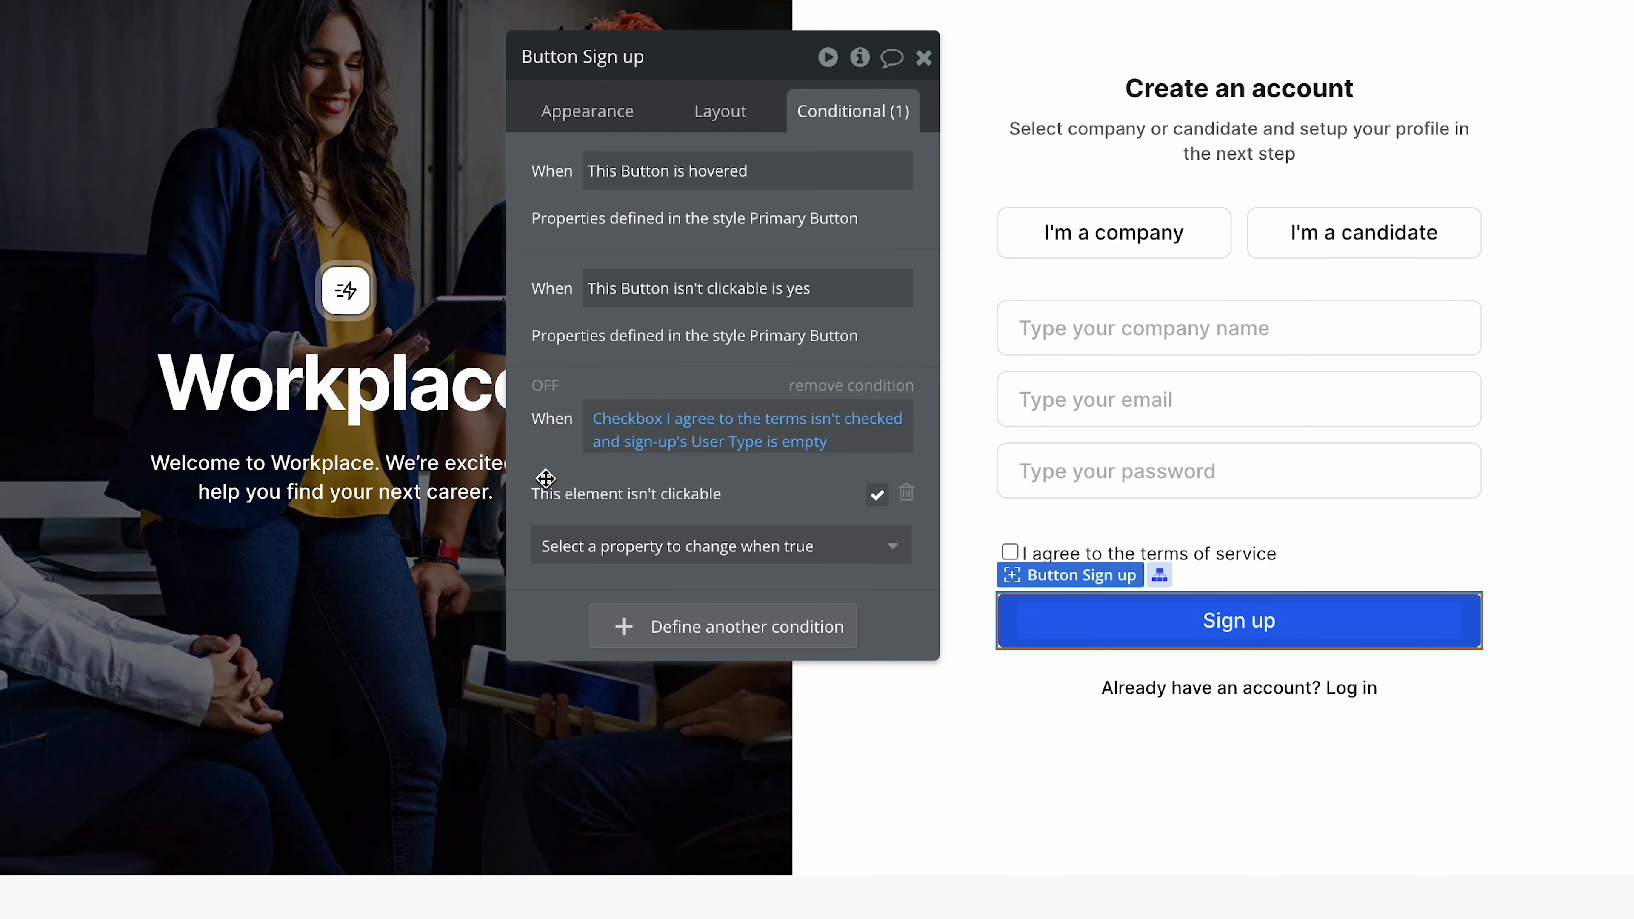
mouse_move(609, 454)
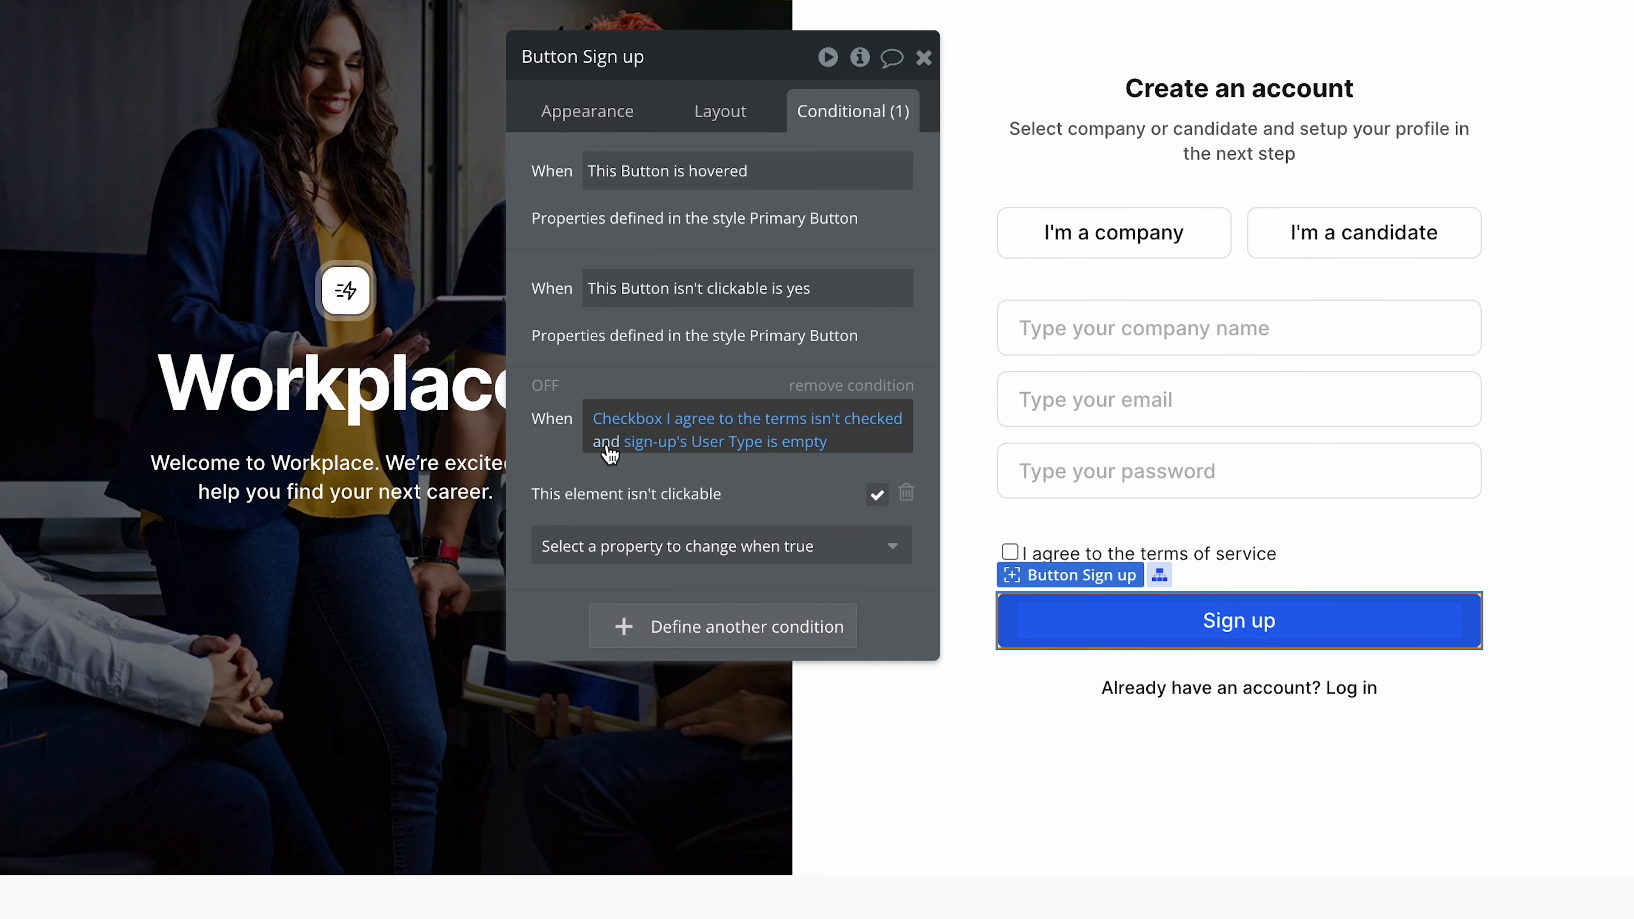
Step: Replace the condition's 'and' with 'or' so either requirement disables Sign up
left_click(607, 442)
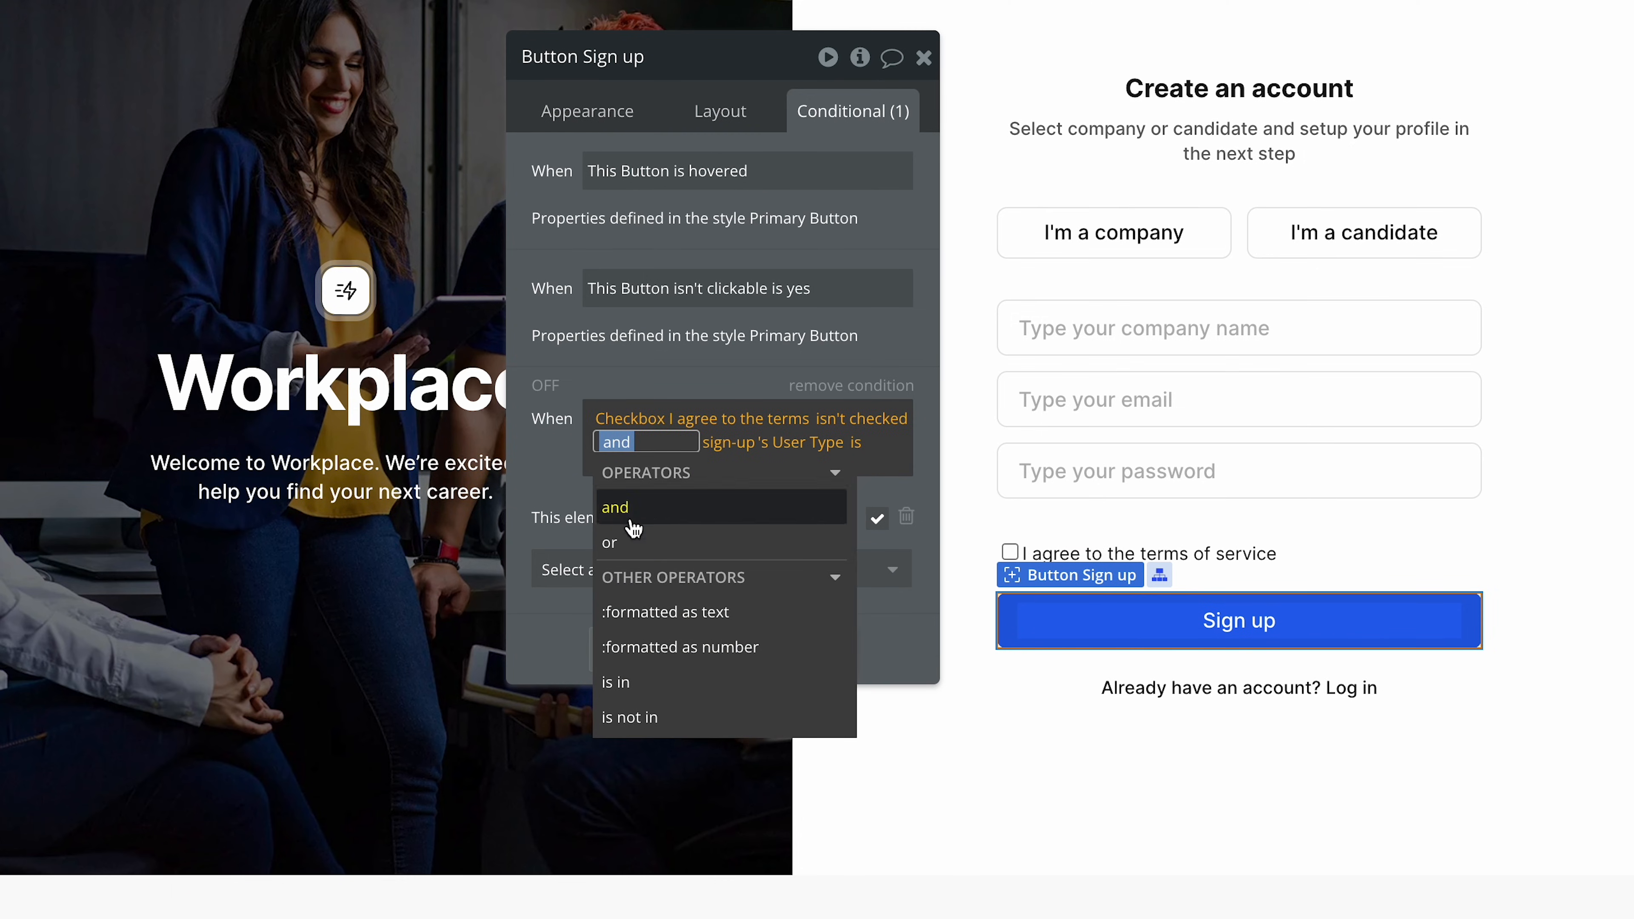
left_click(609, 542)
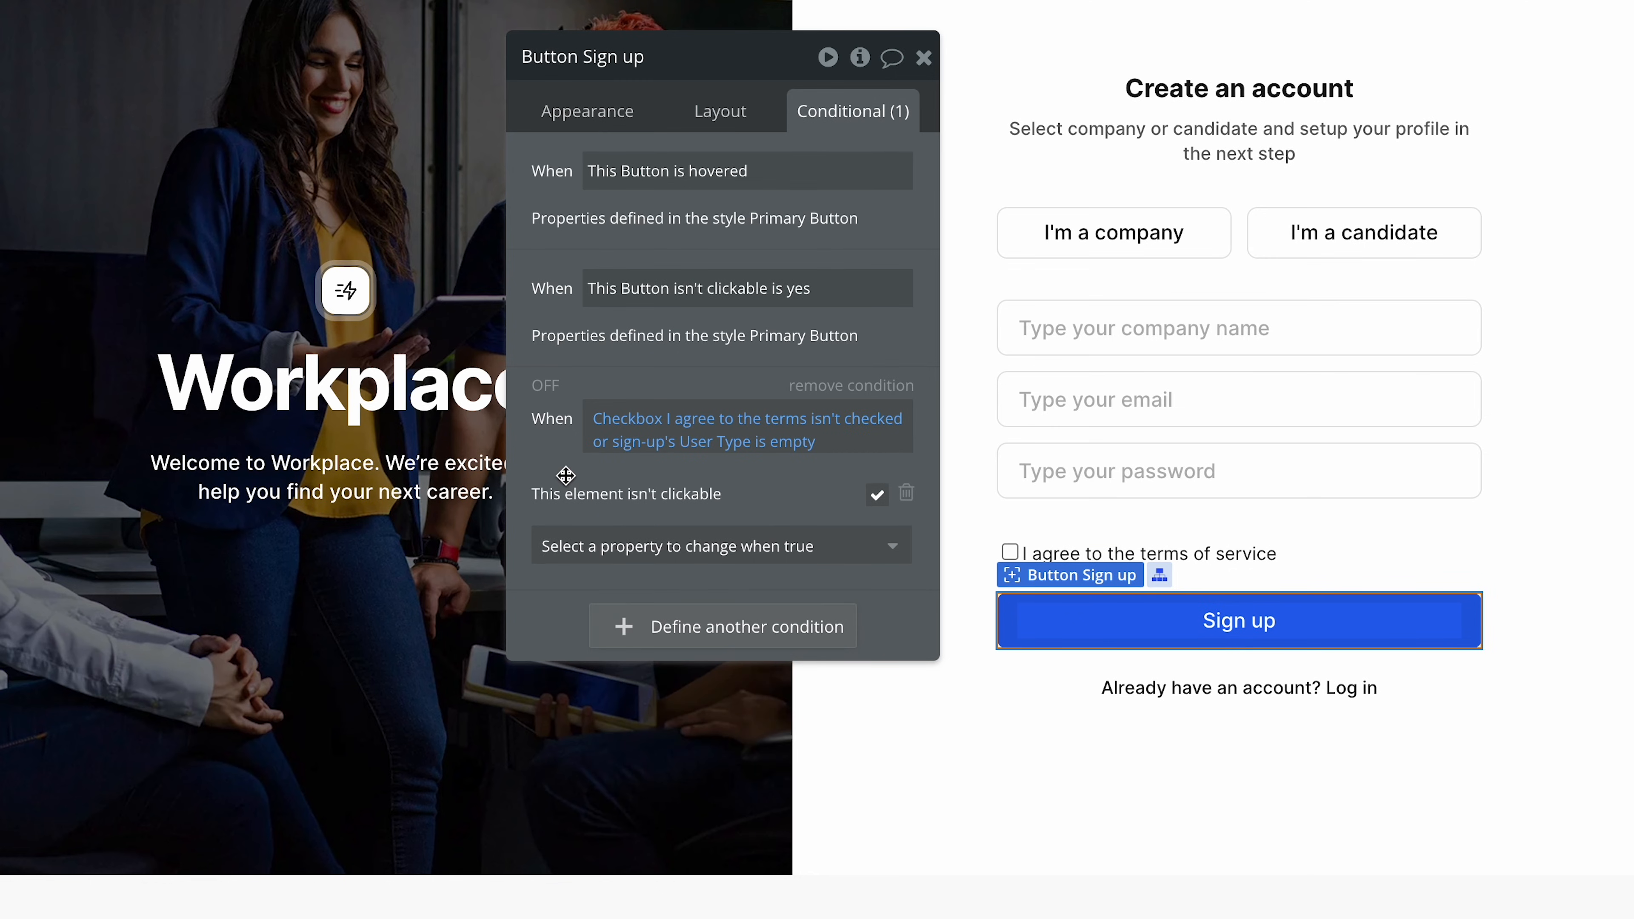
mouse_move(572, 480)
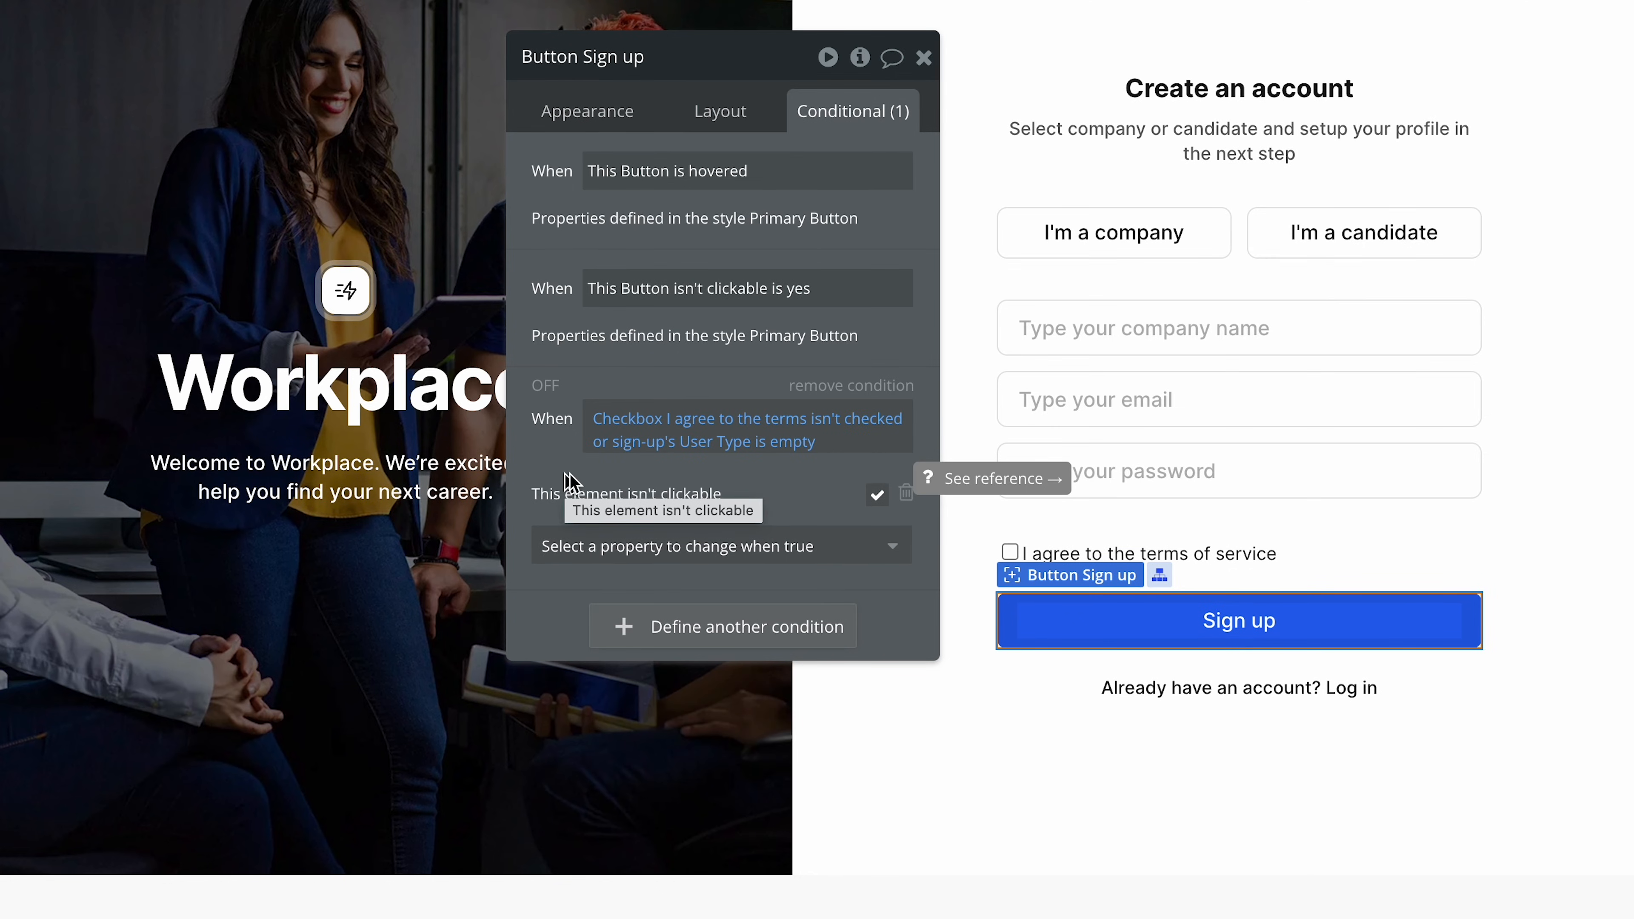
mouse_move(800, 487)
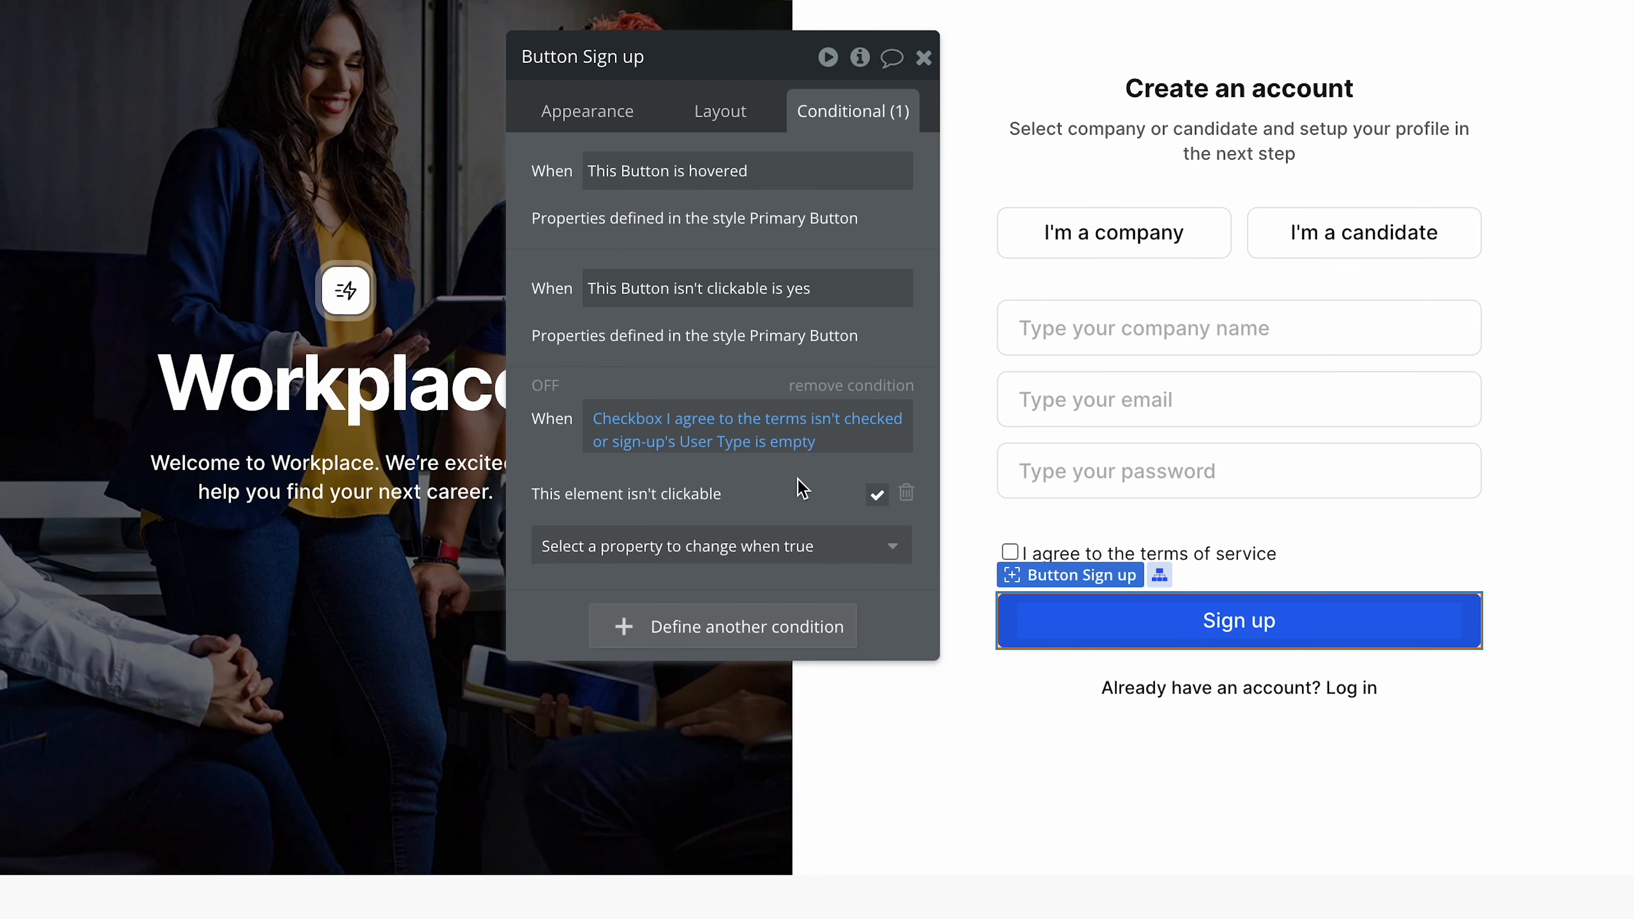
mouse_move(803, 501)
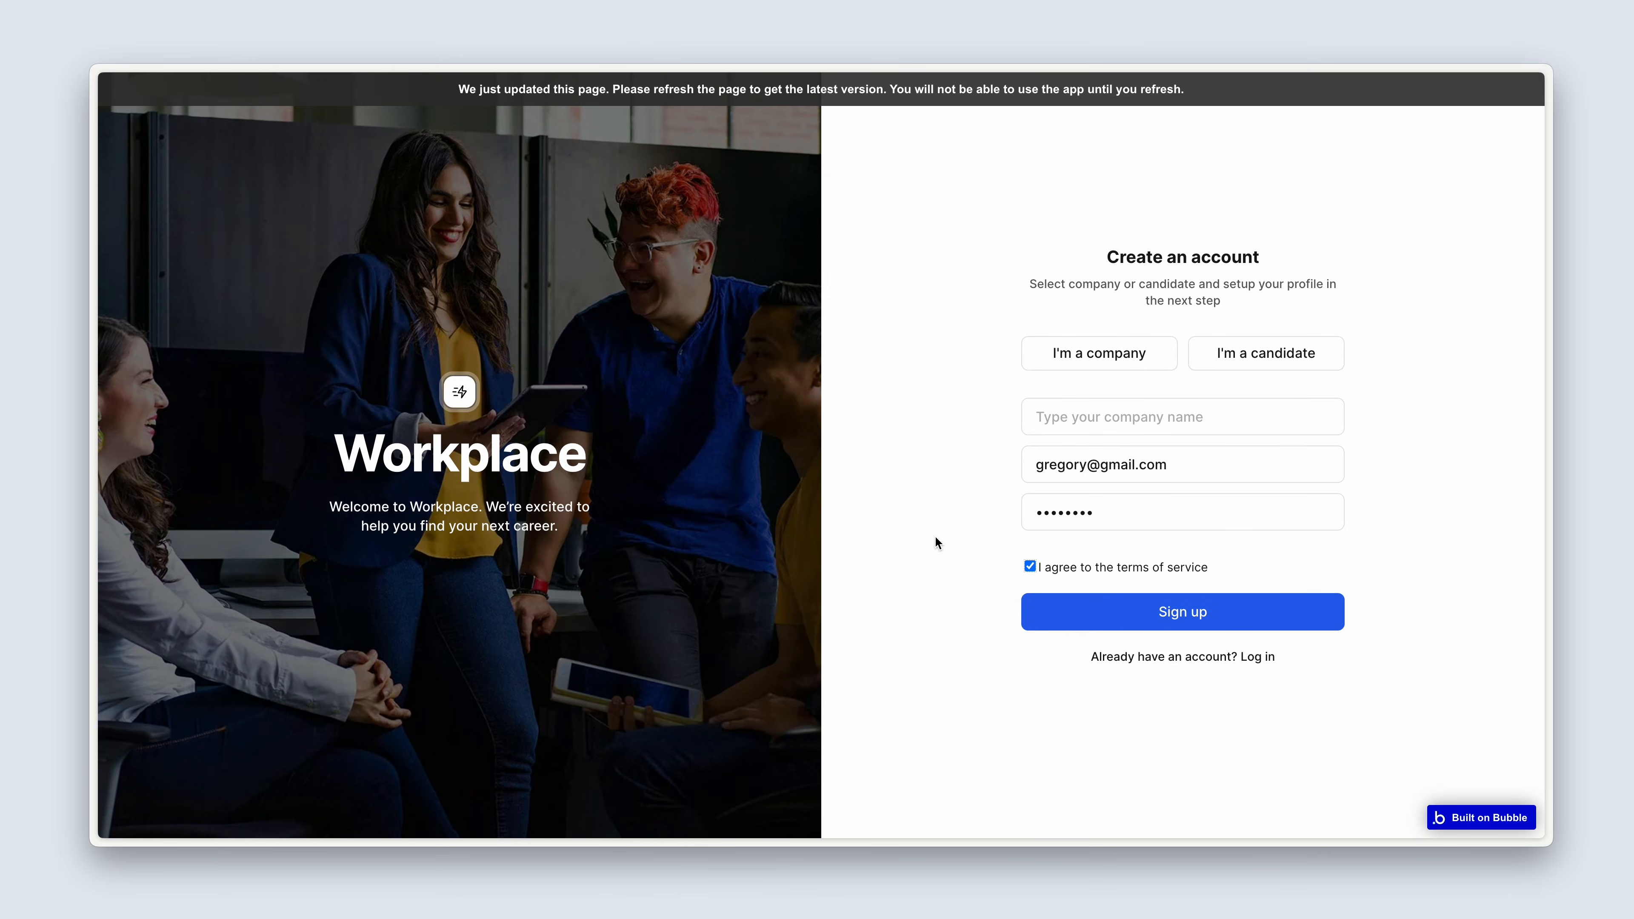
mouse_move(983, 101)
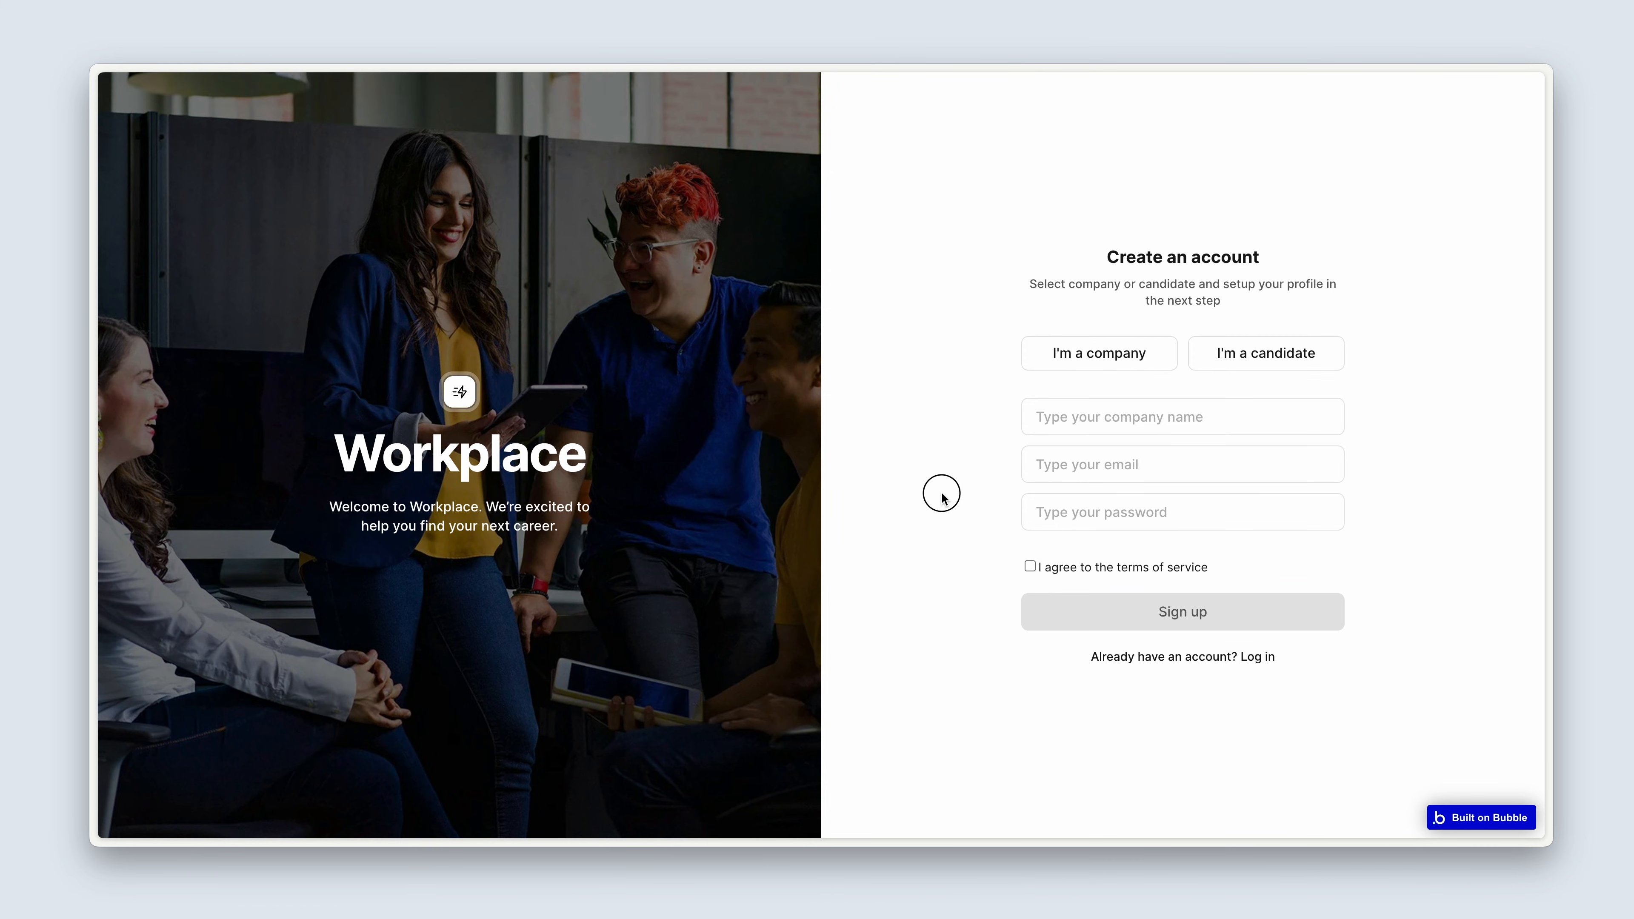
mouse_move(1115, 464)
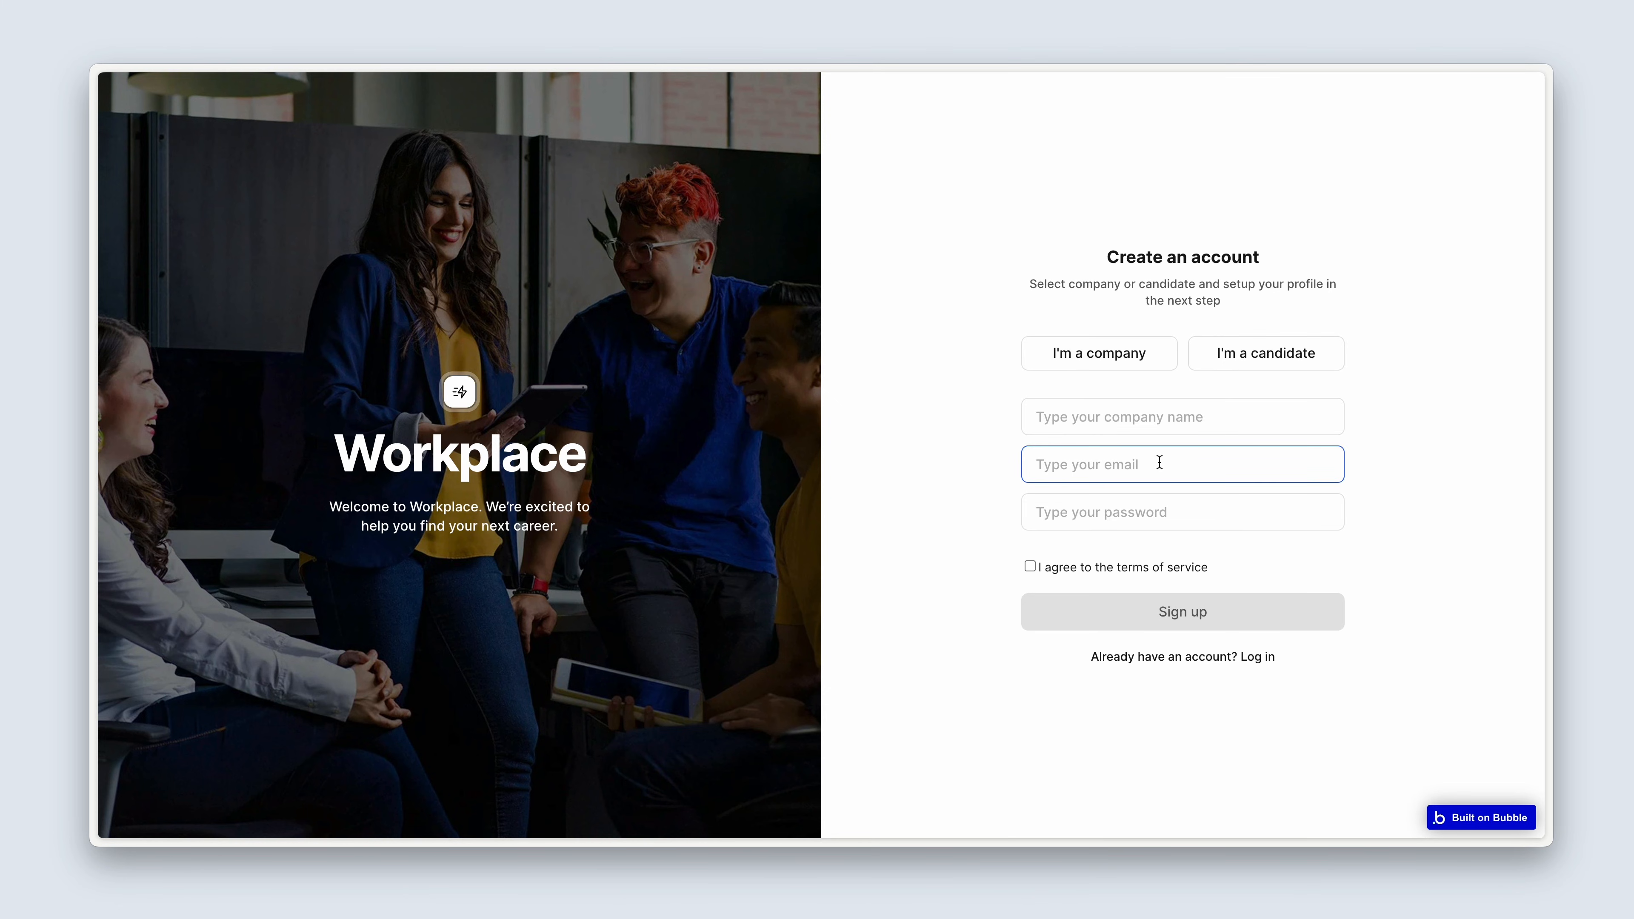
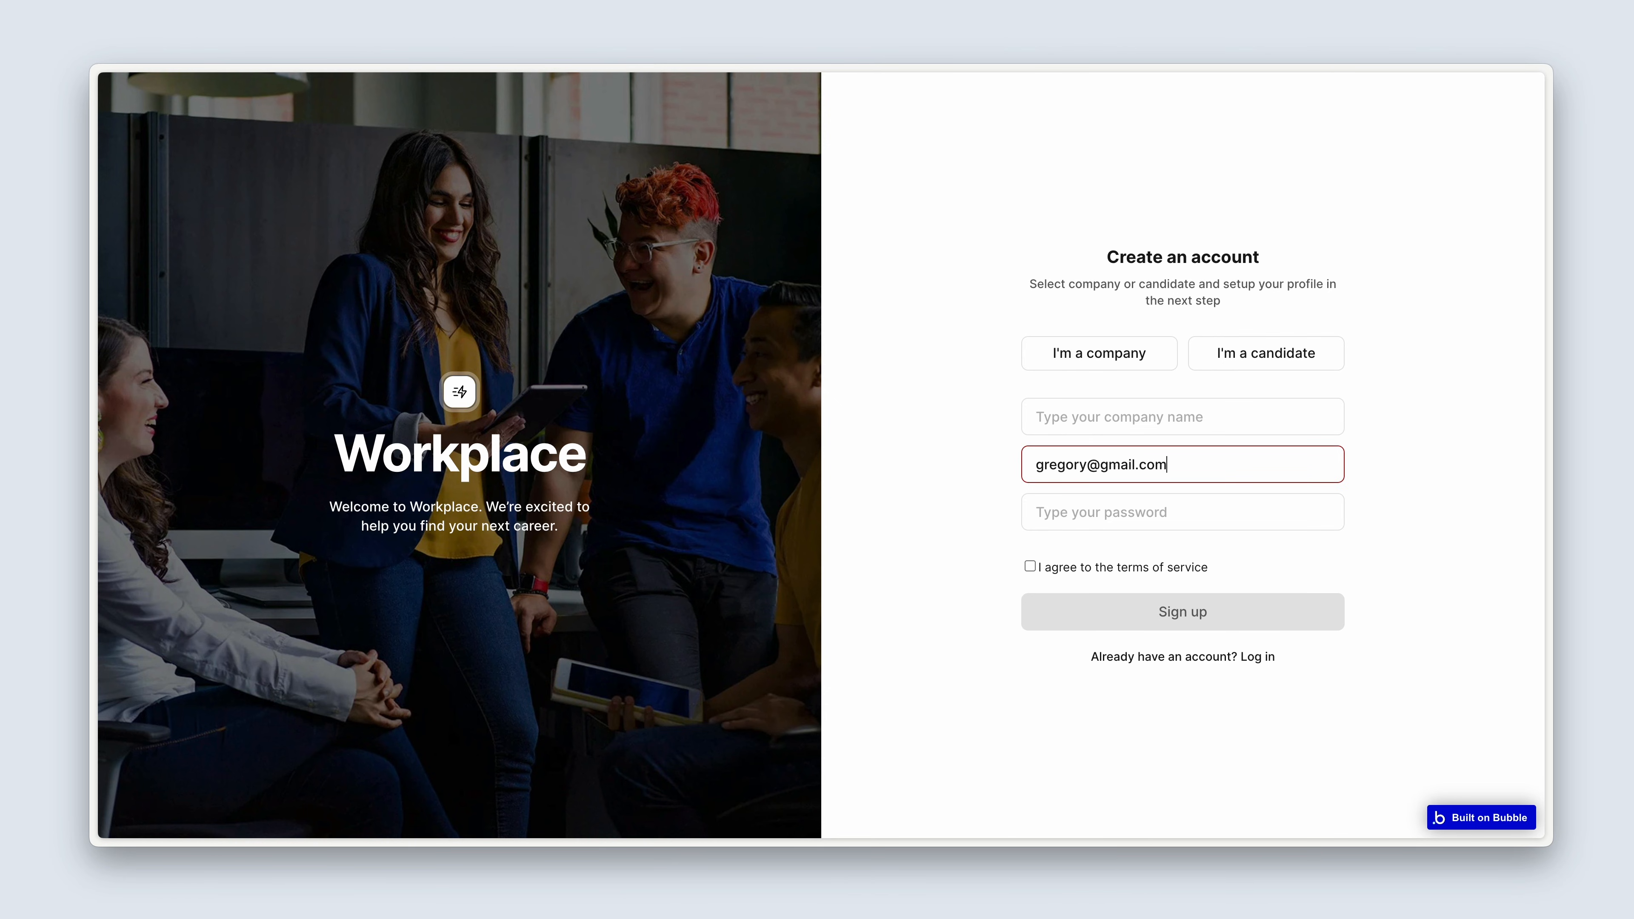
type("•••")
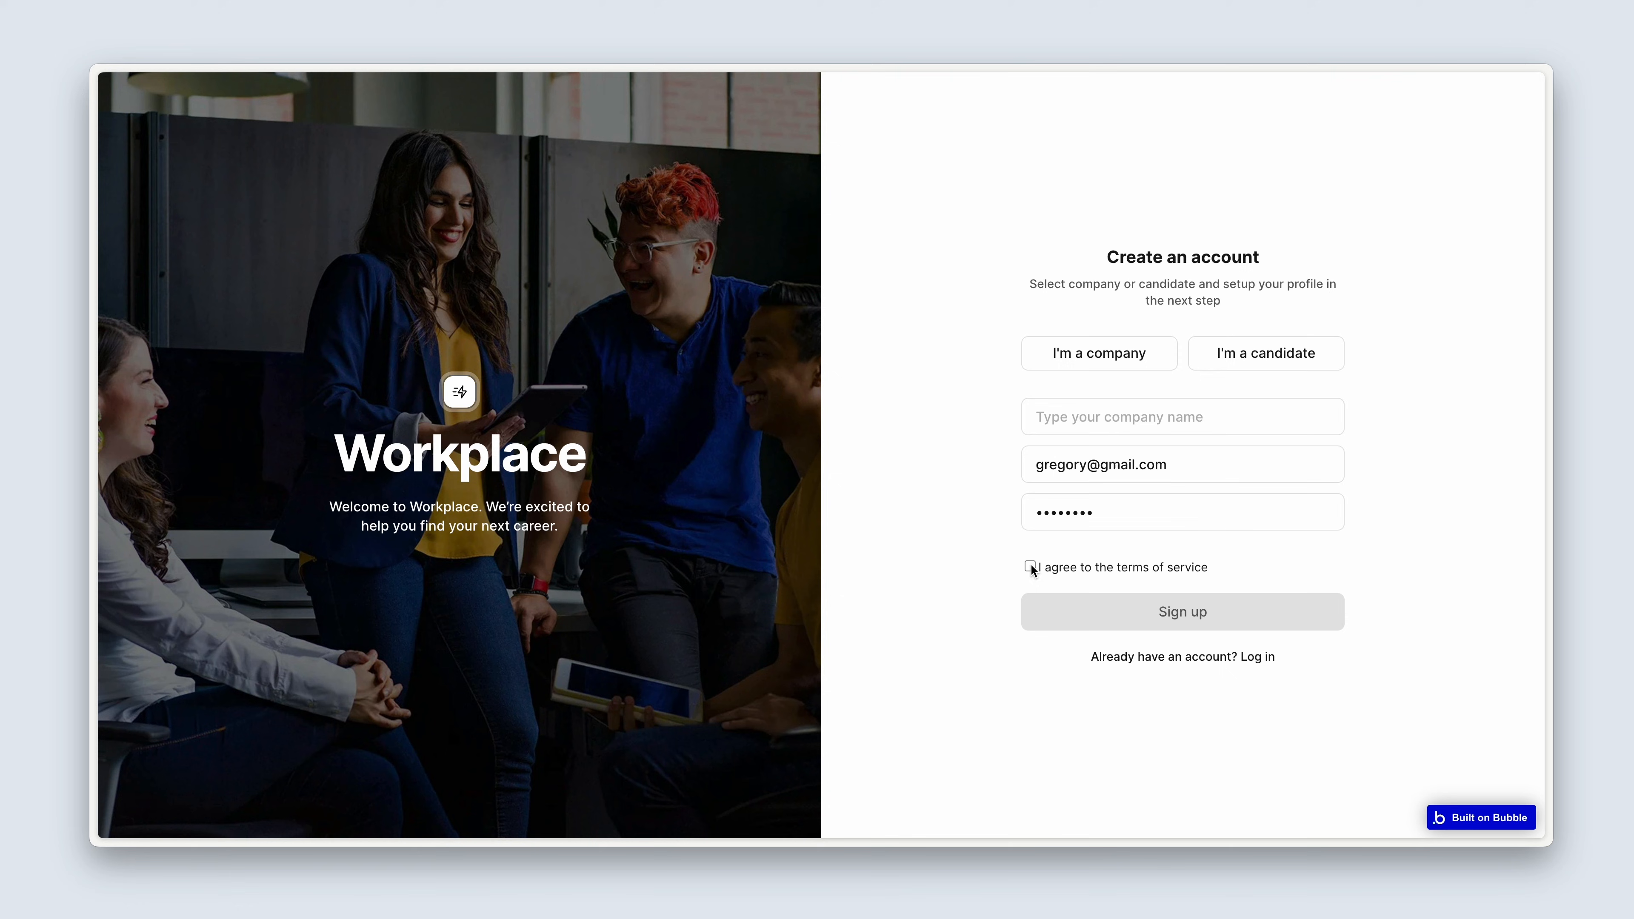
left_click(1030, 567)
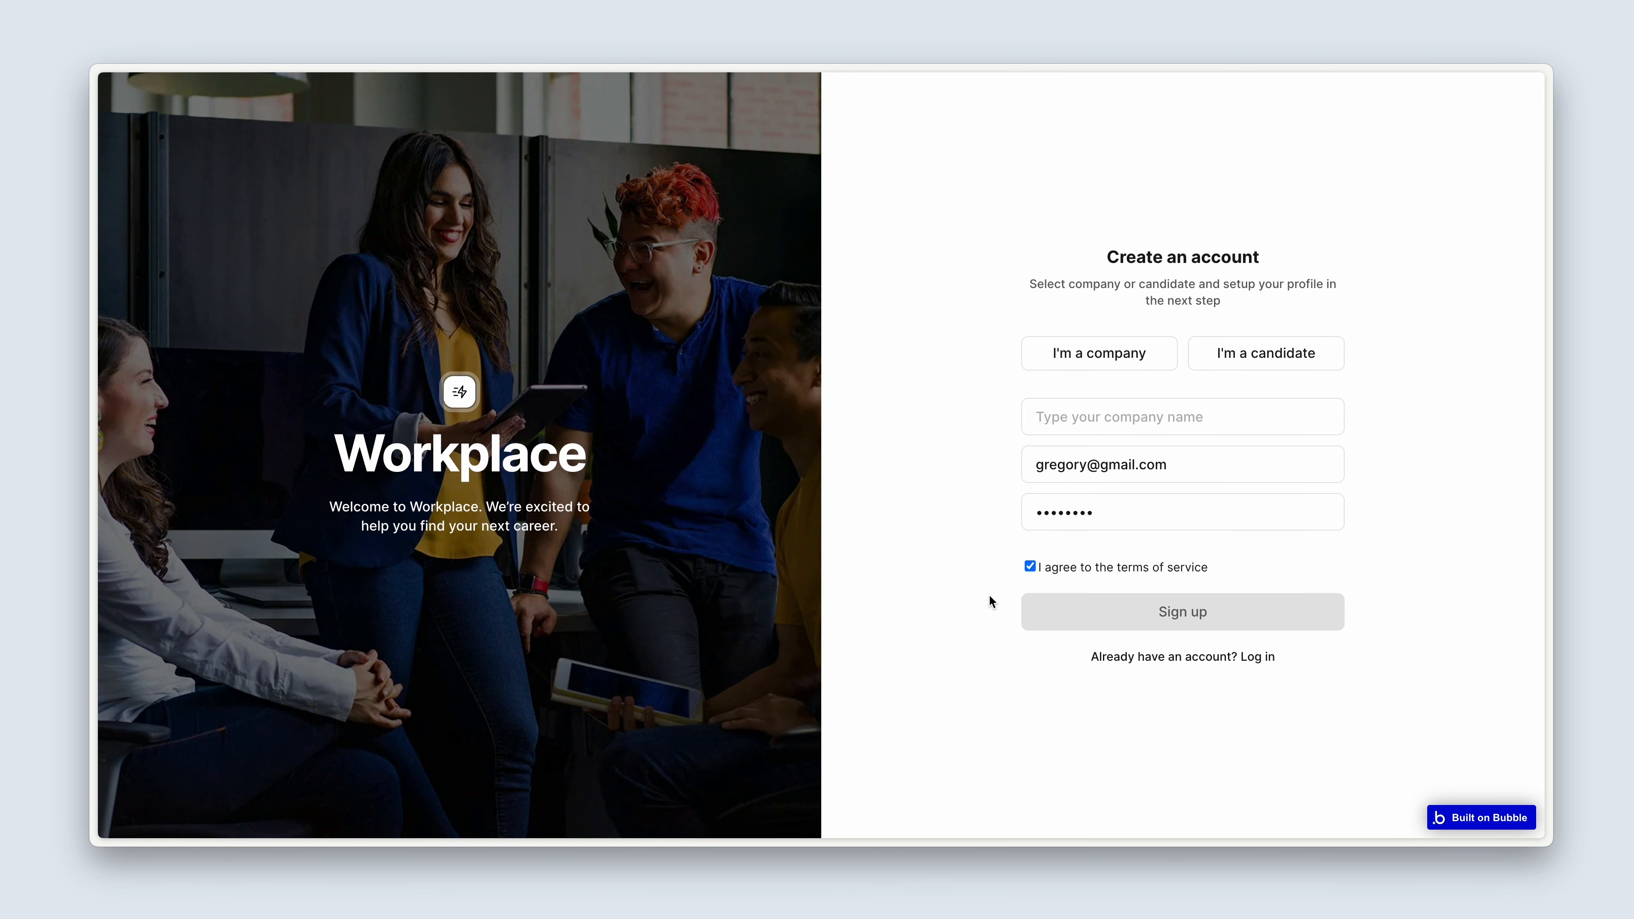
left_click(1099, 354)
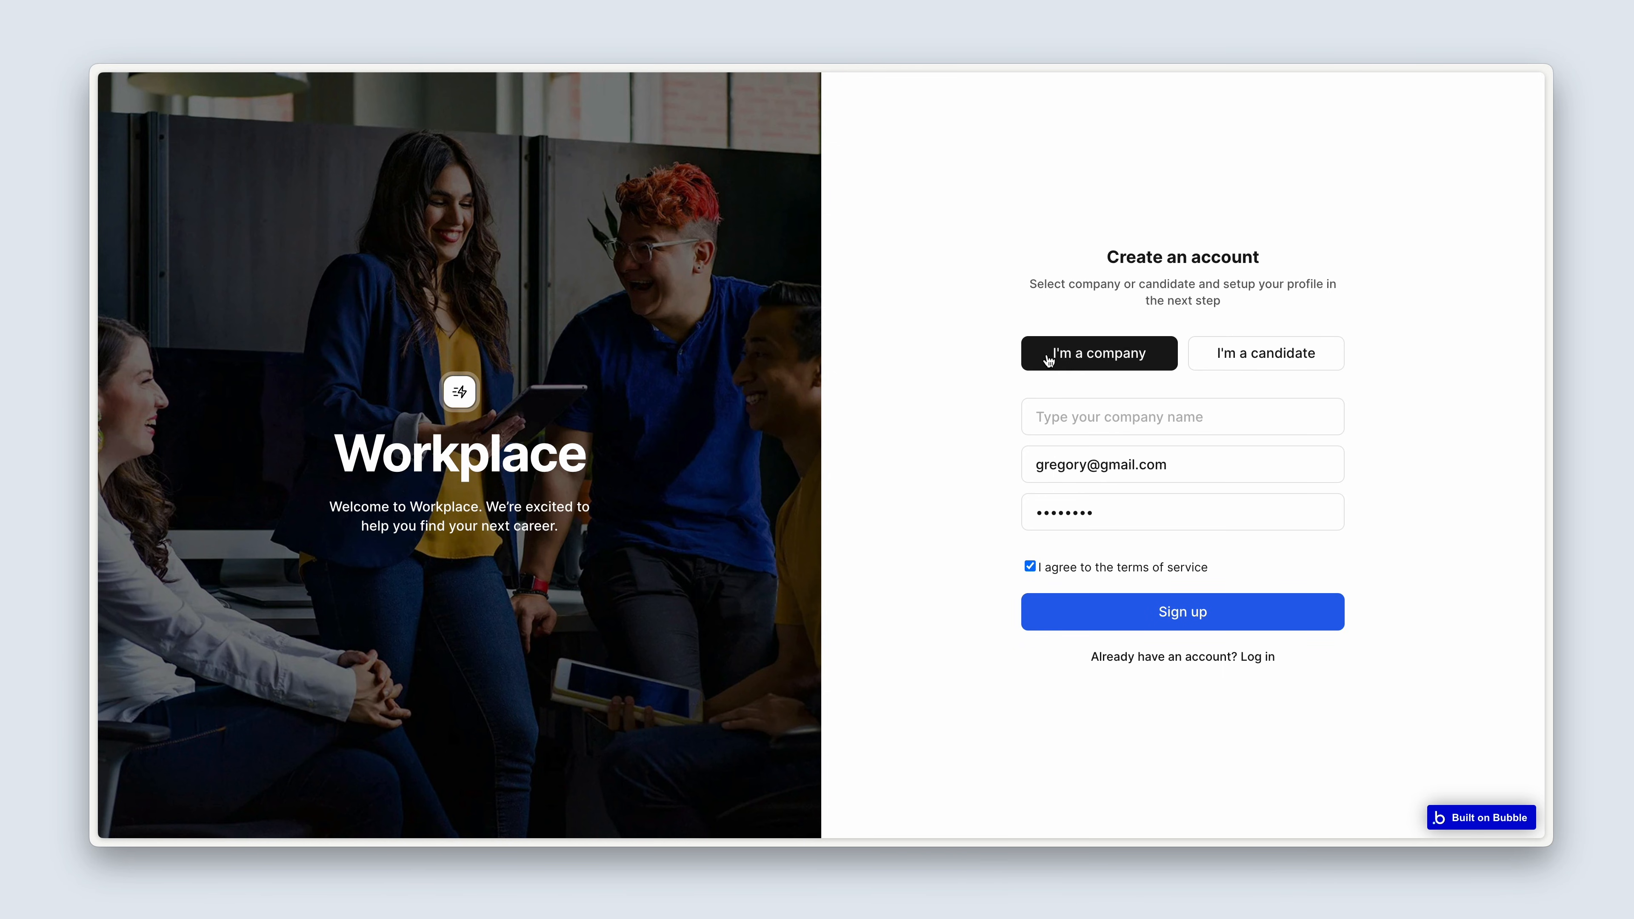
left_click(1266, 352)
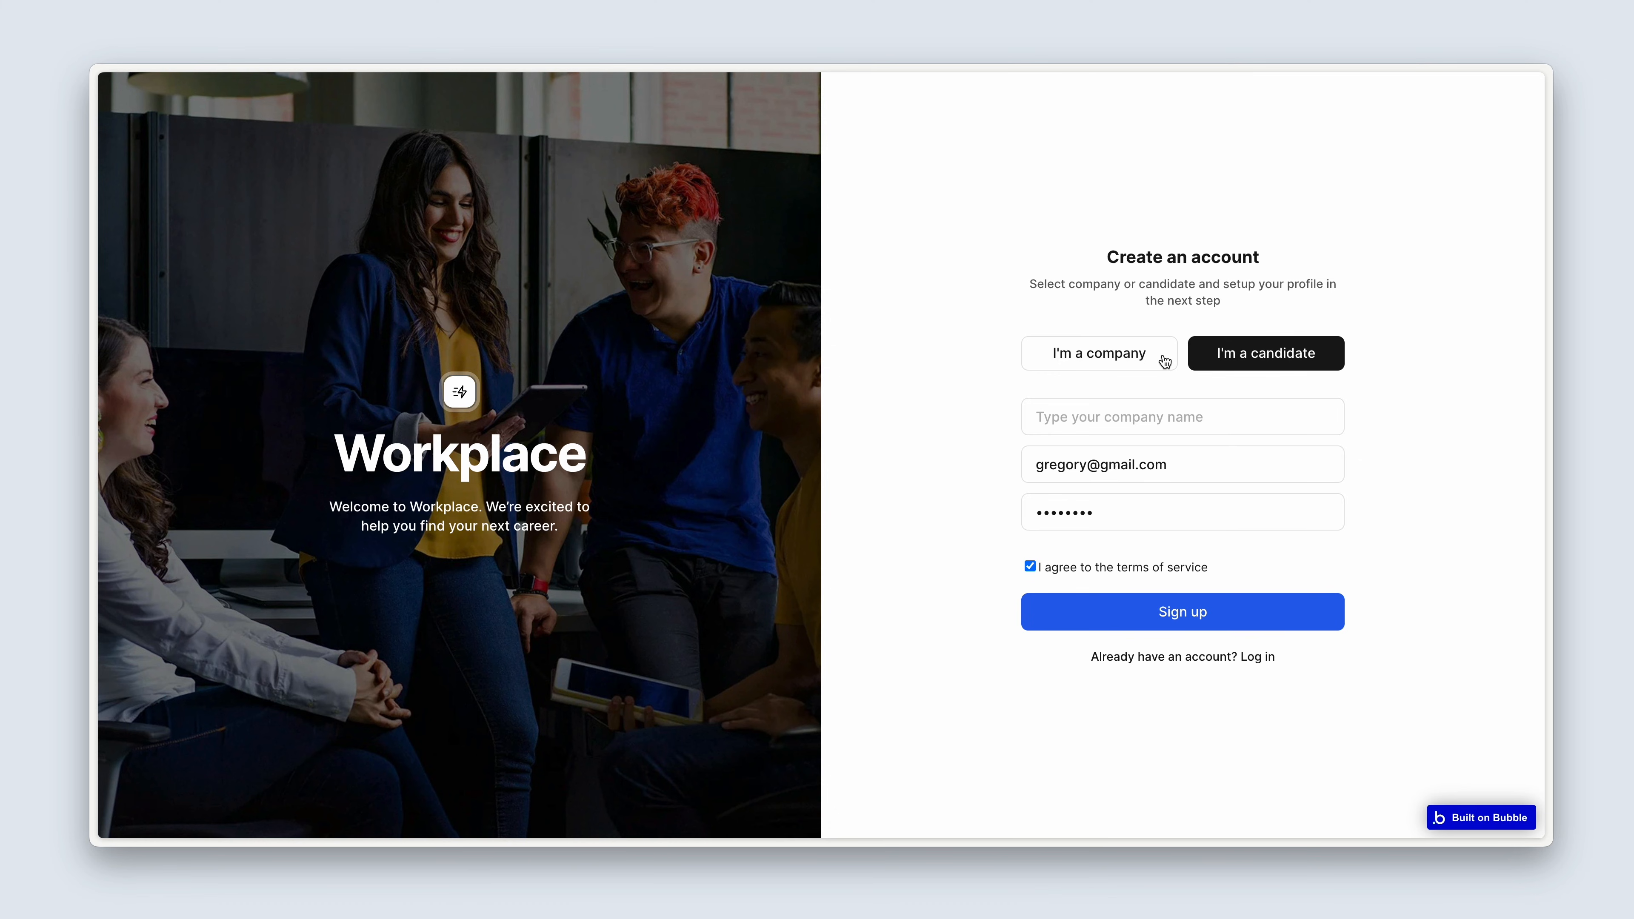